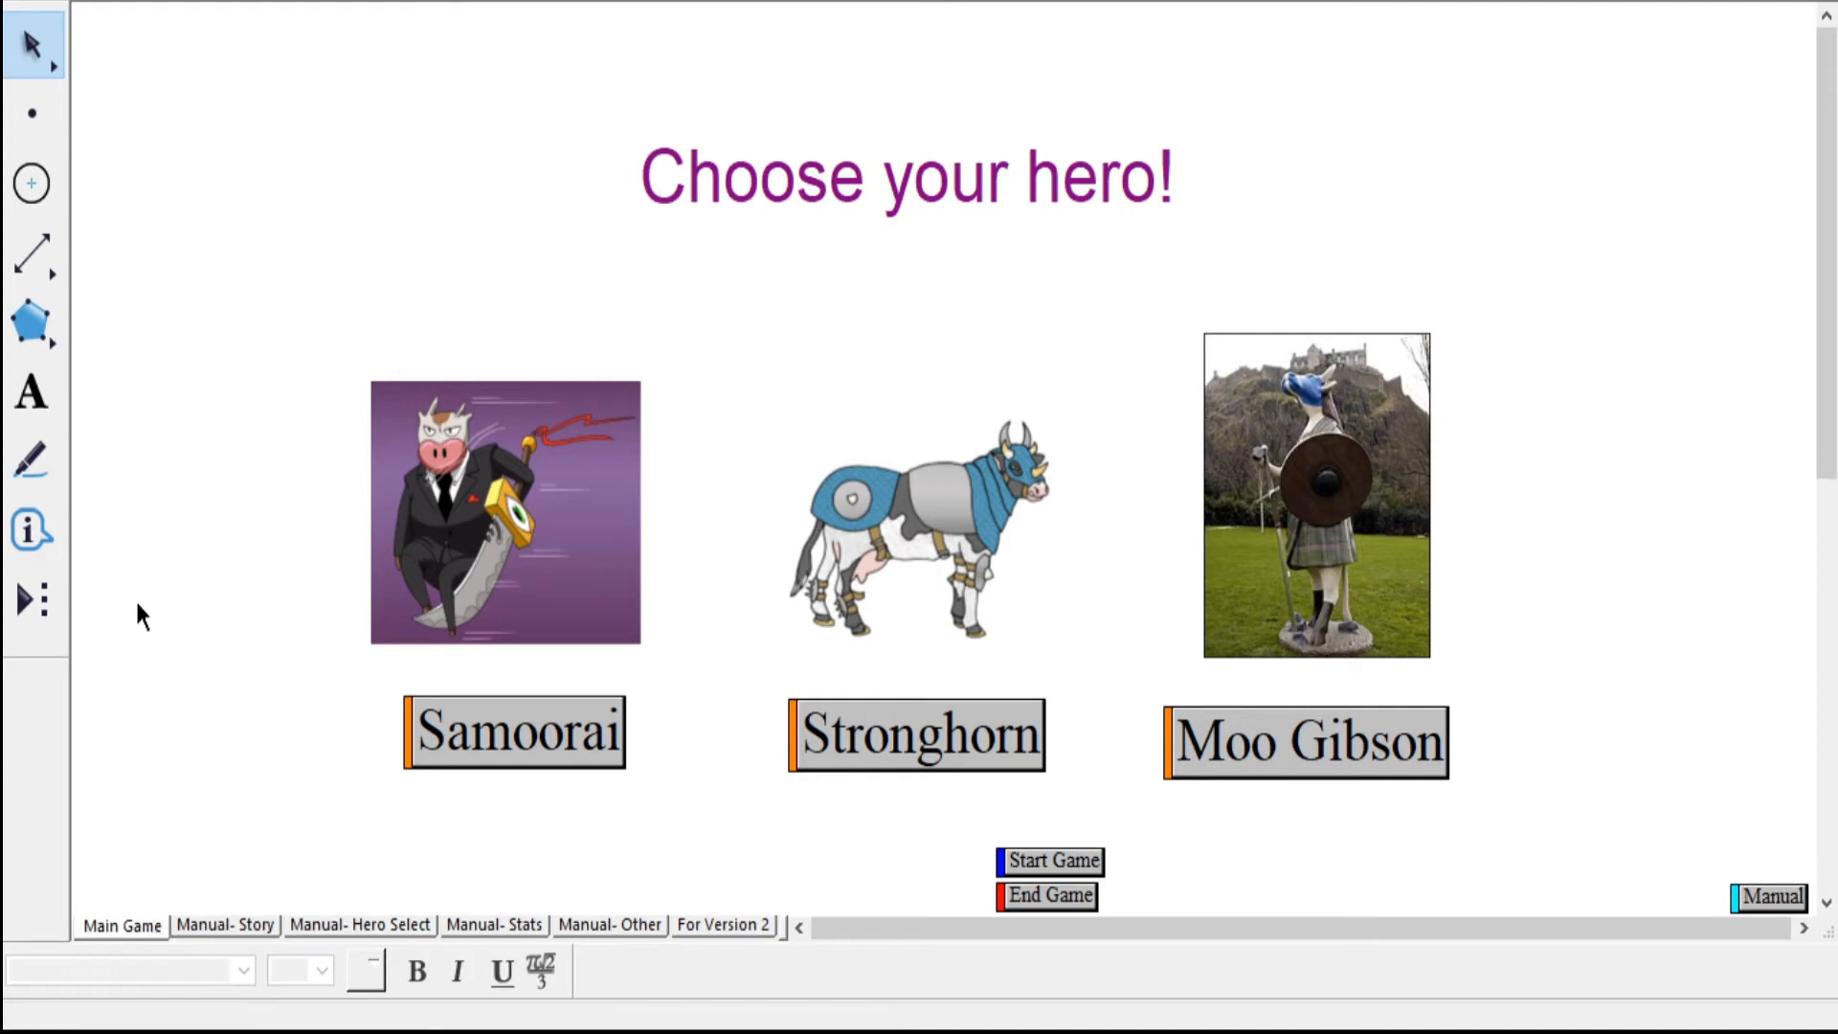
{"action": "mouse_move", "coordinate": [164, 637]}
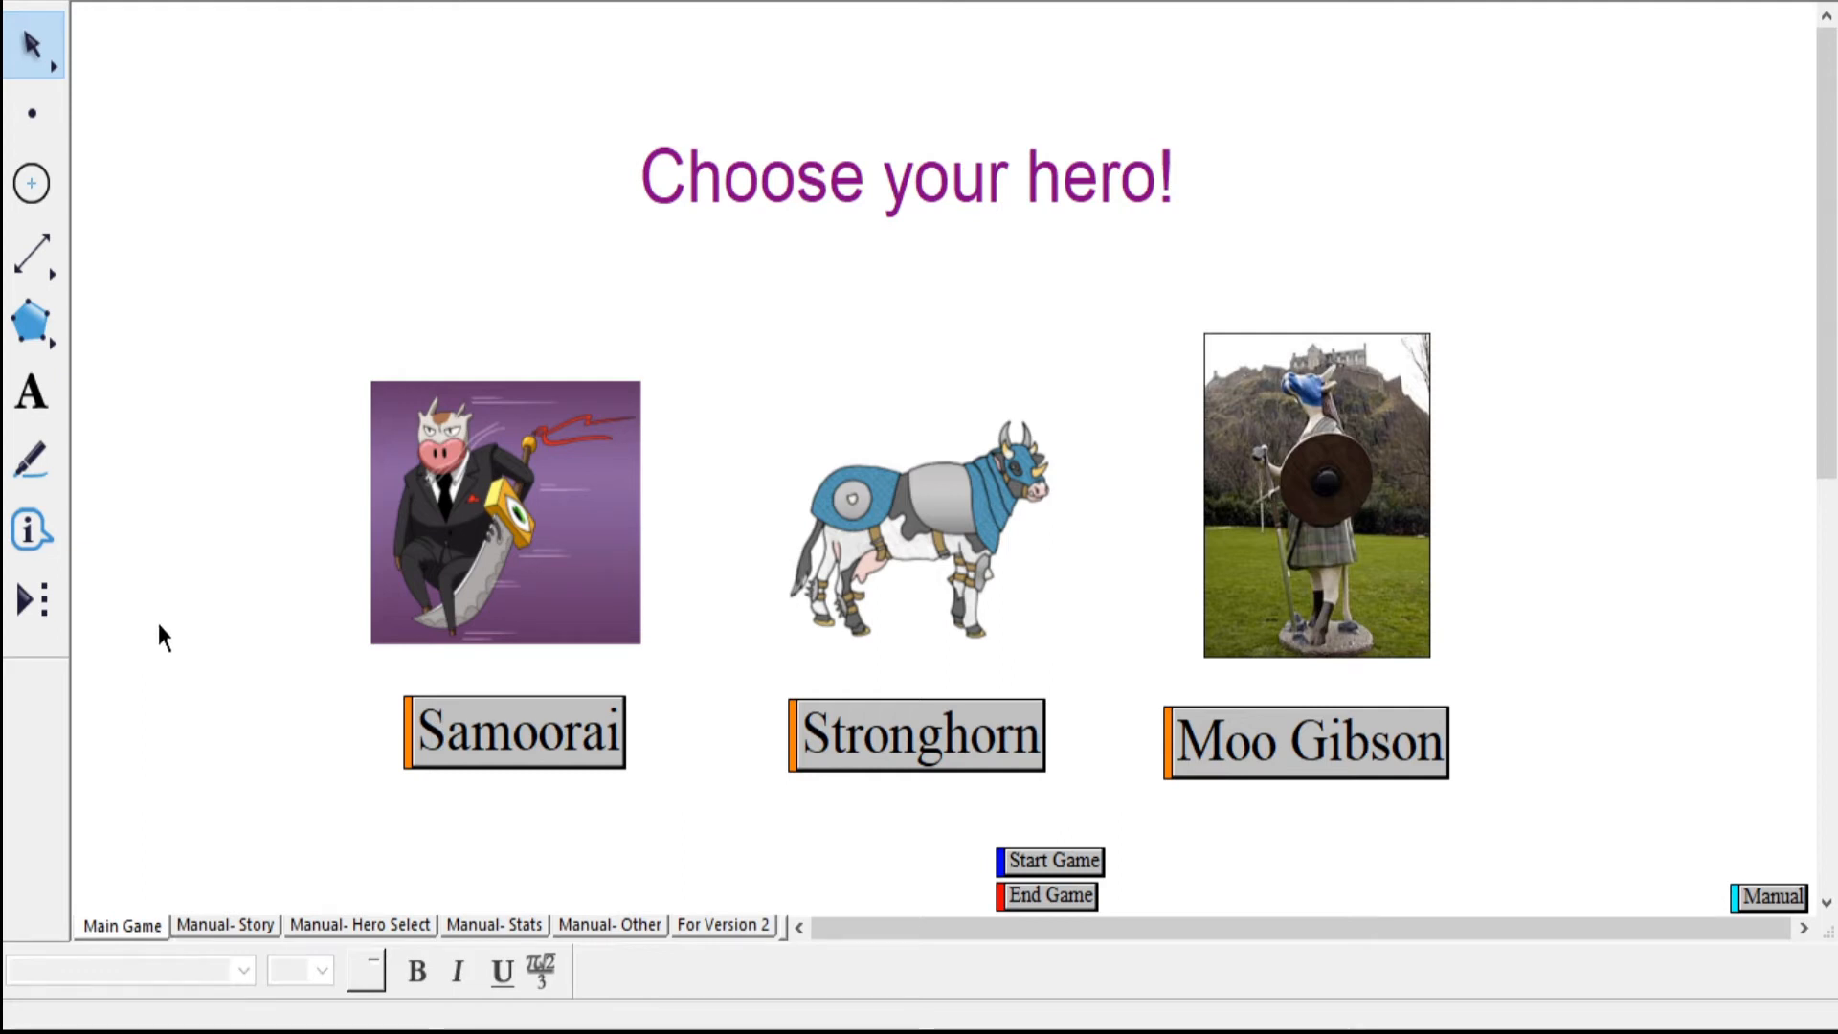
{"action": "mouse_move", "coordinate": [927, 885]}
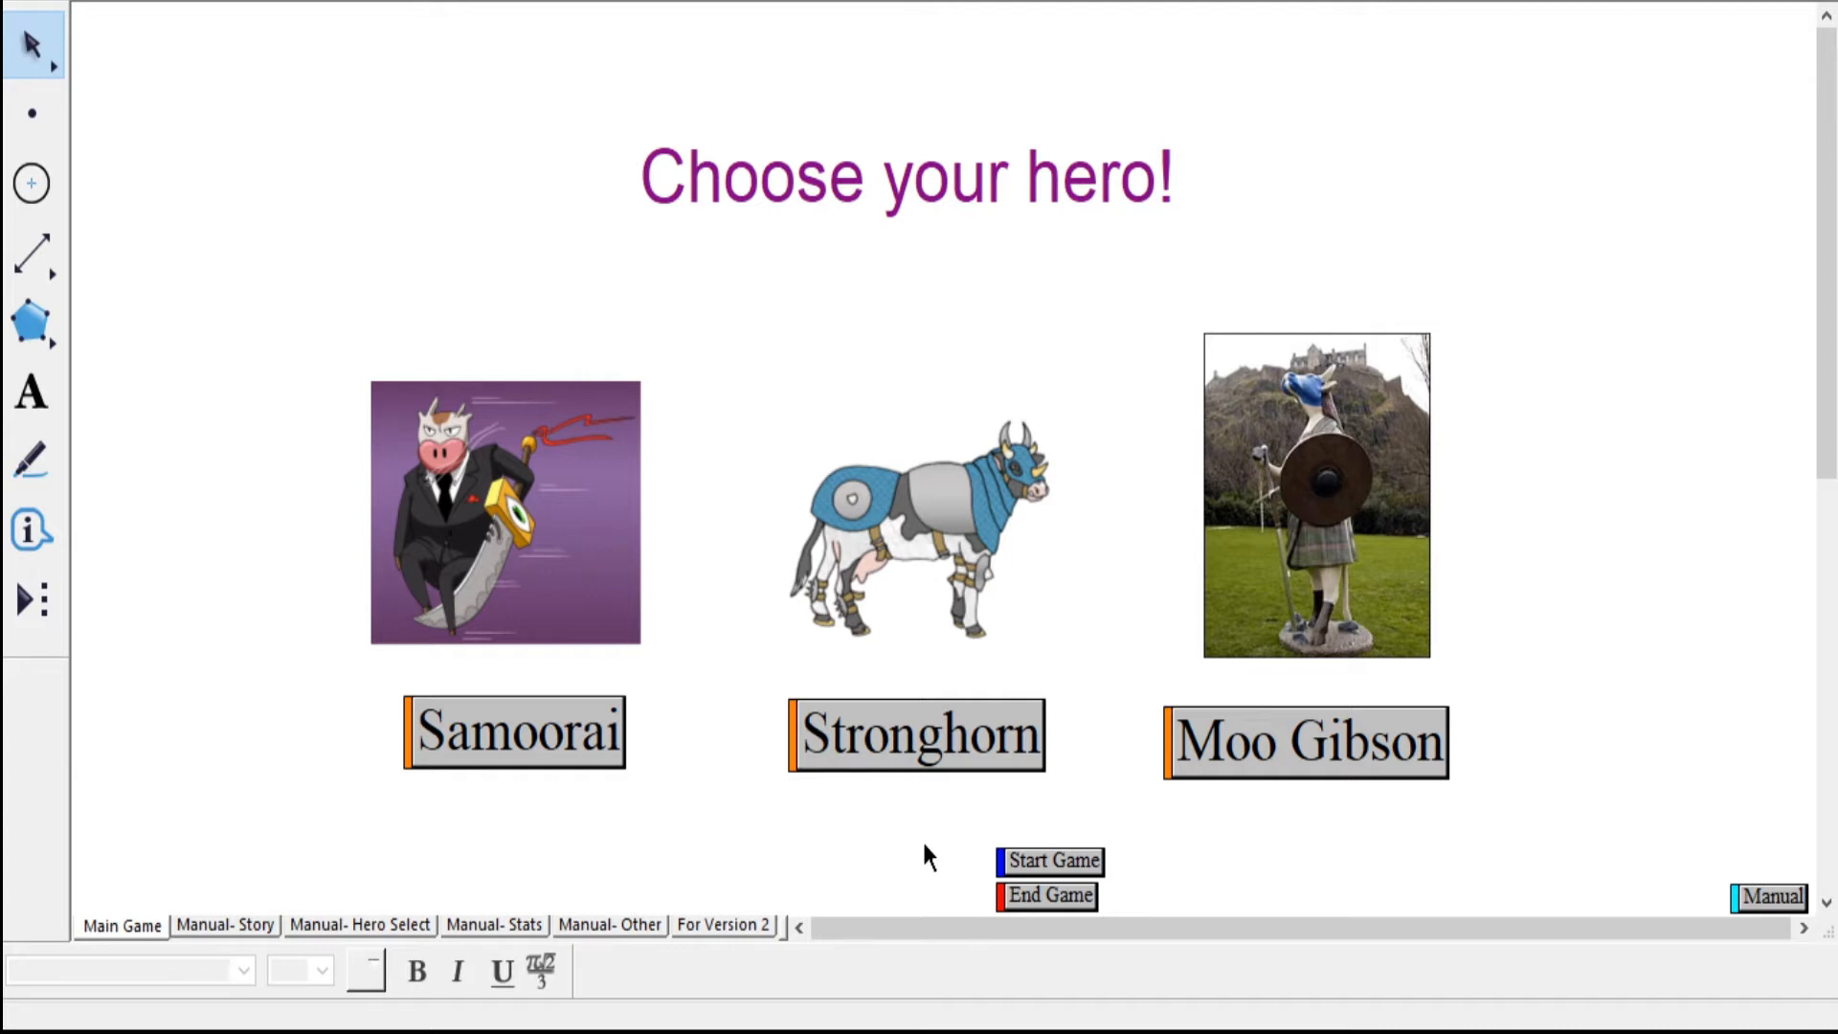
{"action": "mouse_move", "coordinate": [574, 760]}
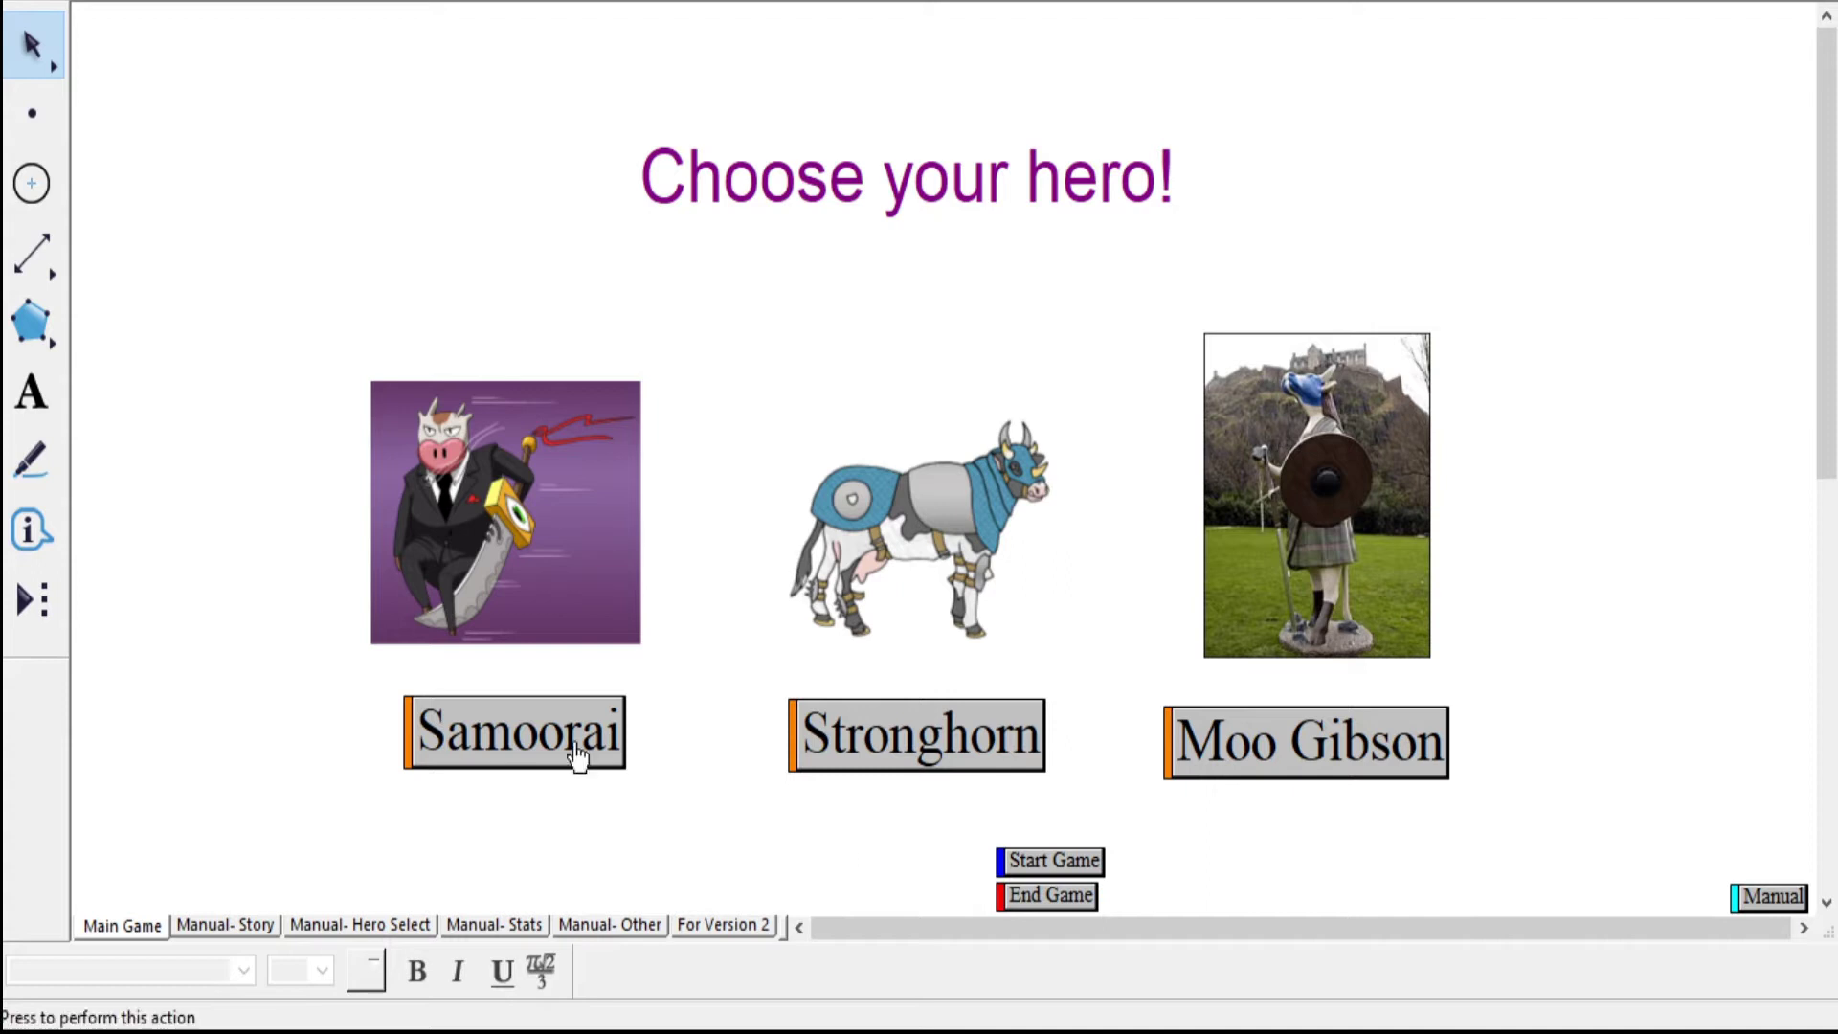
{"action": "mouse_move", "coordinate": [975, 285]}
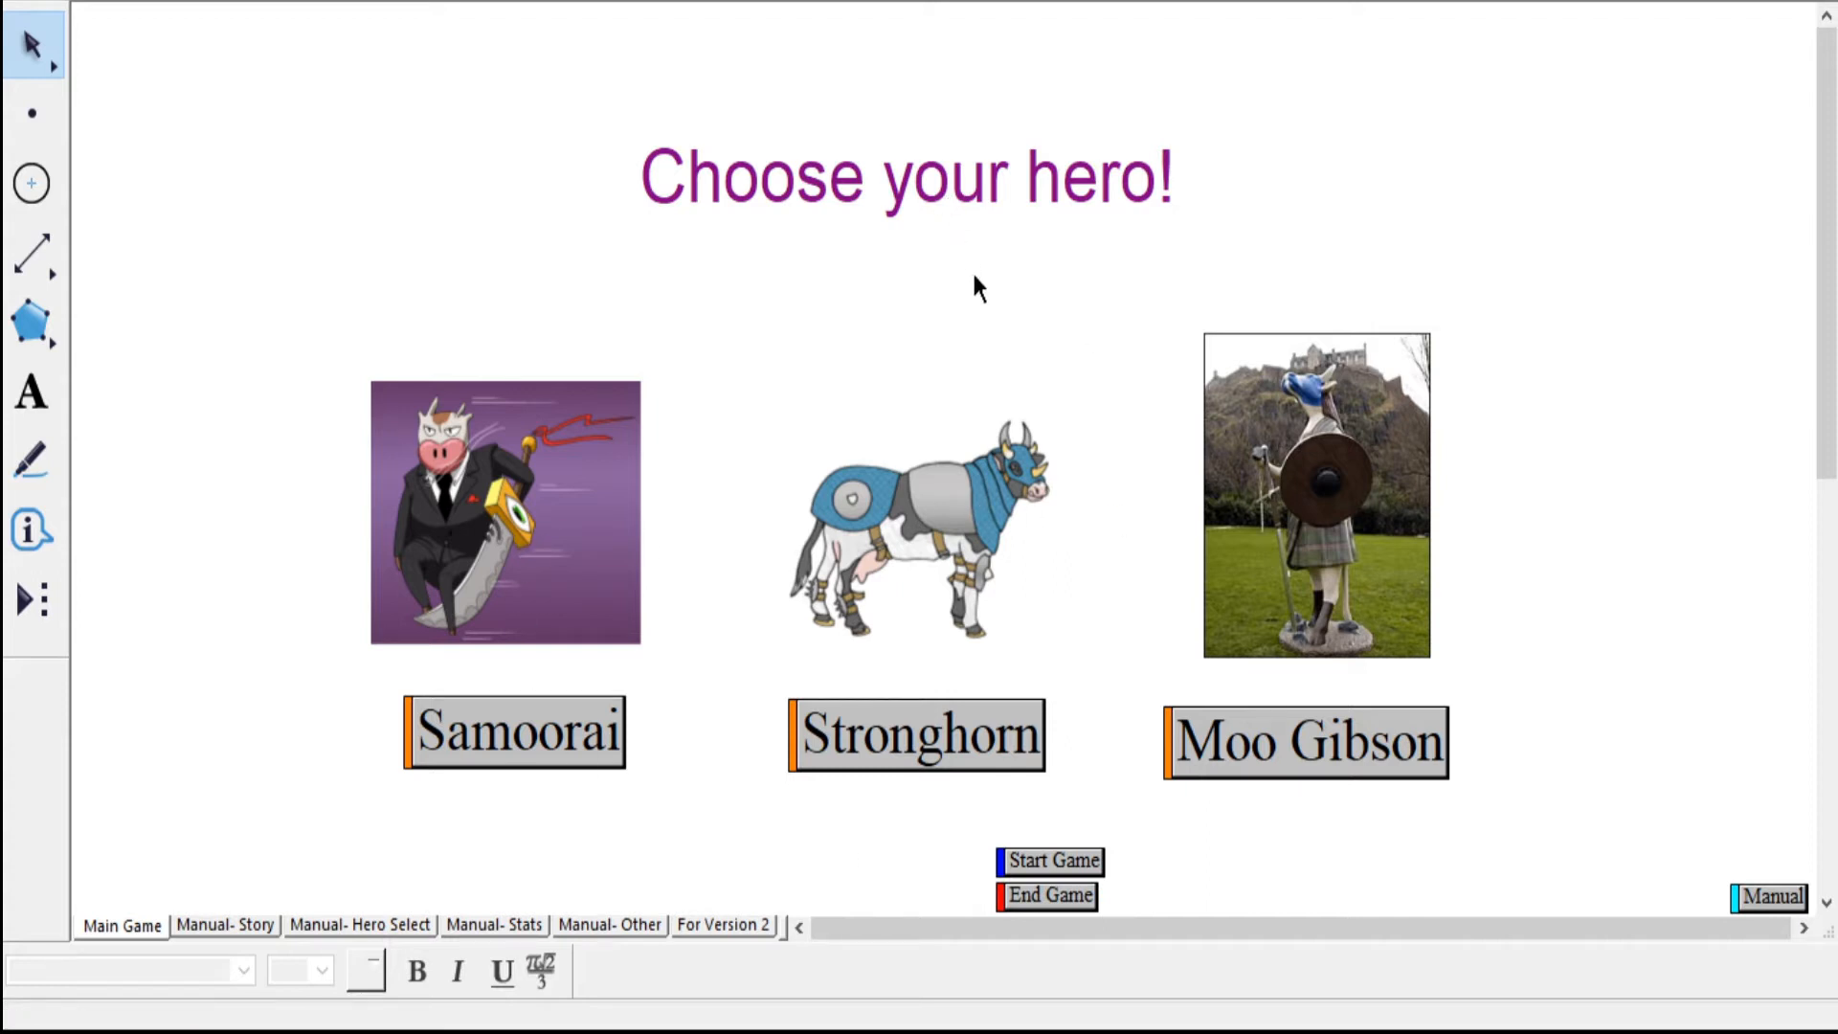
{"action": "mouse_move", "coordinate": [540, 534]}
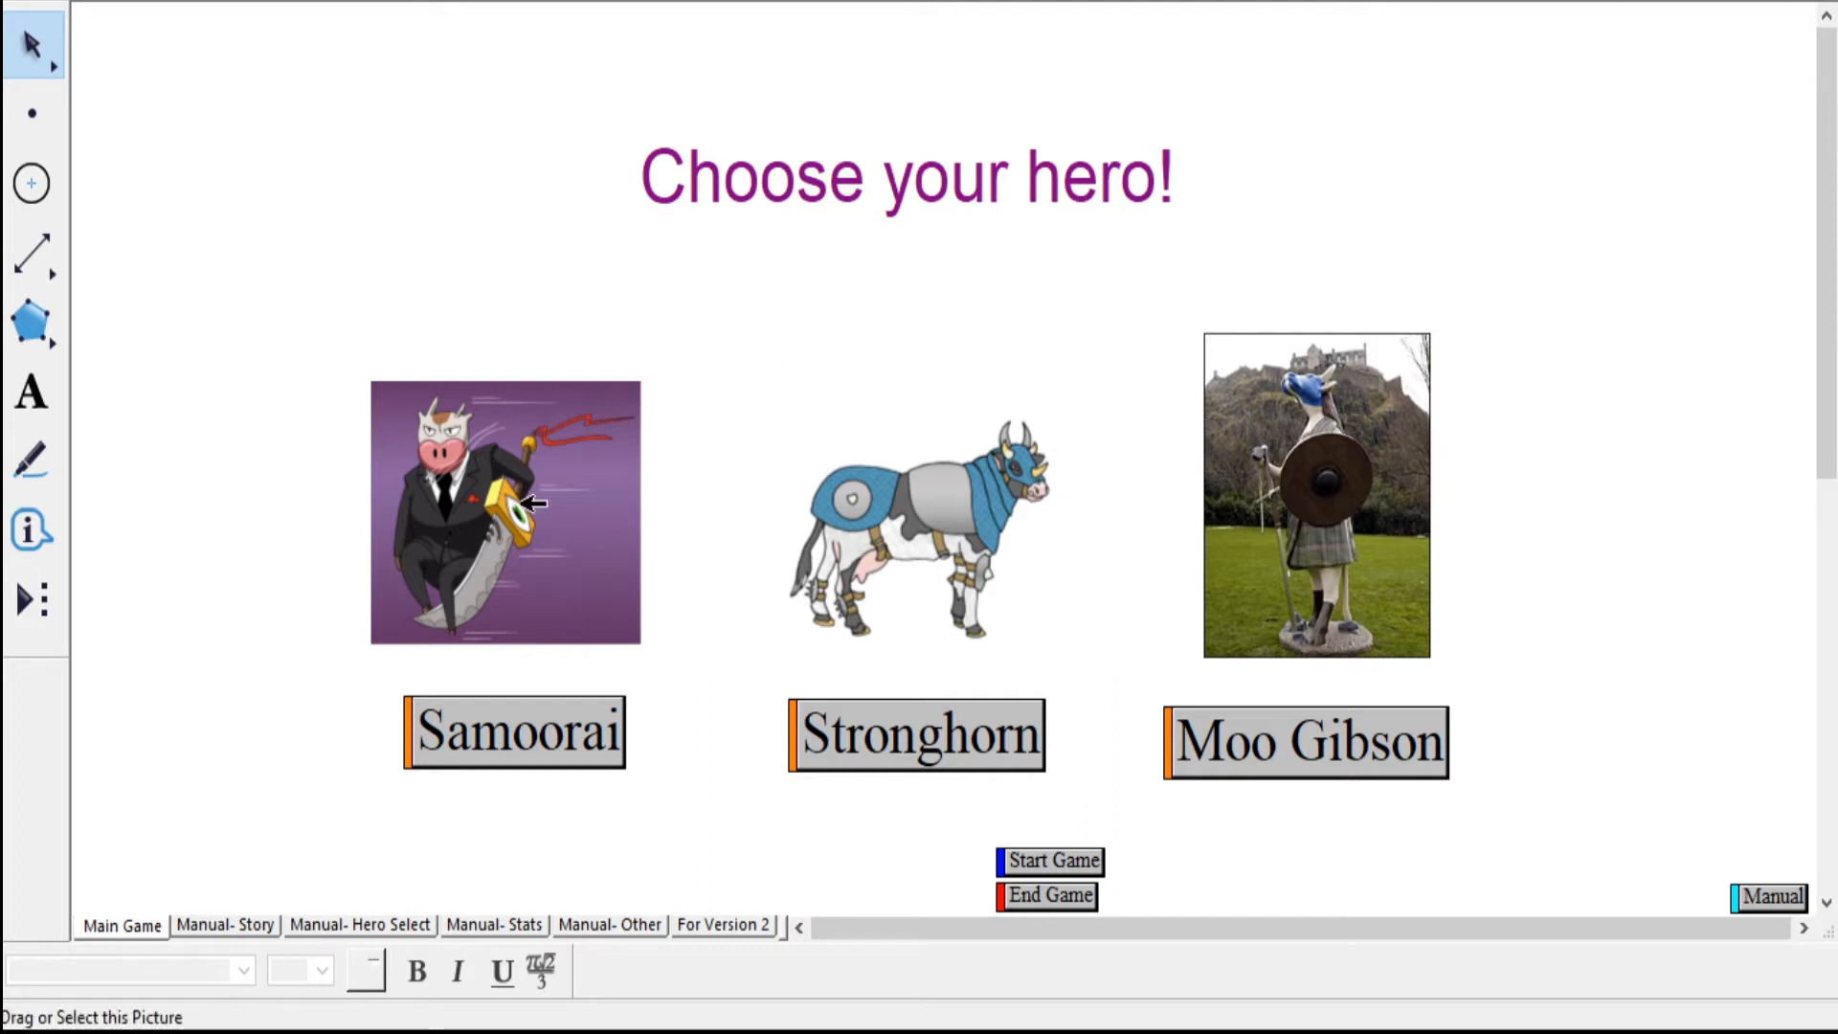
{"action": "mouse_move", "coordinate": [1534, 522]}
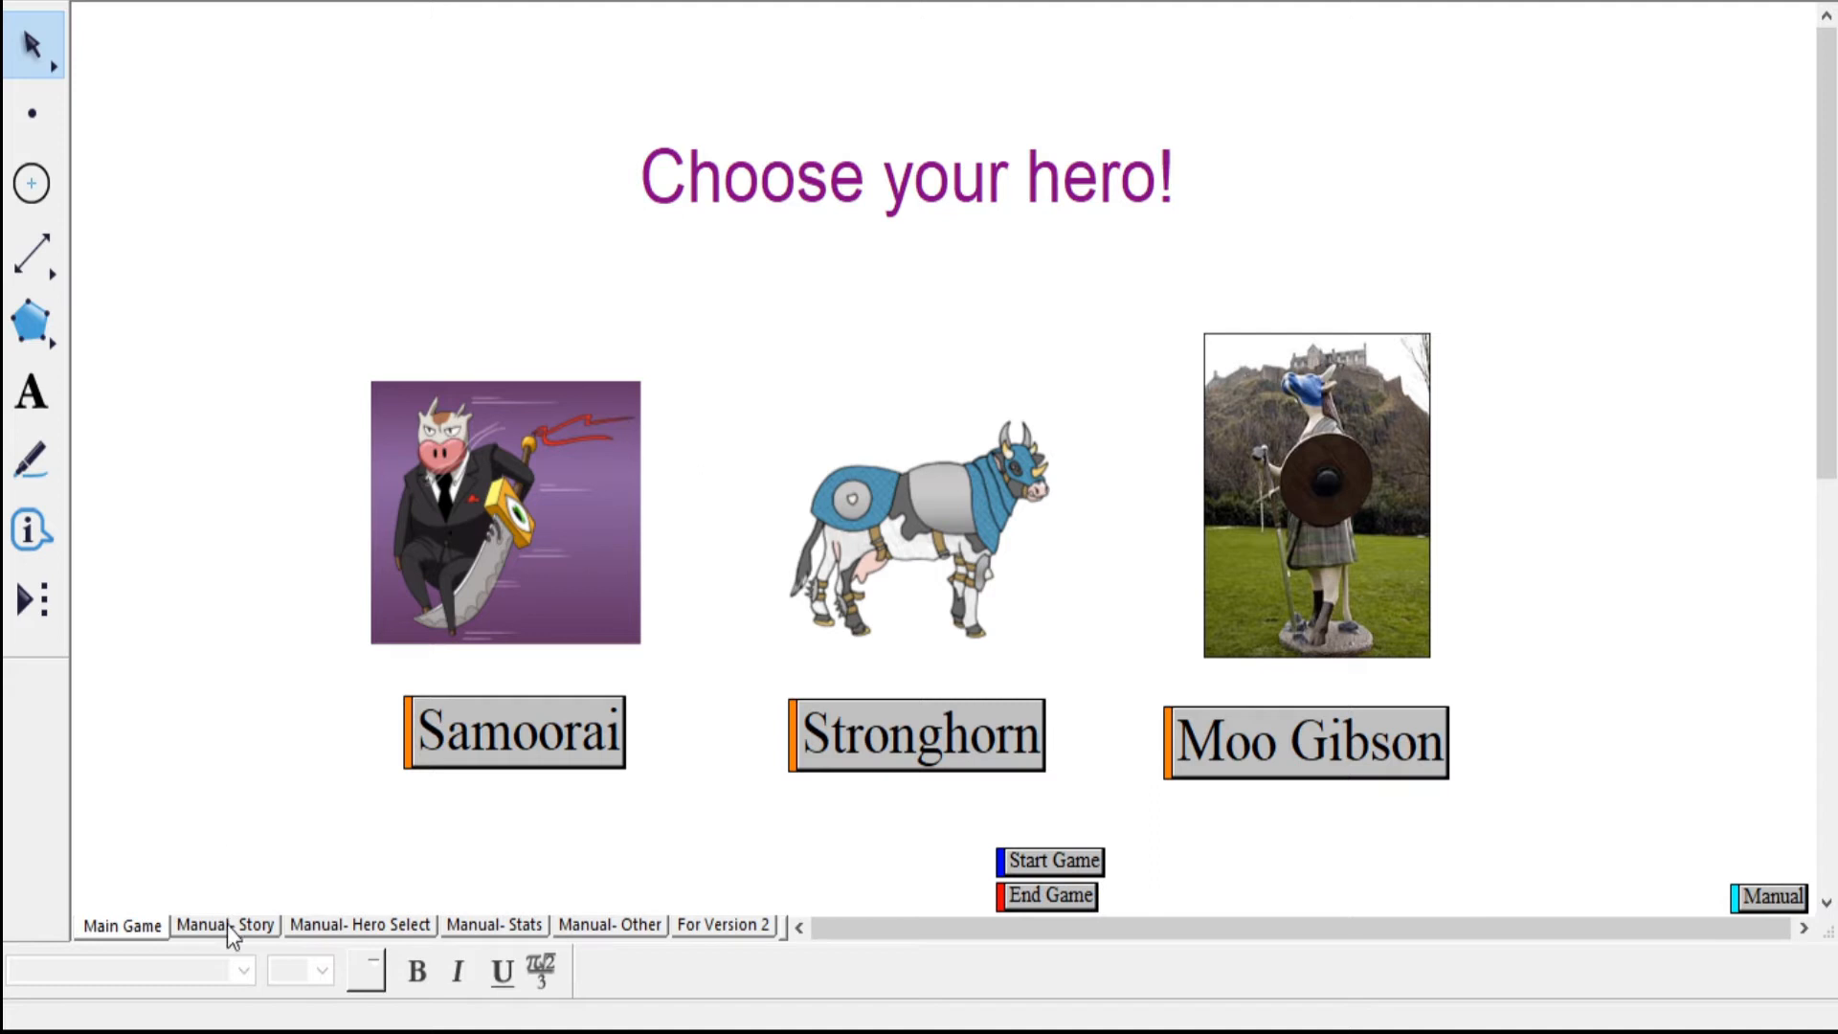
- Go to the story page and begin Moo Gibson's battle against Rovin' Paula
{"action": "left_click", "coordinate": [226, 924]}
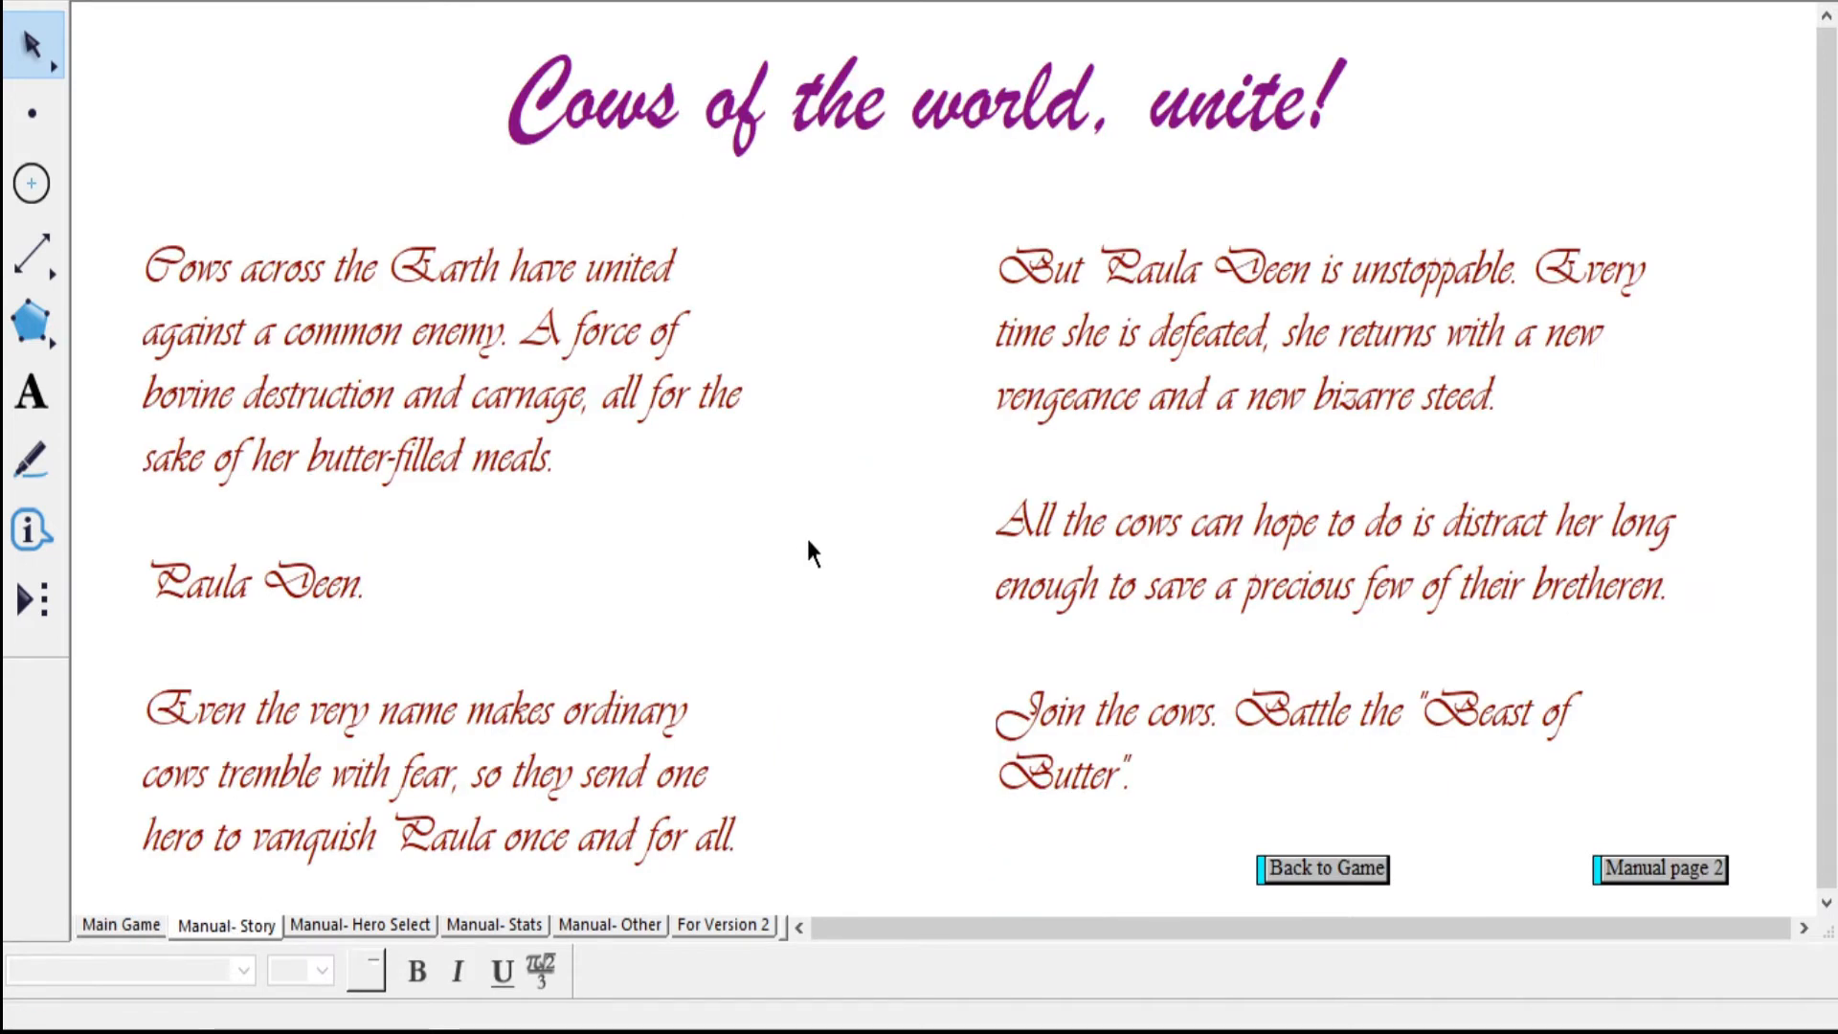
{"action": "mouse_move", "coordinate": [783, 557]}
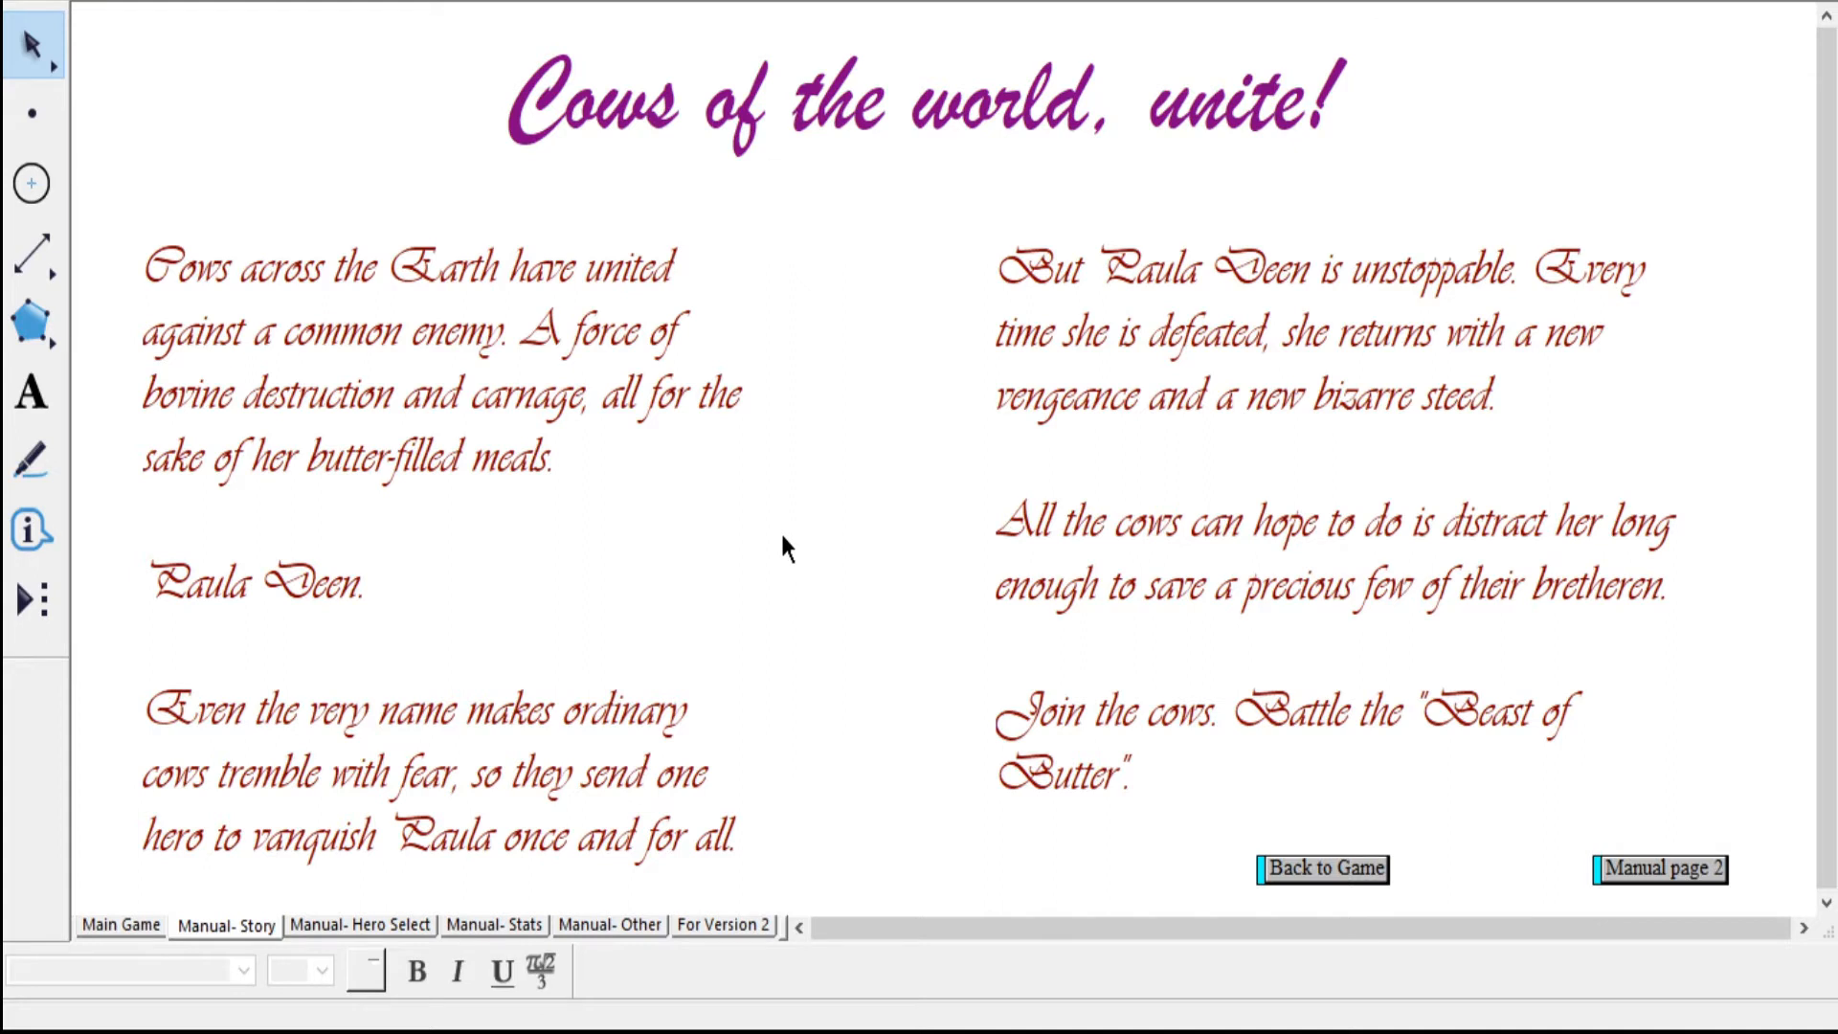
{"action": "mouse_move", "coordinate": [781, 572]}
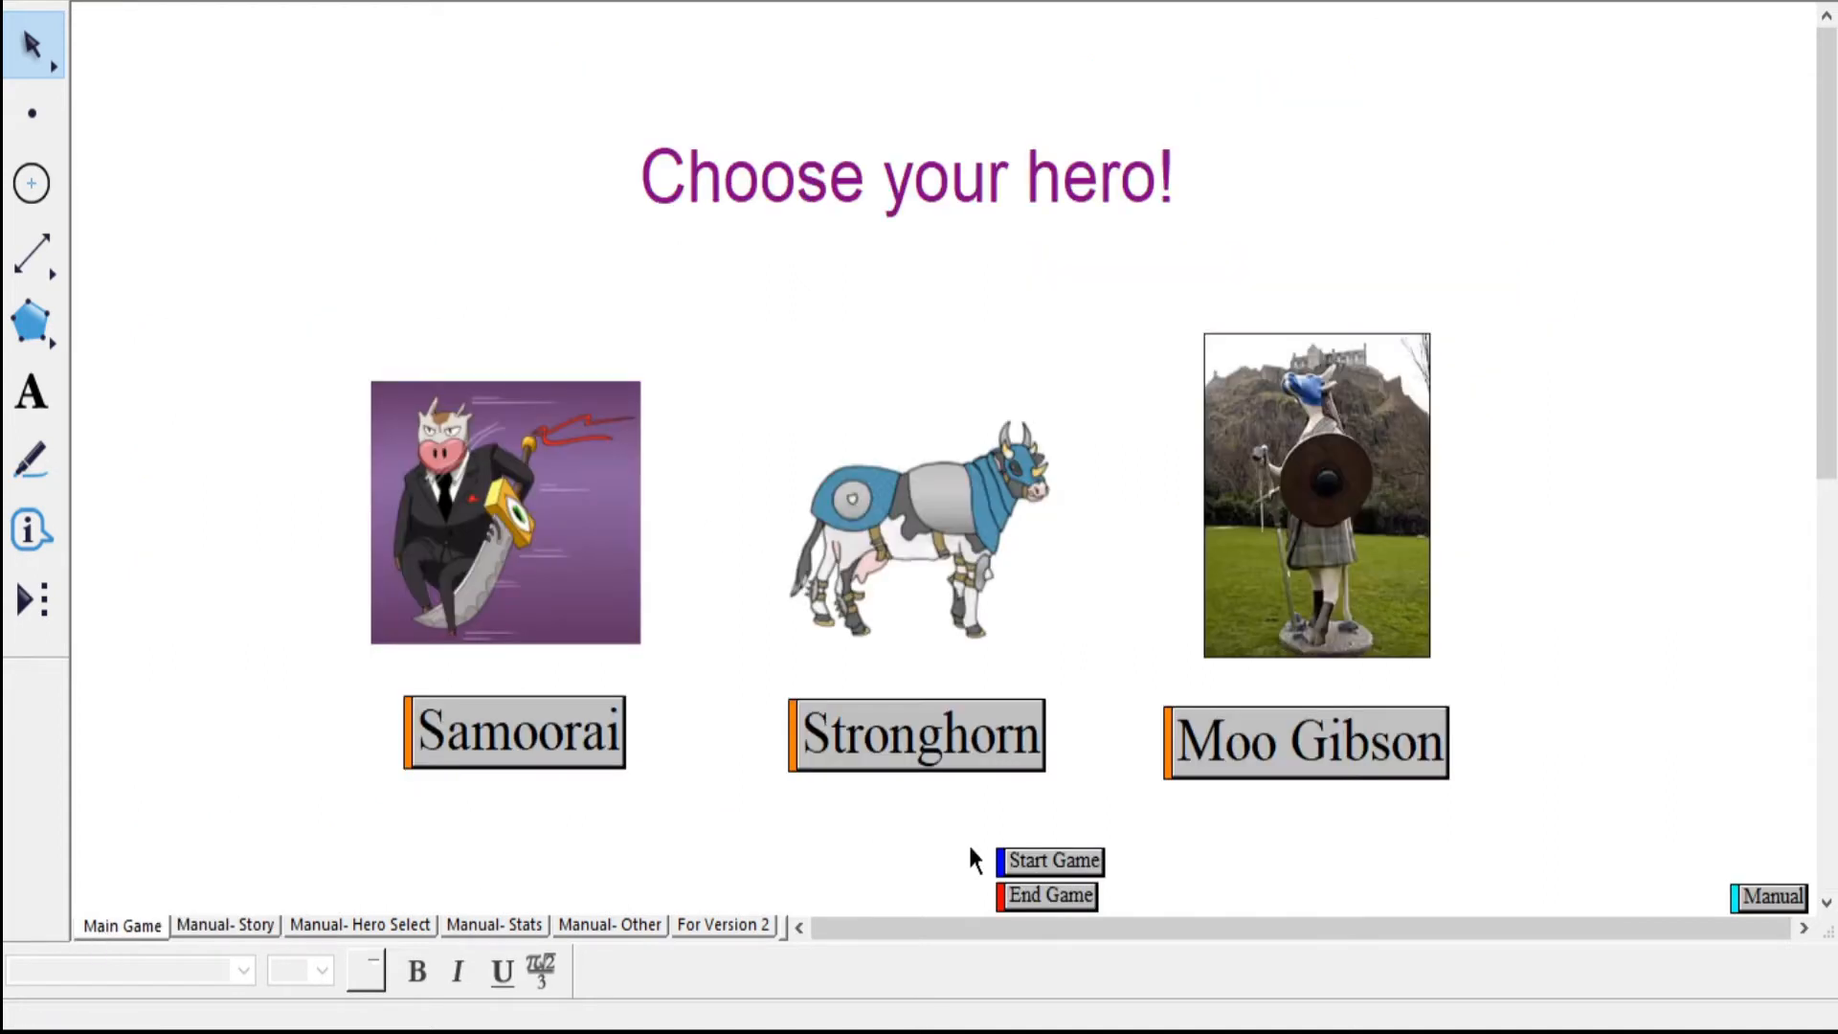
{"action": "left_click", "coordinate": [1048, 861]}
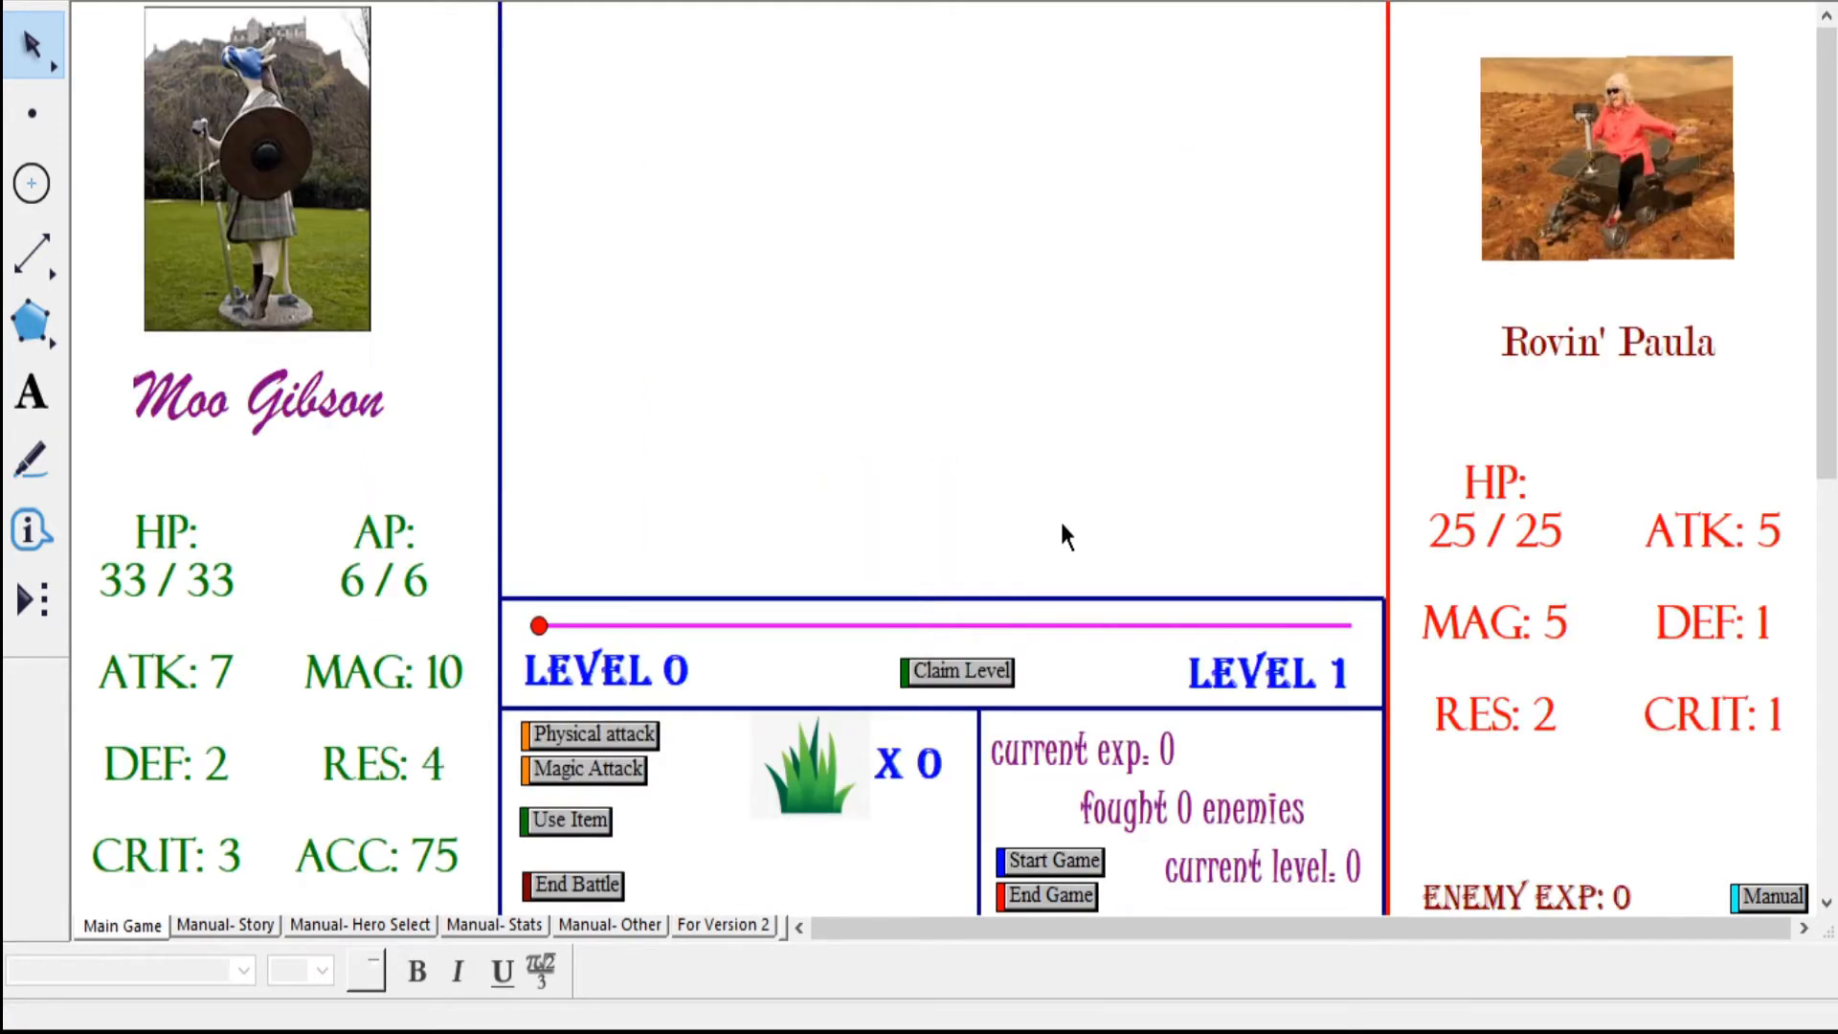
{"action": "mouse_move", "coordinate": [1382, 345]}
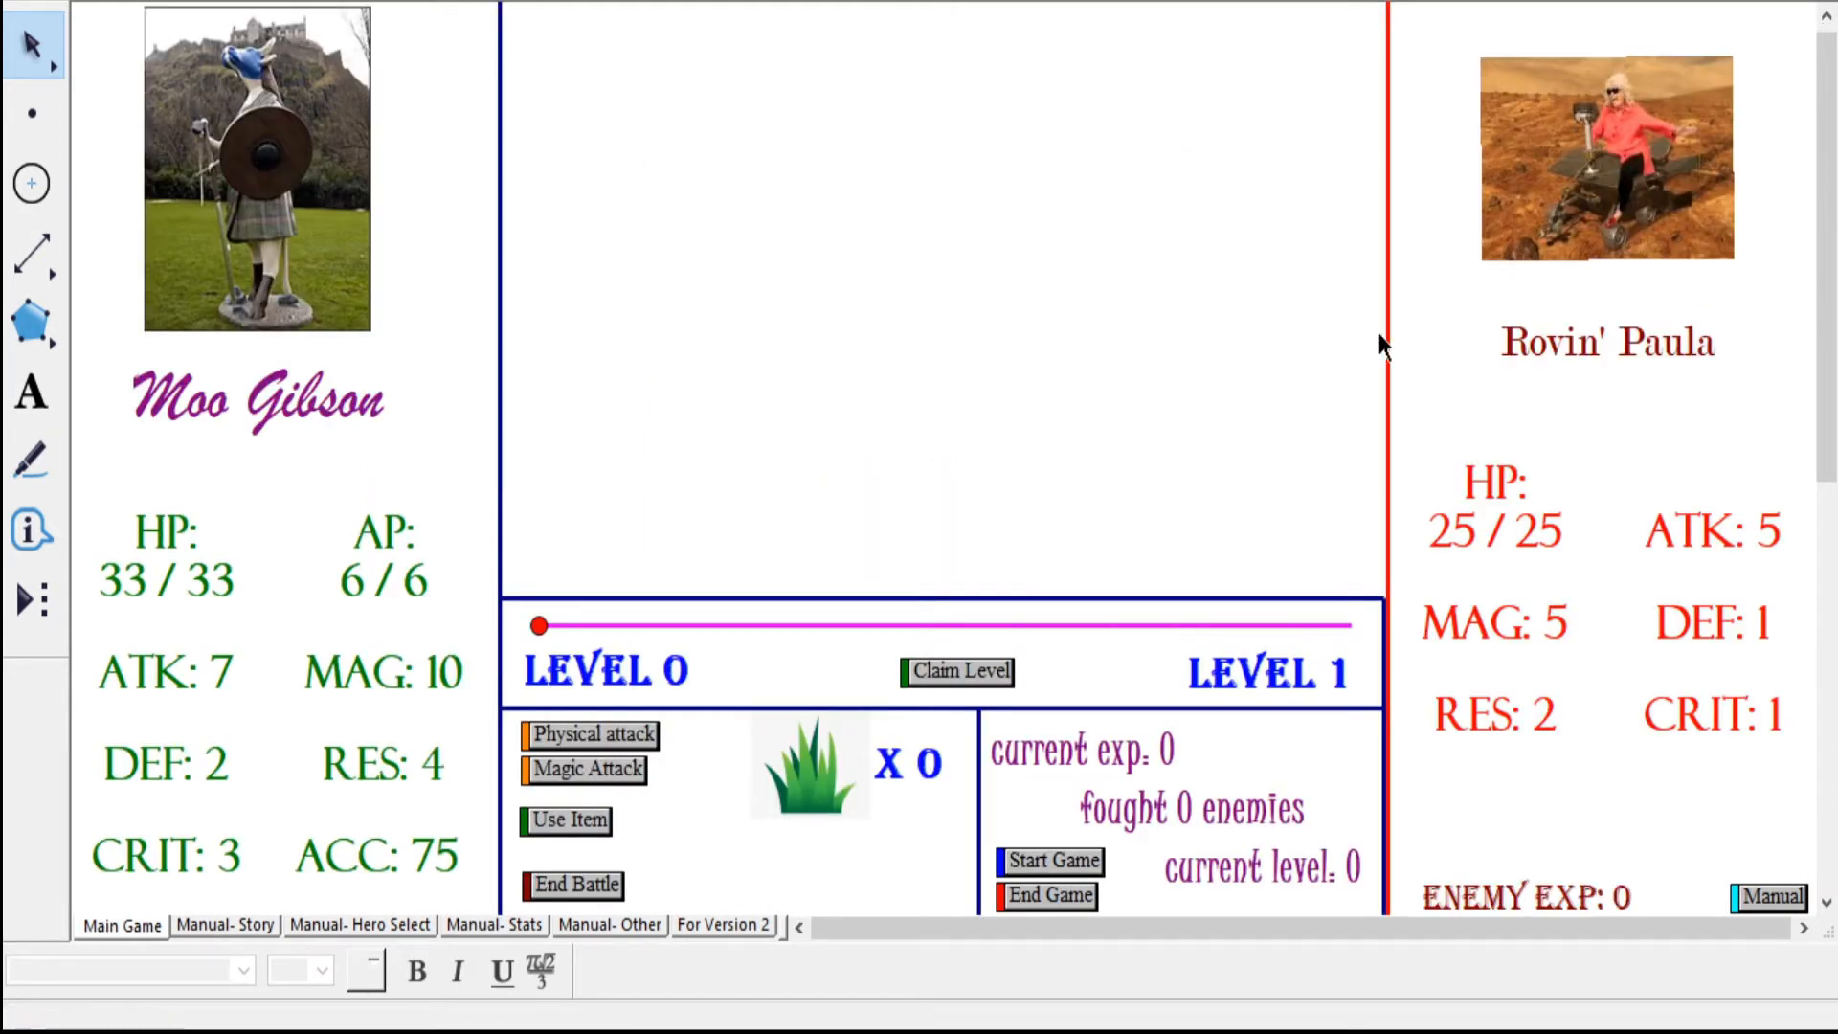
{"action": "mouse_move", "coordinate": [1415, 337]}
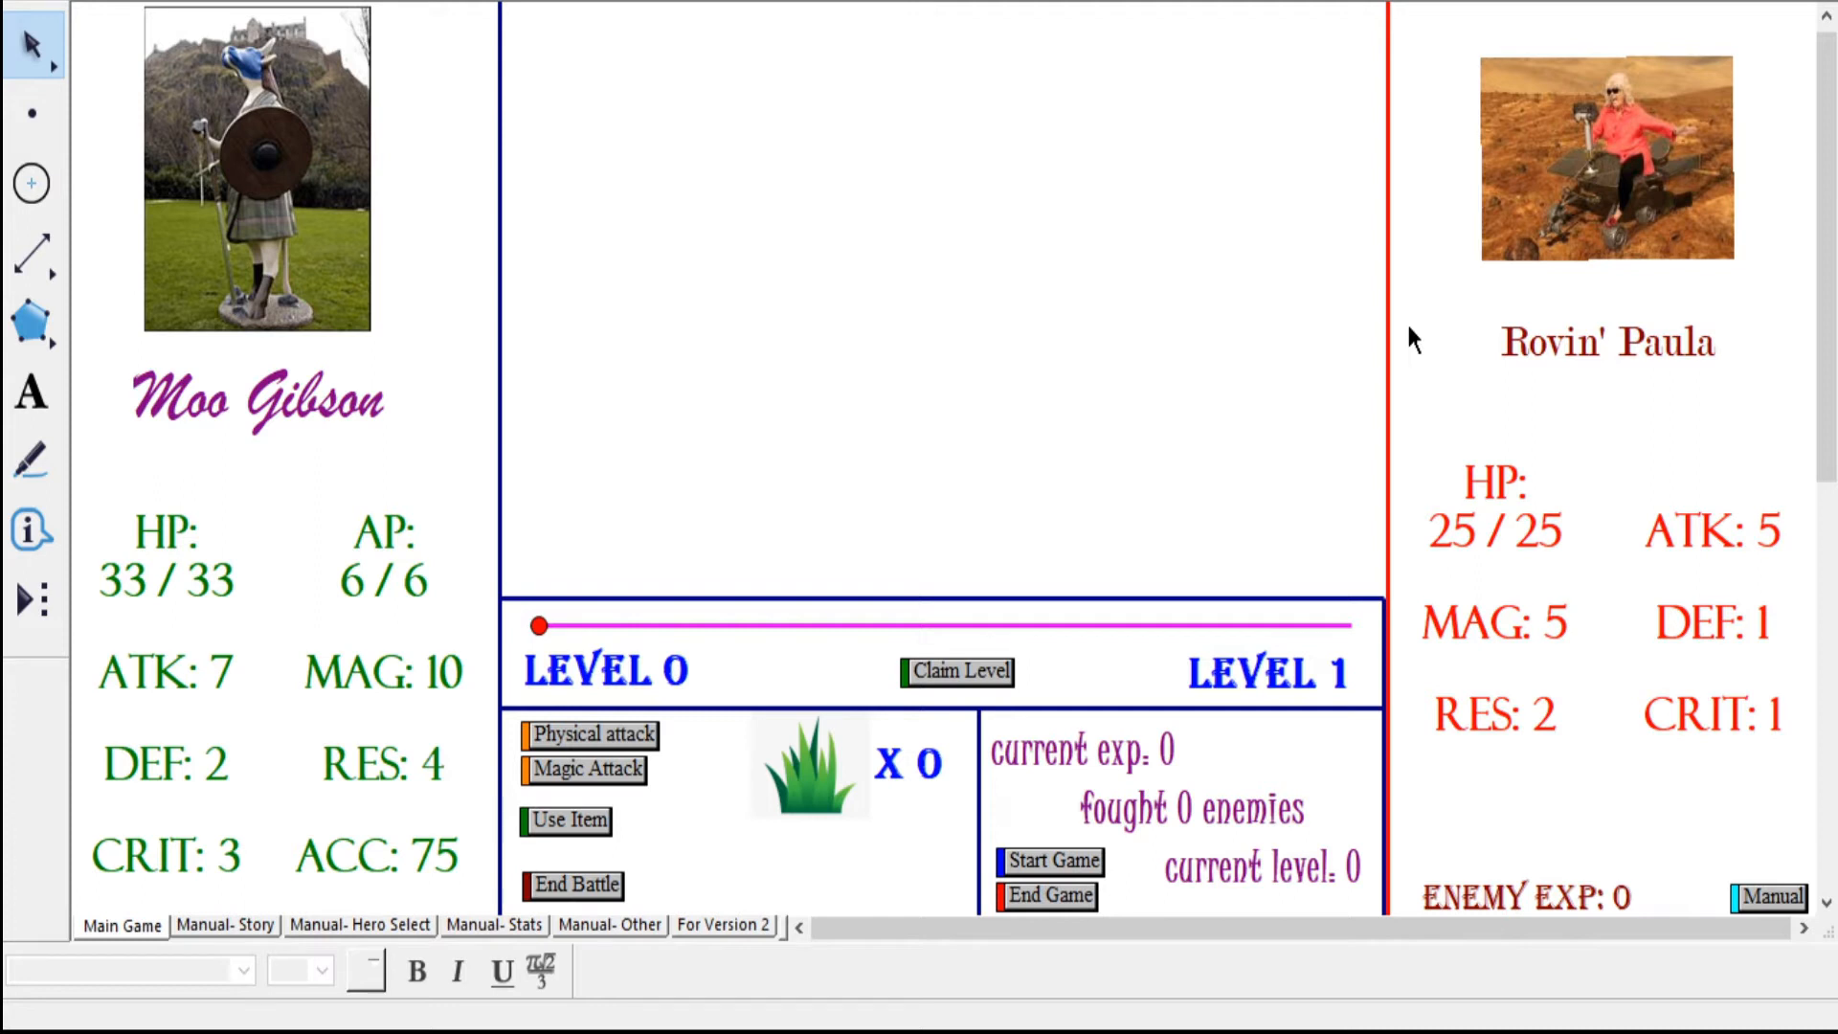
{"action": "mouse_move", "coordinate": [1008, 370]}
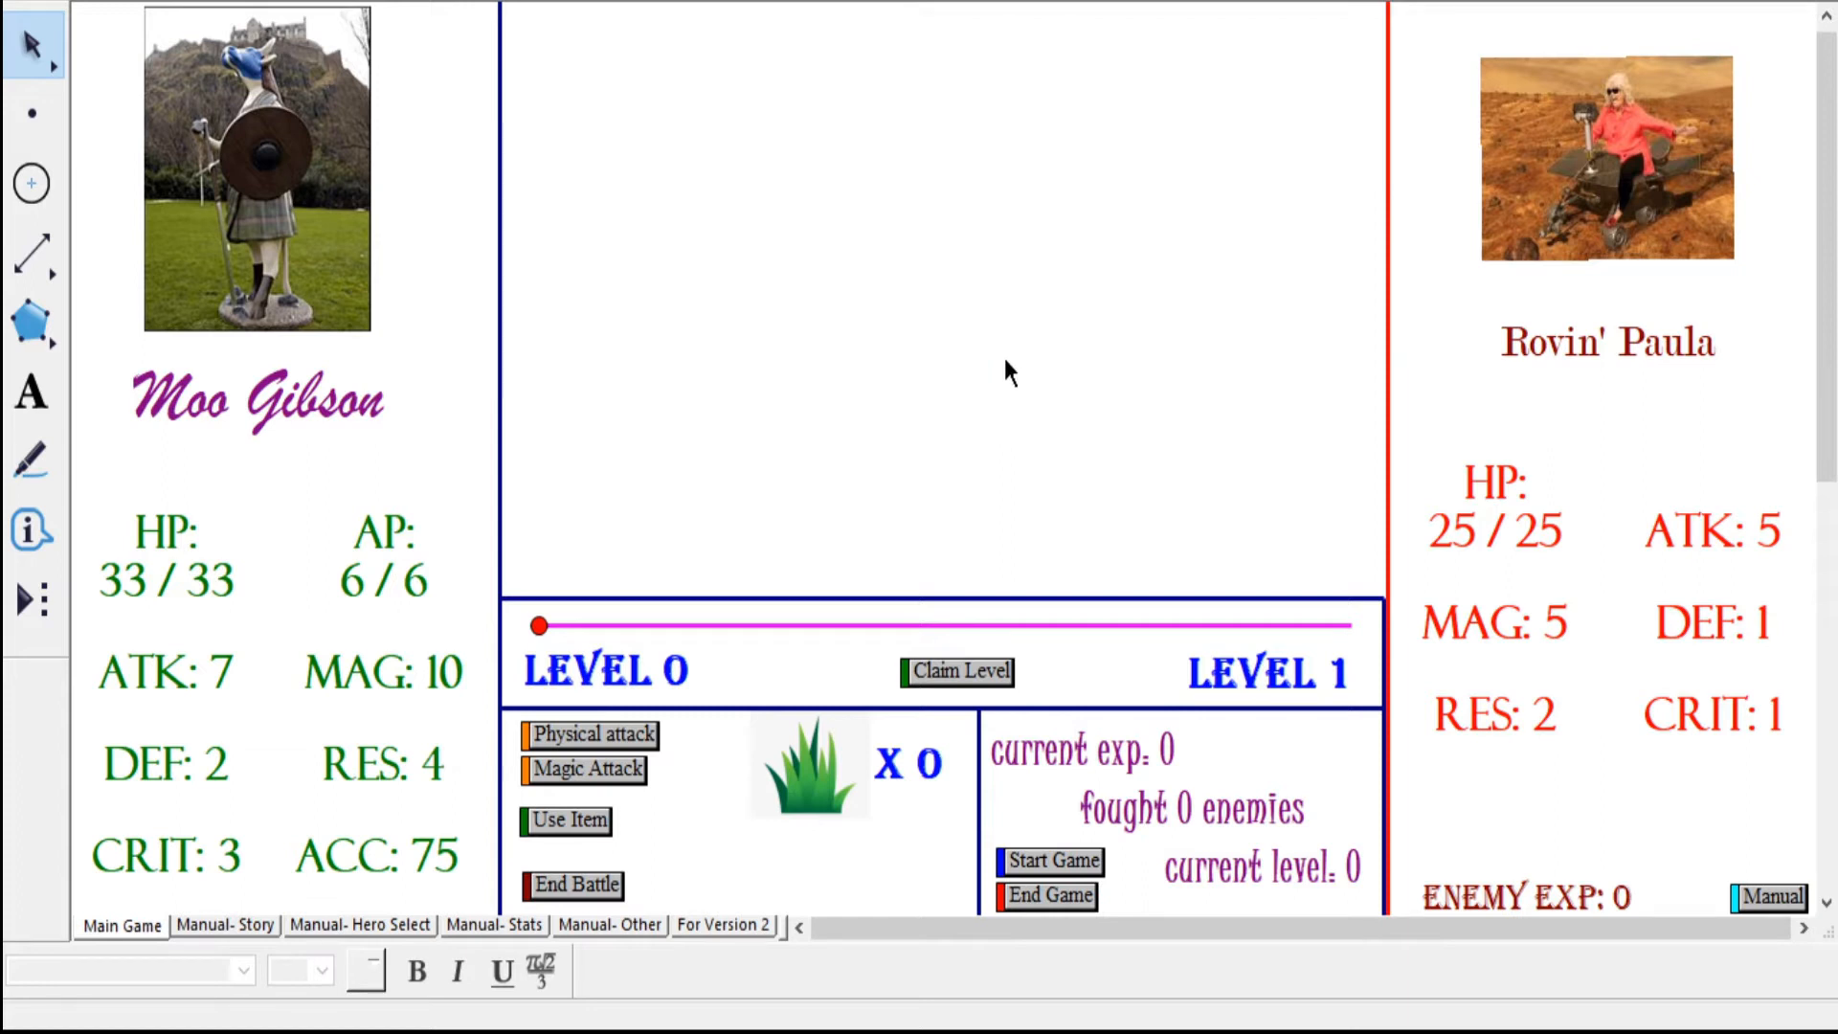
{"action": "mouse_move", "coordinate": [738, 446]}
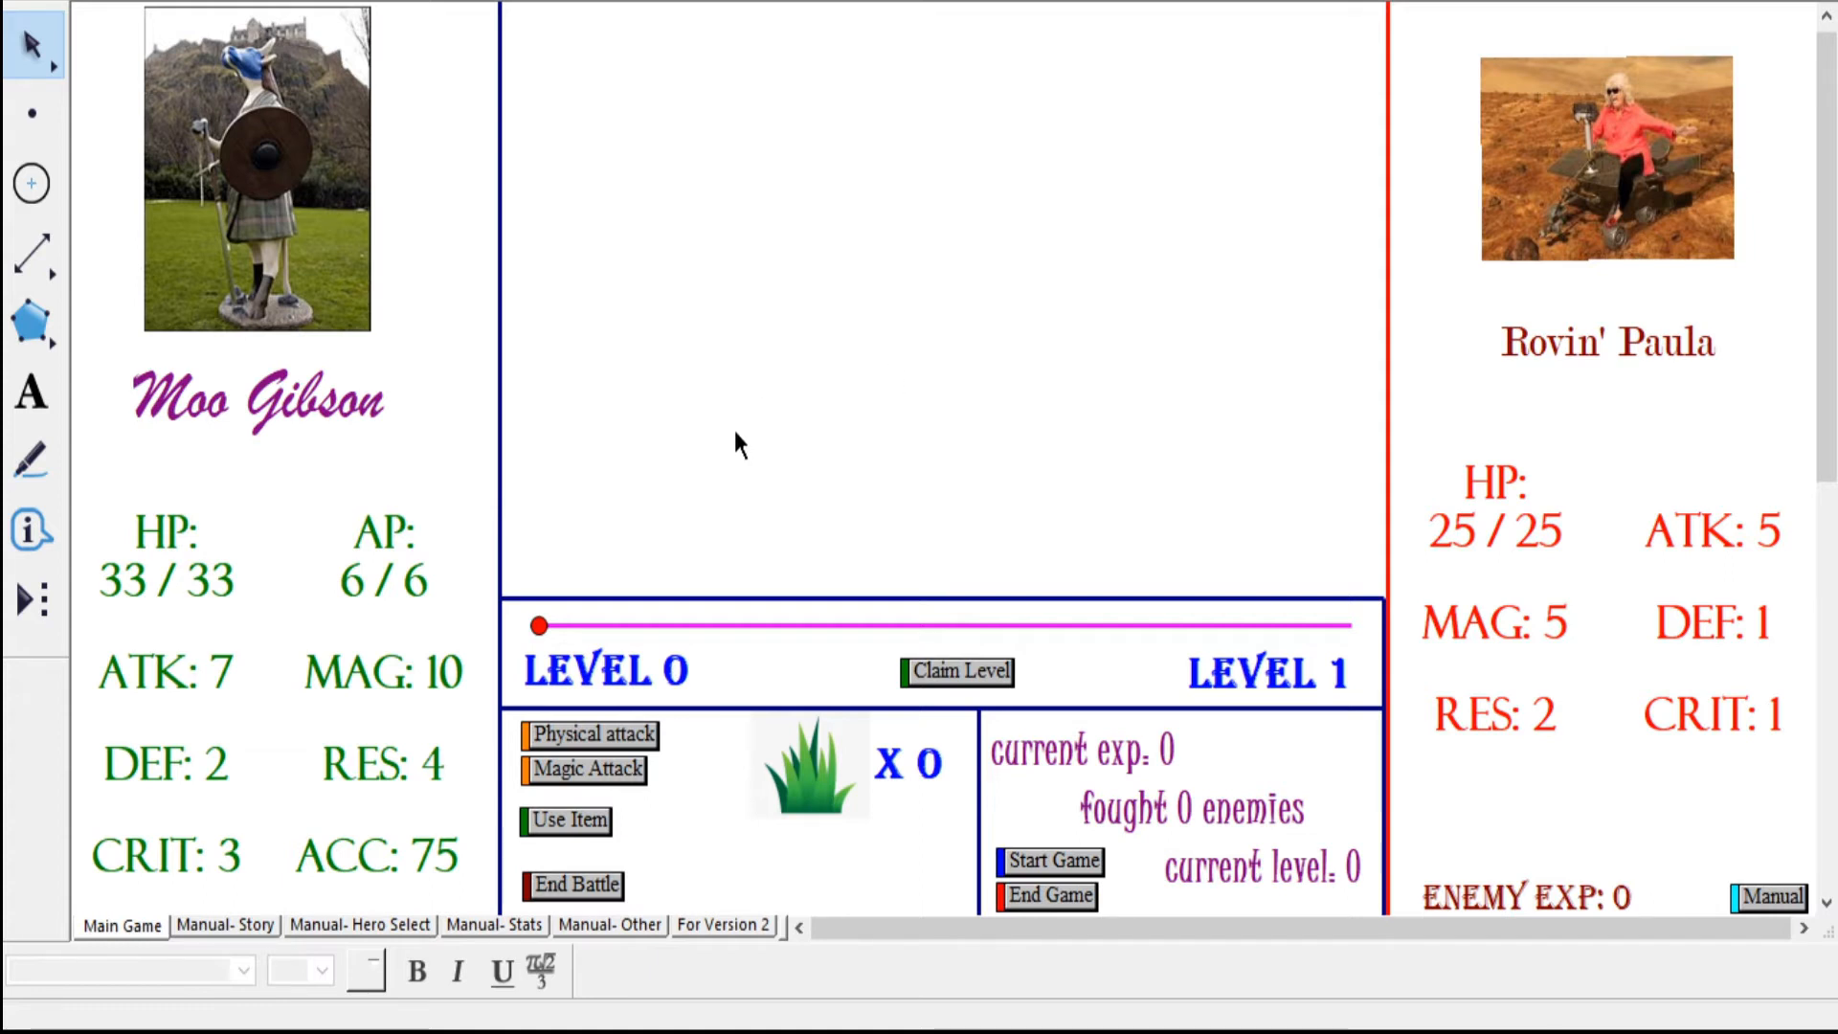
{"action": "mouse_move", "coordinate": [265, 715]}
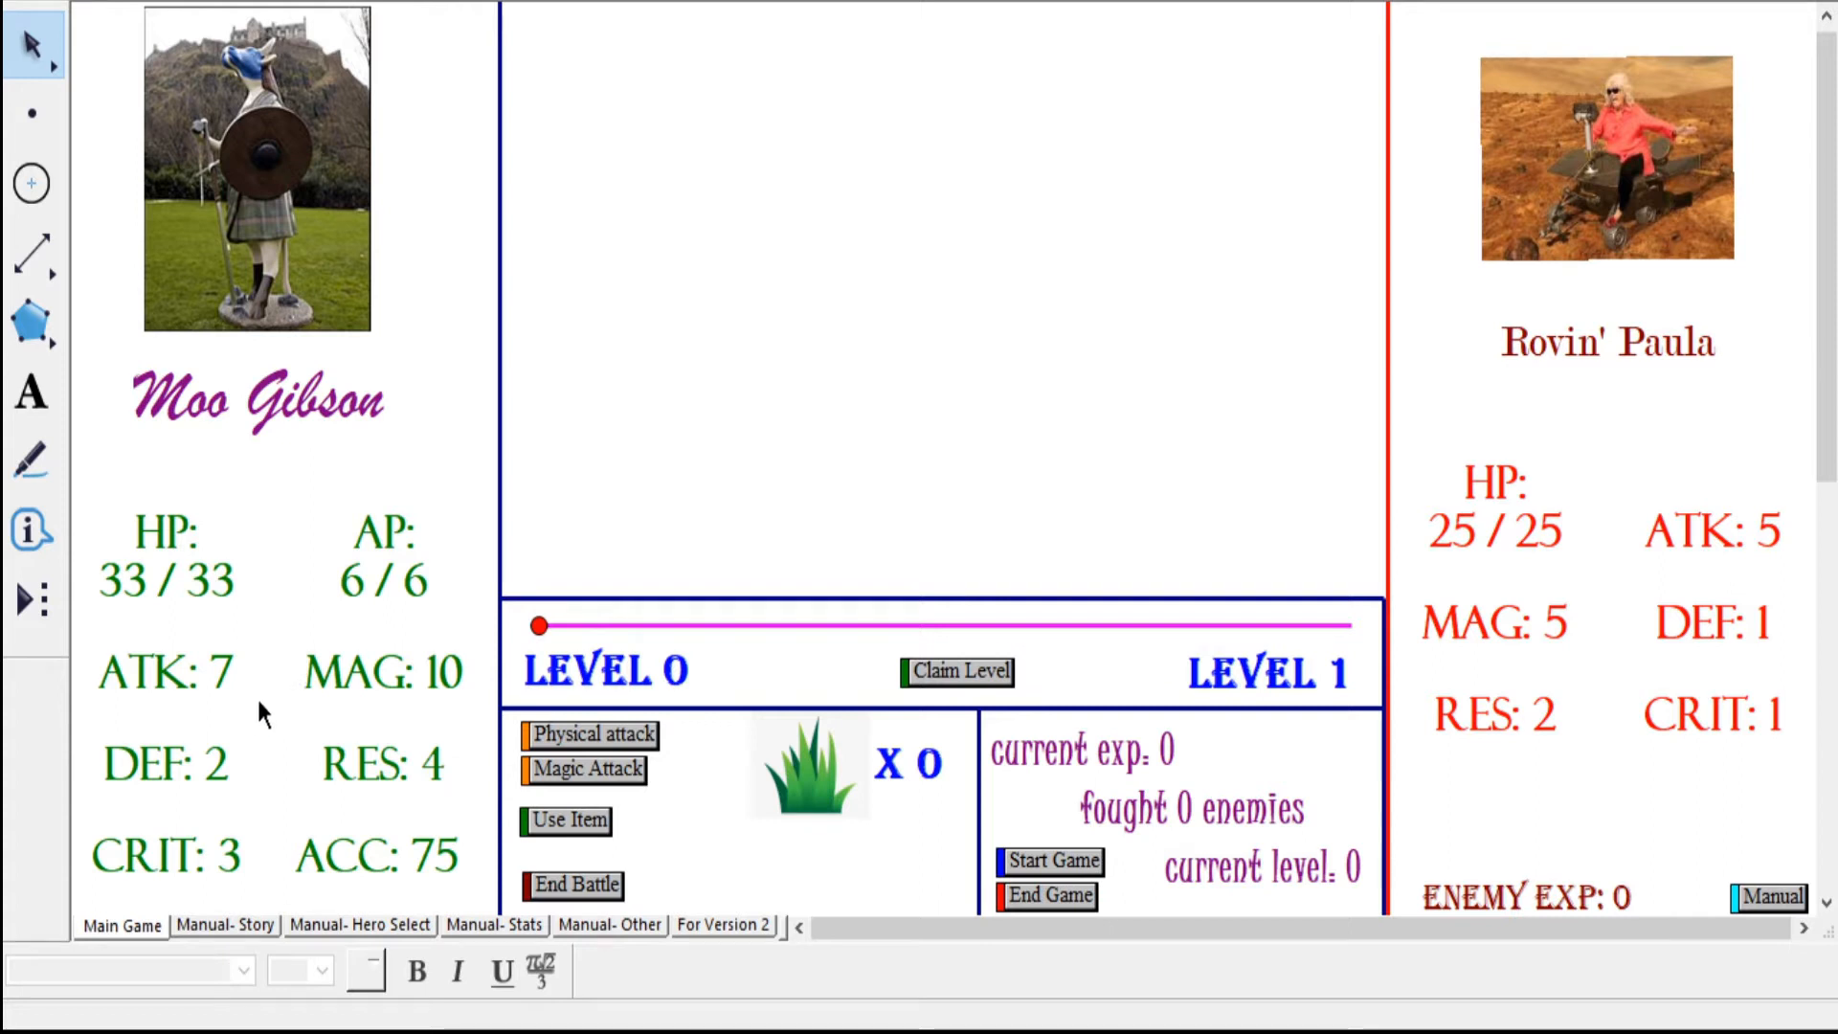
{"action": "mouse_move", "coordinate": [804, 228]}
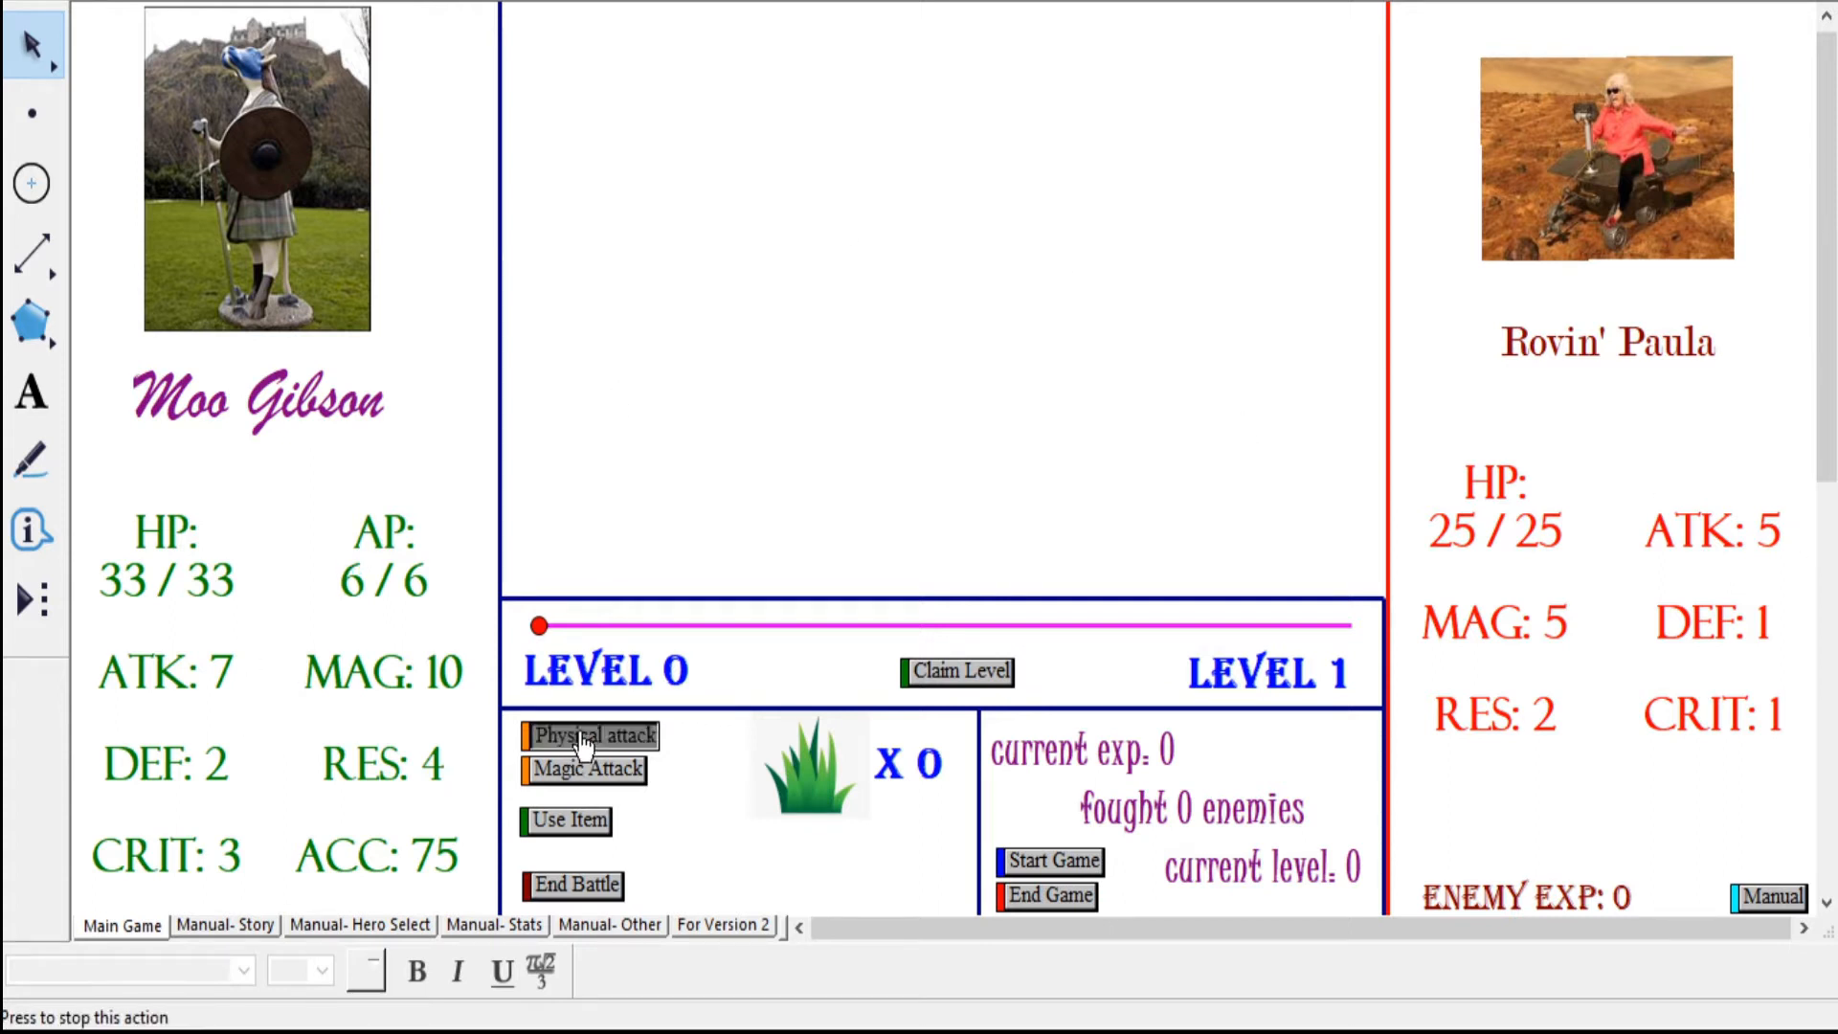
- Use one physical and two magic attacks, dropping Rovin' Paula to 7/25 HP
{"action": "left_click", "coordinate": [591, 736]}
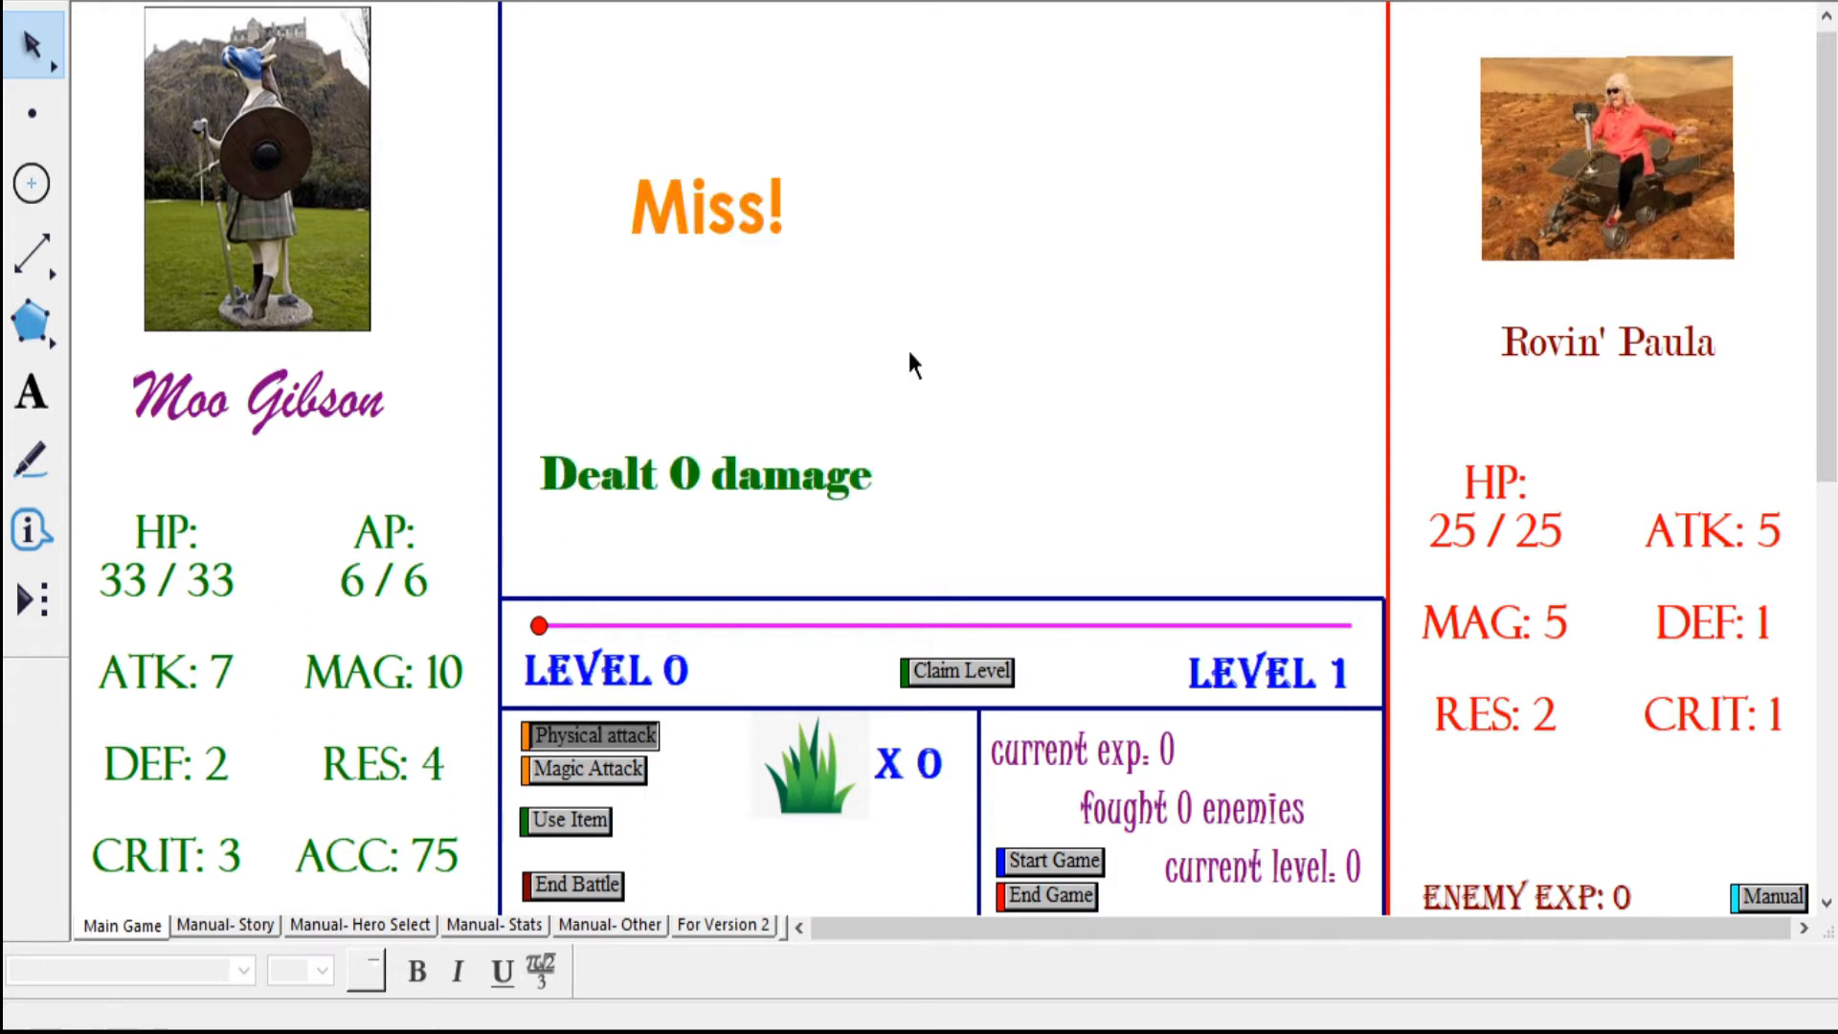
{"action": "left_click", "coordinate": [582, 770]}
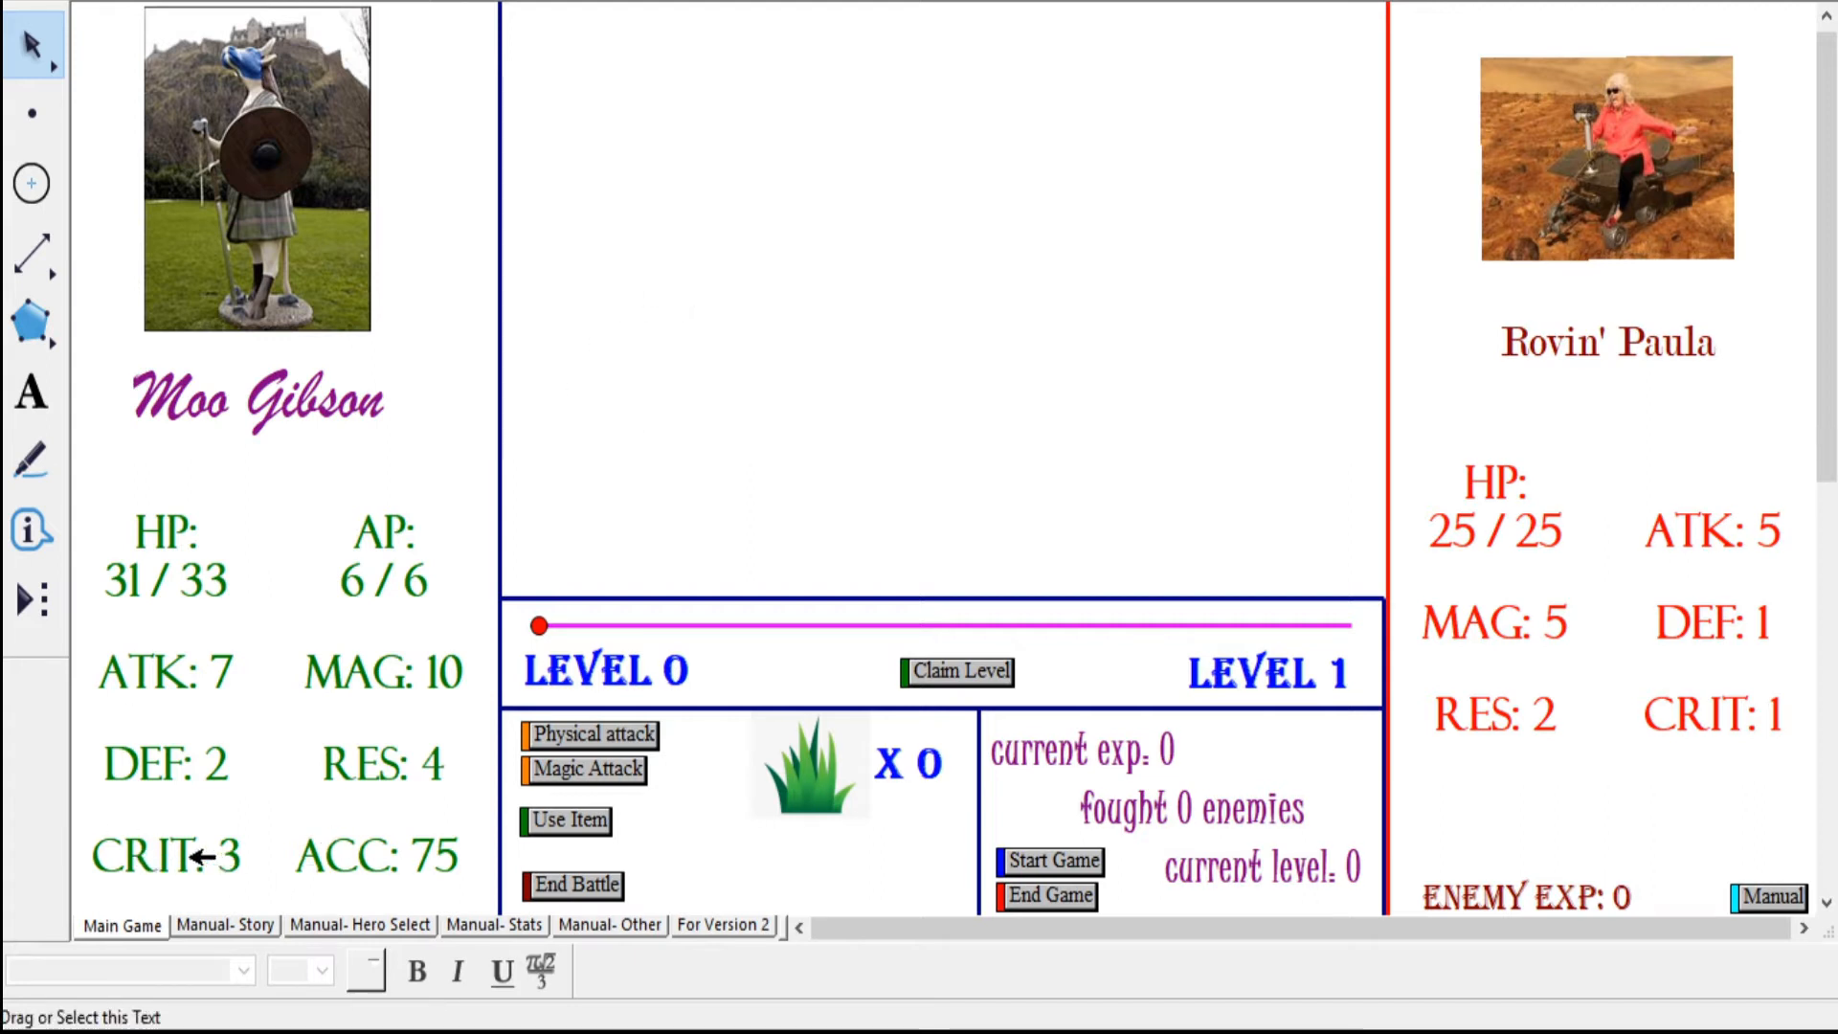
{"action": "mouse_move", "coordinate": [287, 859]}
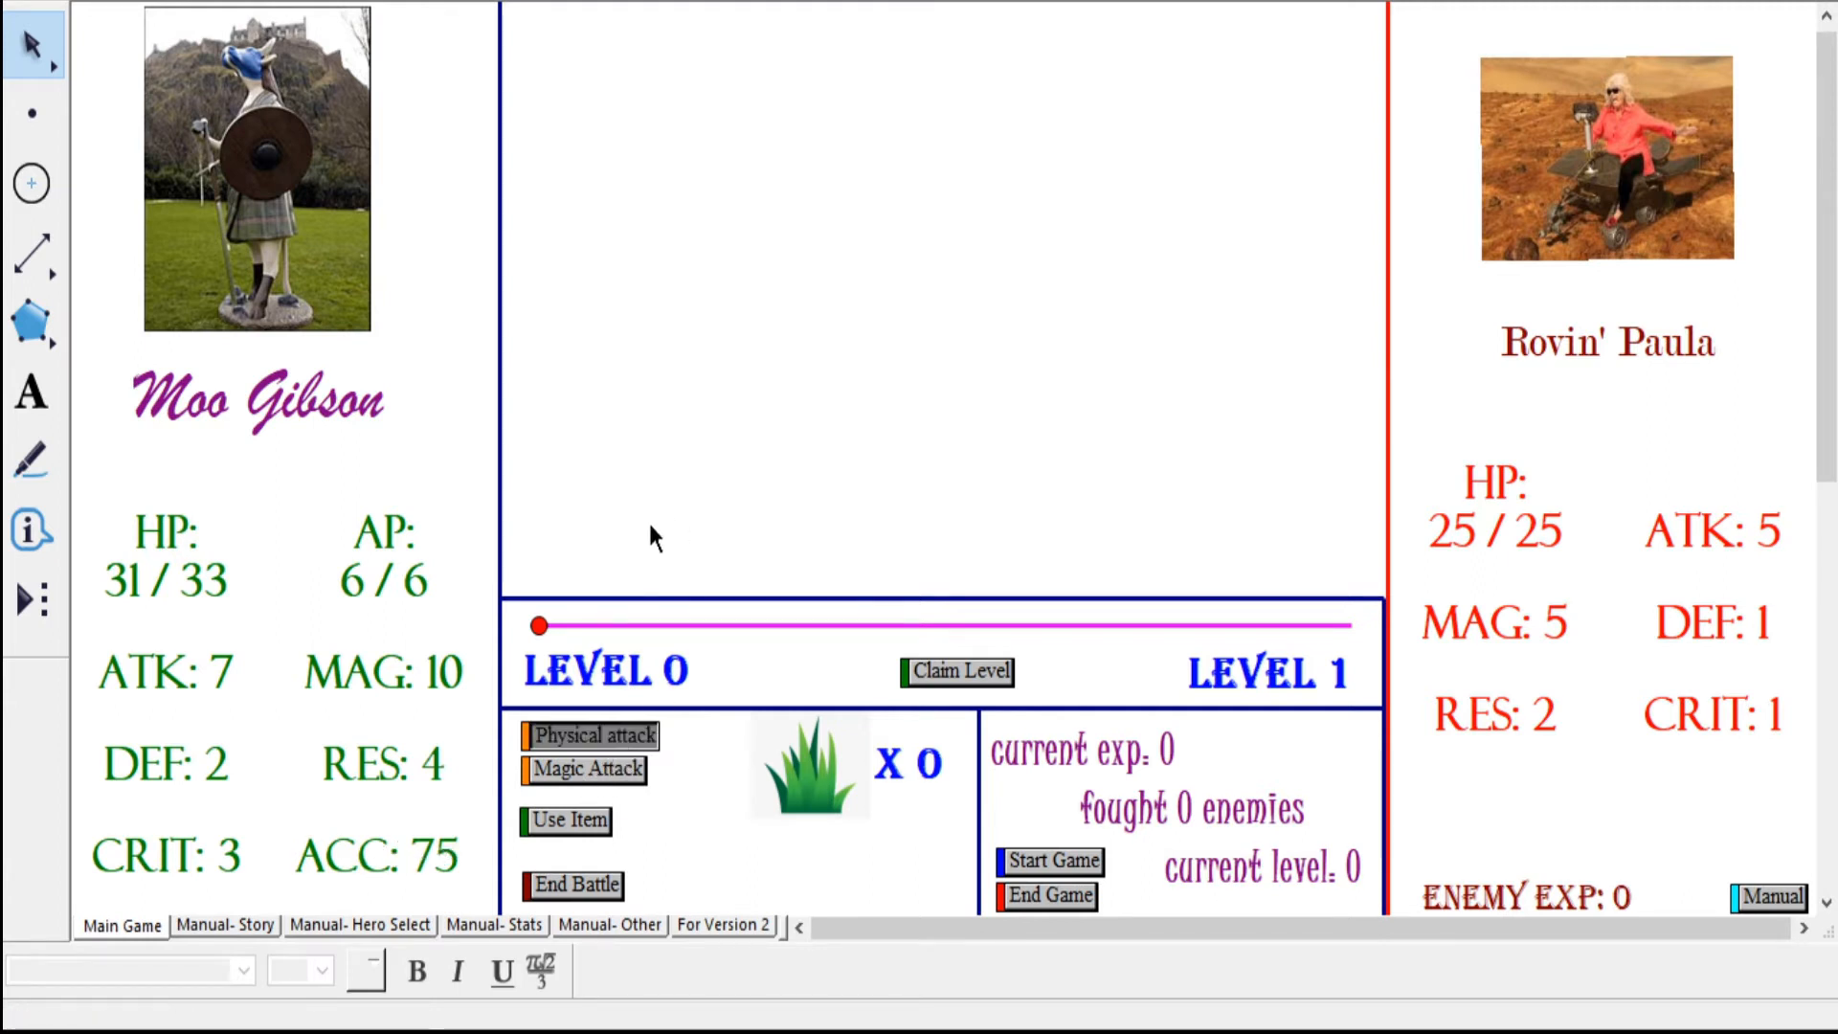
{"action": "left_click", "coordinate": [589, 736]}
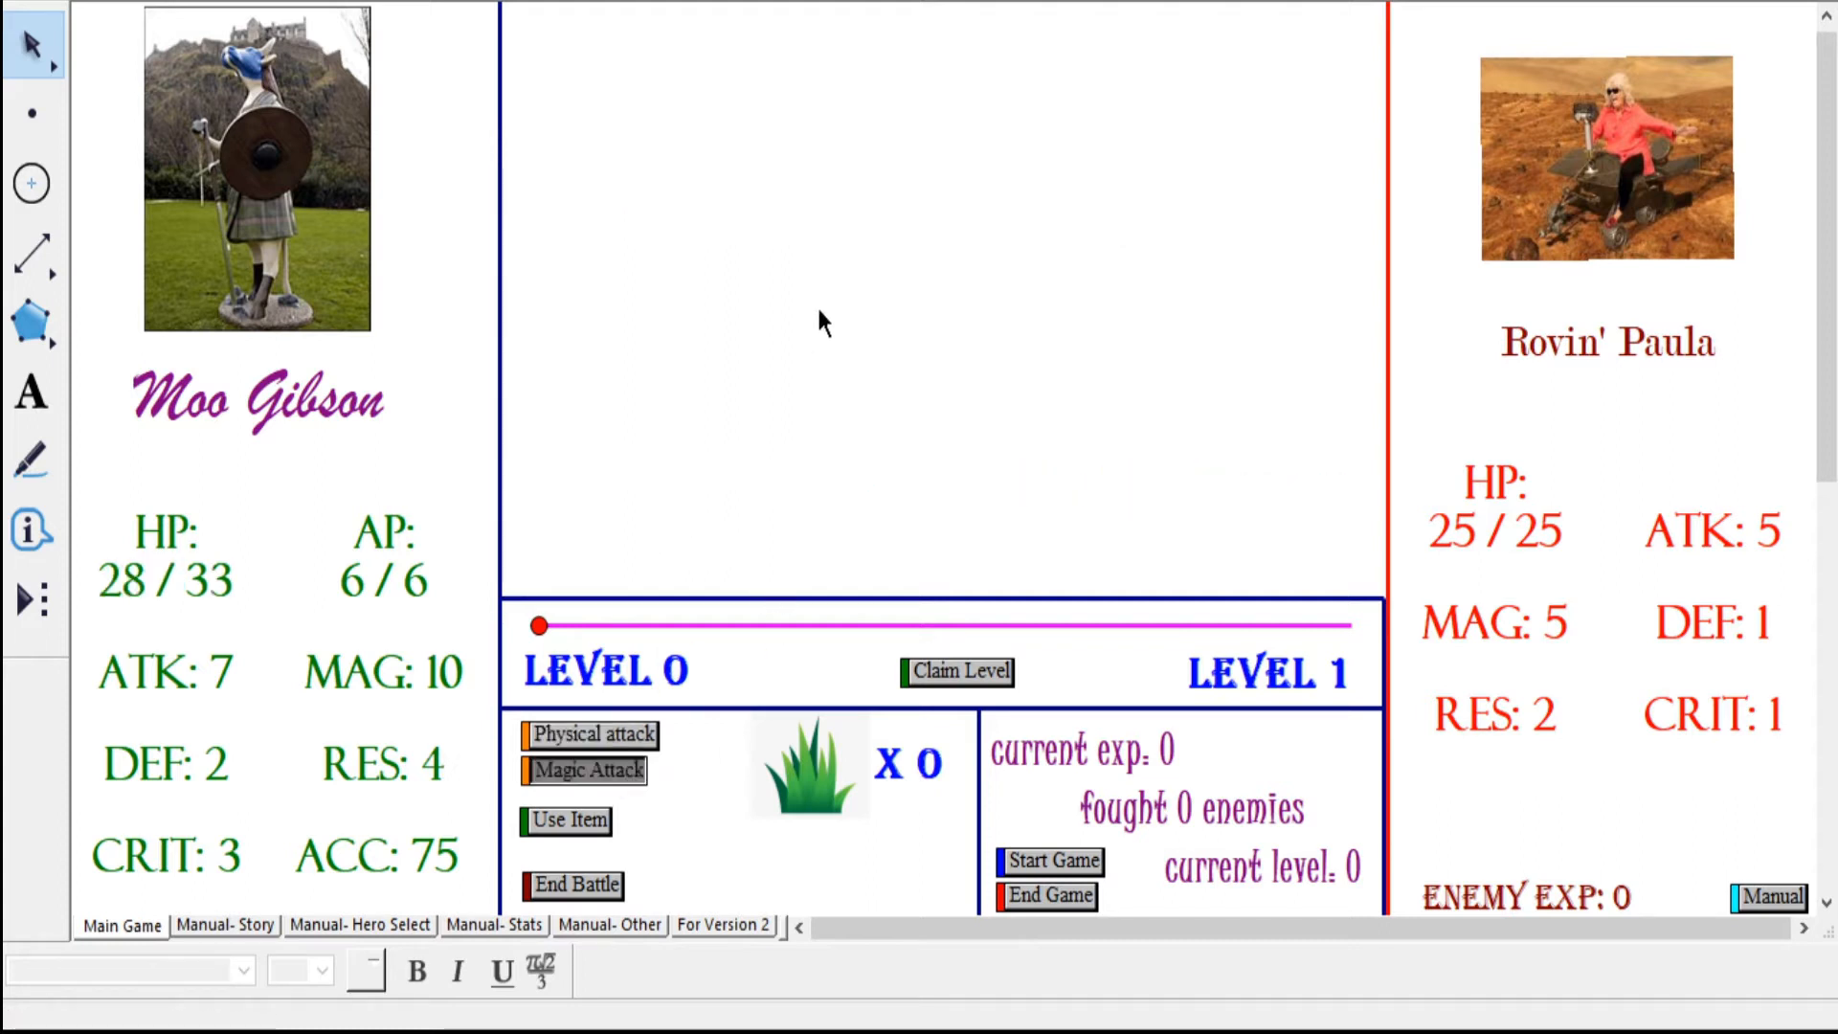
{"action": "left_click", "coordinate": [584, 771]}
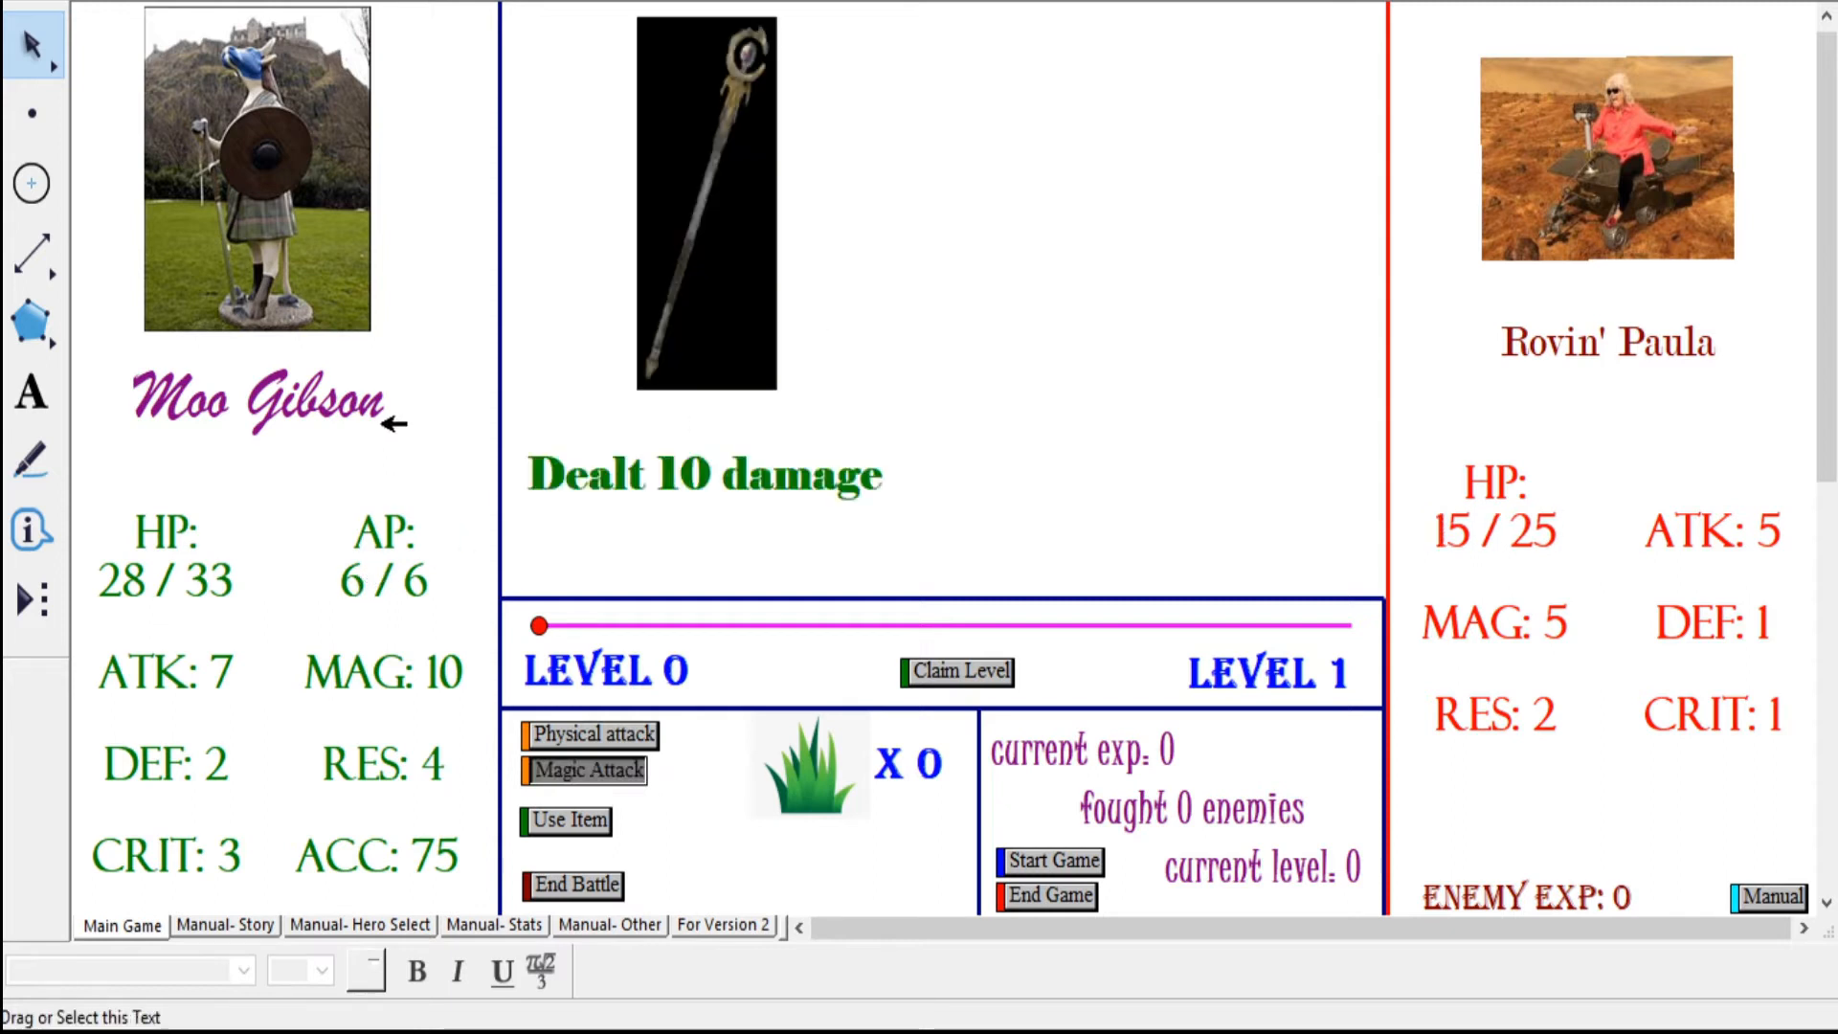
{"action": "left_click", "coordinate": [584, 770]}
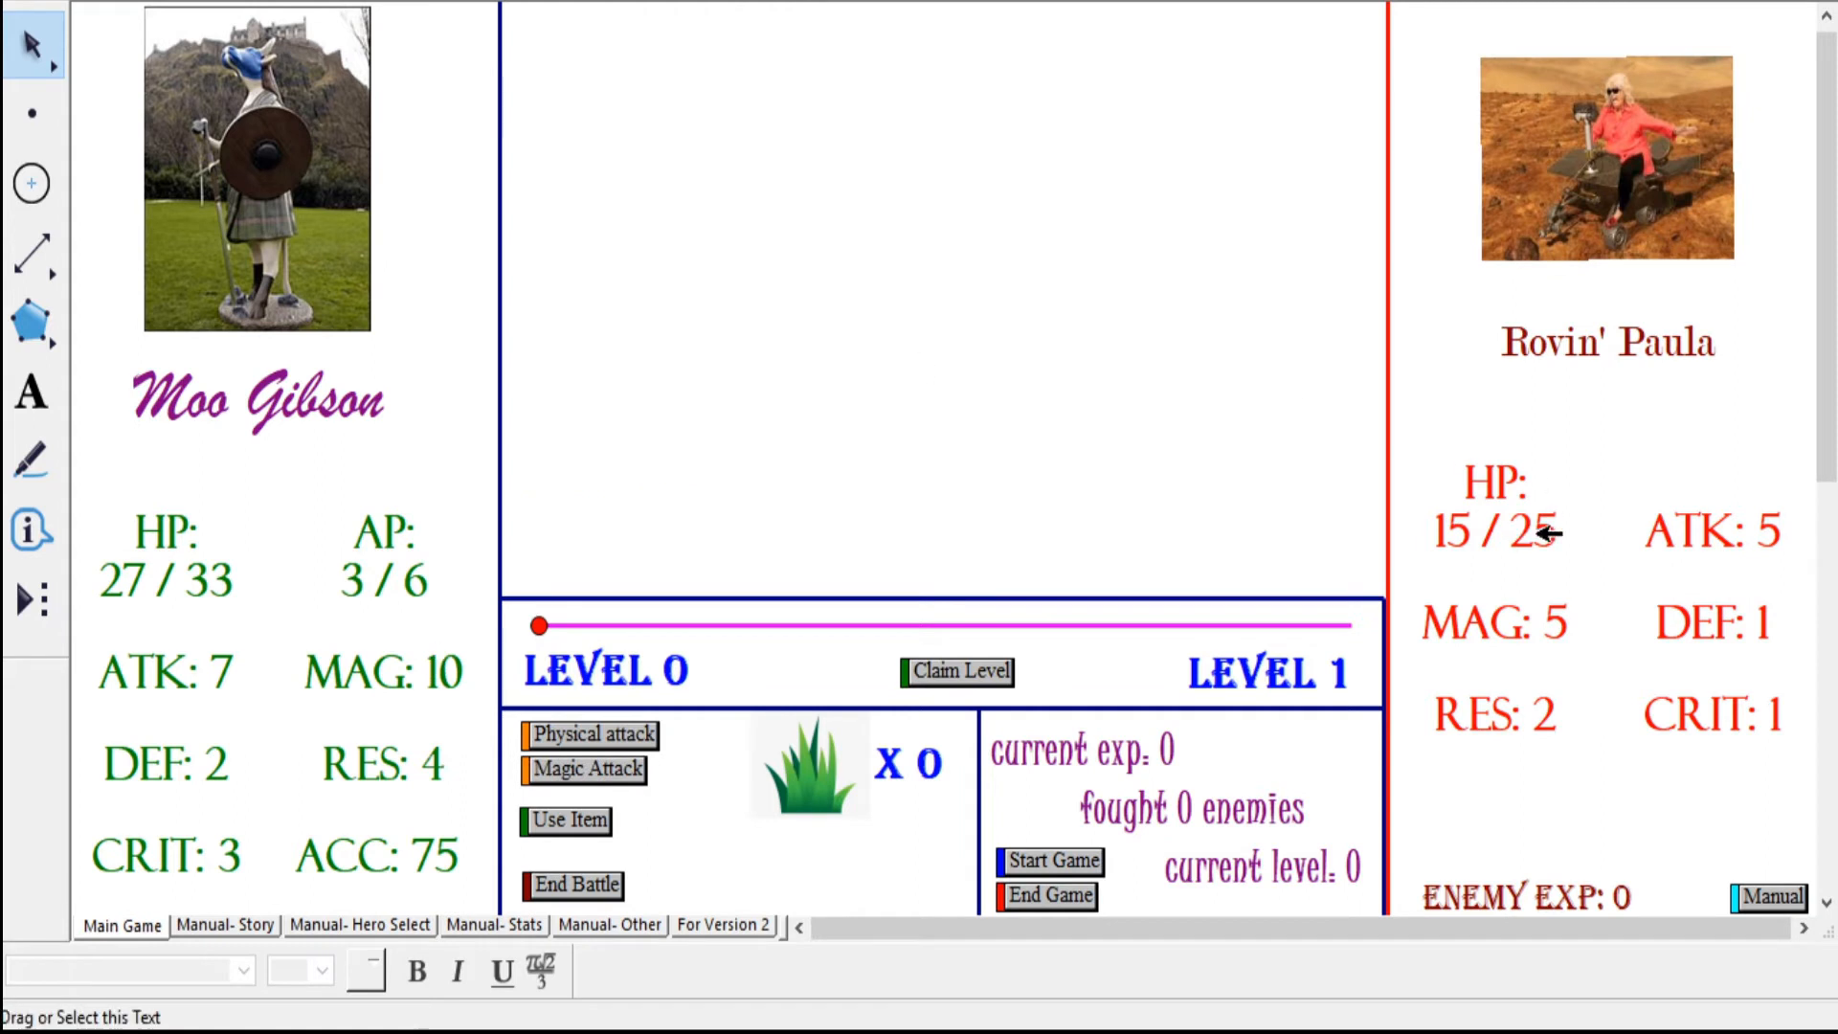
{"action": "mouse_move", "coordinate": [892, 440]}
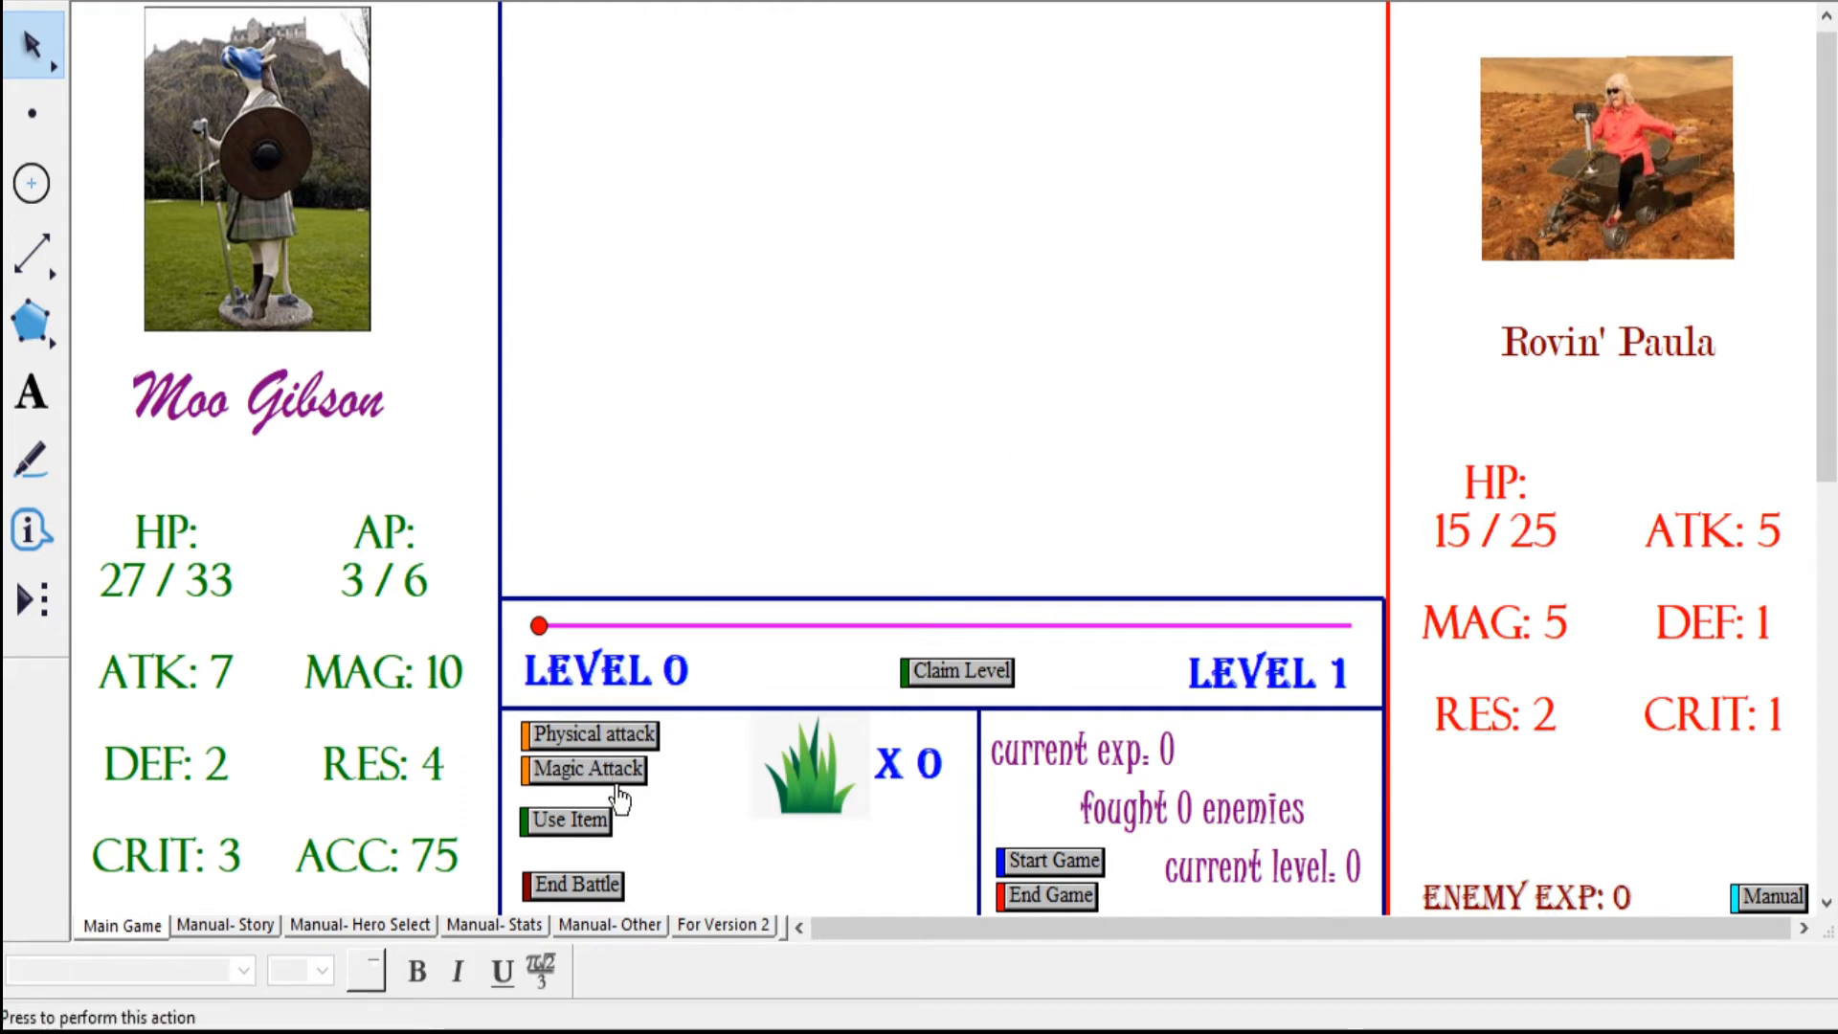
{"action": "left_click", "coordinate": [584, 770]}
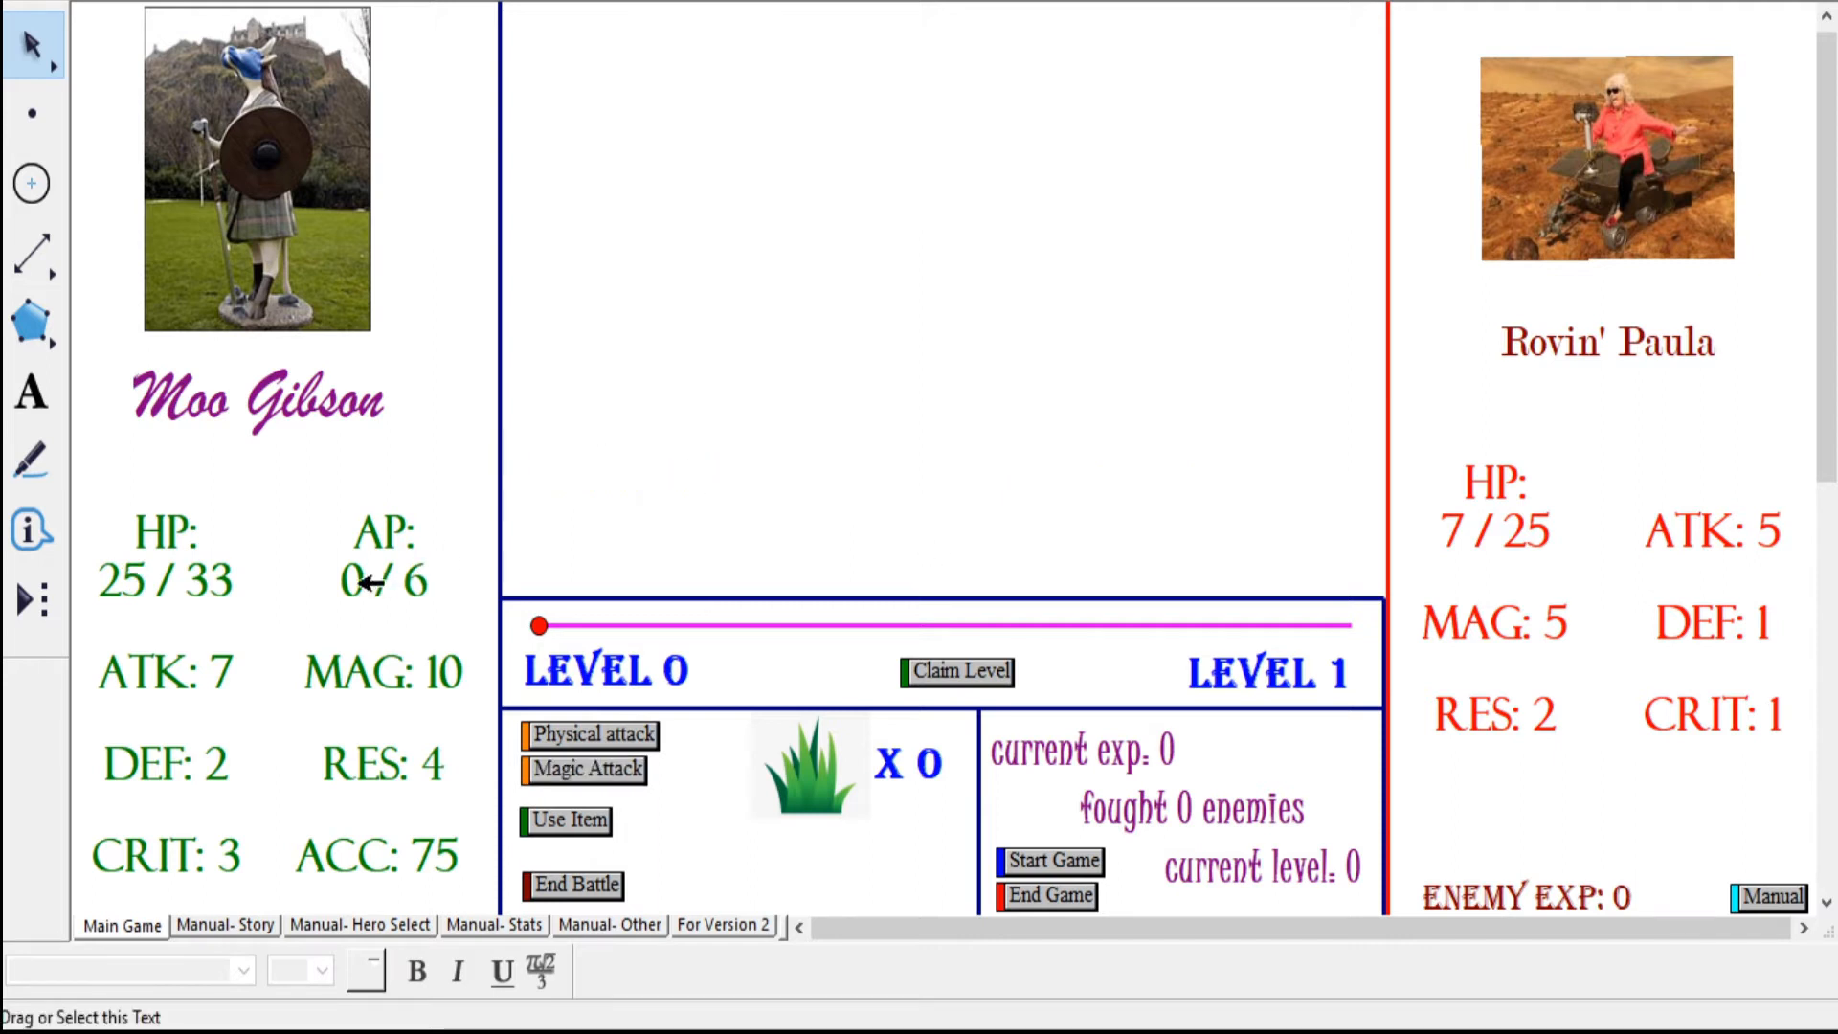
{"action": "mouse_move", "coordinate": [464, 516]}
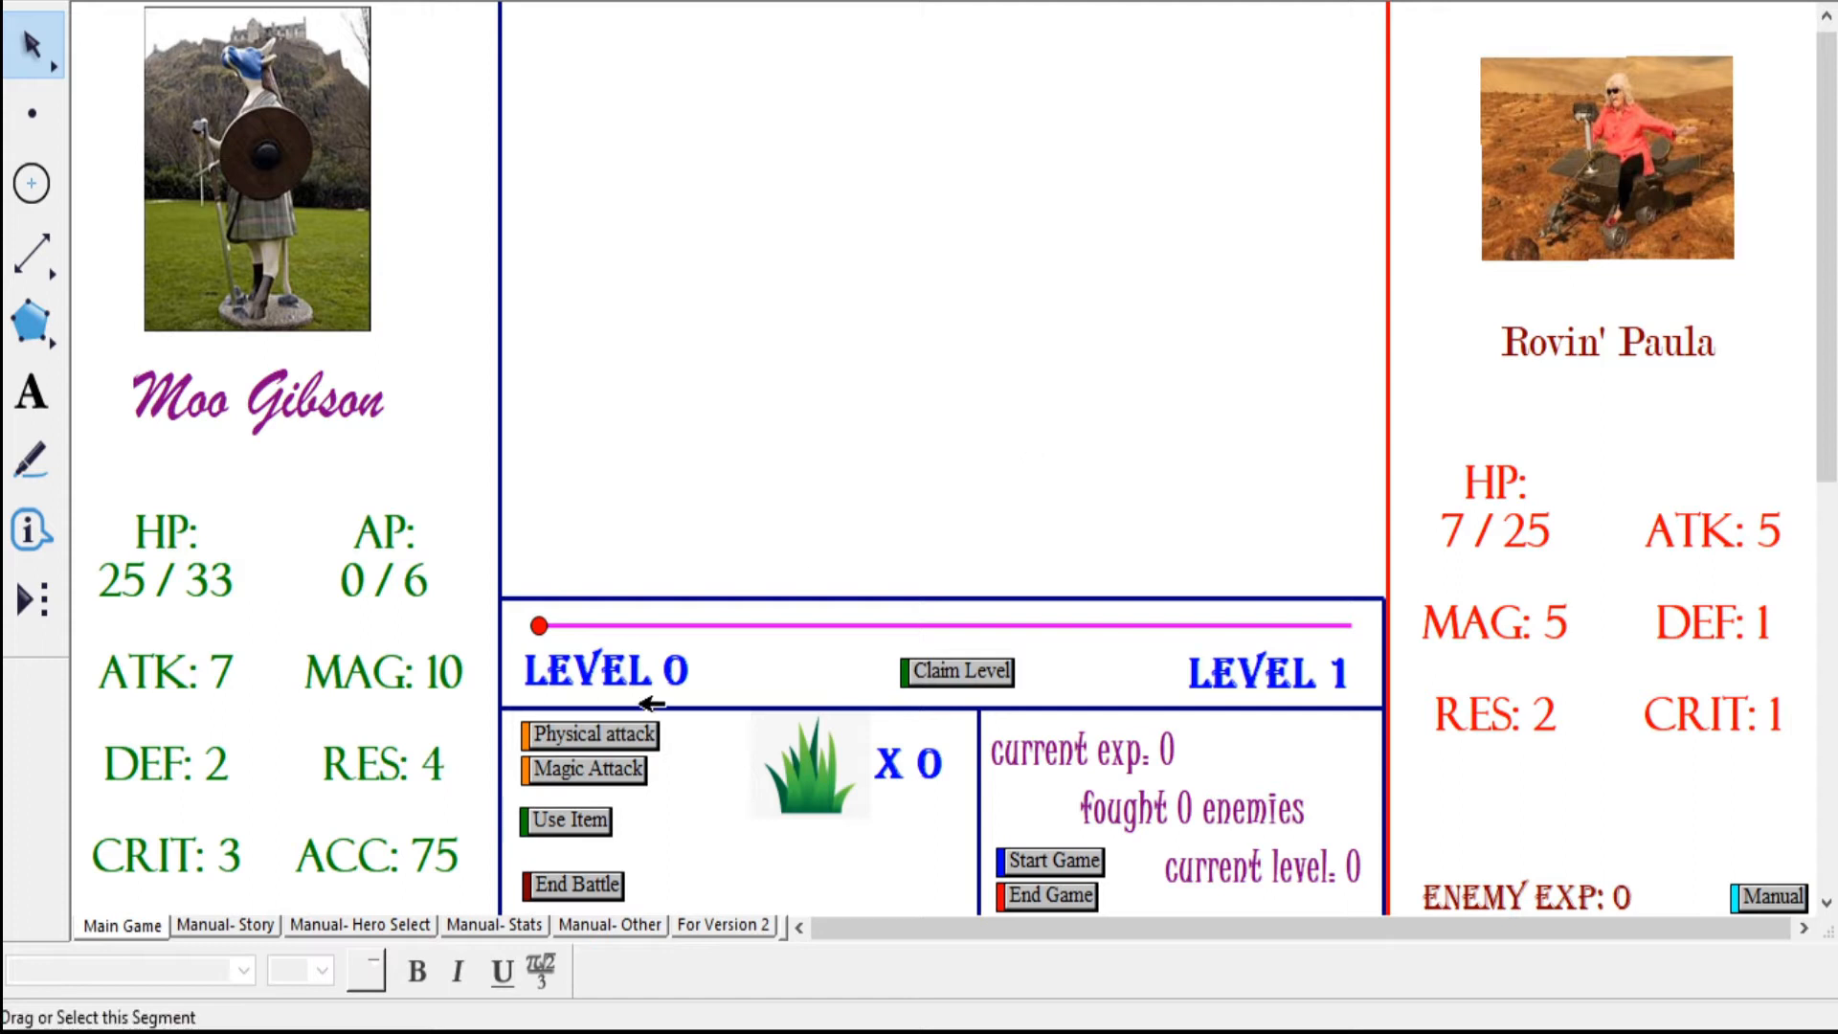
{"action": "left_click", "coordinate": [589, 735]}
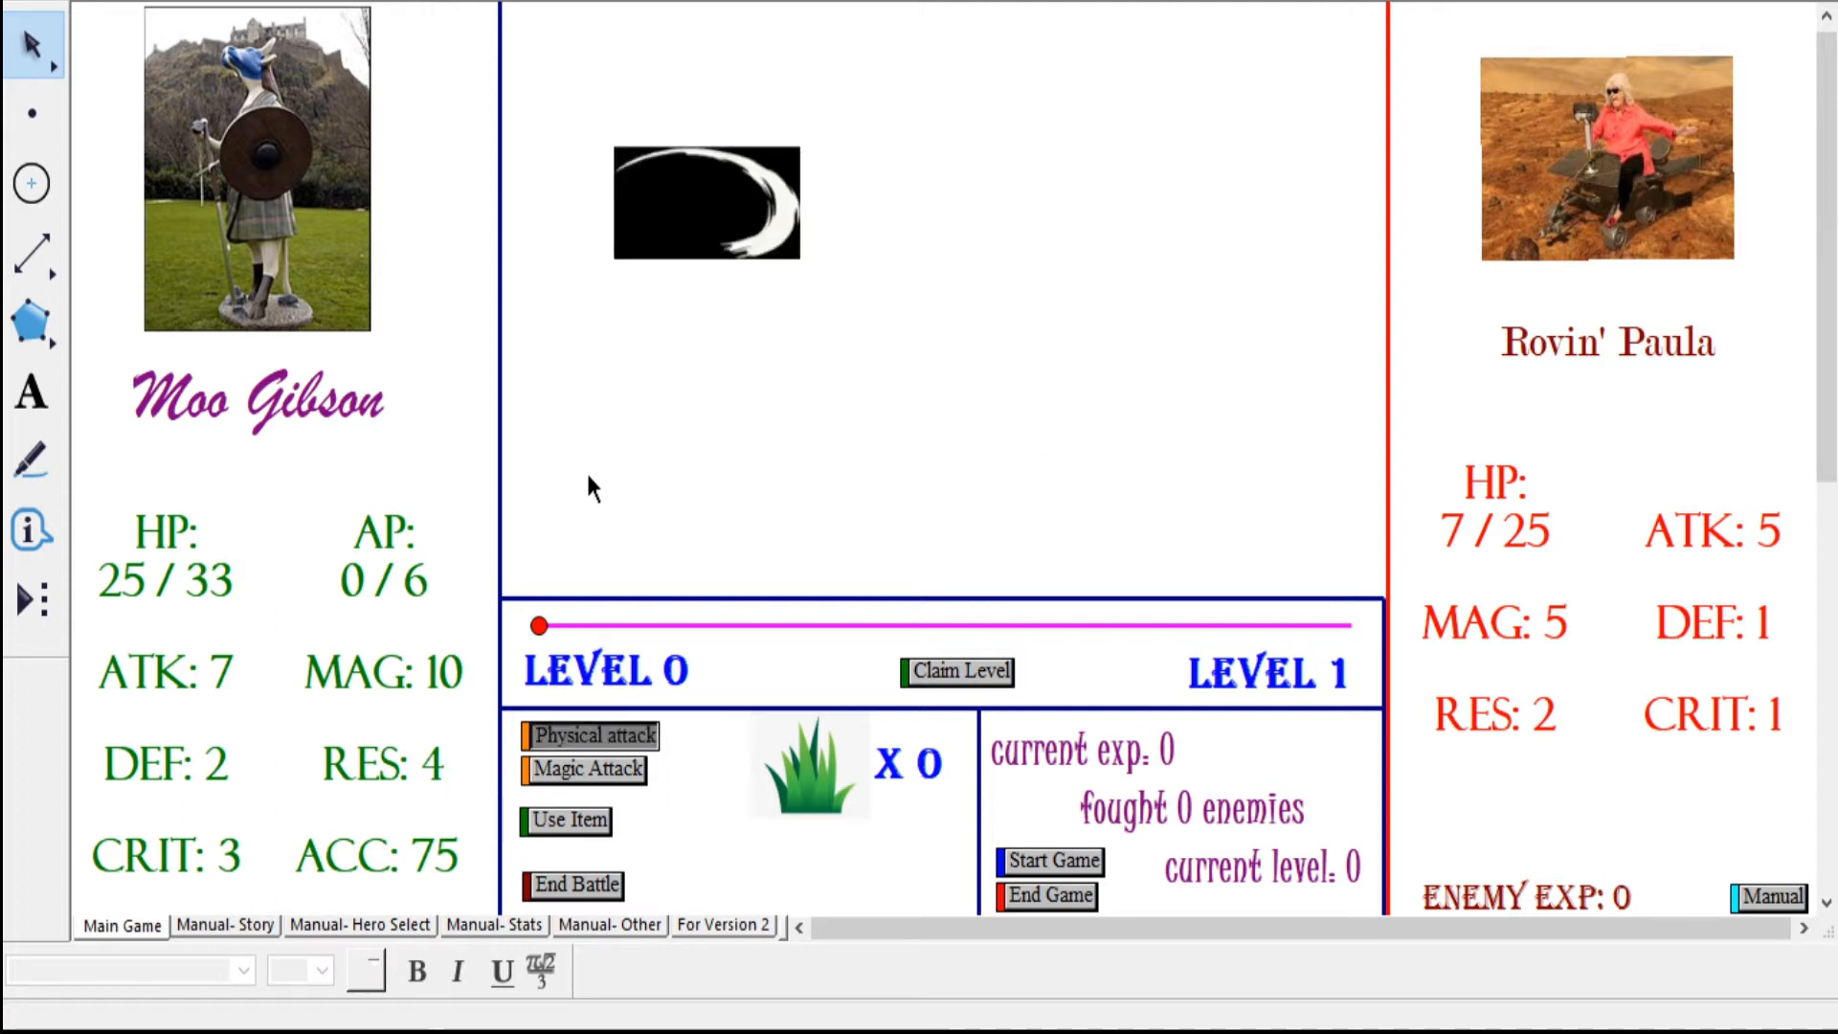
{"action": "left_click", "coordinate": [588, 735]}
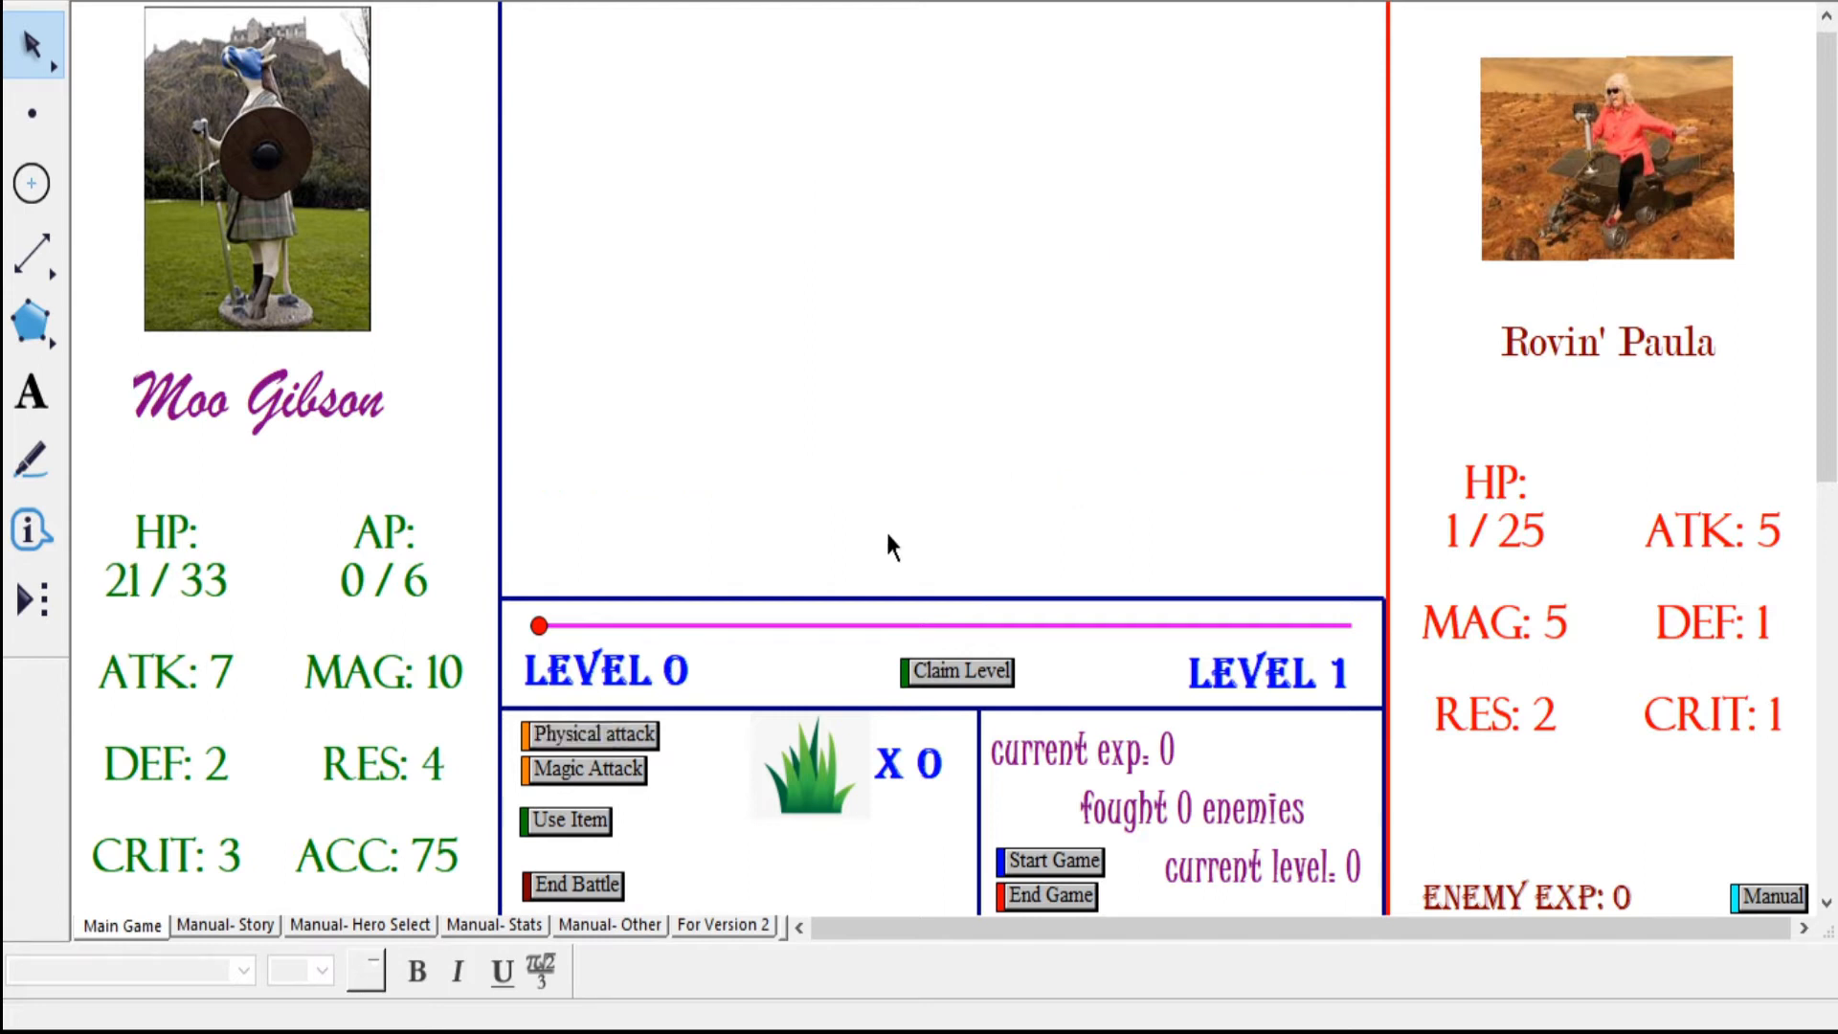
{"action": "left_click", "coordinate": [594, 736]}
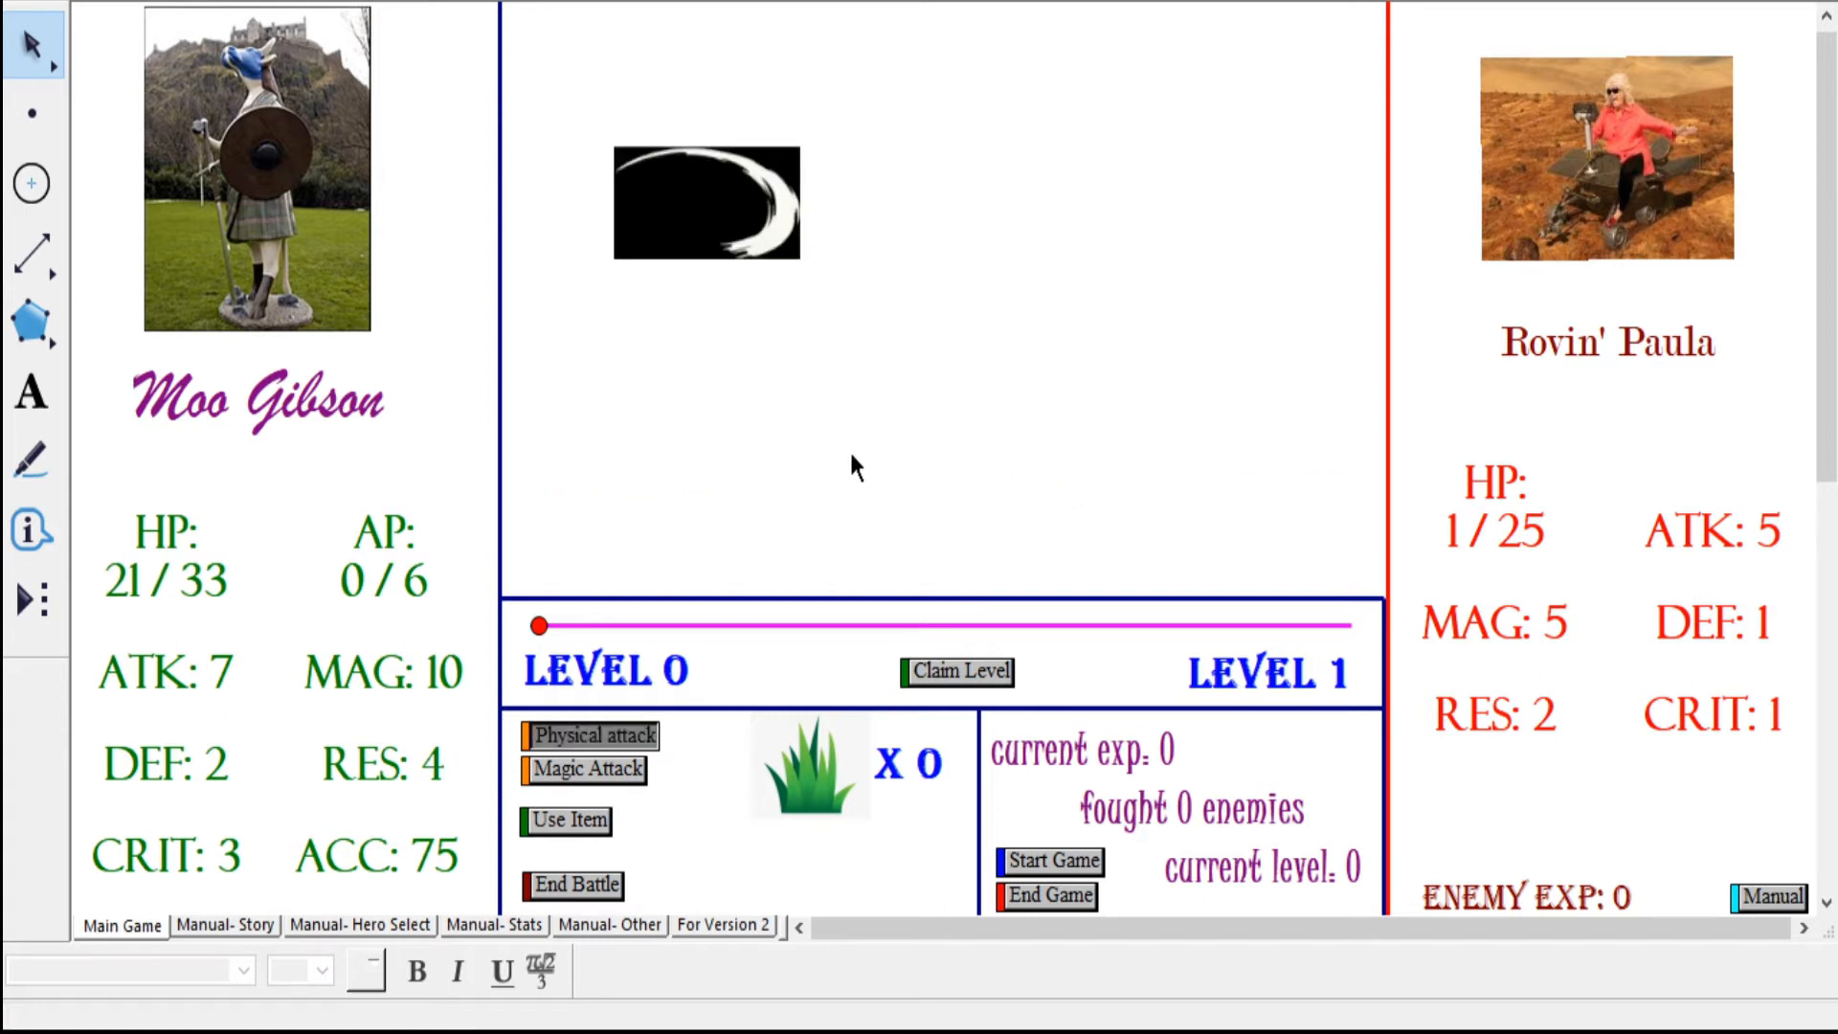
{"action": "left_click", "coordinate": [588, 736]}
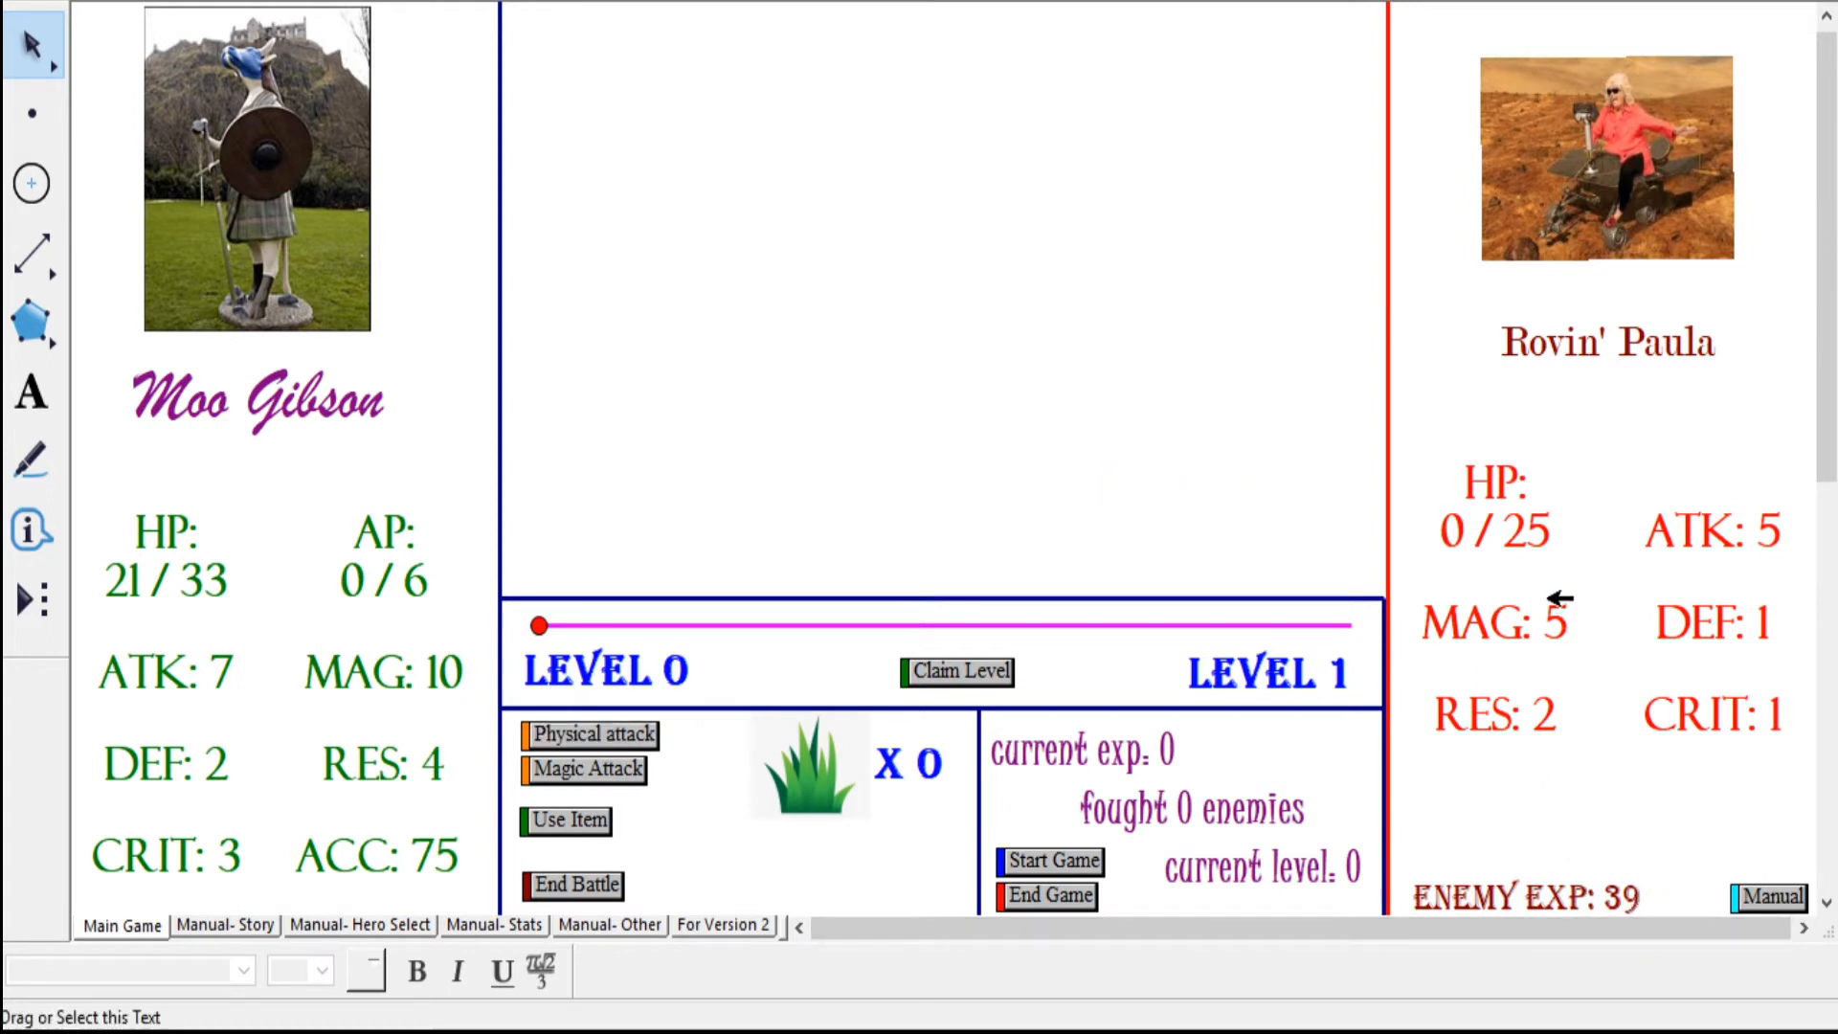
{"action": "mouse_move", "coordinate": [1560, 524]}
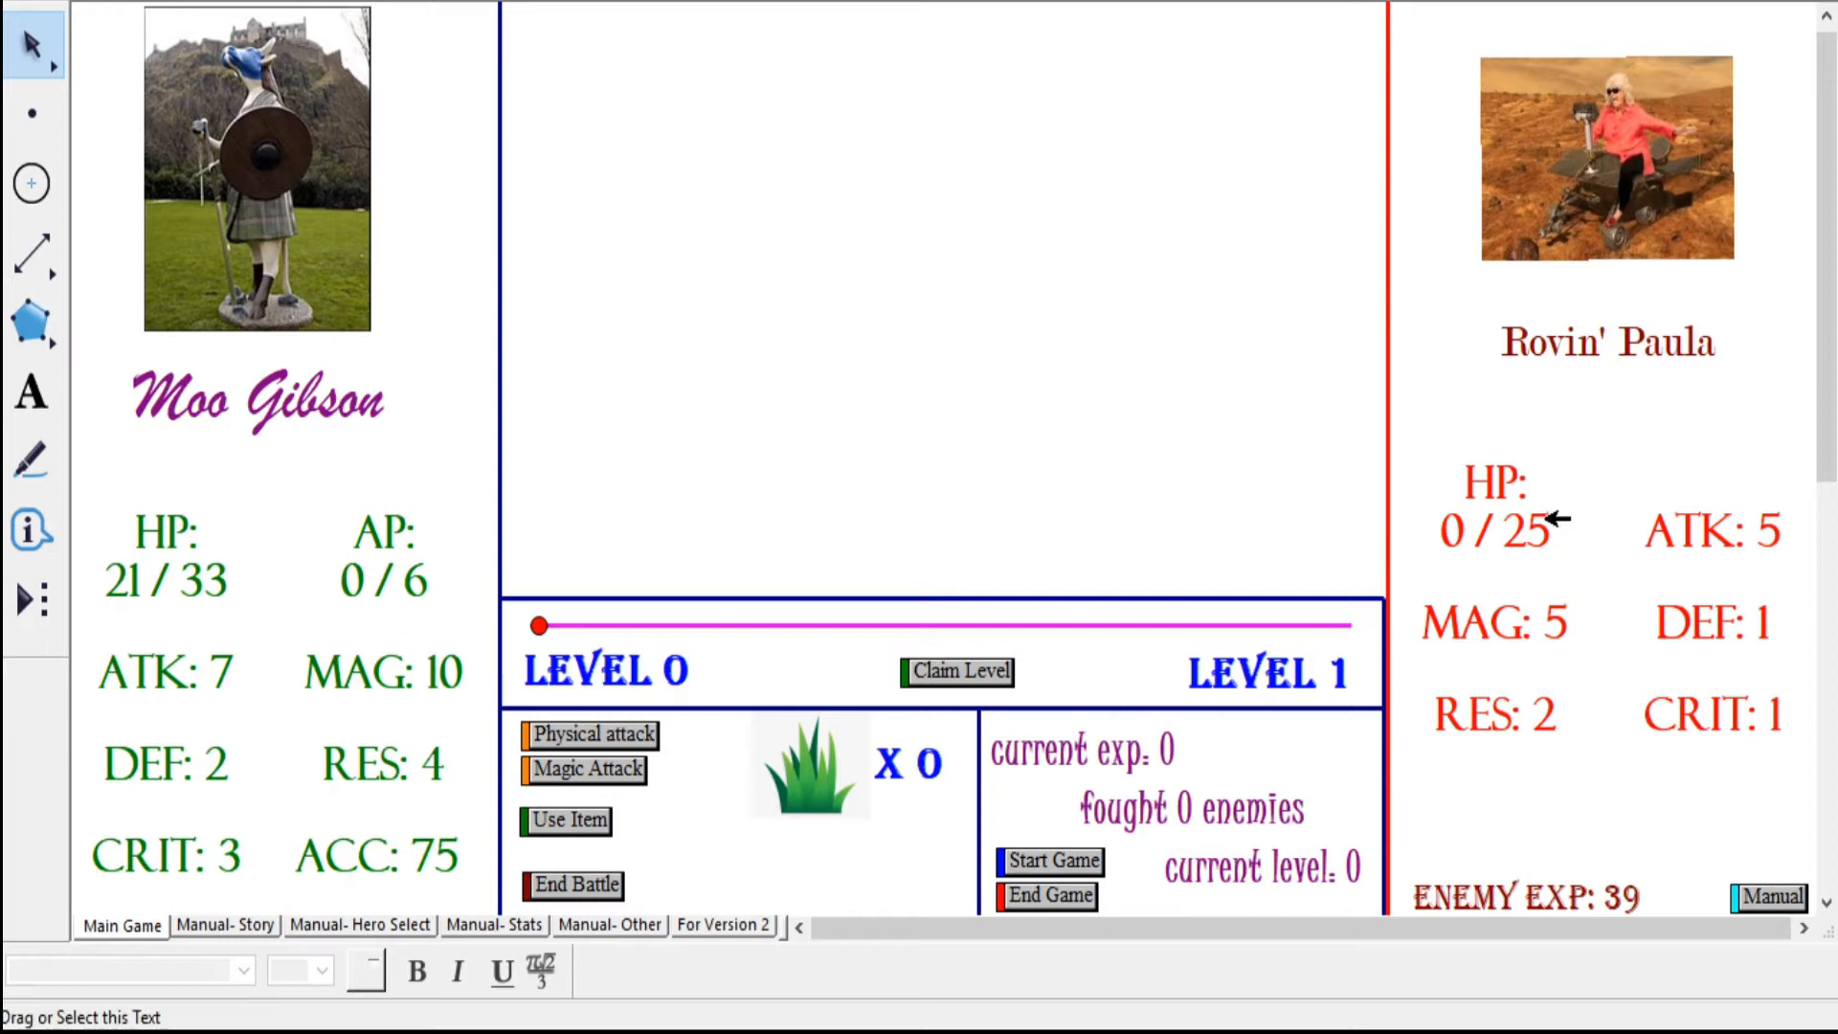
{"action": "mouse_move", "coordinate": [1596, 604]}
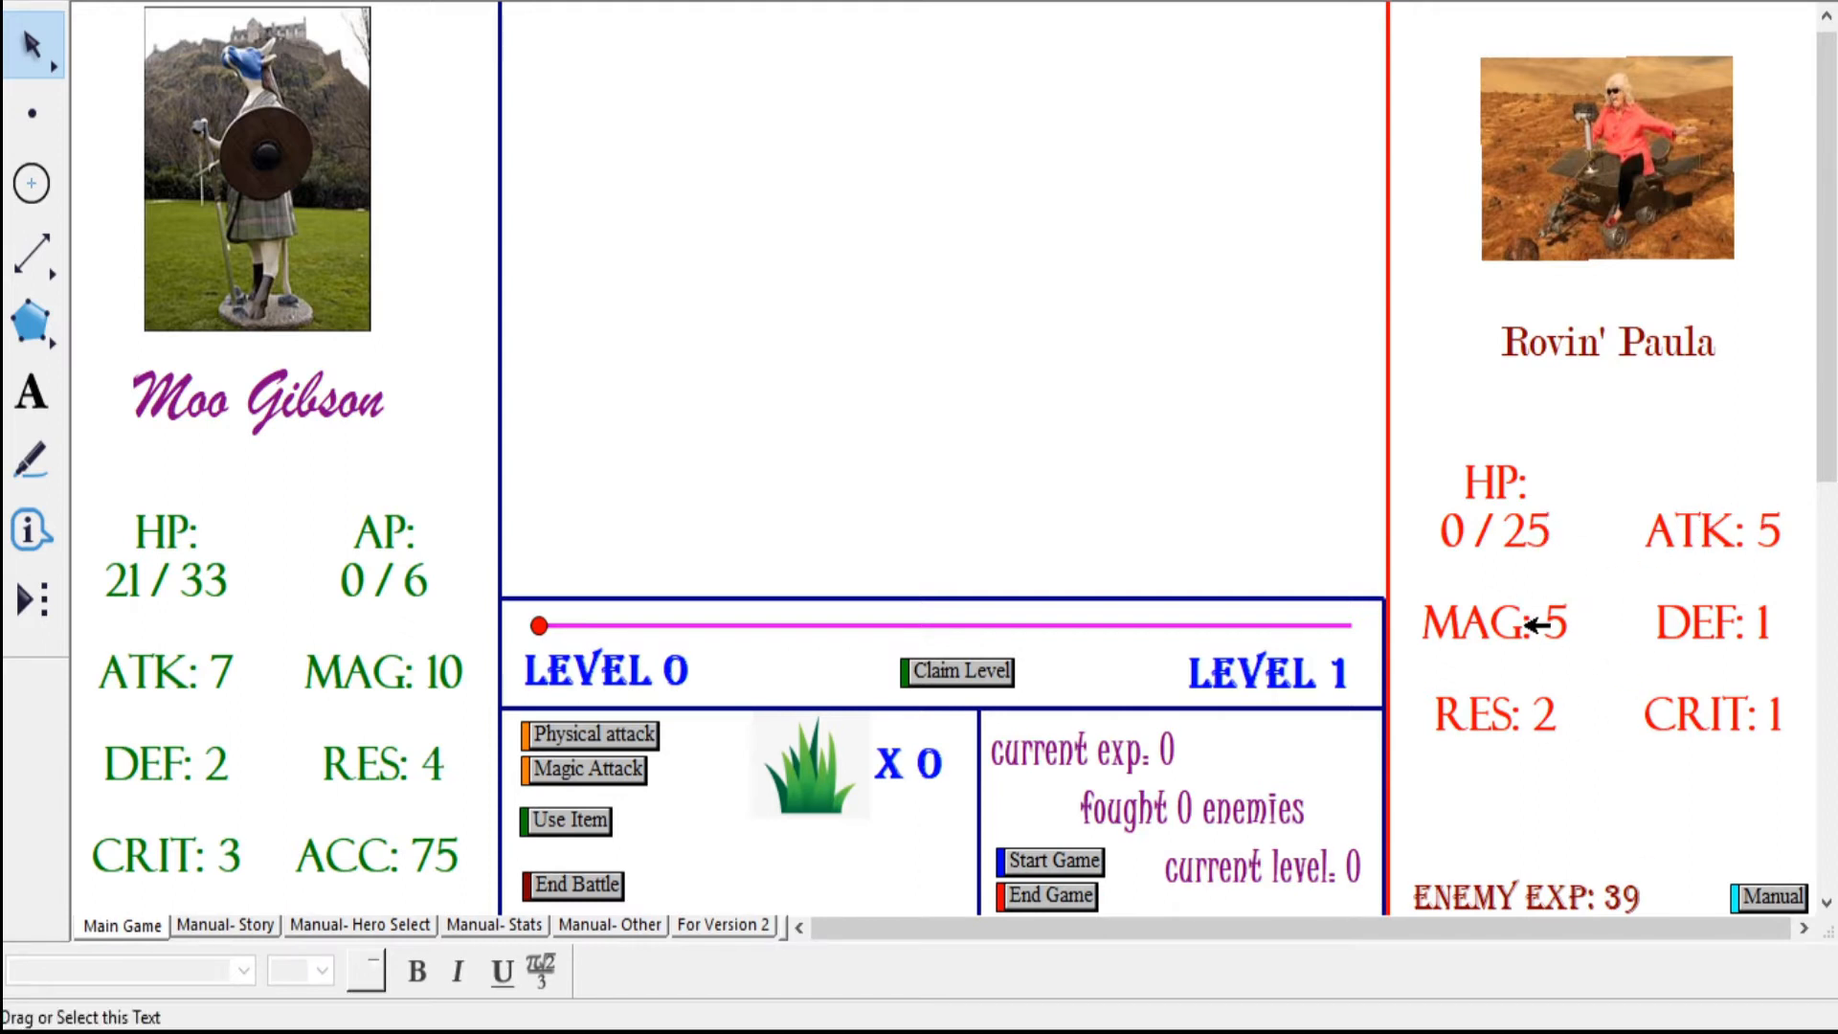
{"action": "mouse_move", "coordinate": [1608, 857]}
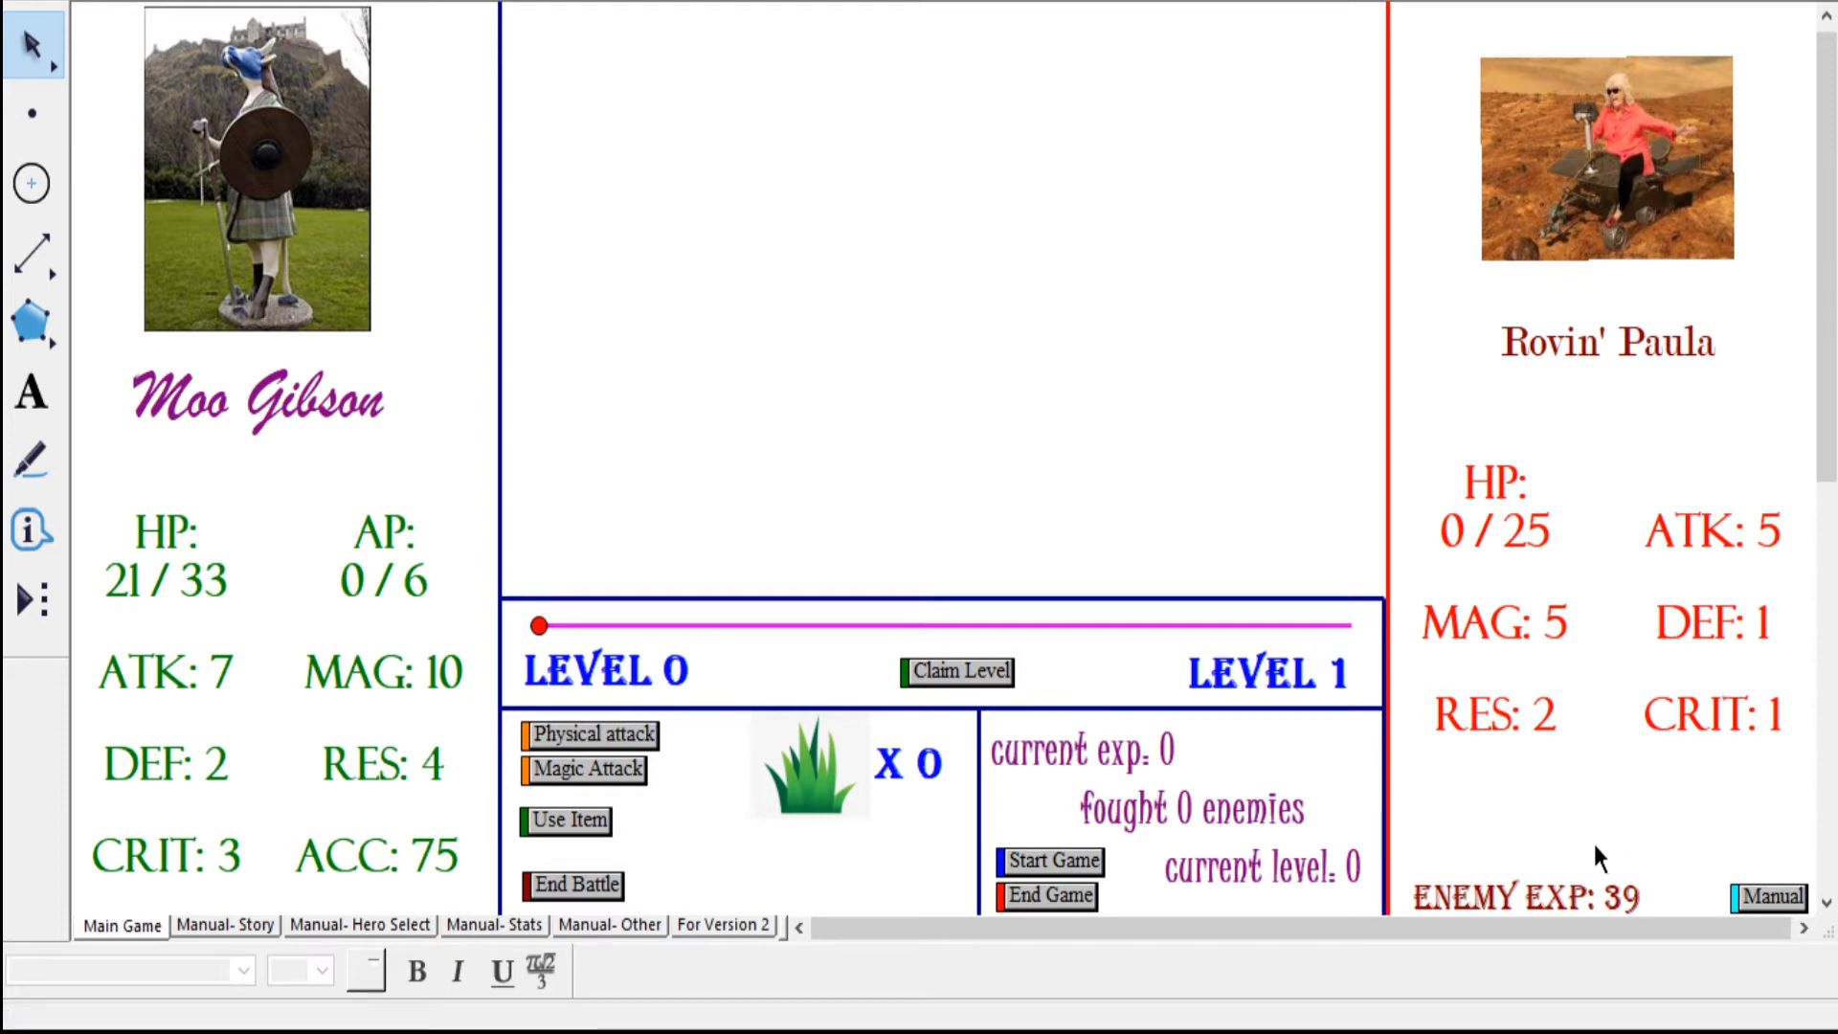
{"action": "mouse_move", "coordinate": [1576, 877]}
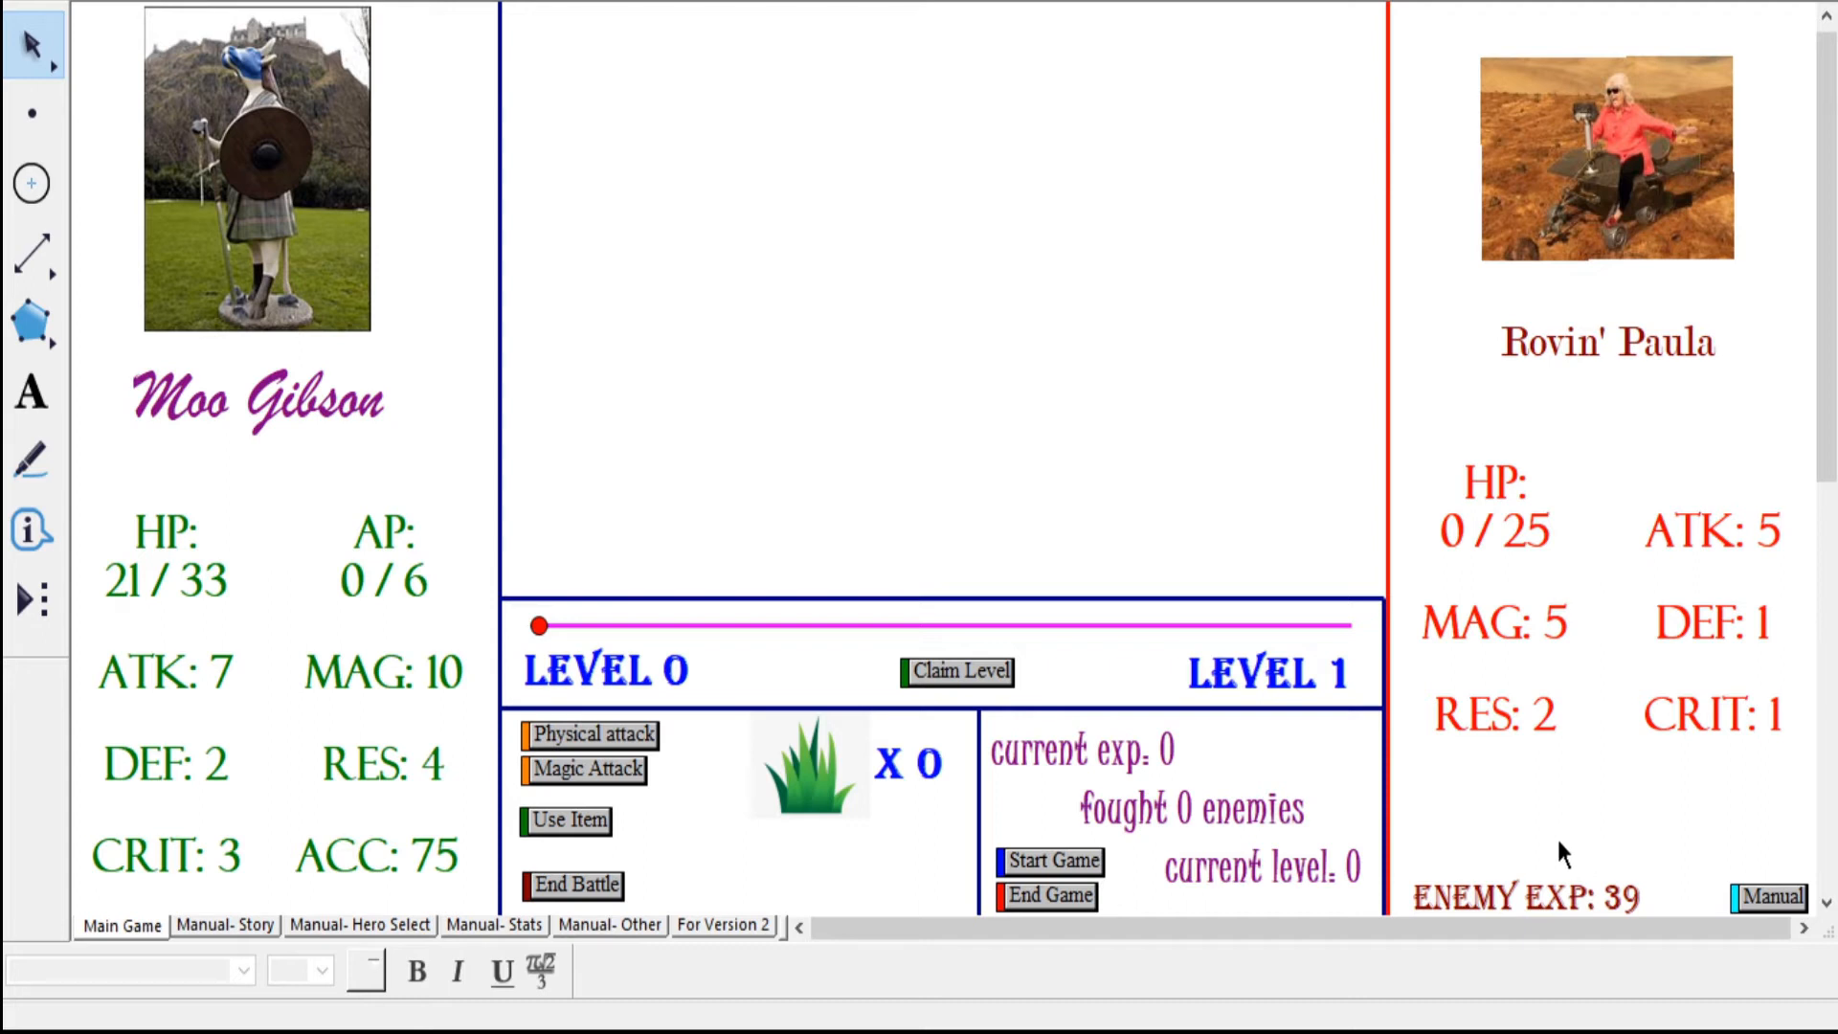
{"action": "mouse_move", "coordinate": [988, 356]}
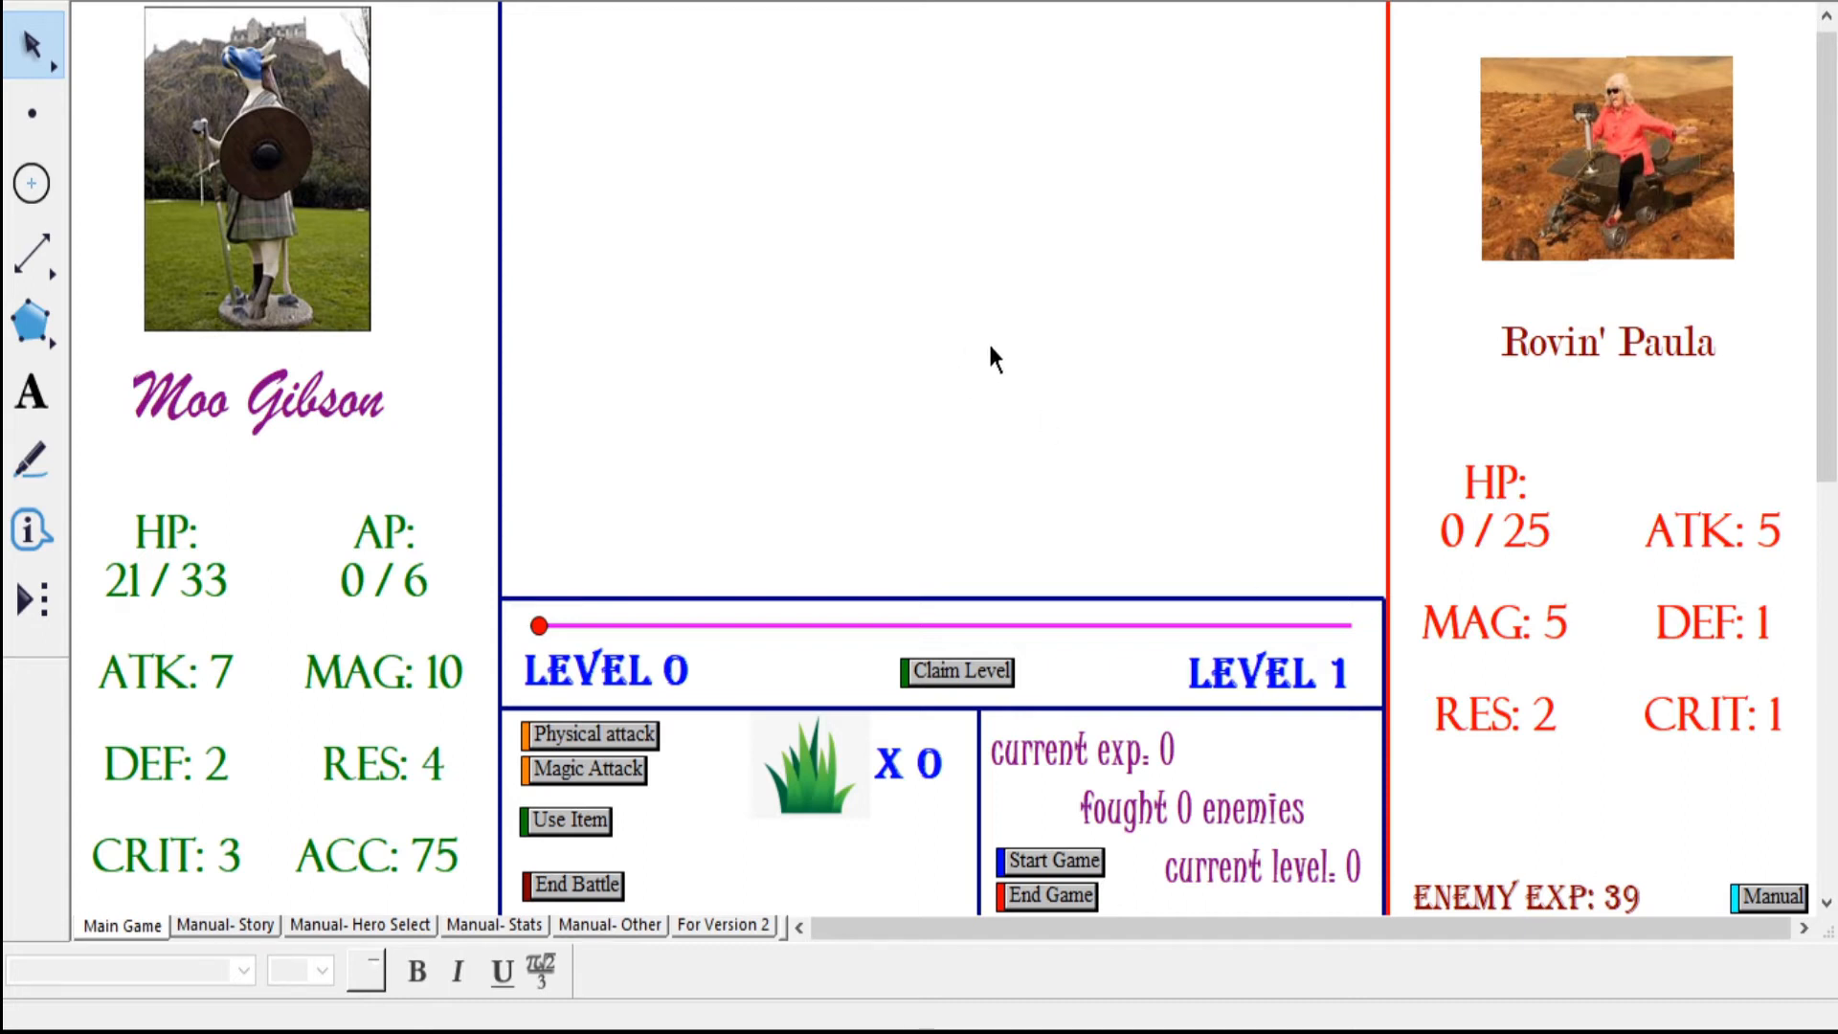
{"action": "left_click", "coordinate": [29, 458]}
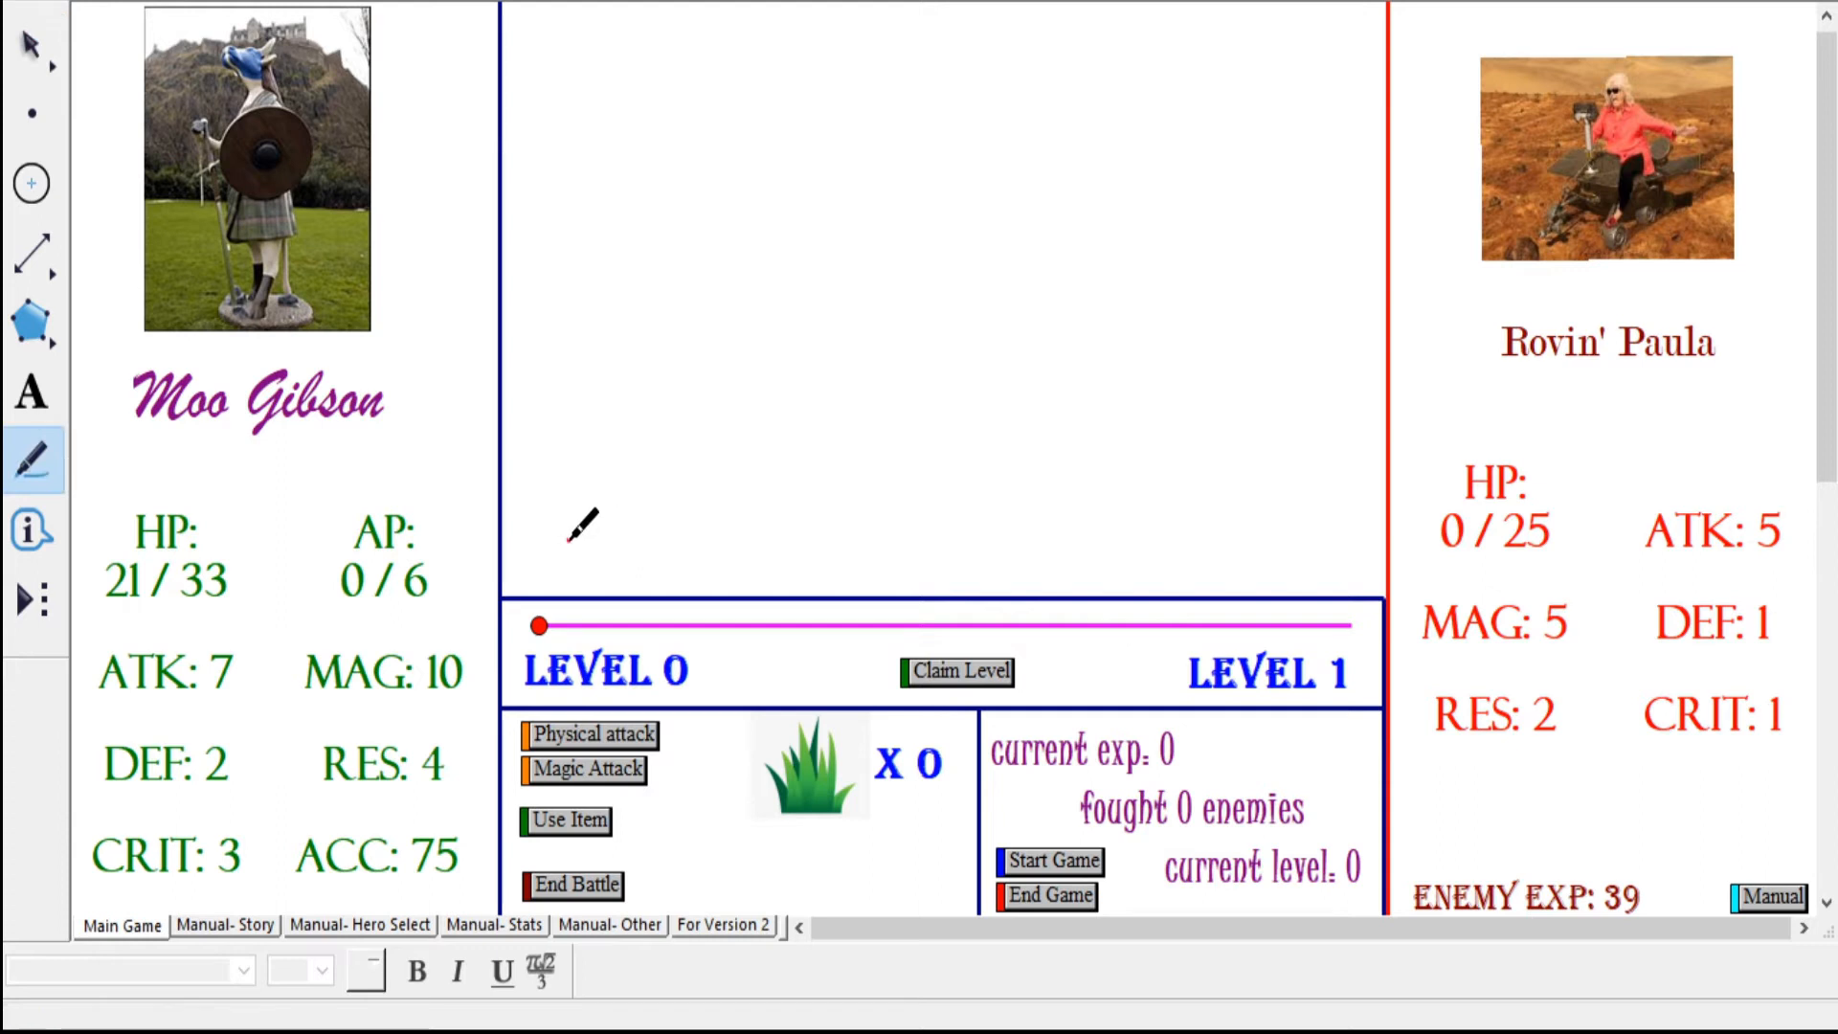
{"action": "left_click_drag", "start_coordinate": [569, 541], "coordinate": [1067, 68]}
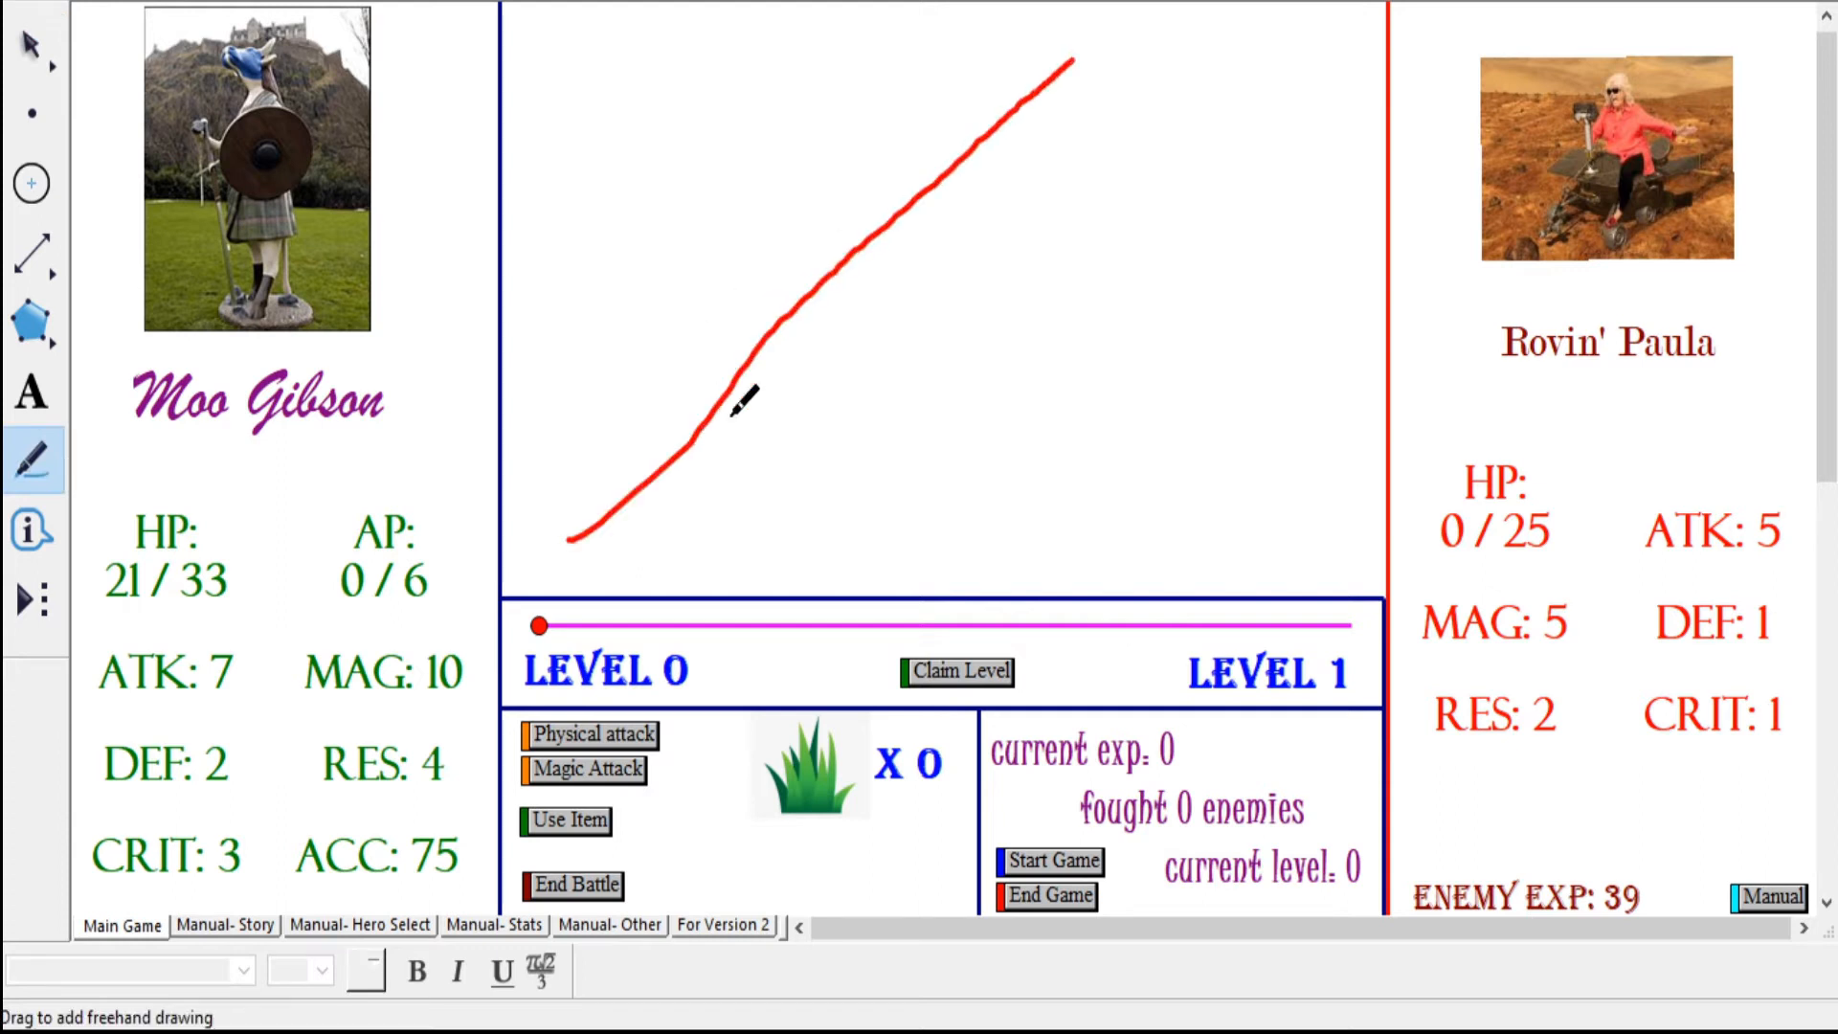
{"action": "mouse_move", "coordinate": [629, 538]}
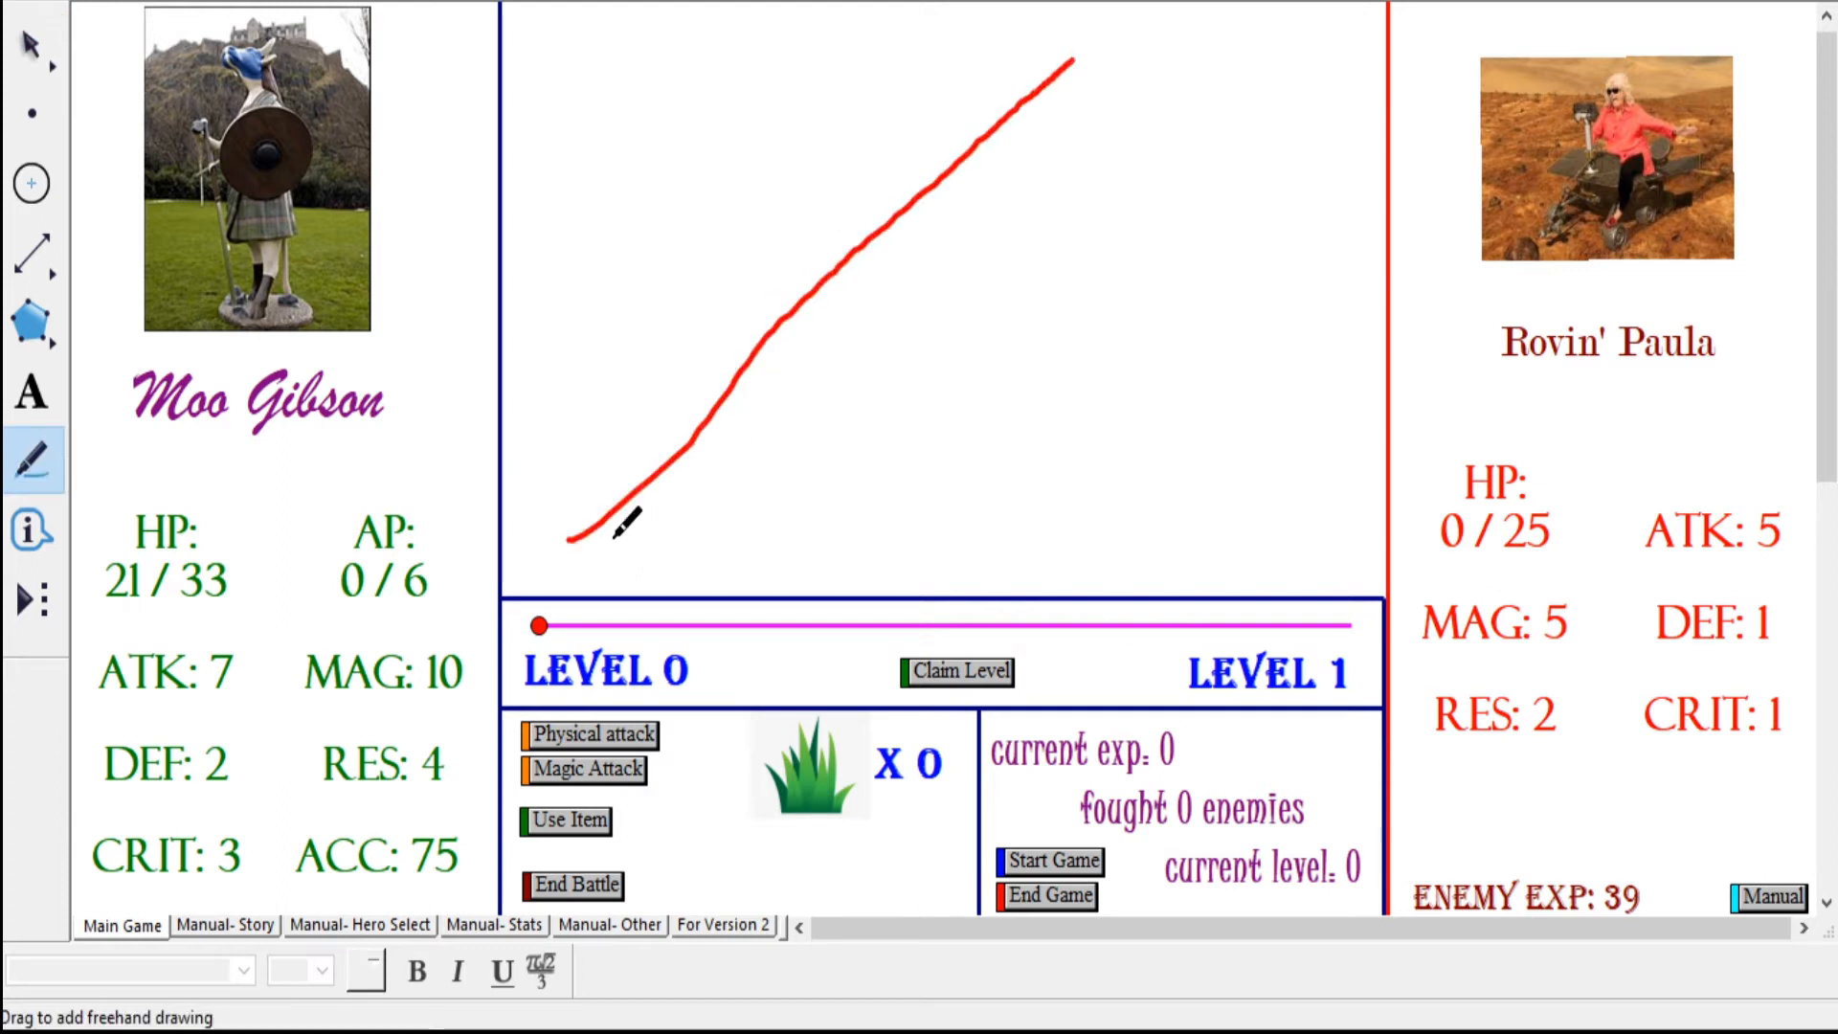
{"action": "mouse_move", "coordinate": [574, 539]}
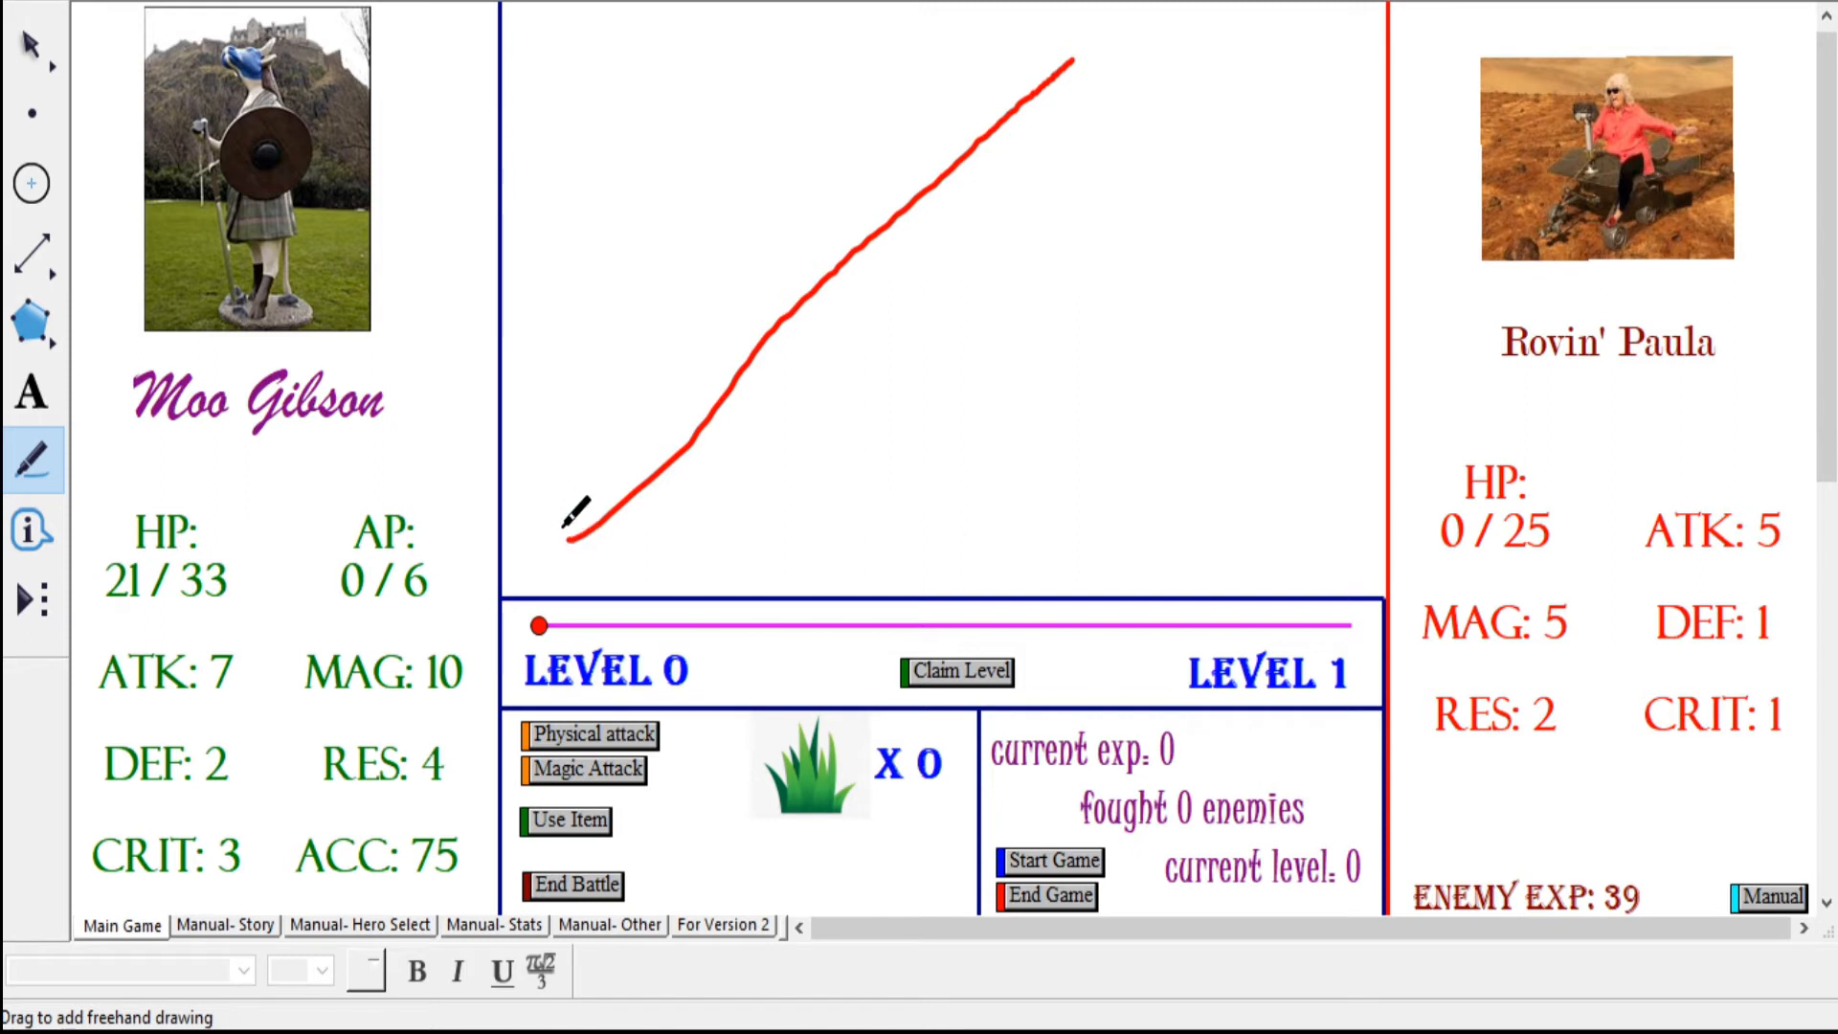
{"action": "left_click_drag", "start_coordinate": [563, 539], "coordinate": [938, 29]}
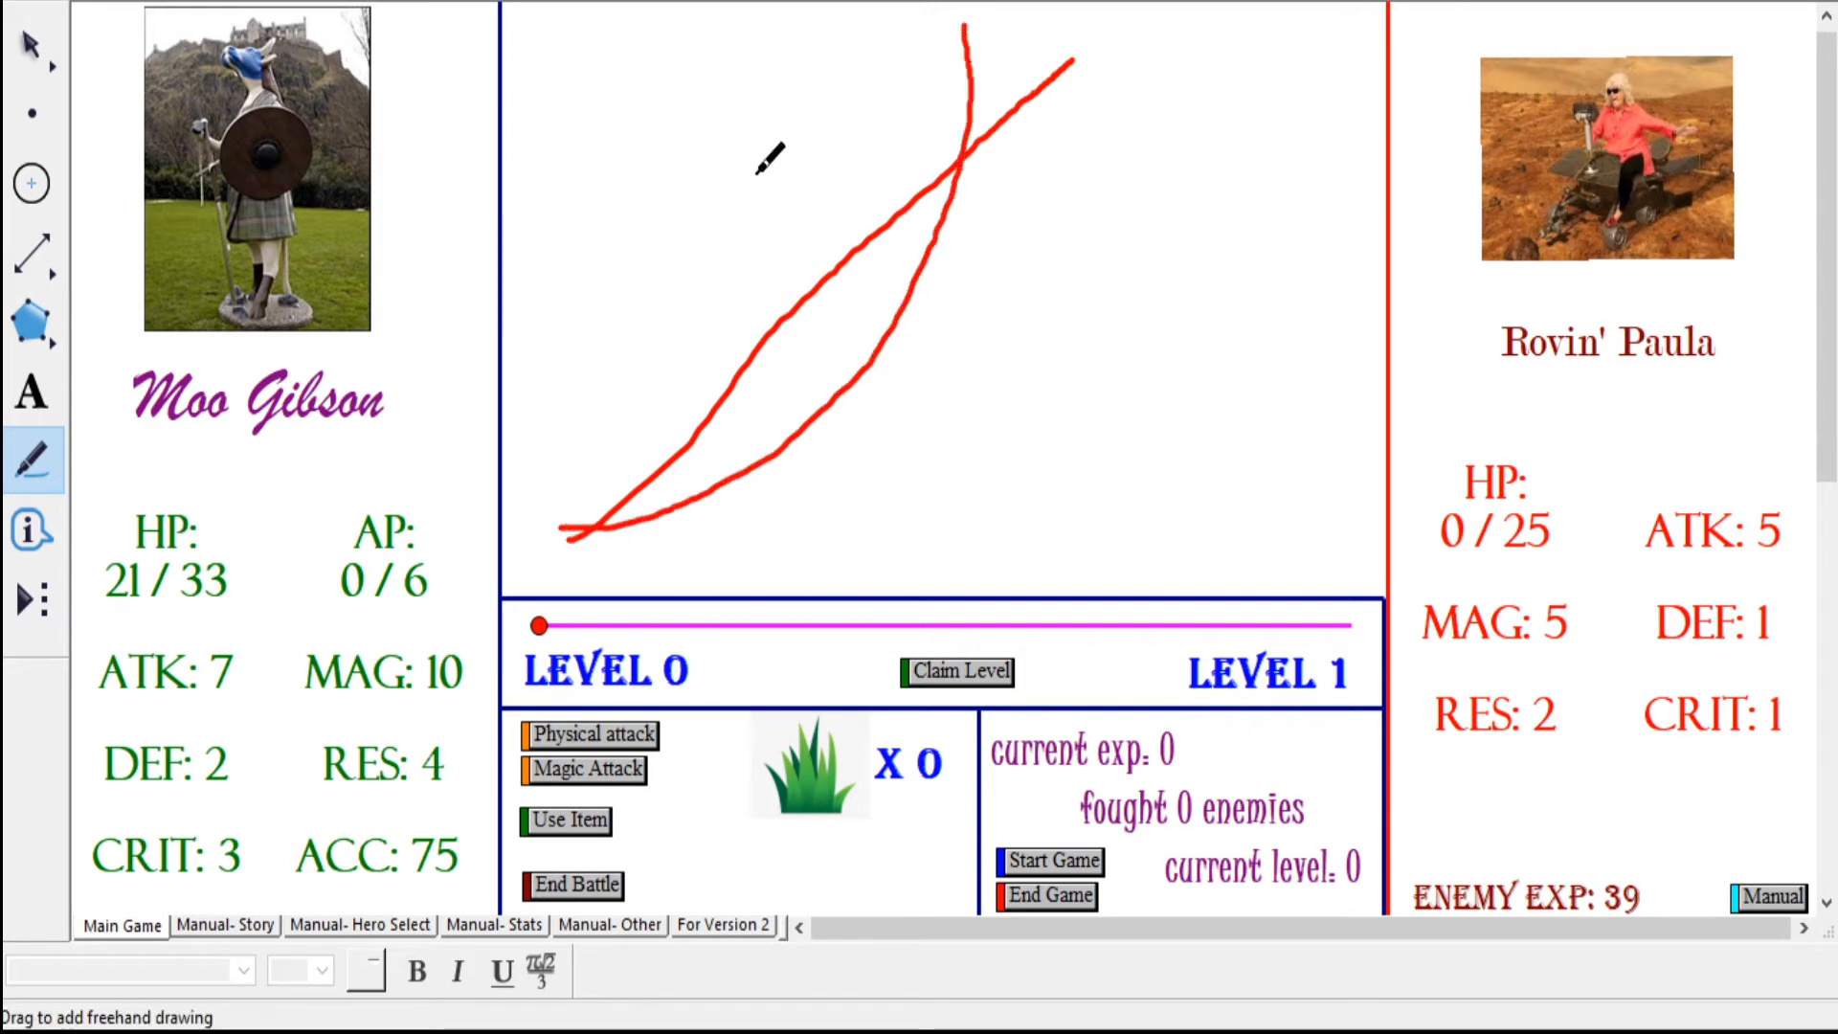
{"action": "left_click", "coordinate": [36, 46]}
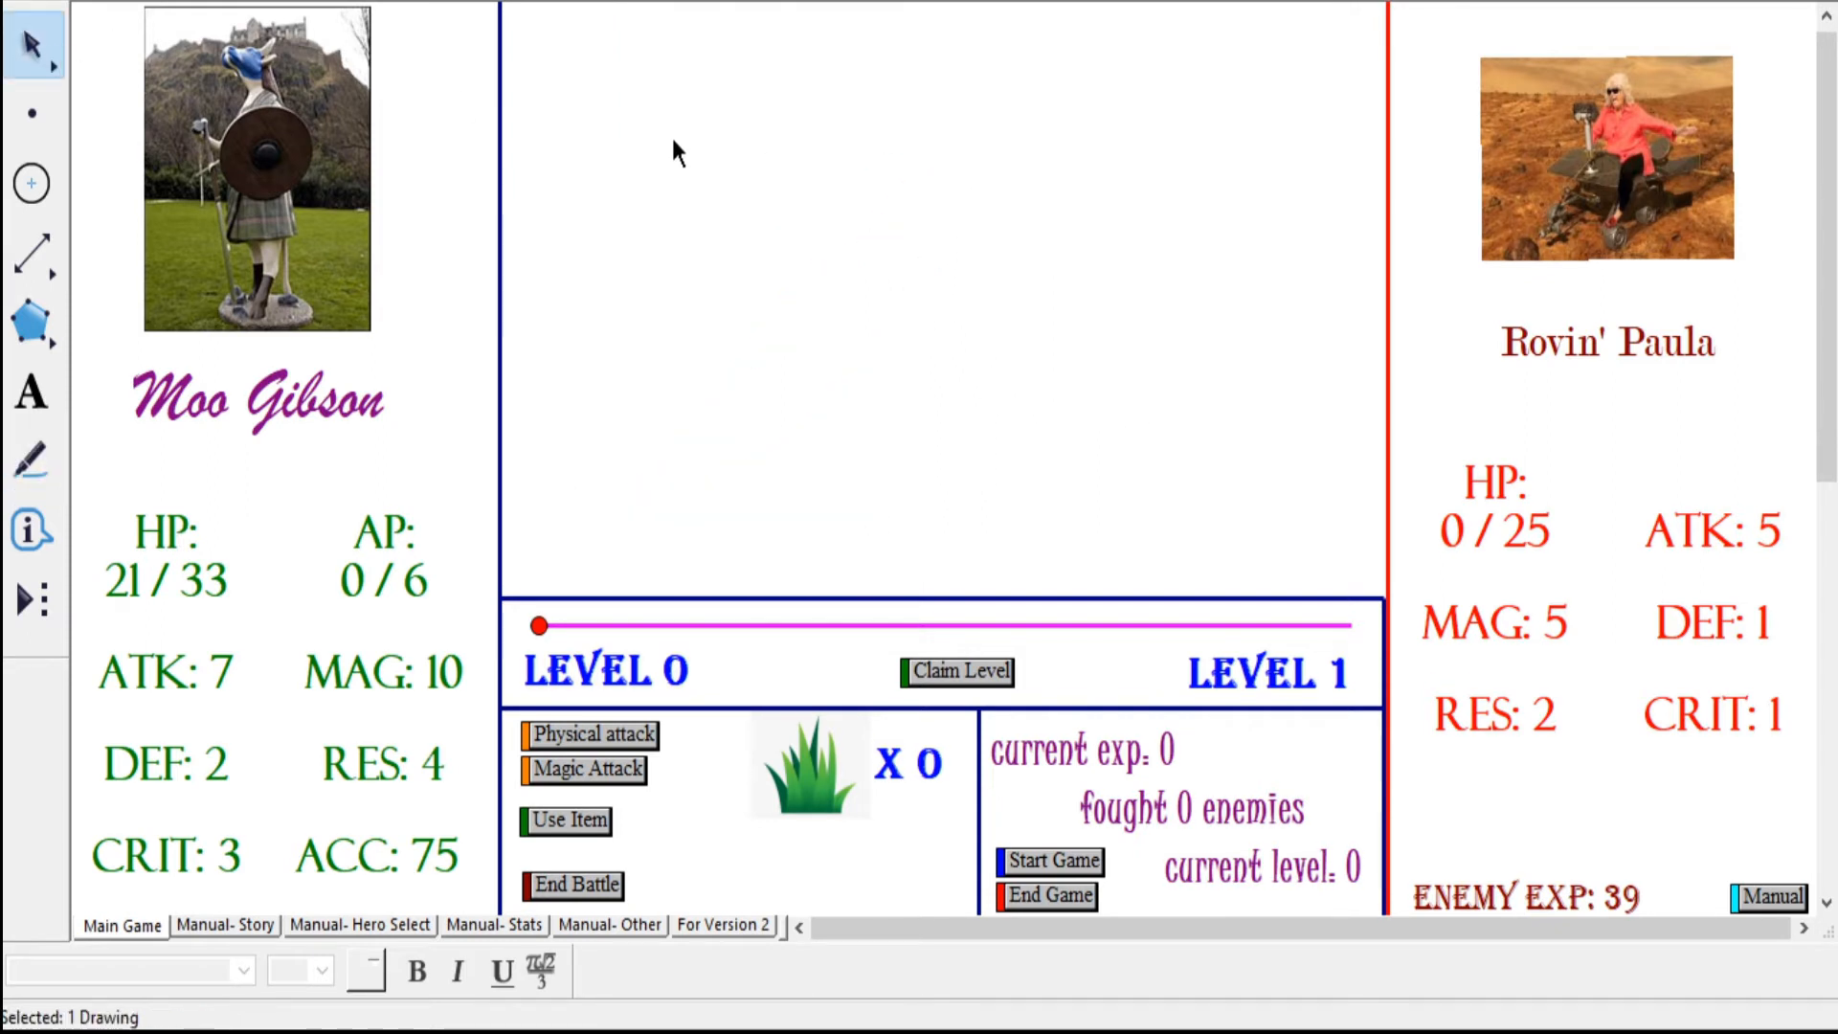
{"action": "mouse_move", "coordinate": [979, 372]}
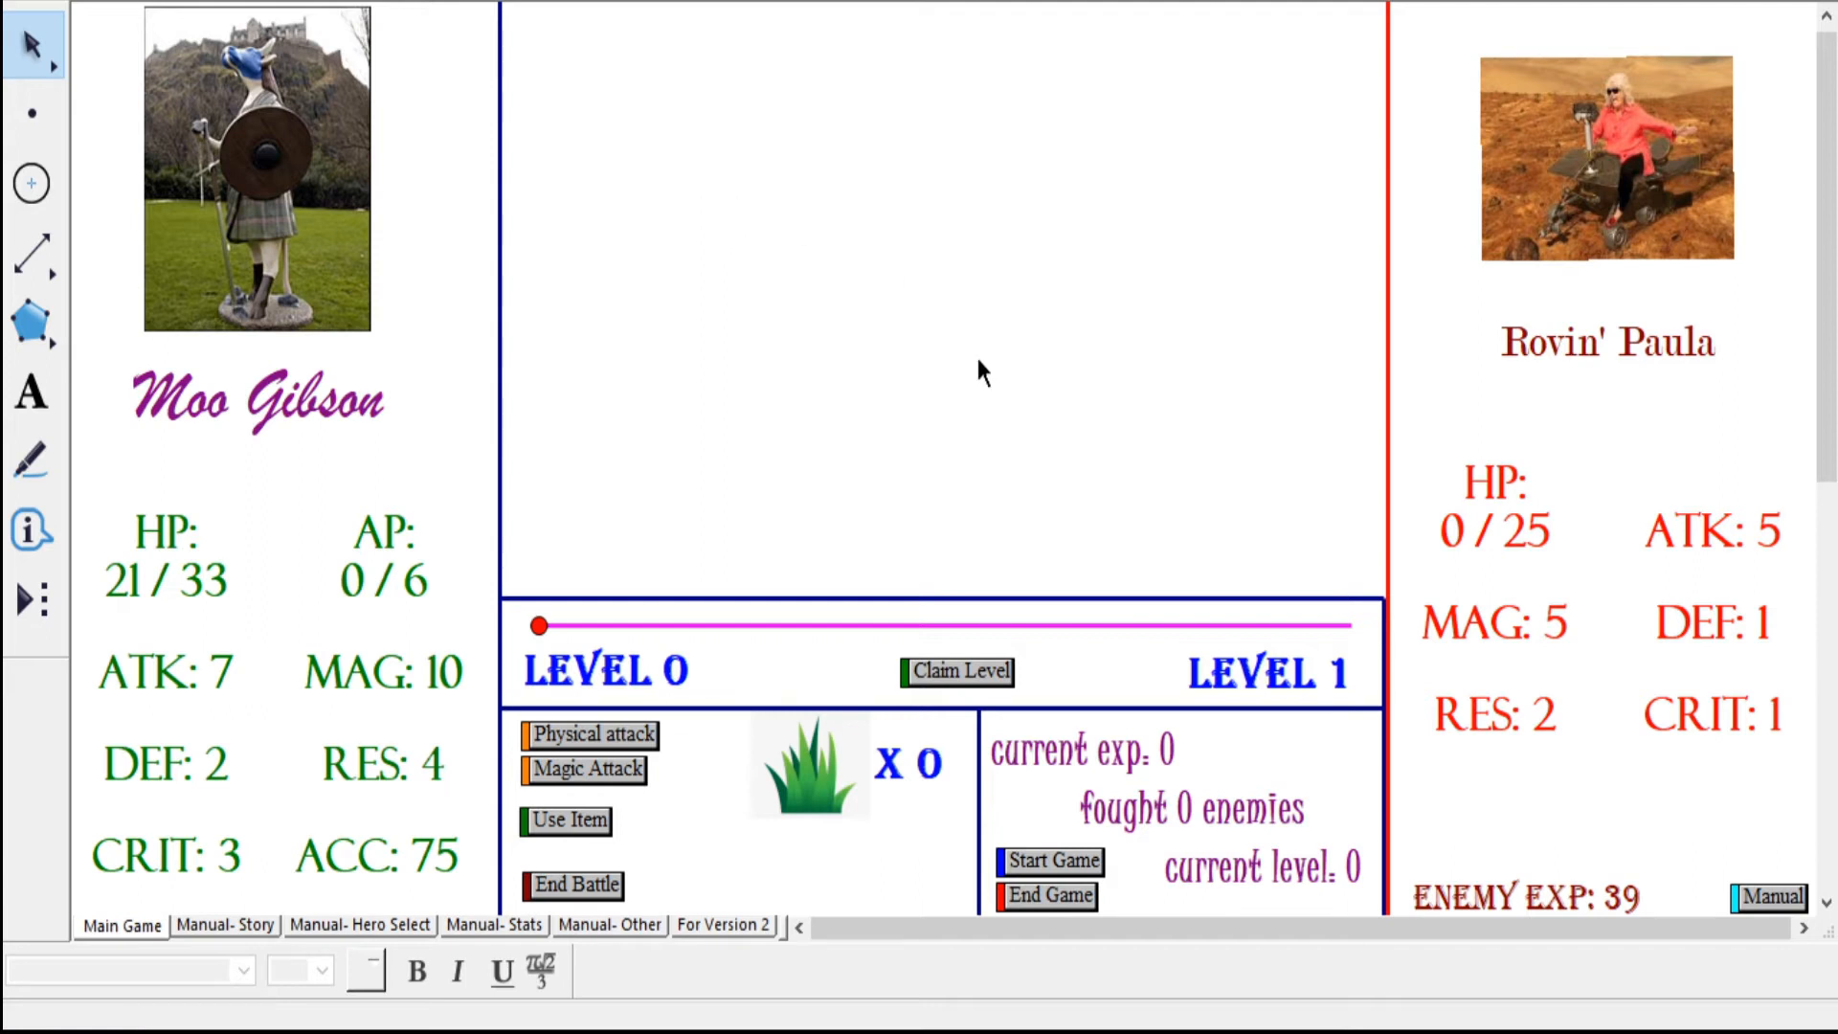
{"action": "mouse_move", "coordinate": [1586, 636]}
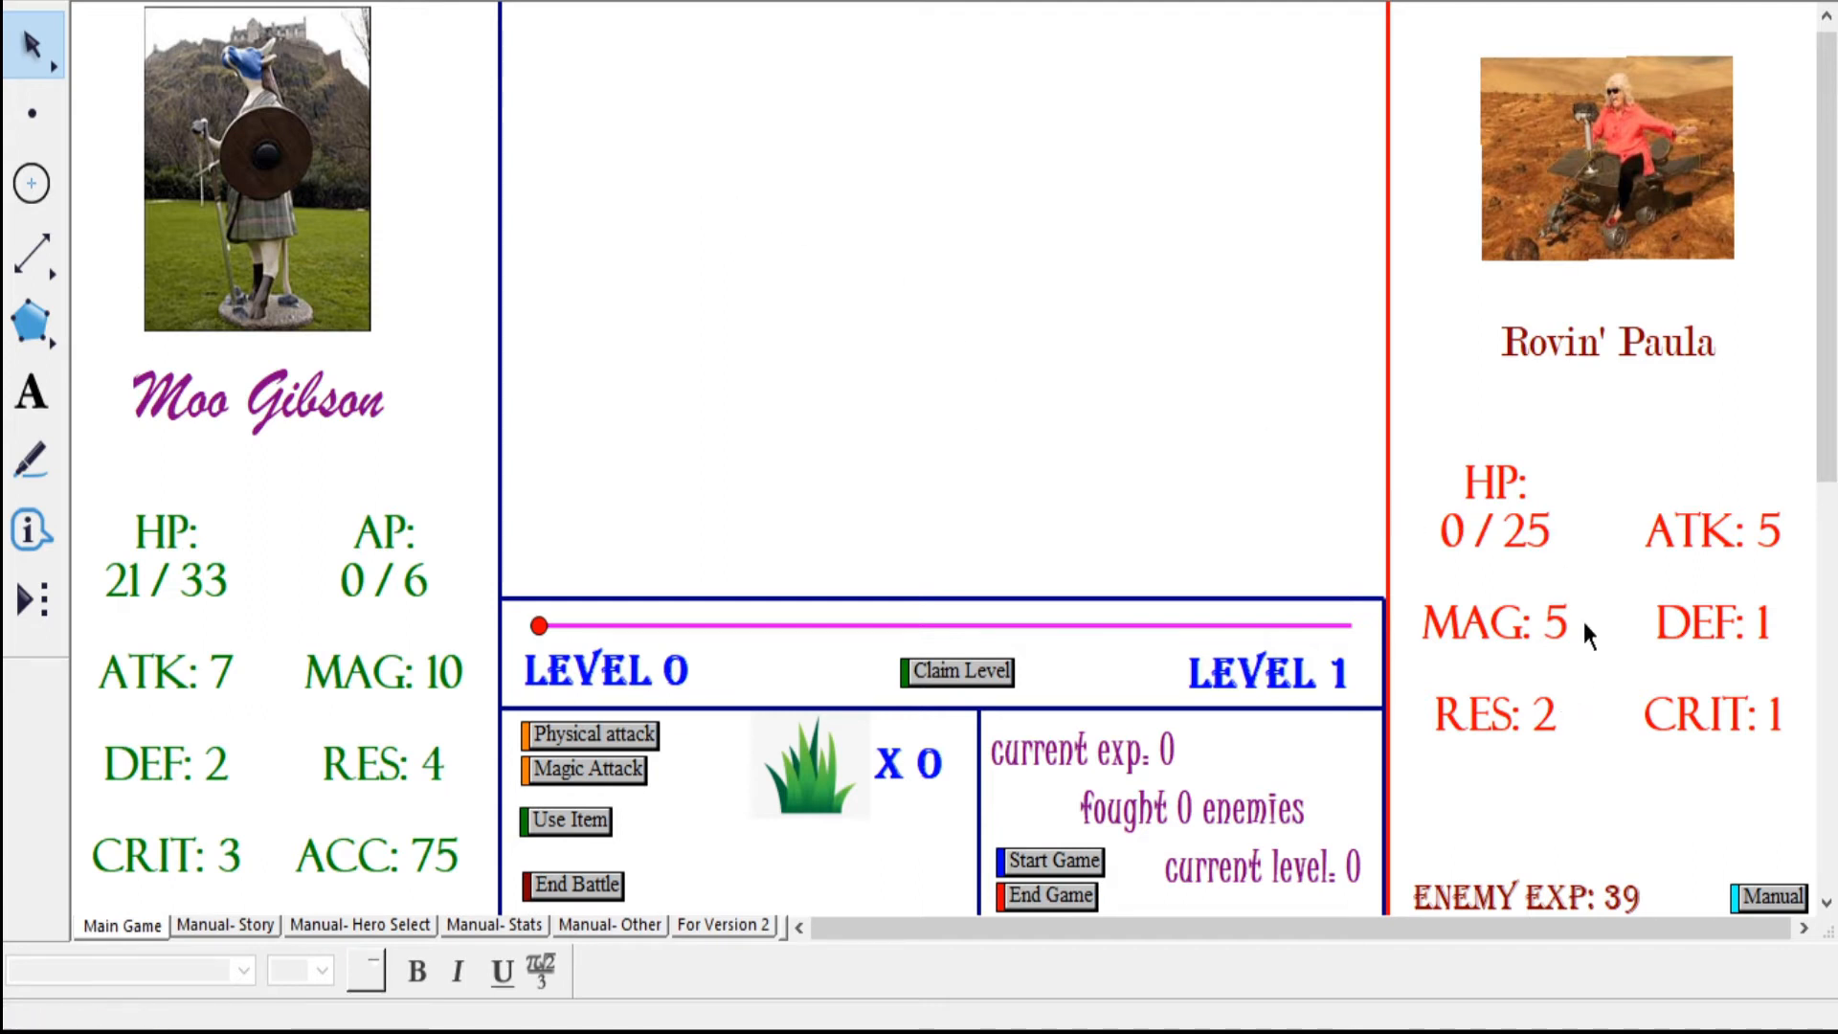
{"action": "mouse_move", "coordinate": [1640, 646]}
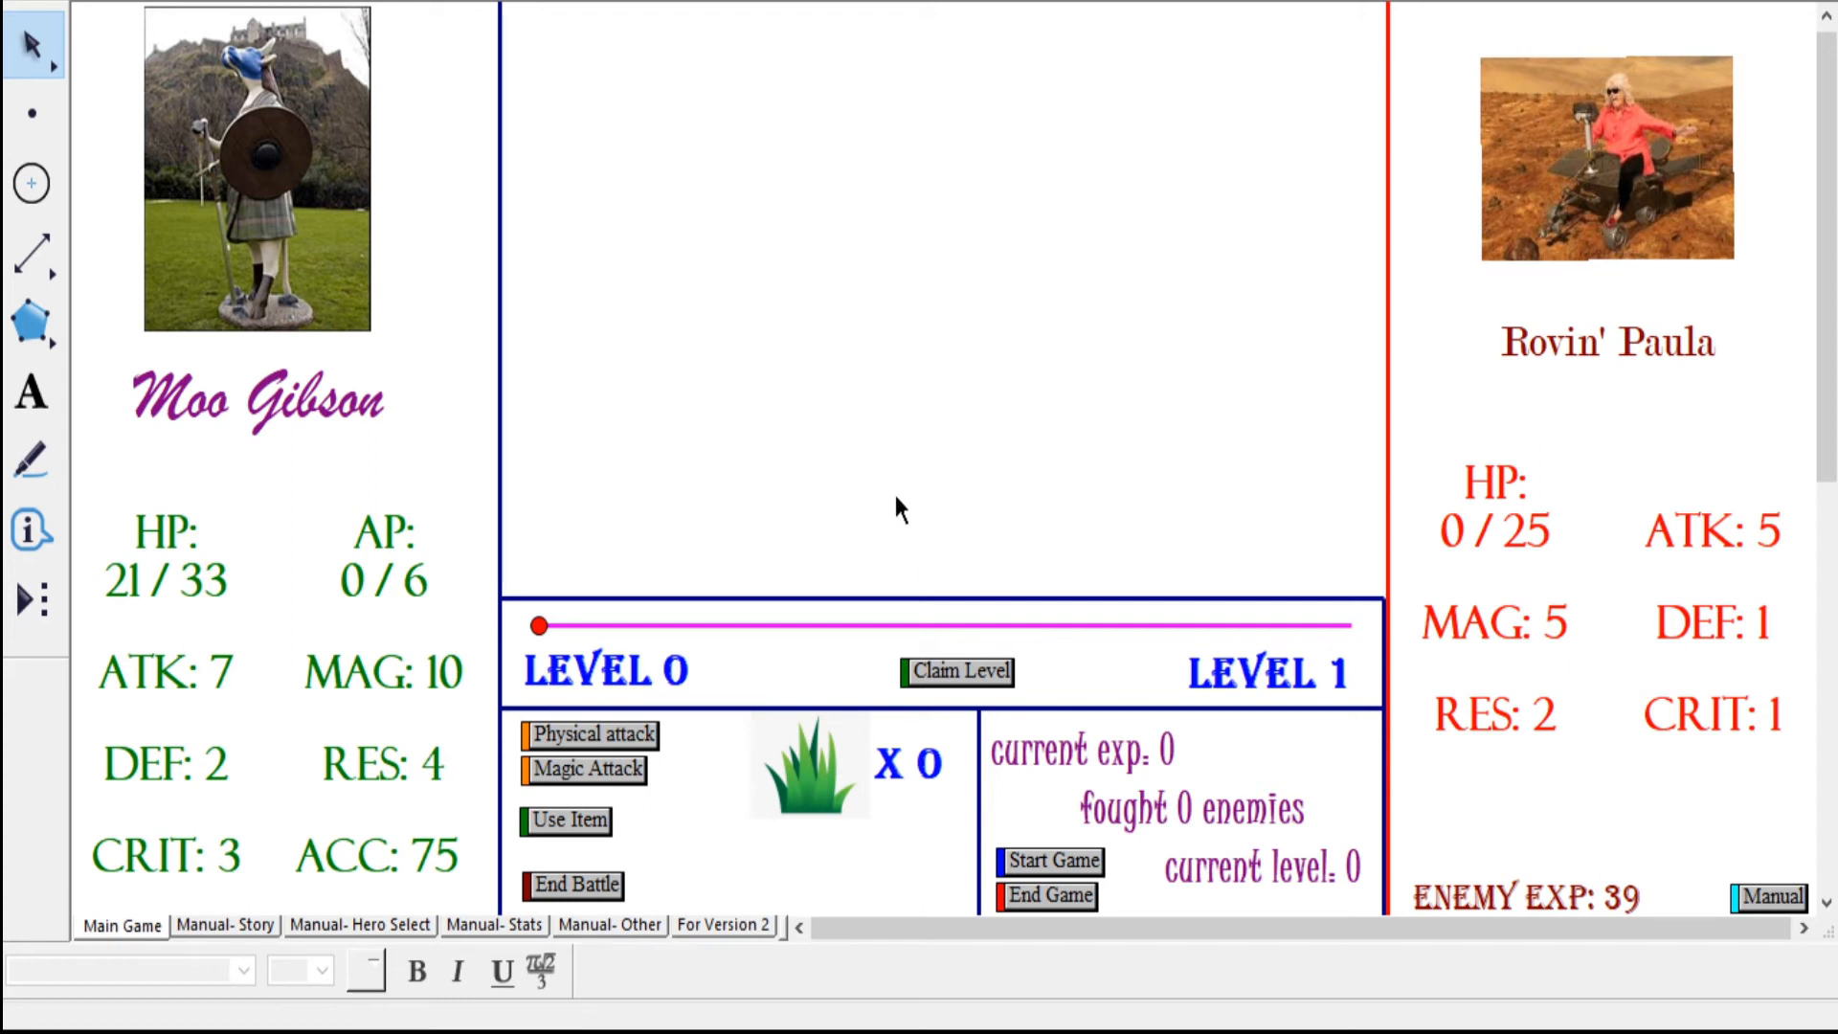
{"action": "mouse_move", "coordinate": [1351, 869]}
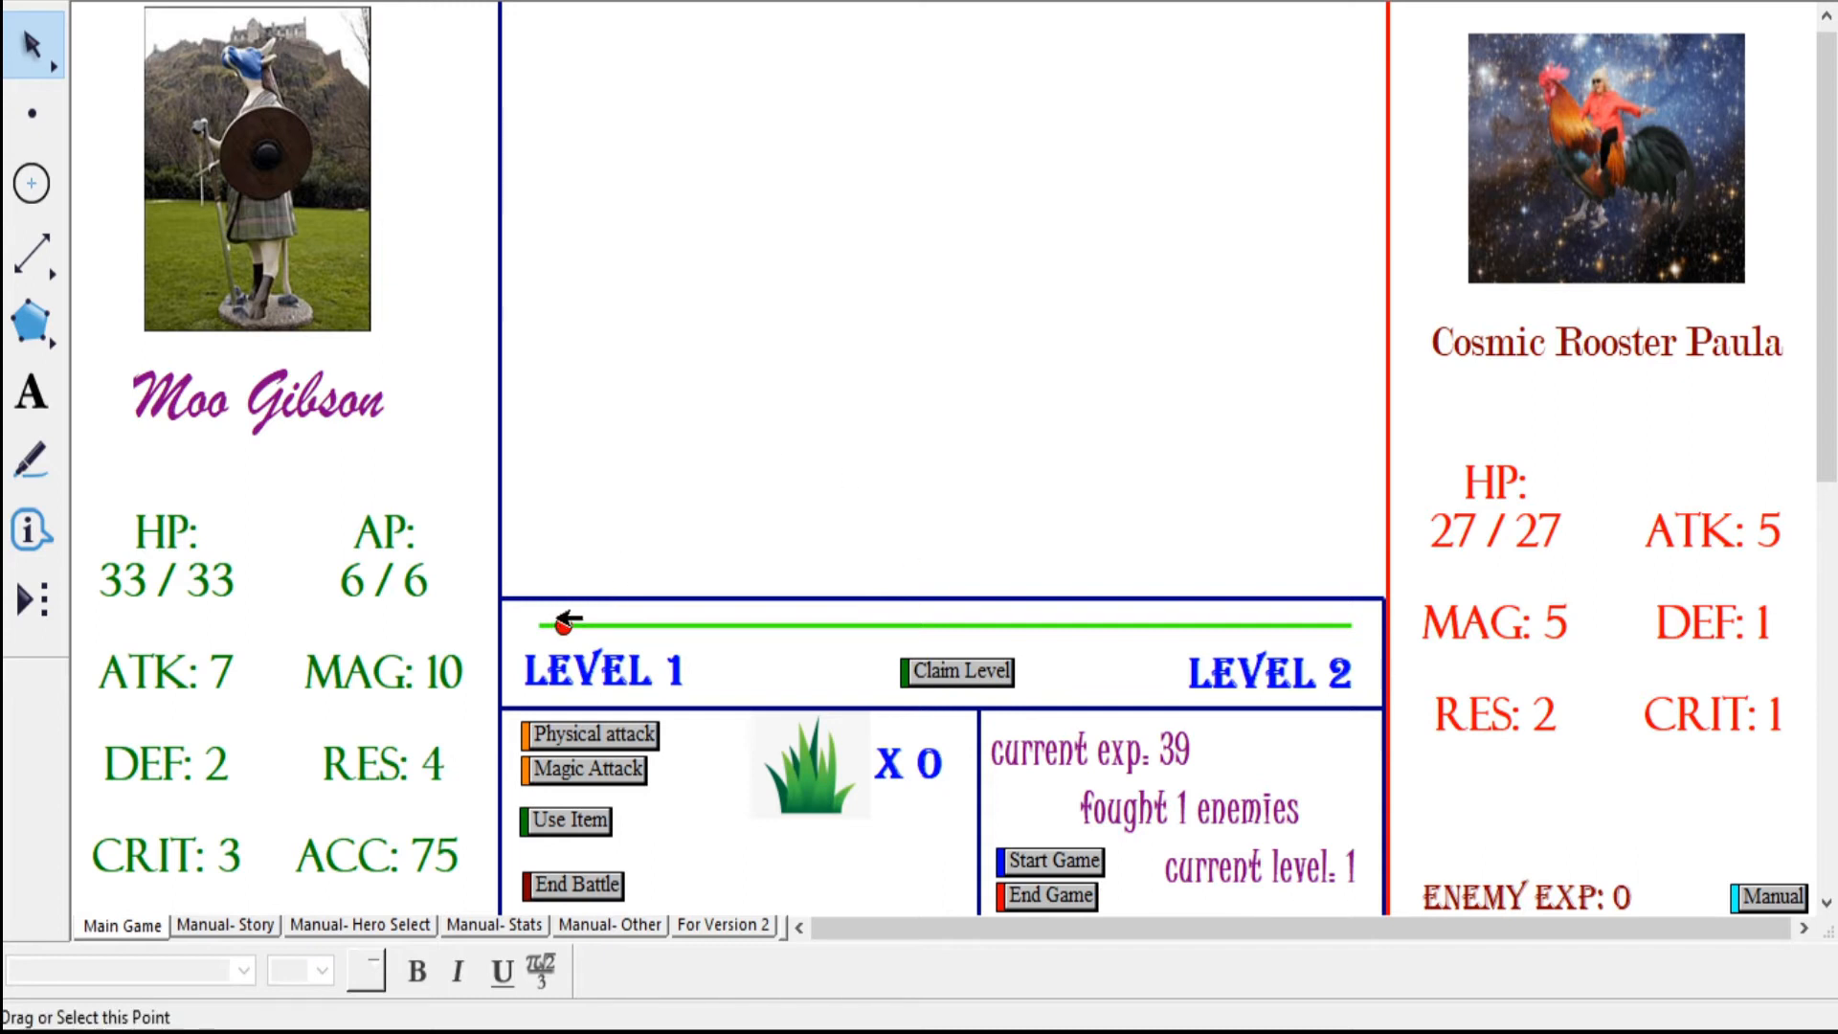
- Claim level 1 for Moo Gibson (HP 36, AP 8, ATK 9), then scroll down
{"action": "left_click", "coordinate": [957, 672]}
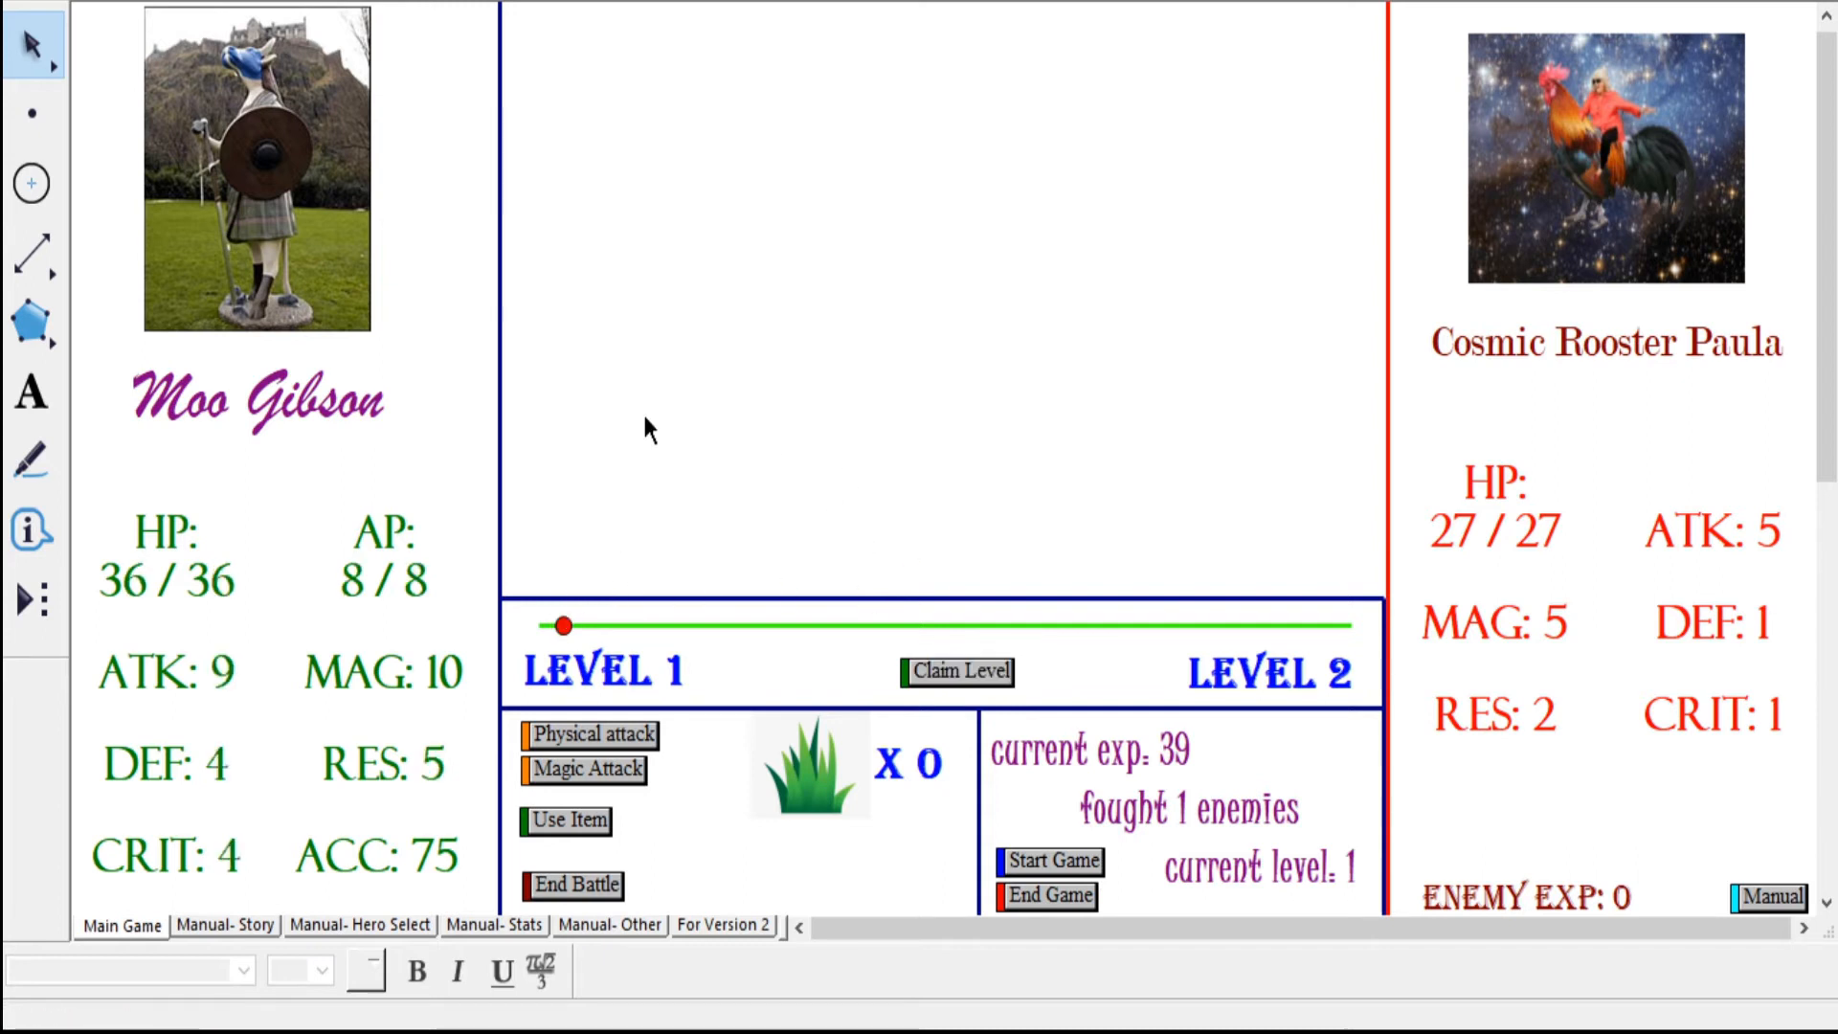
{"action": "mouse_move", "coordinate": [252, 756]}
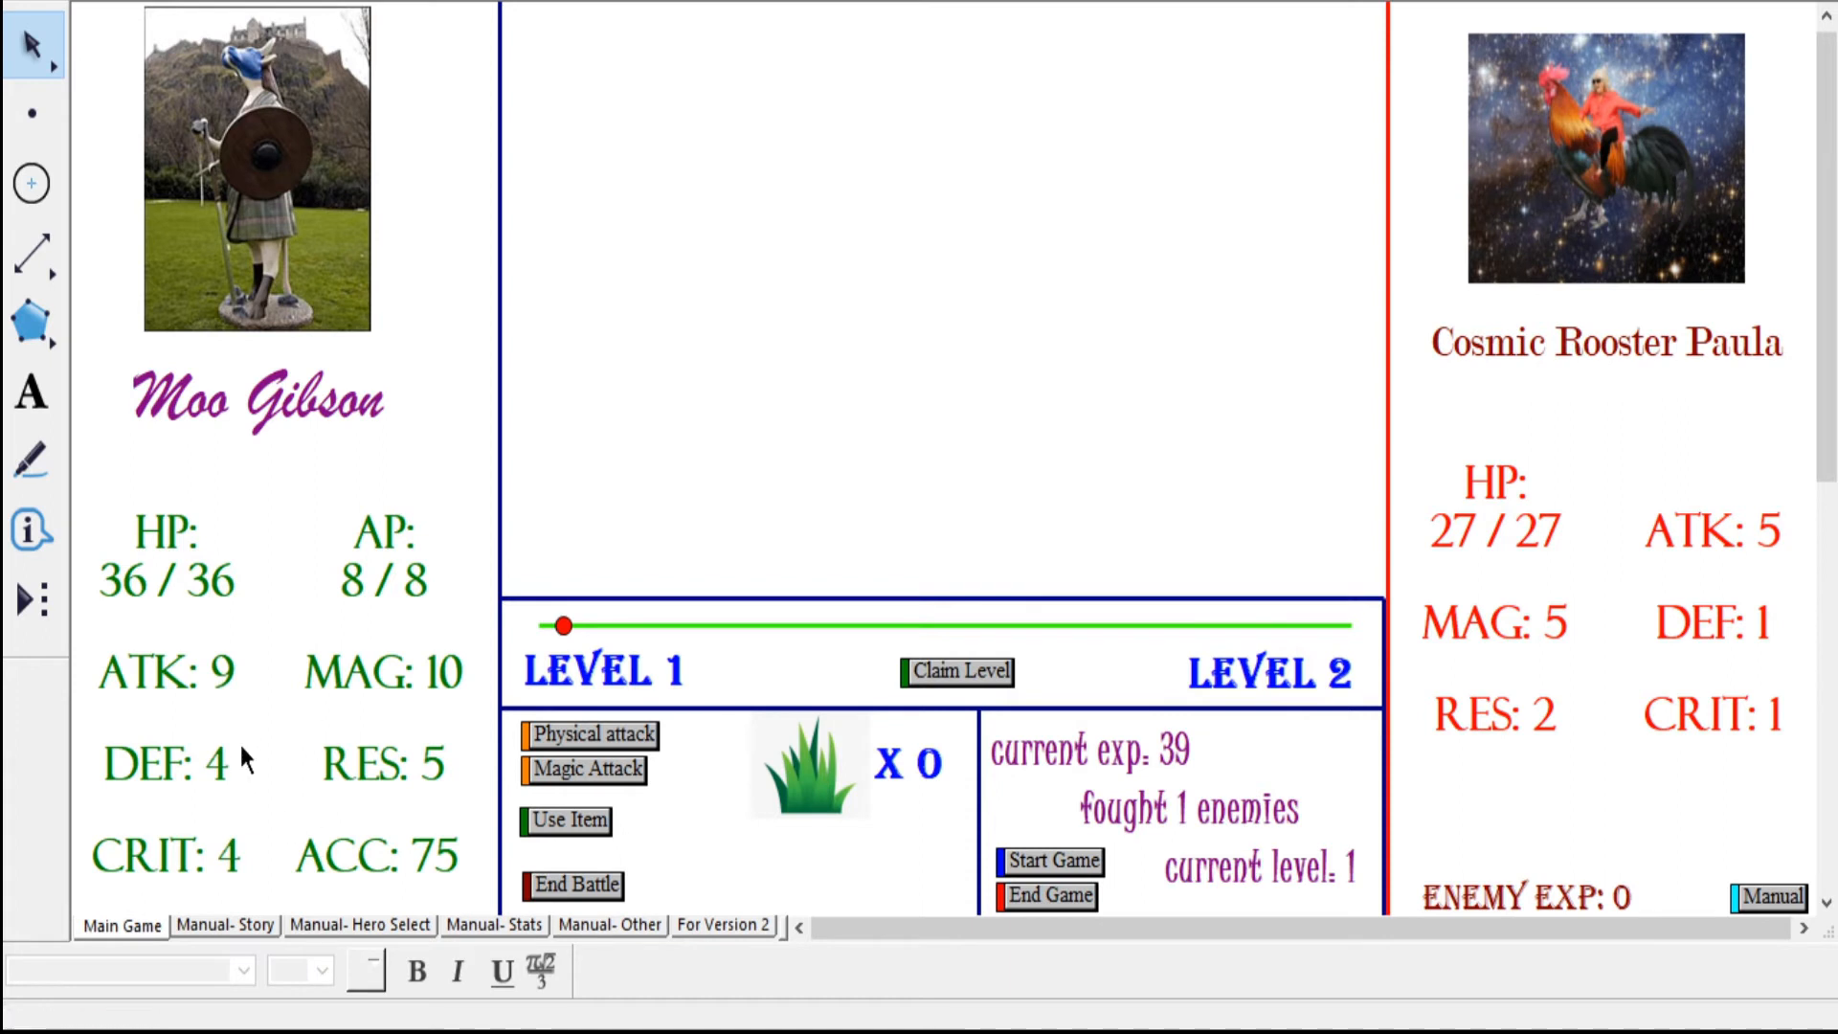
{"action": "mouse_move", "coordinate": [271, 816]}
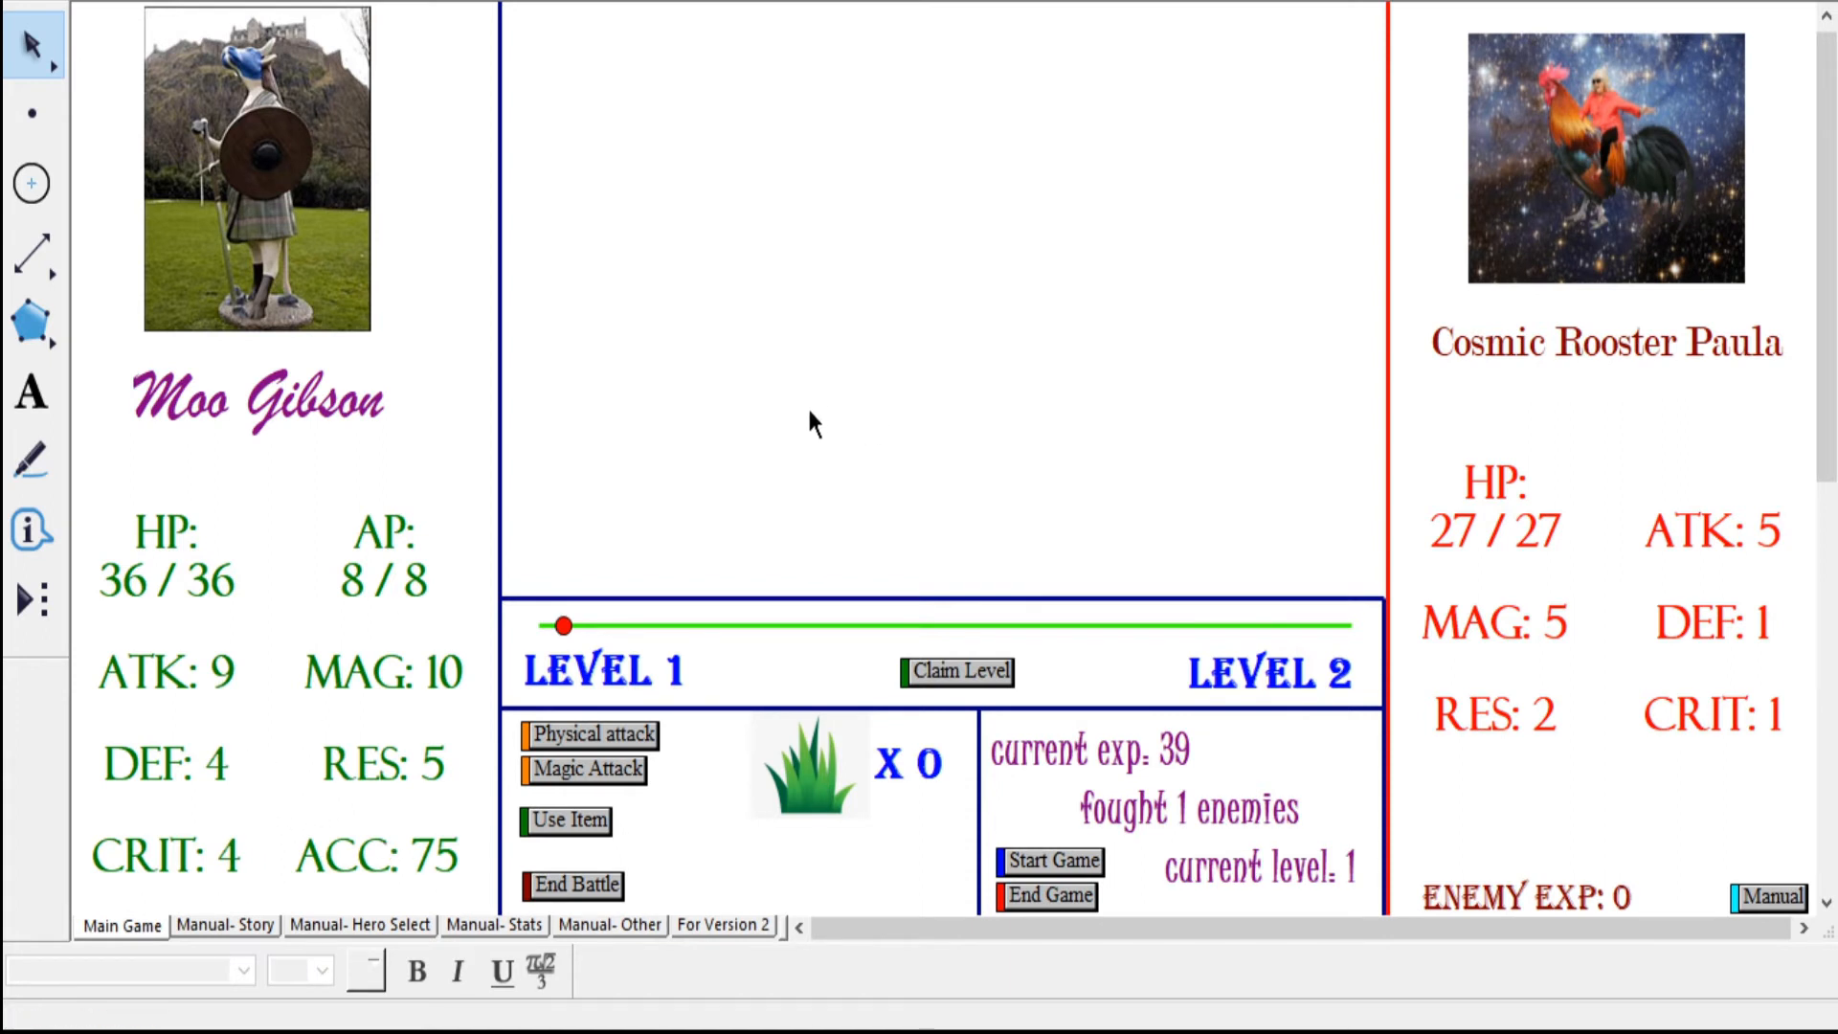
{"action": "mouse_move", "coordinate": [824, 453]}
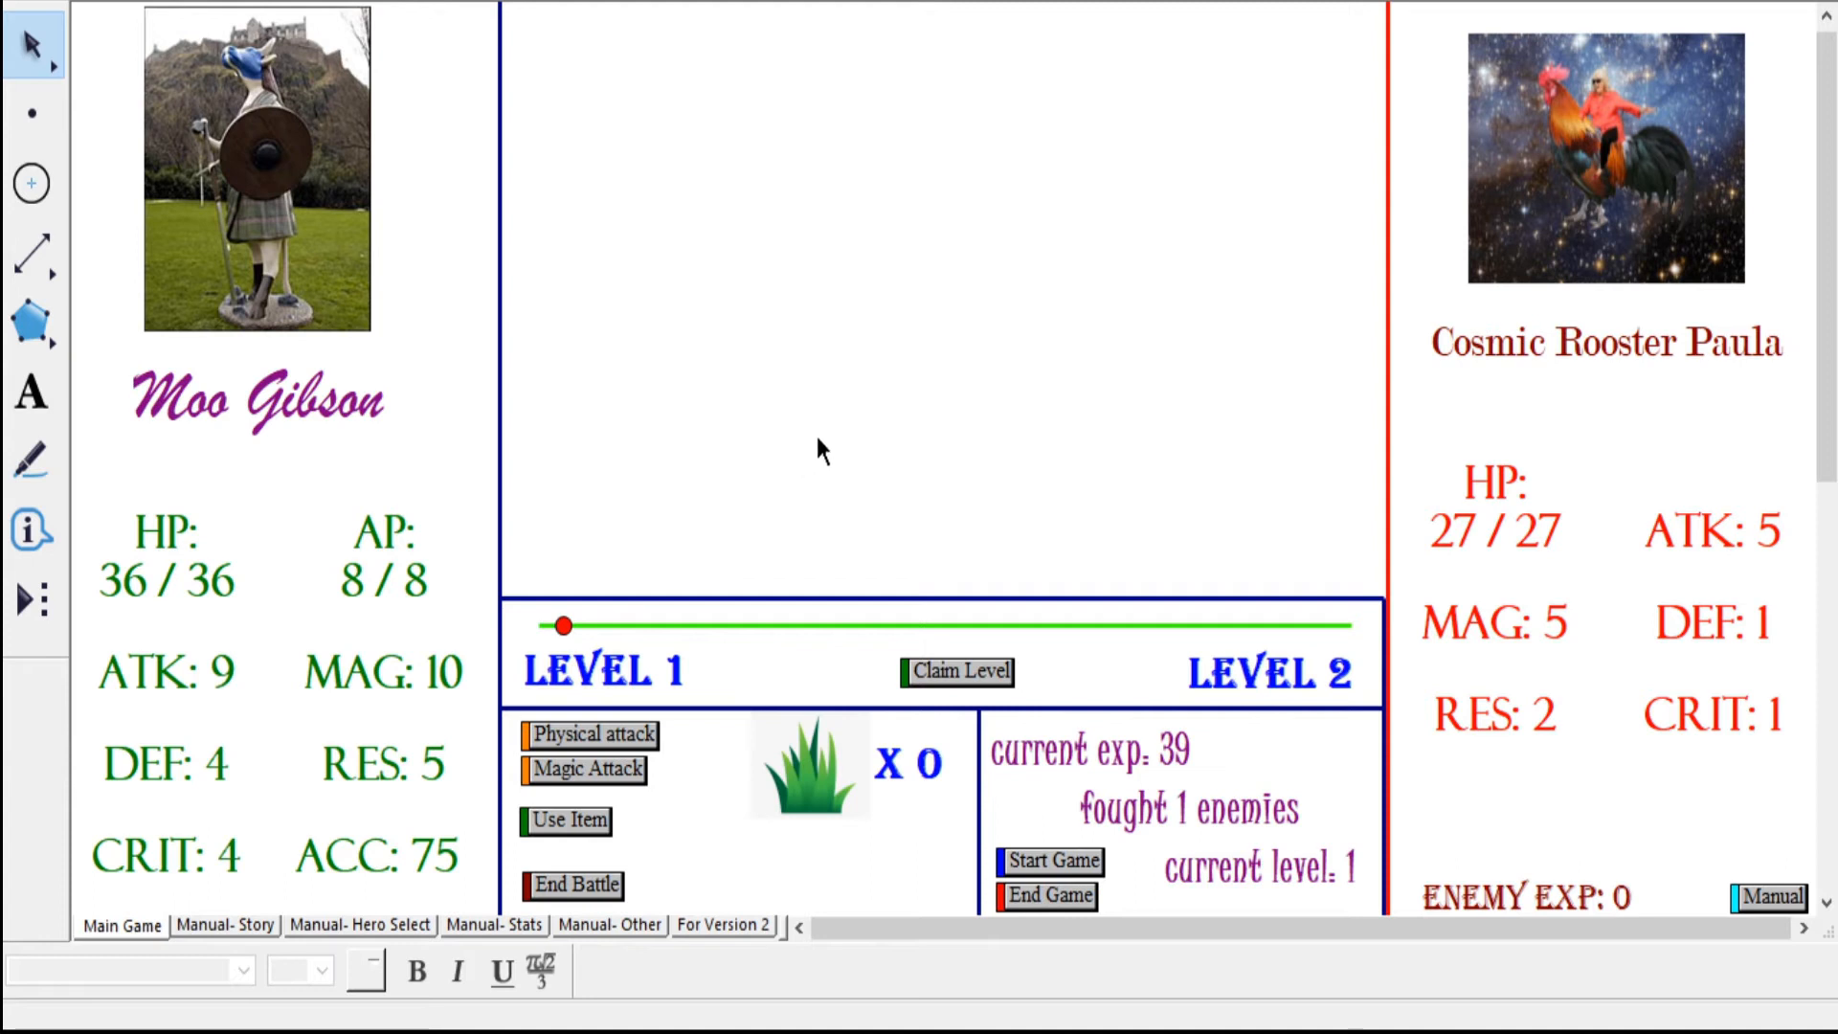
{"action": "mouse_move", "coordinate": [623, 765]}
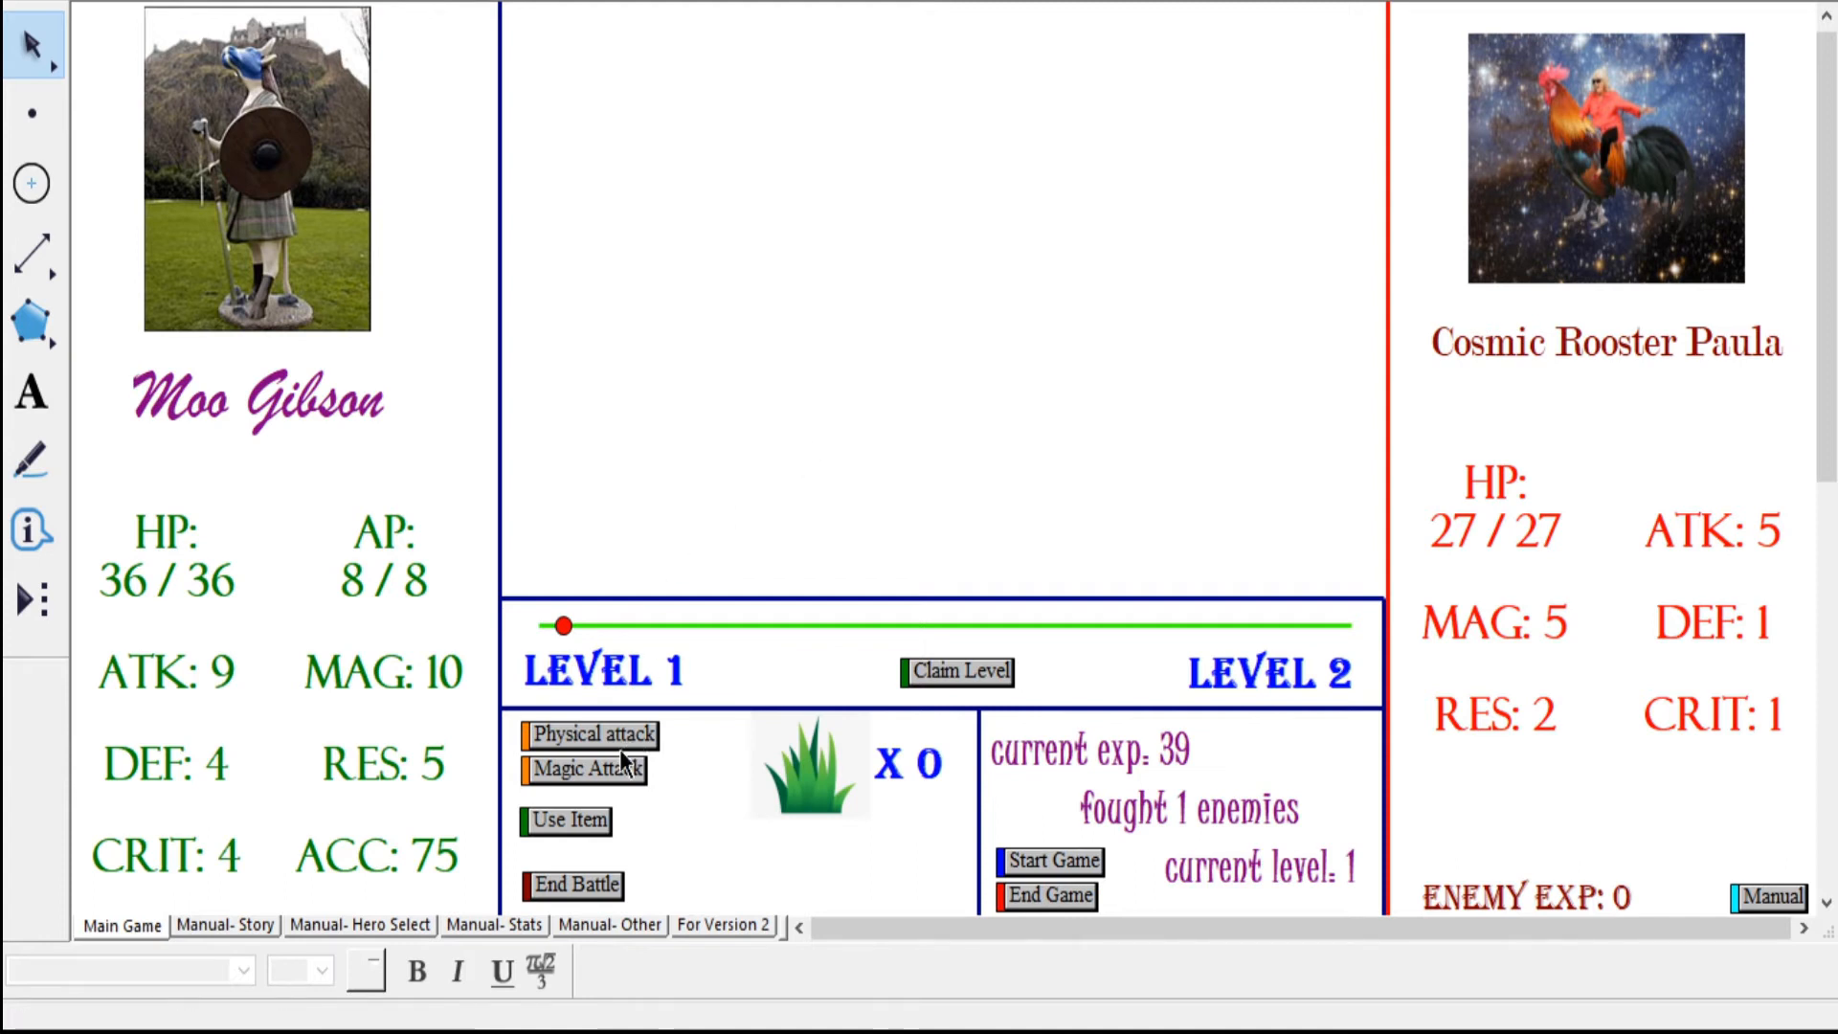
{"action": "mouse_move", "coordinate": [271, 831]}
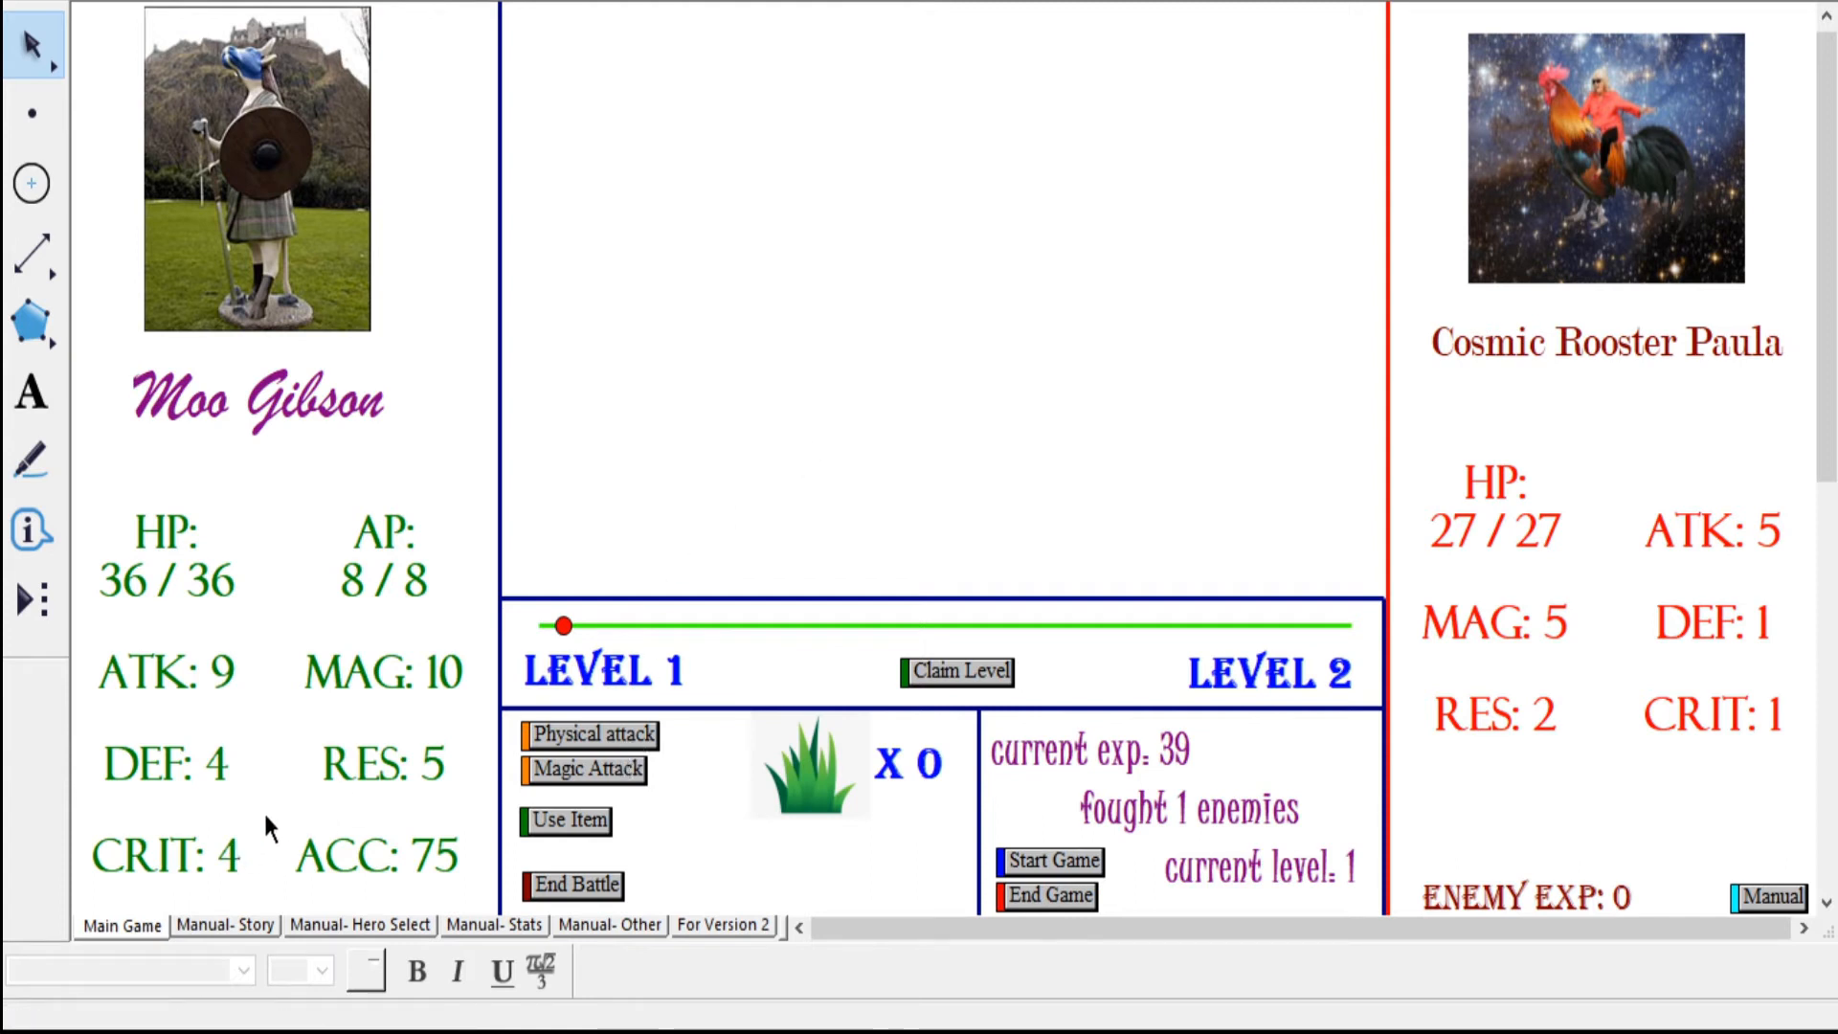
{"action": "mouse_move", "coordinate": [995, 326]}
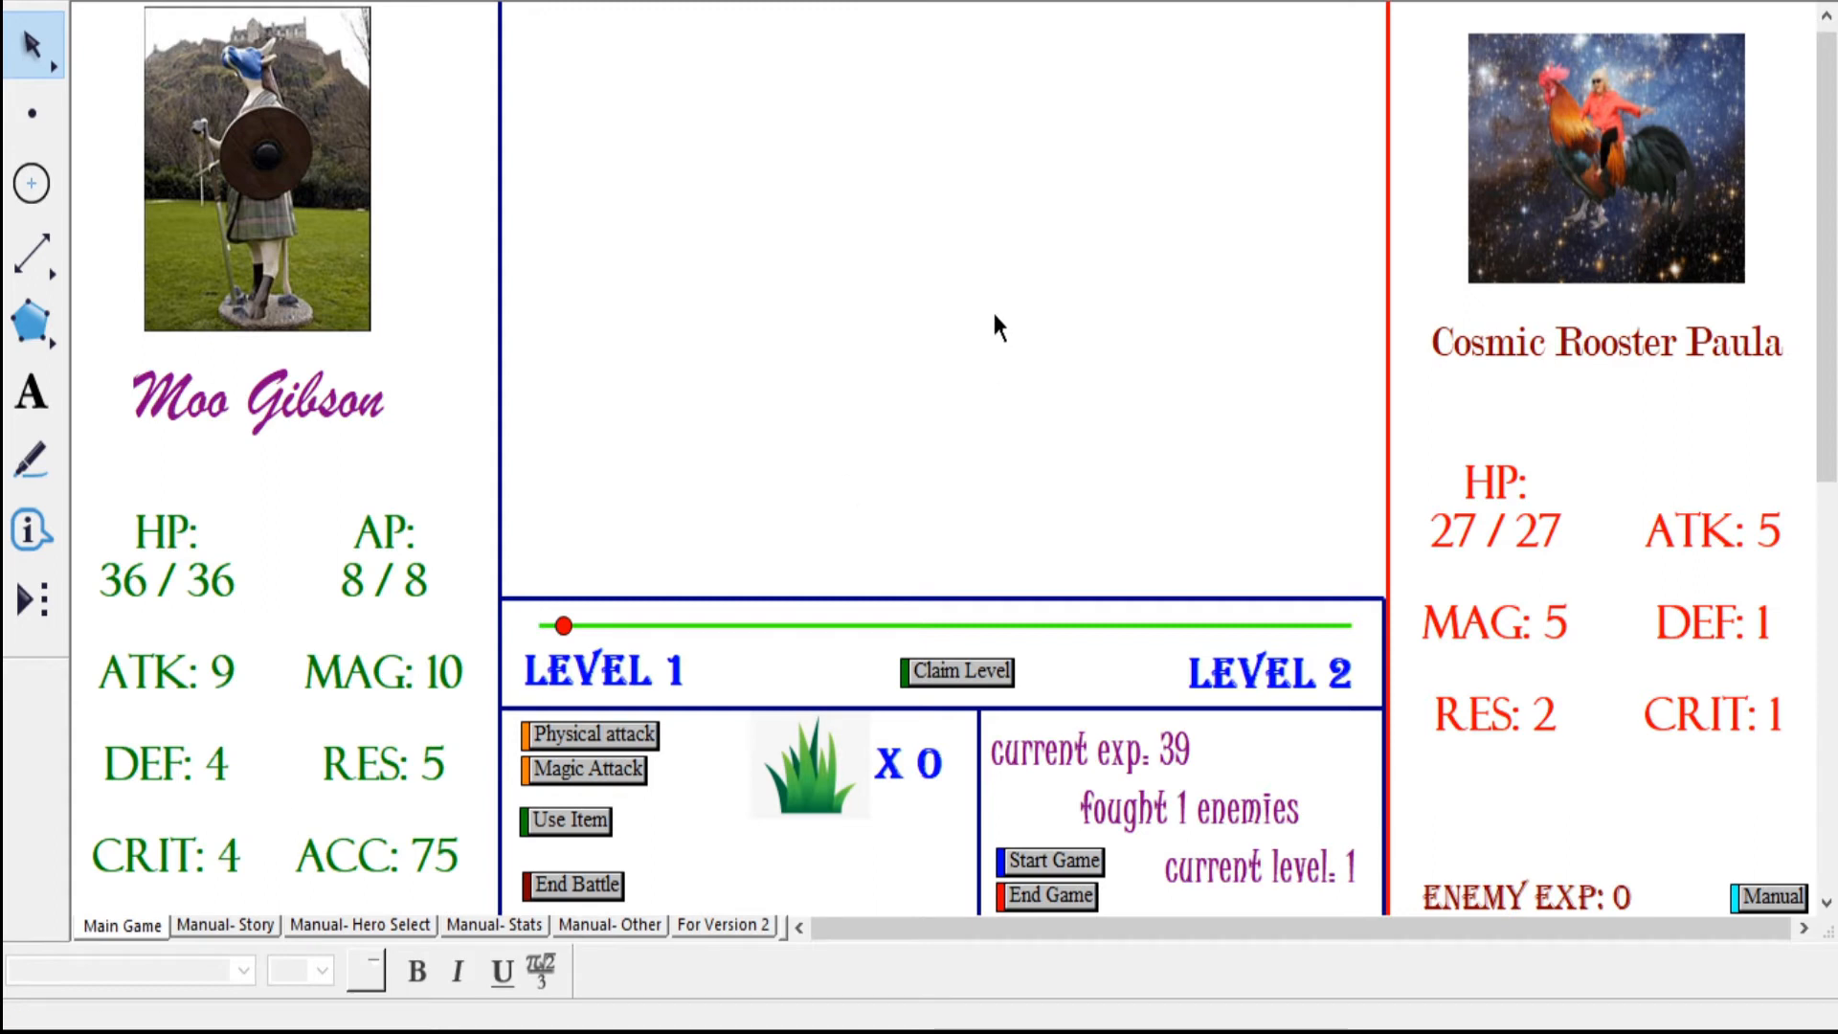
{"action": "mouse_move", "coordinate": [918, 530]}
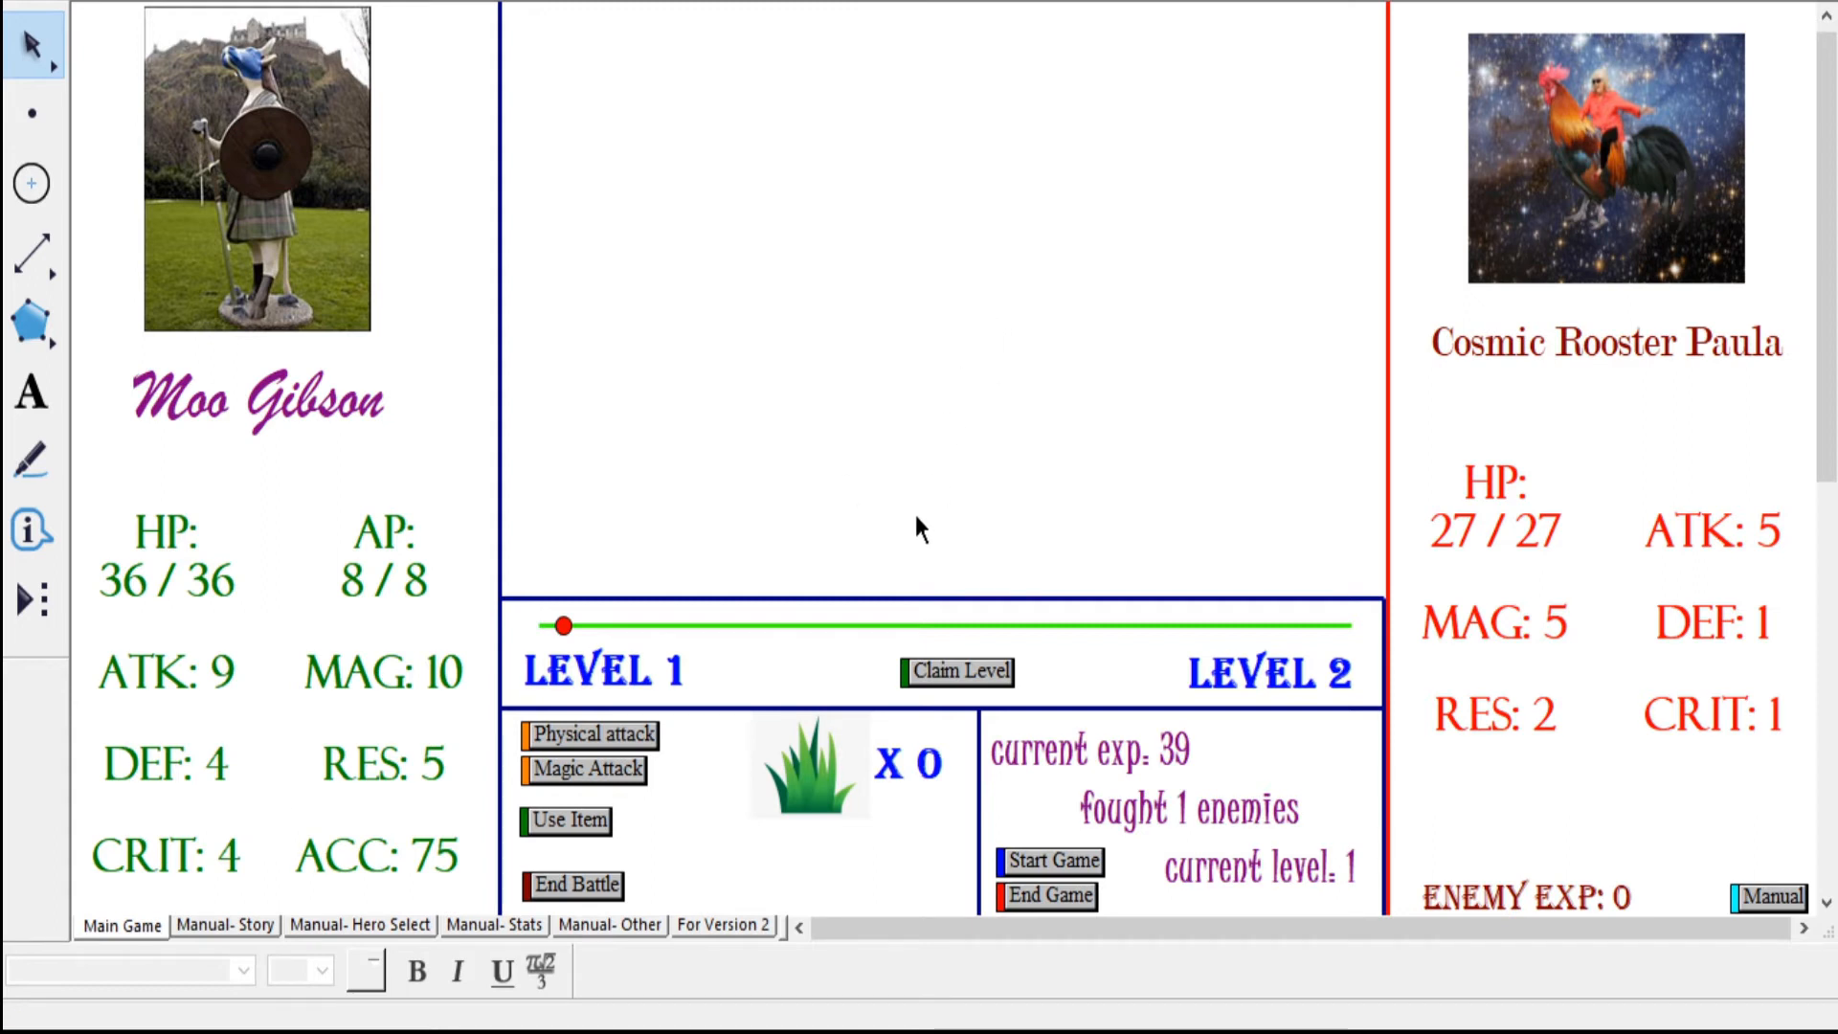
{"action": "mouse_move", "coordinate": [857, 473]}
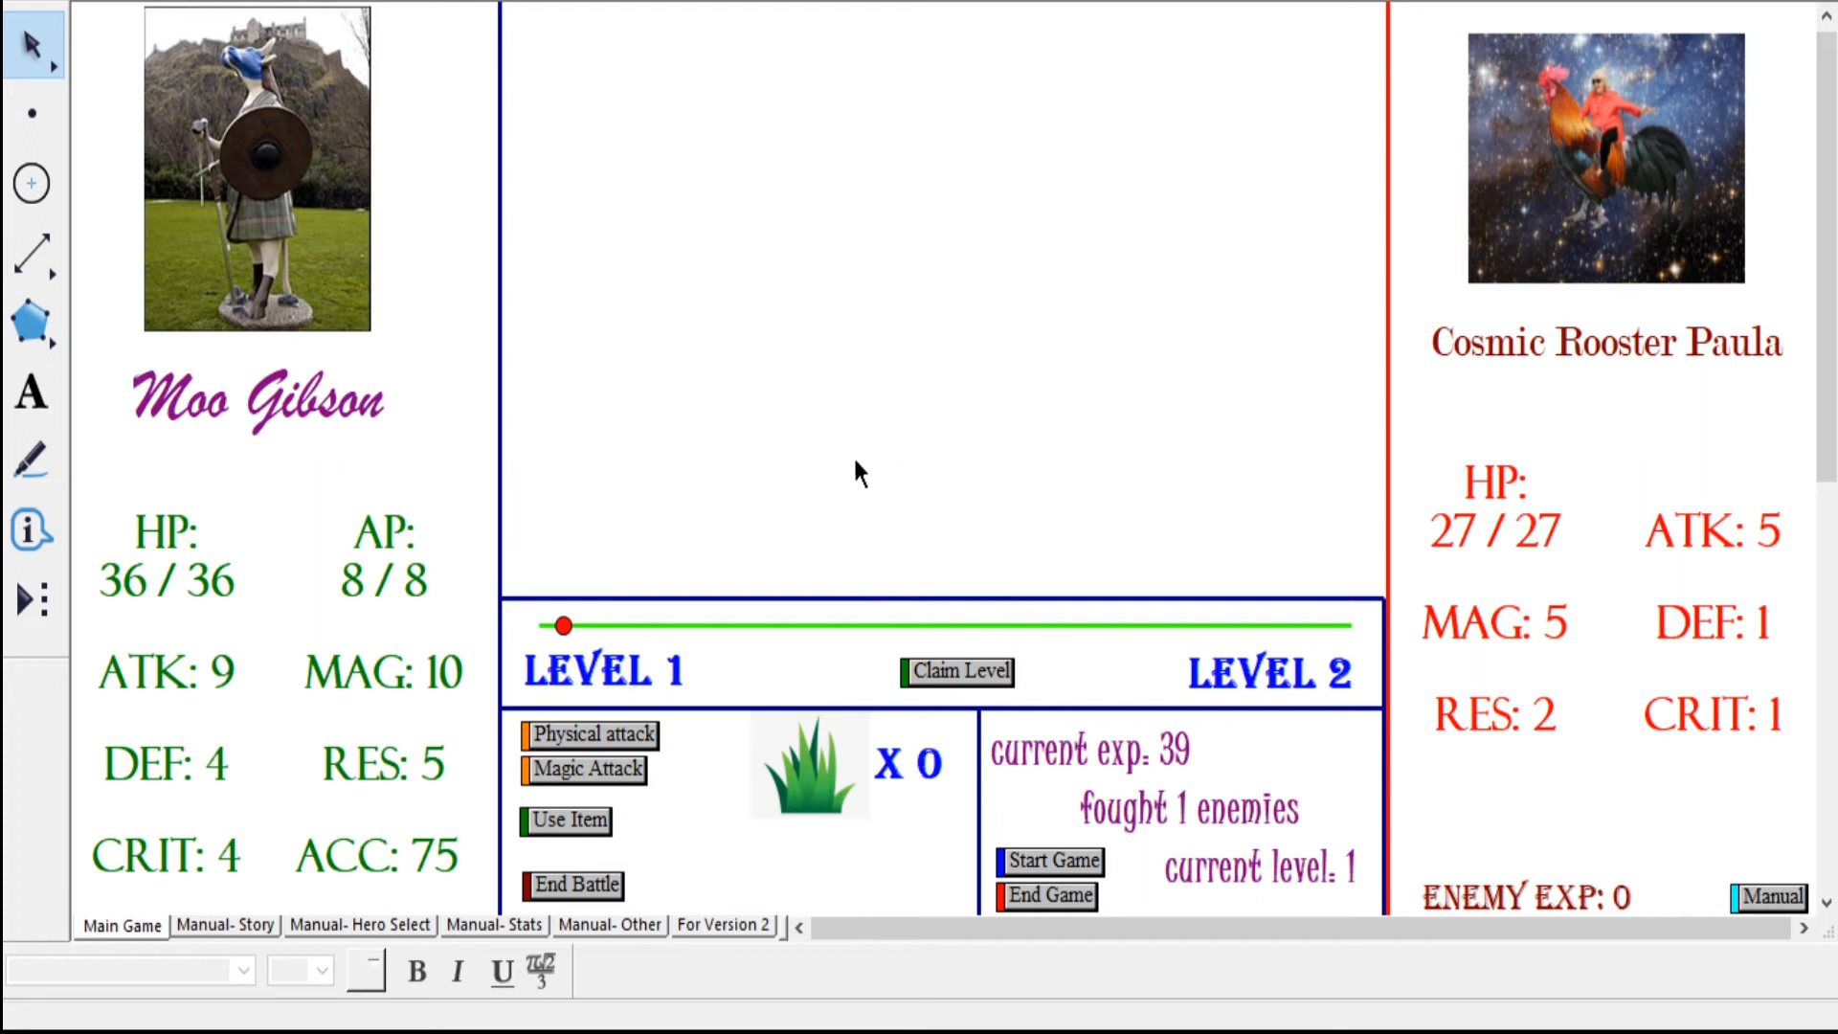
{"action": "mouse_move", "coordinate": [809, 367]}
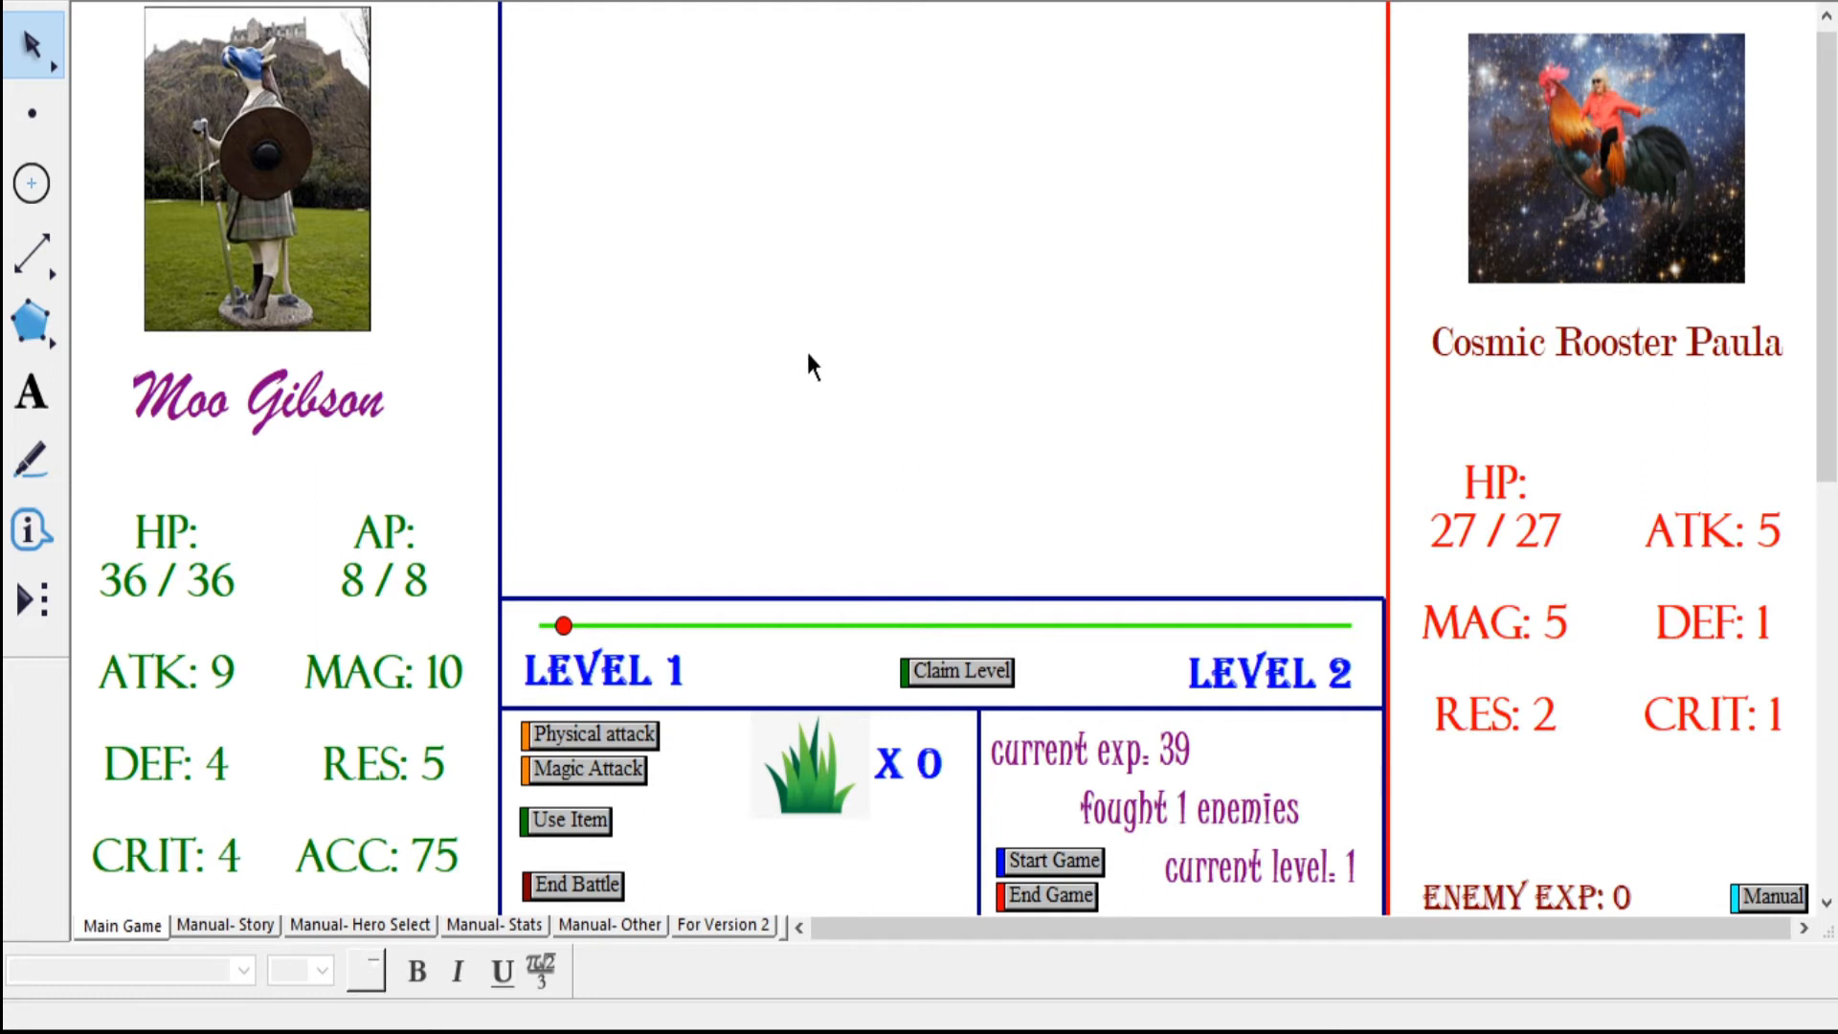
{"action": "mouse_move", "coordinate": [703, 819]}
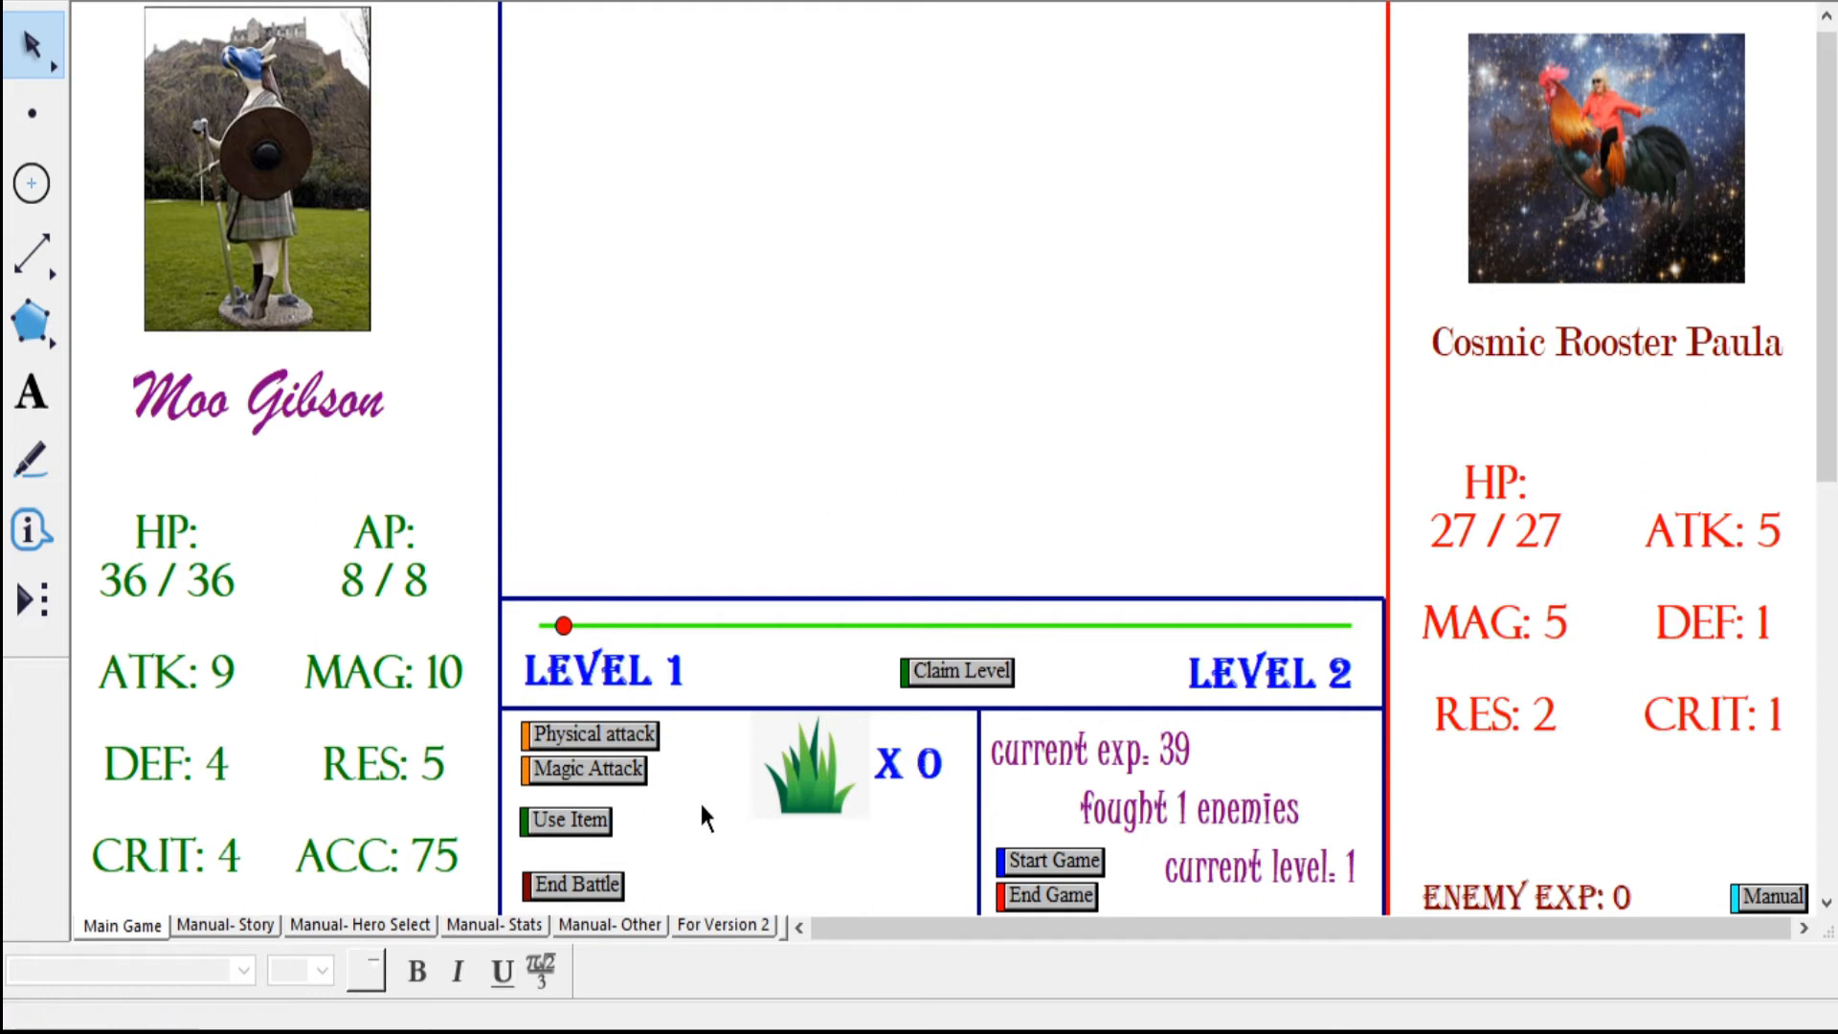
{"action": "mouse_move", "coordinate": [691, 824]}
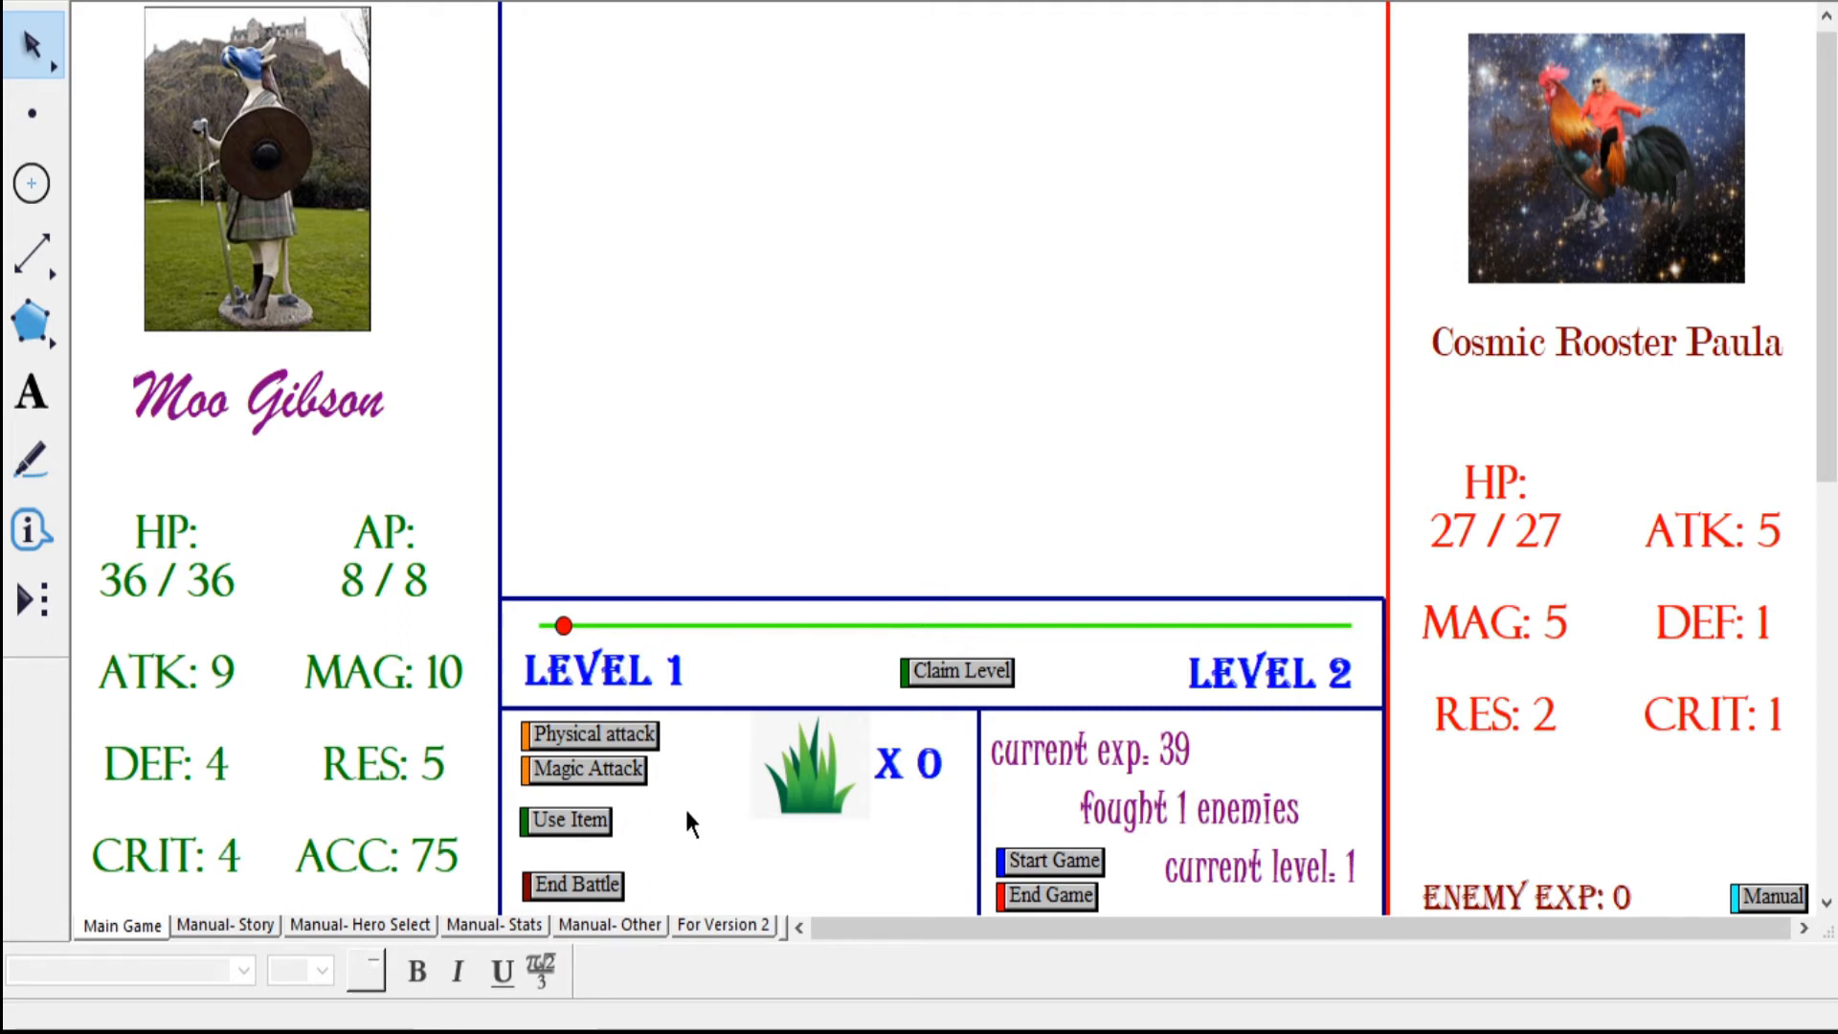
{"action": "mouse_move", "coordinate": [711, 802]}
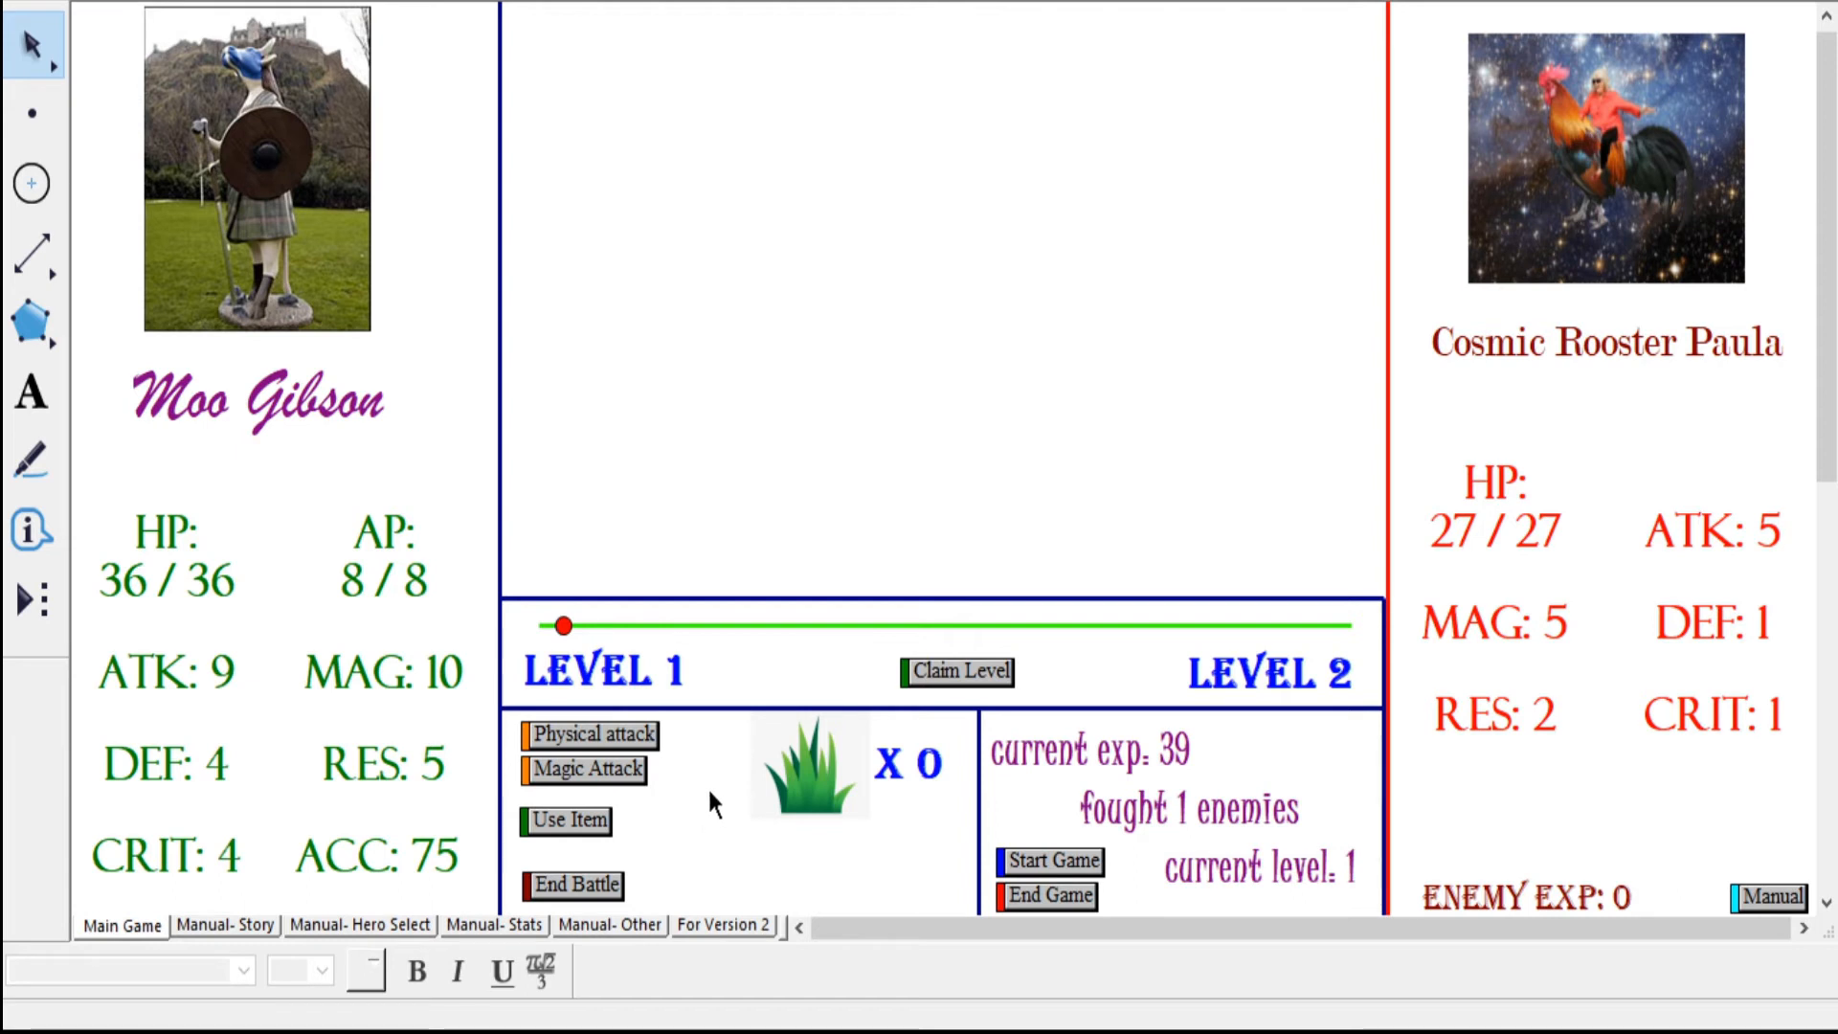
{"action": "mouse_move", "coordinate": [679, 821]}
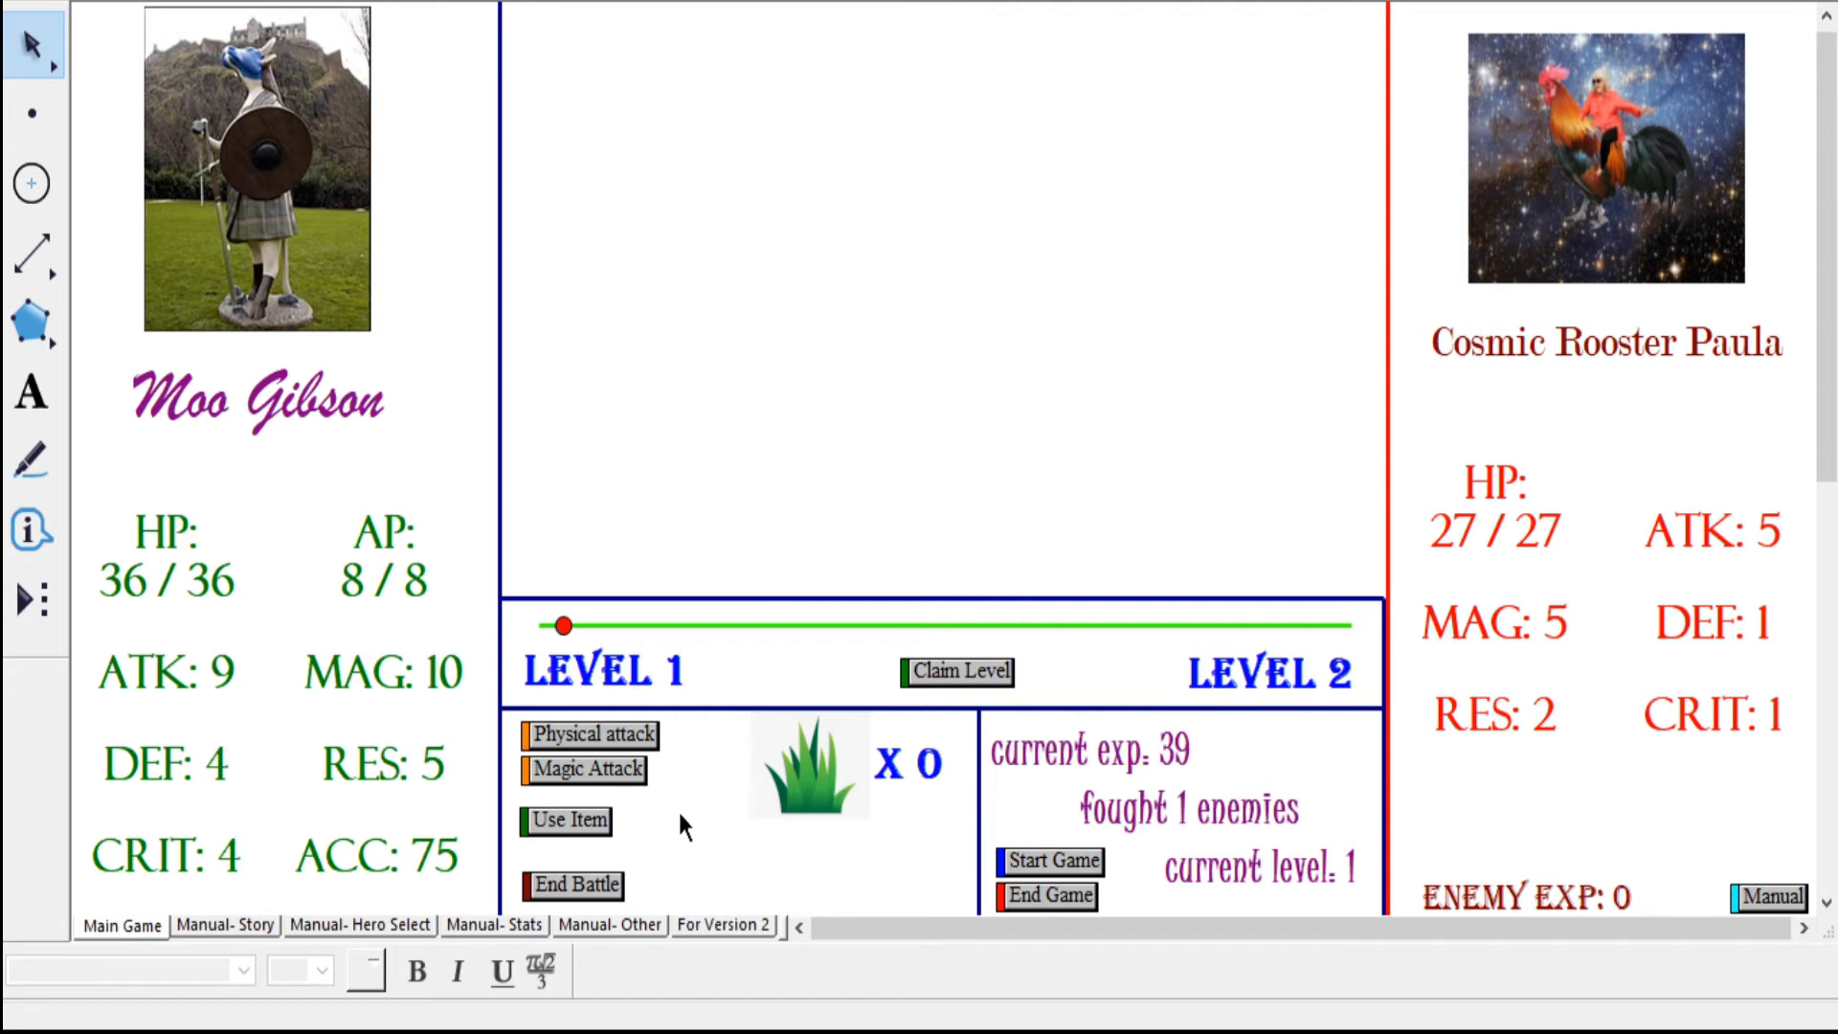
{"action": "scroll", "scroll_direction": "down", "scroll_amount": 3}
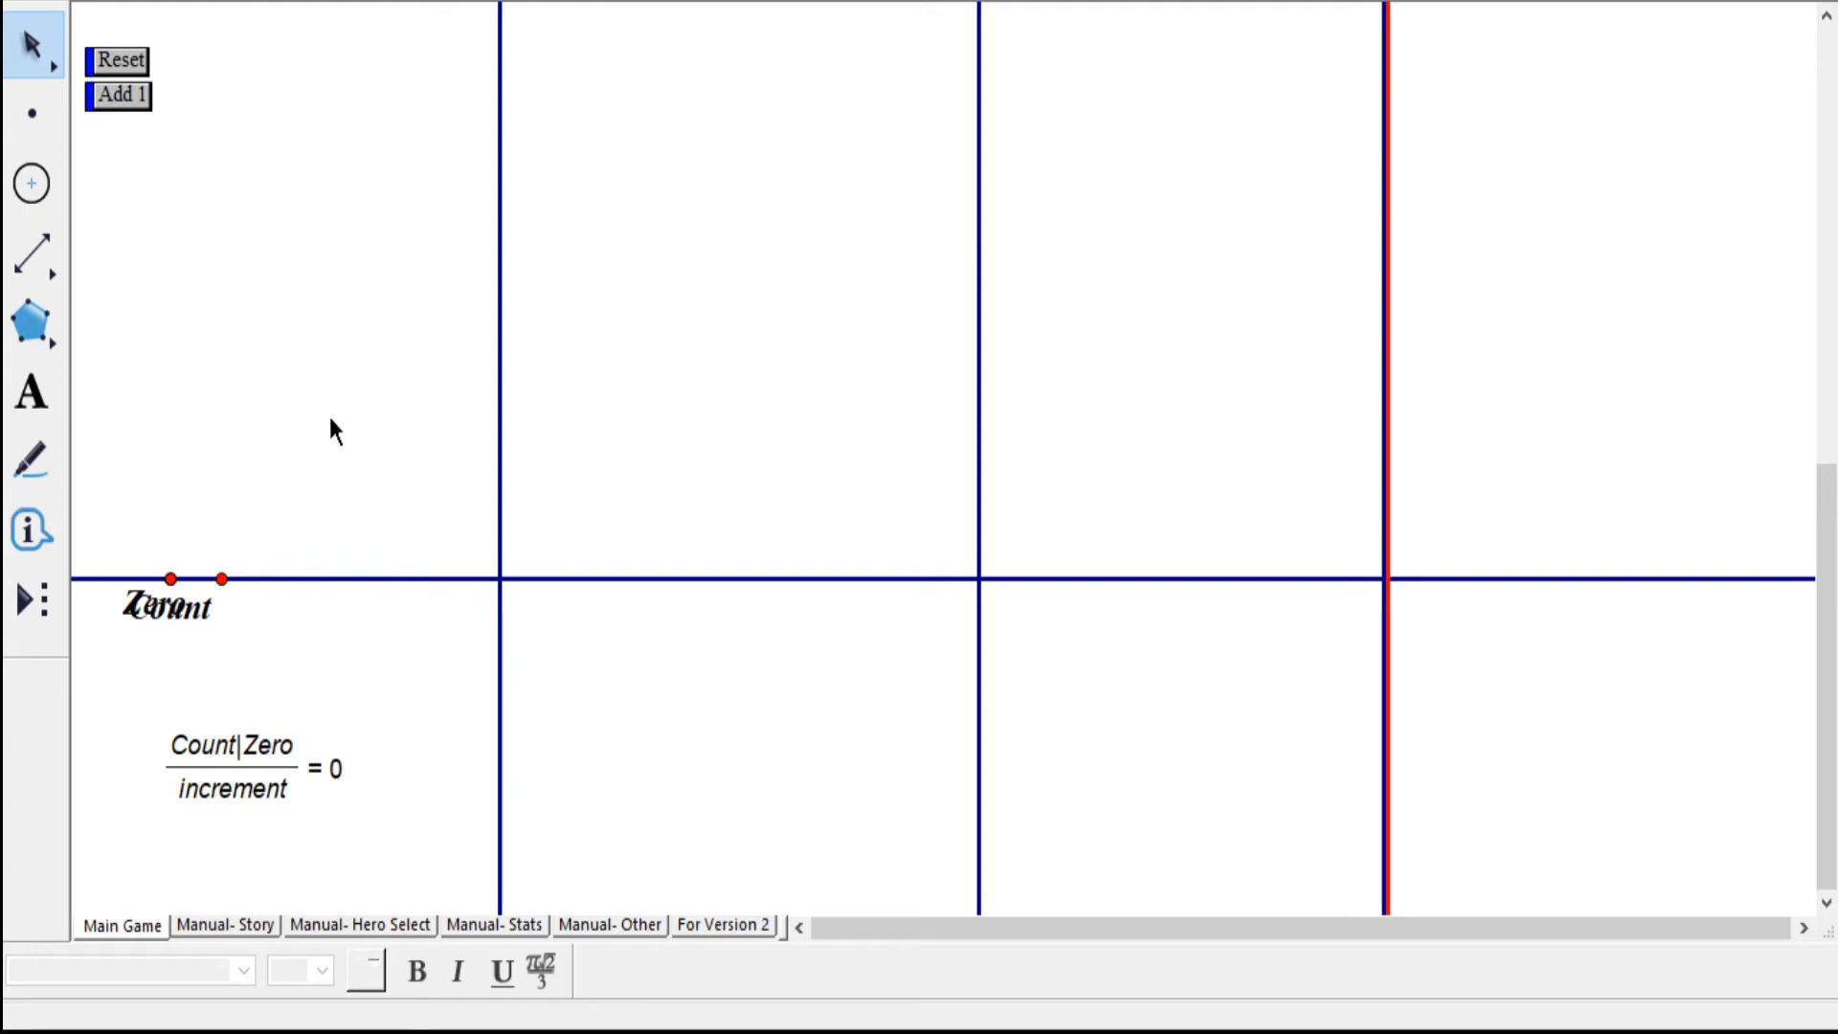
{"action": "mouse_move", "coordinate": [306, 405]}
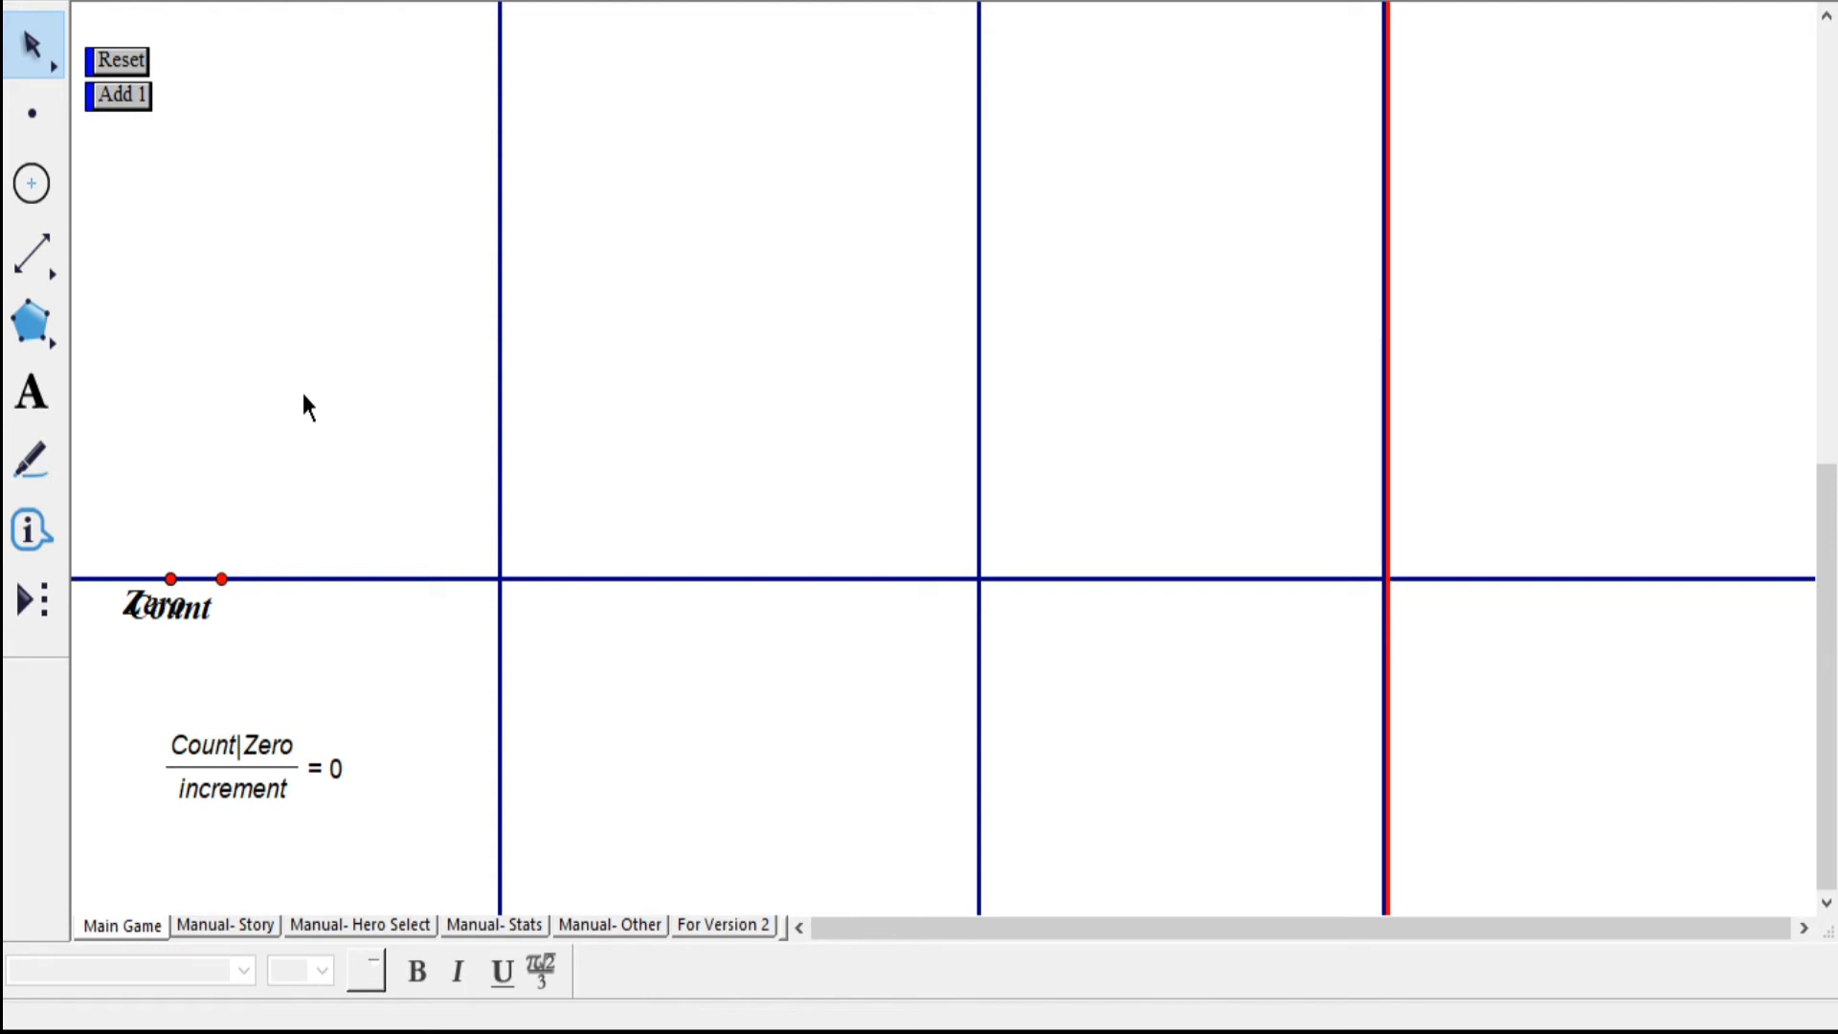
{"action": "mouse_move", "coordinate": [306, 397]}
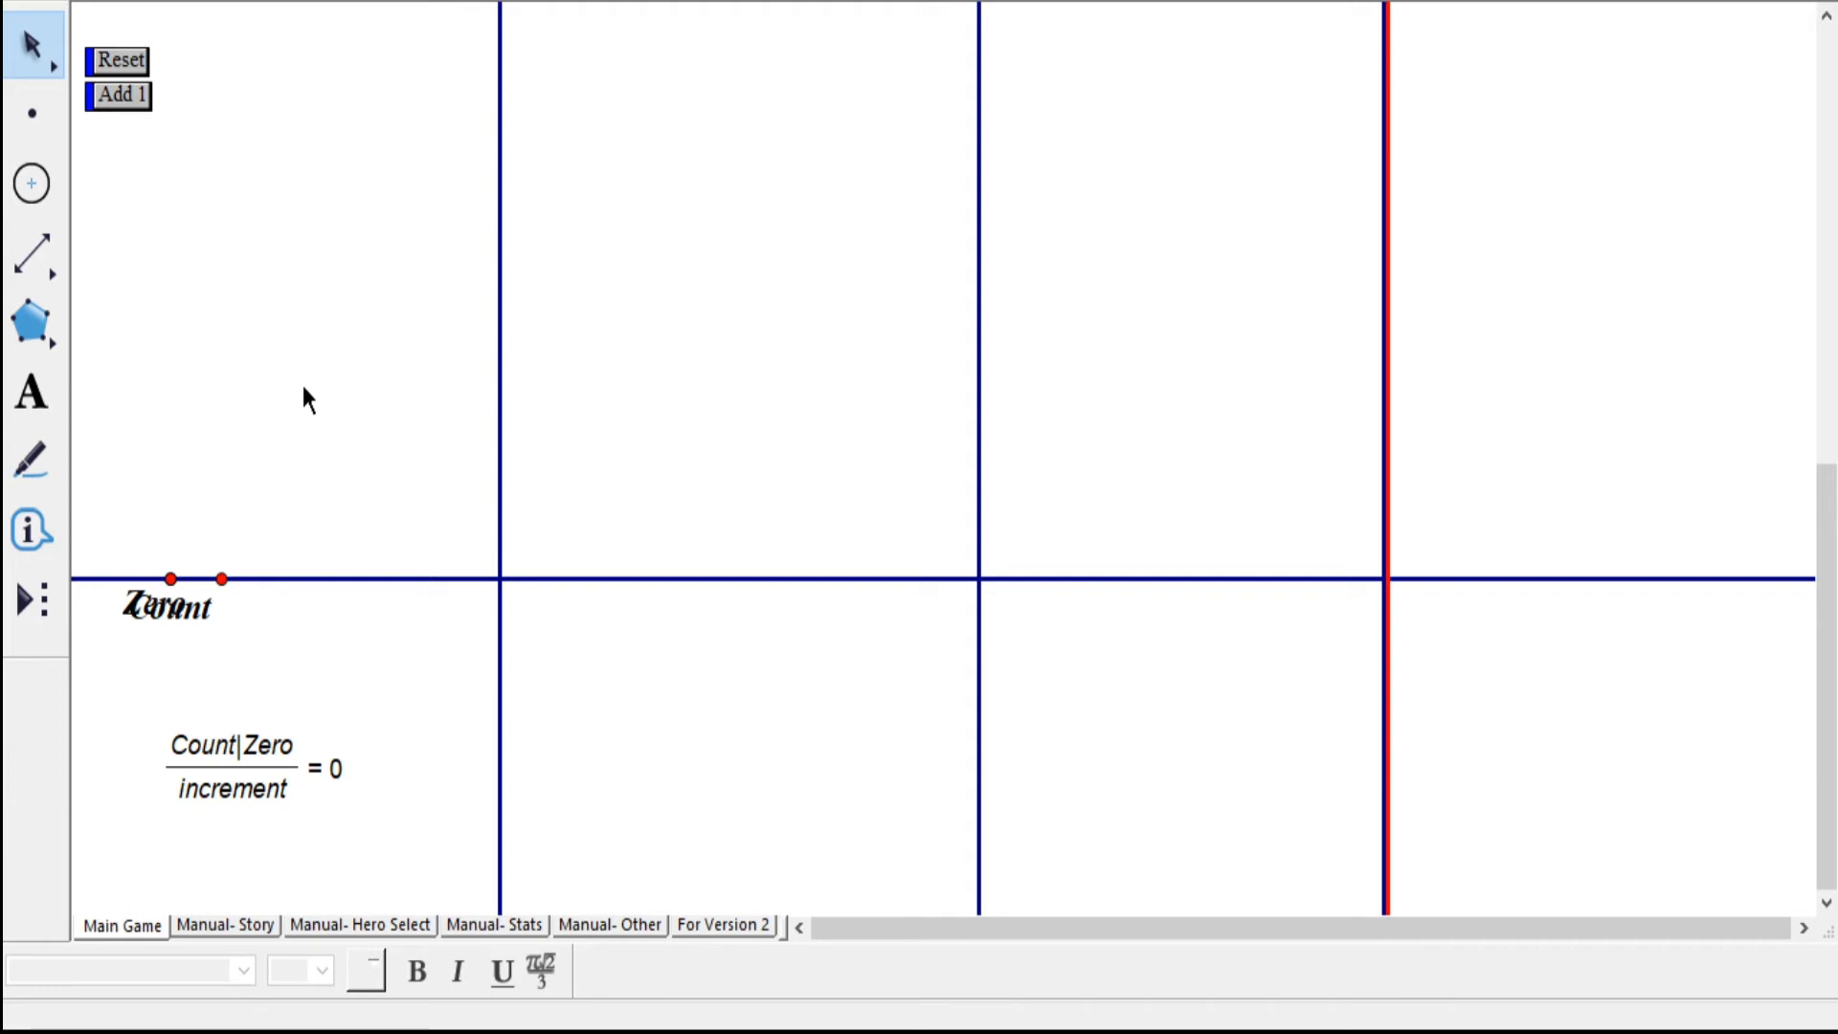
{"action": "mouse_move", "coordinate": [129, 121]}
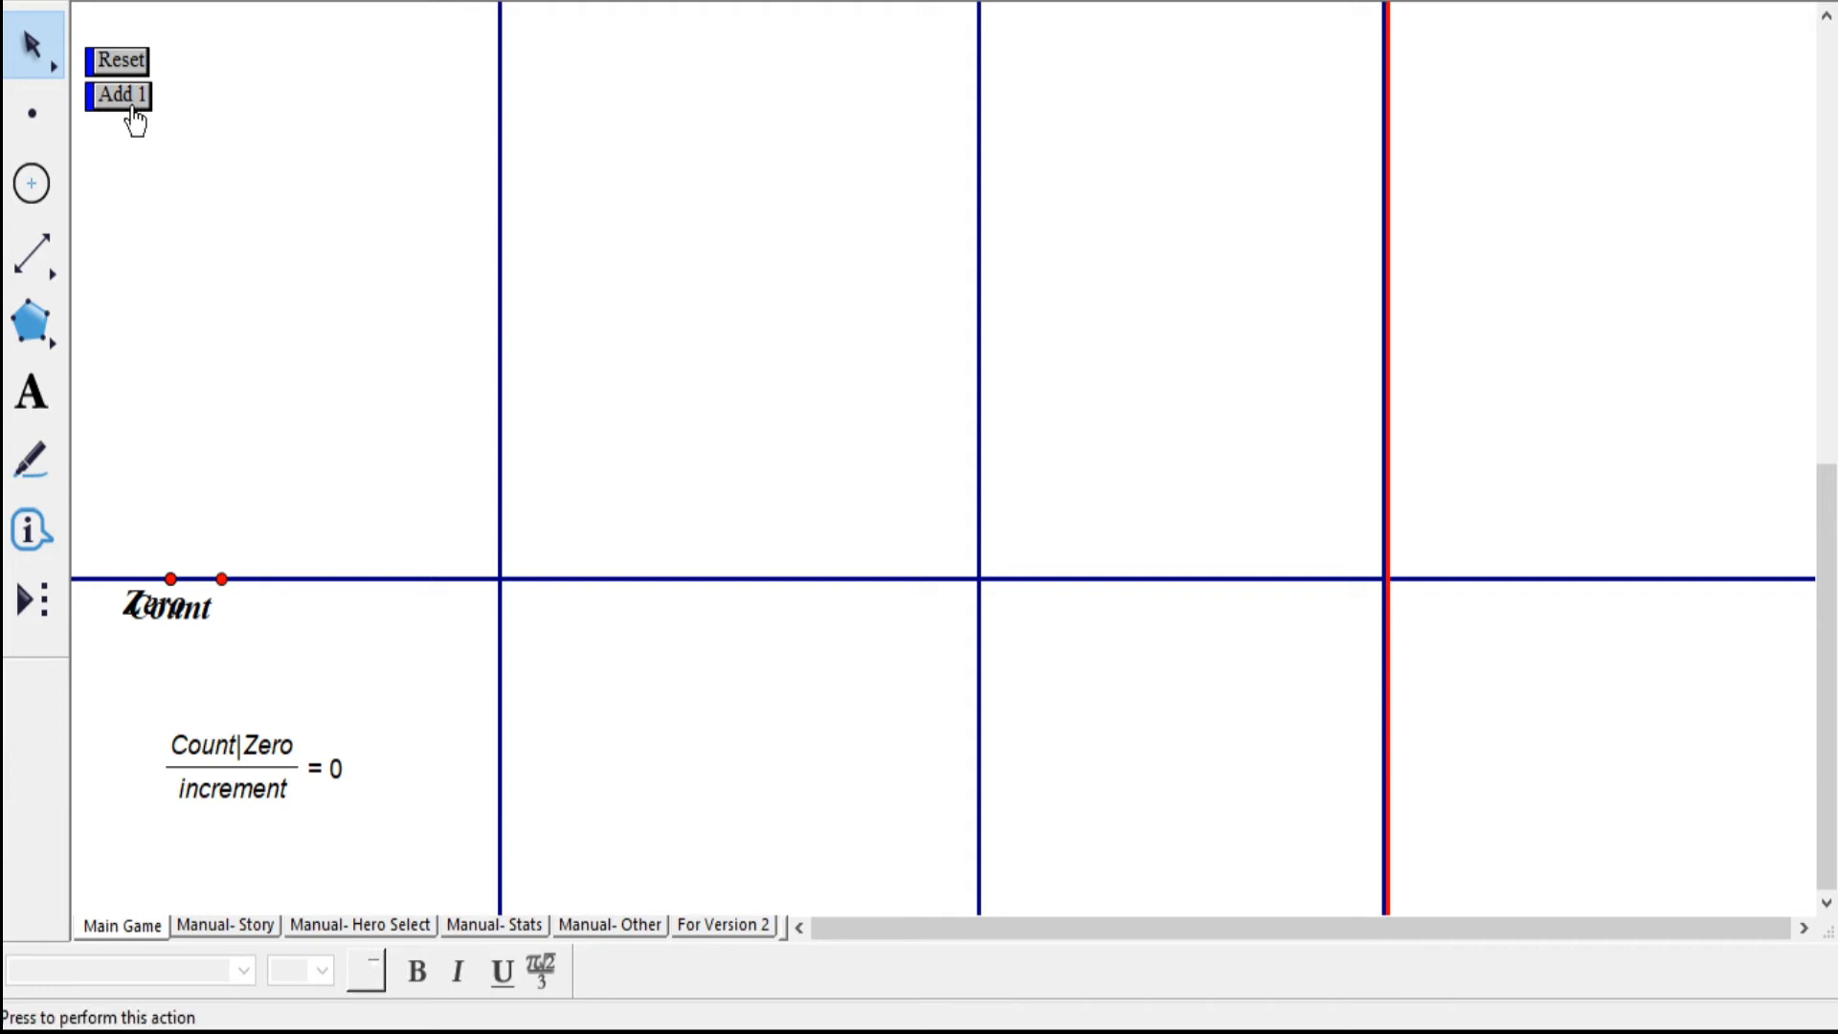
- Press Add 1 repeatedly so the Count point moves right until it reads 16
{"action": "left_click", "coordinate": [122, 95]}
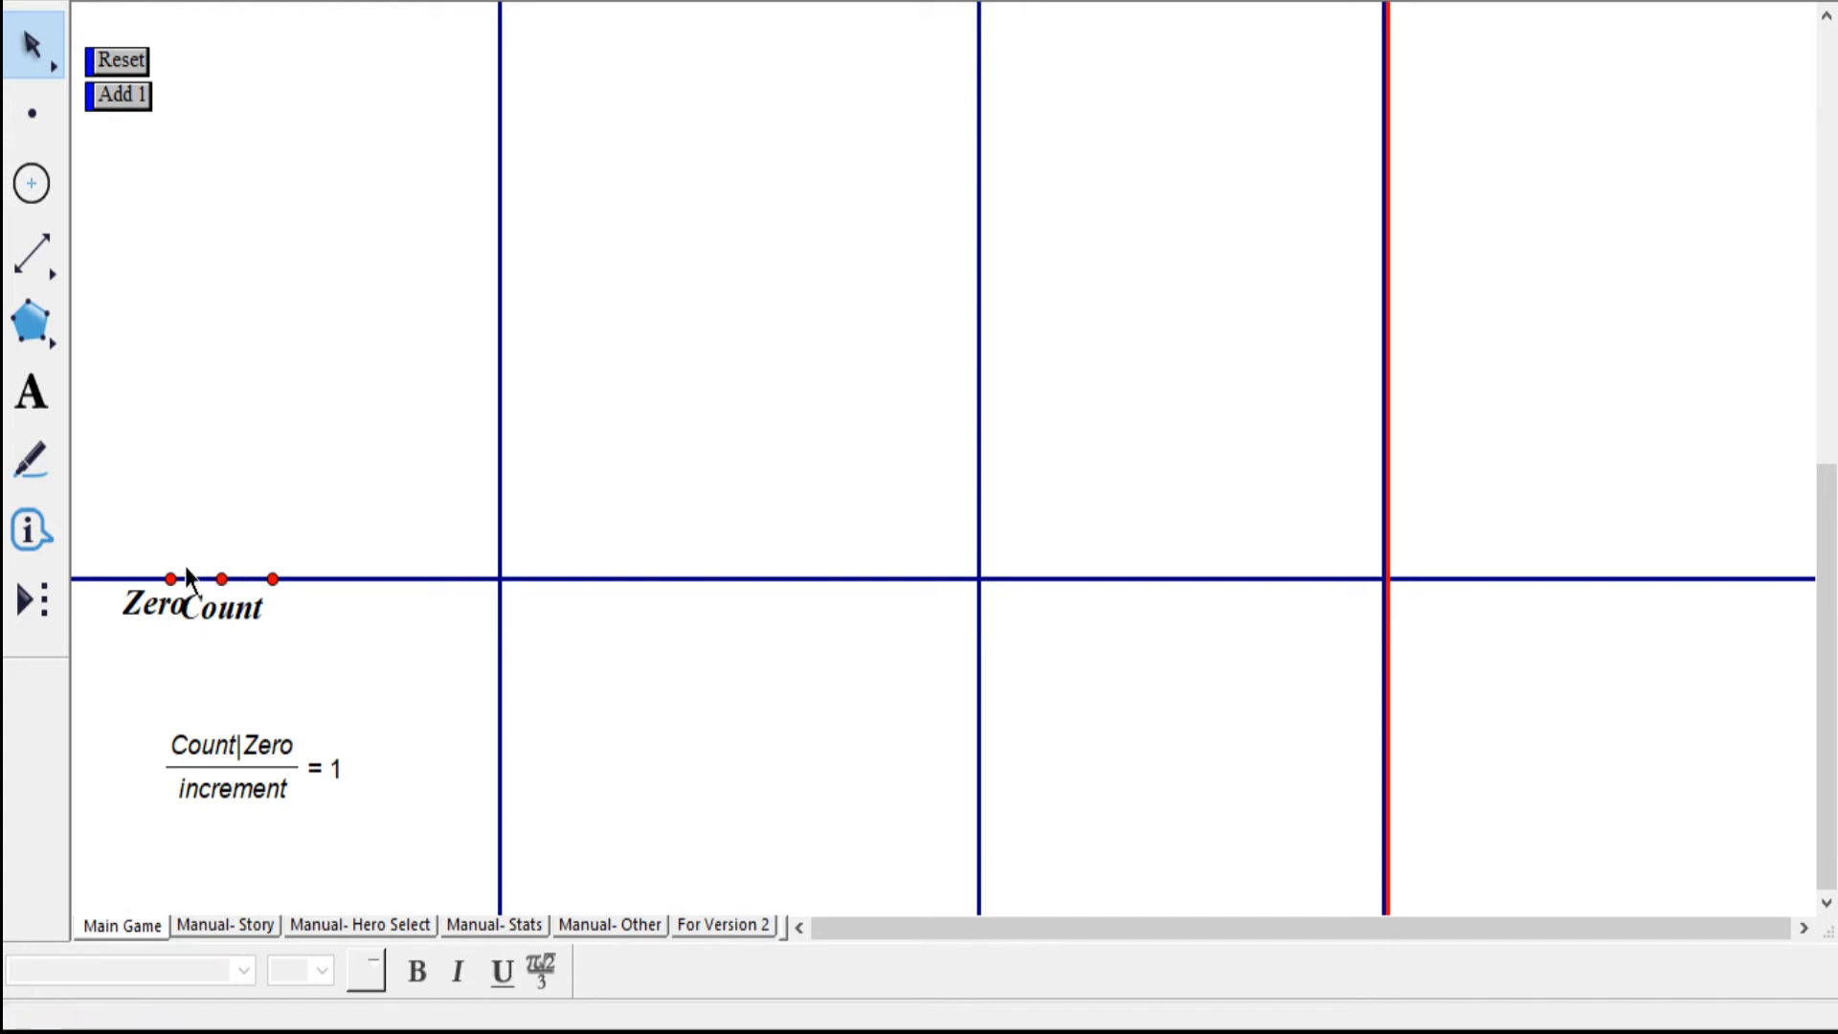
{"action": "left_click", "coordinate": [119, 100]}
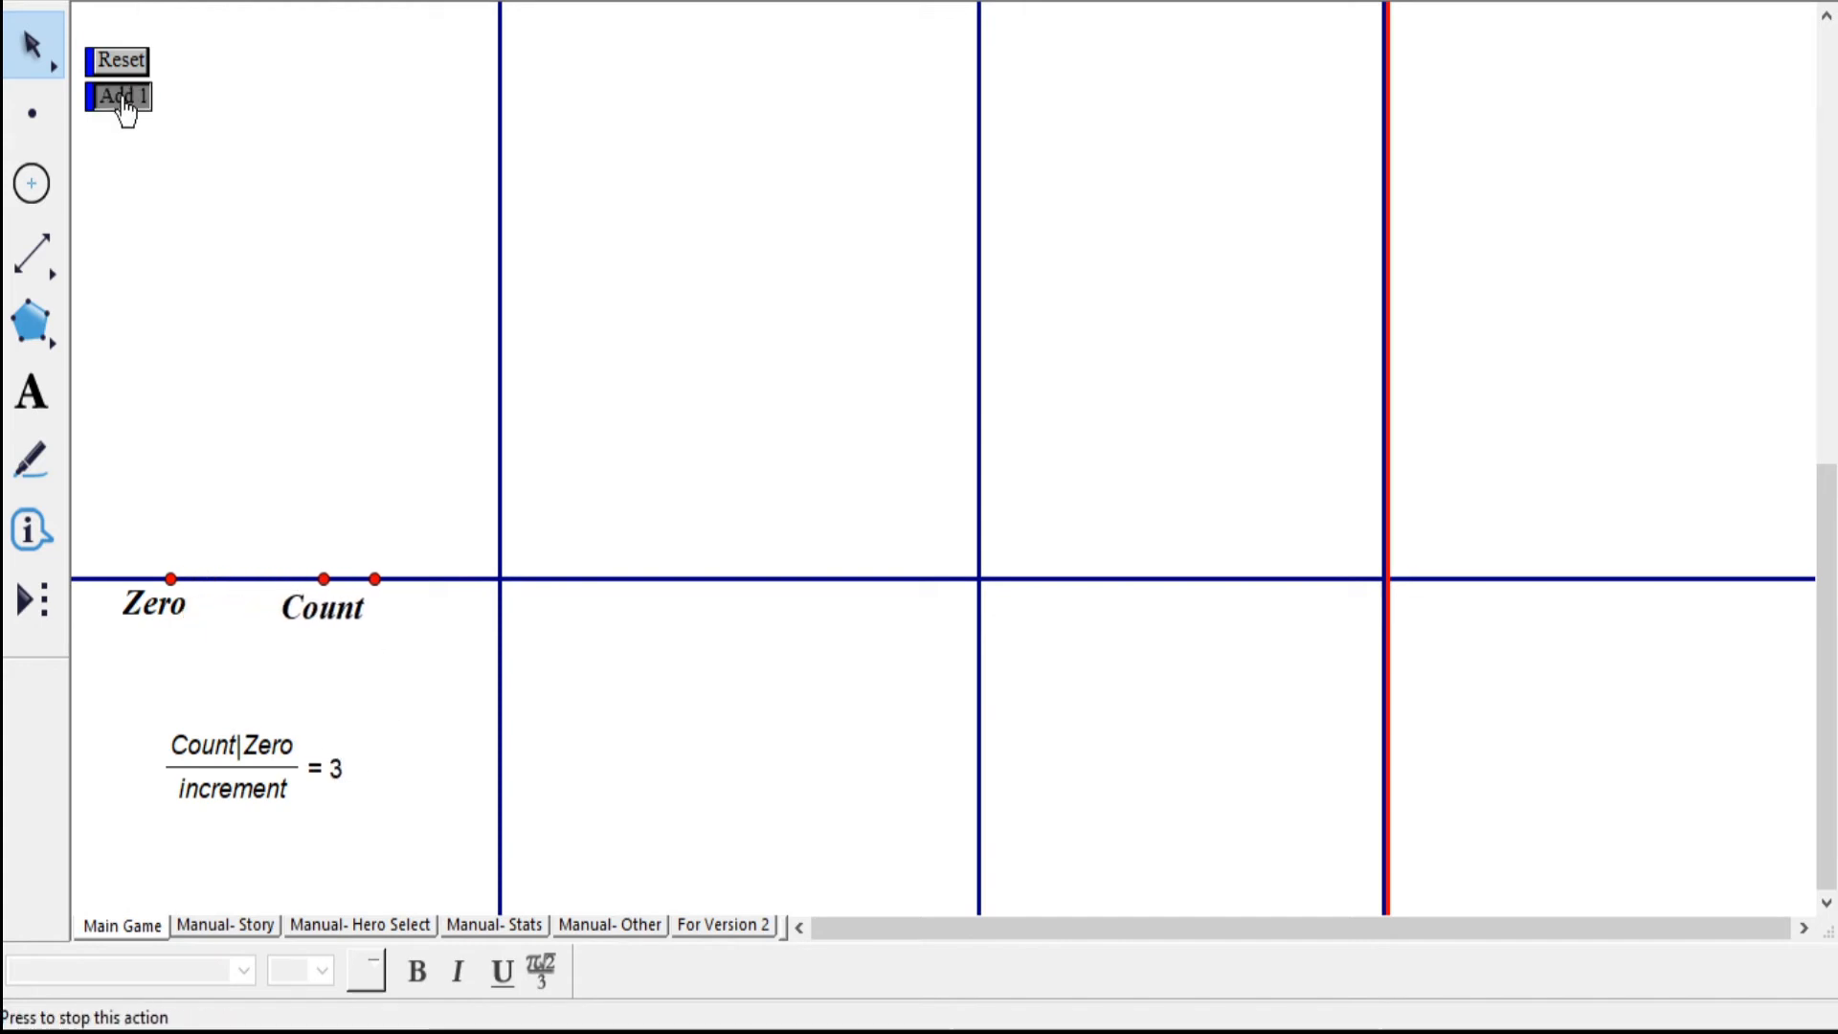
{"action": "left_click", "coordinate": [122, 97]}
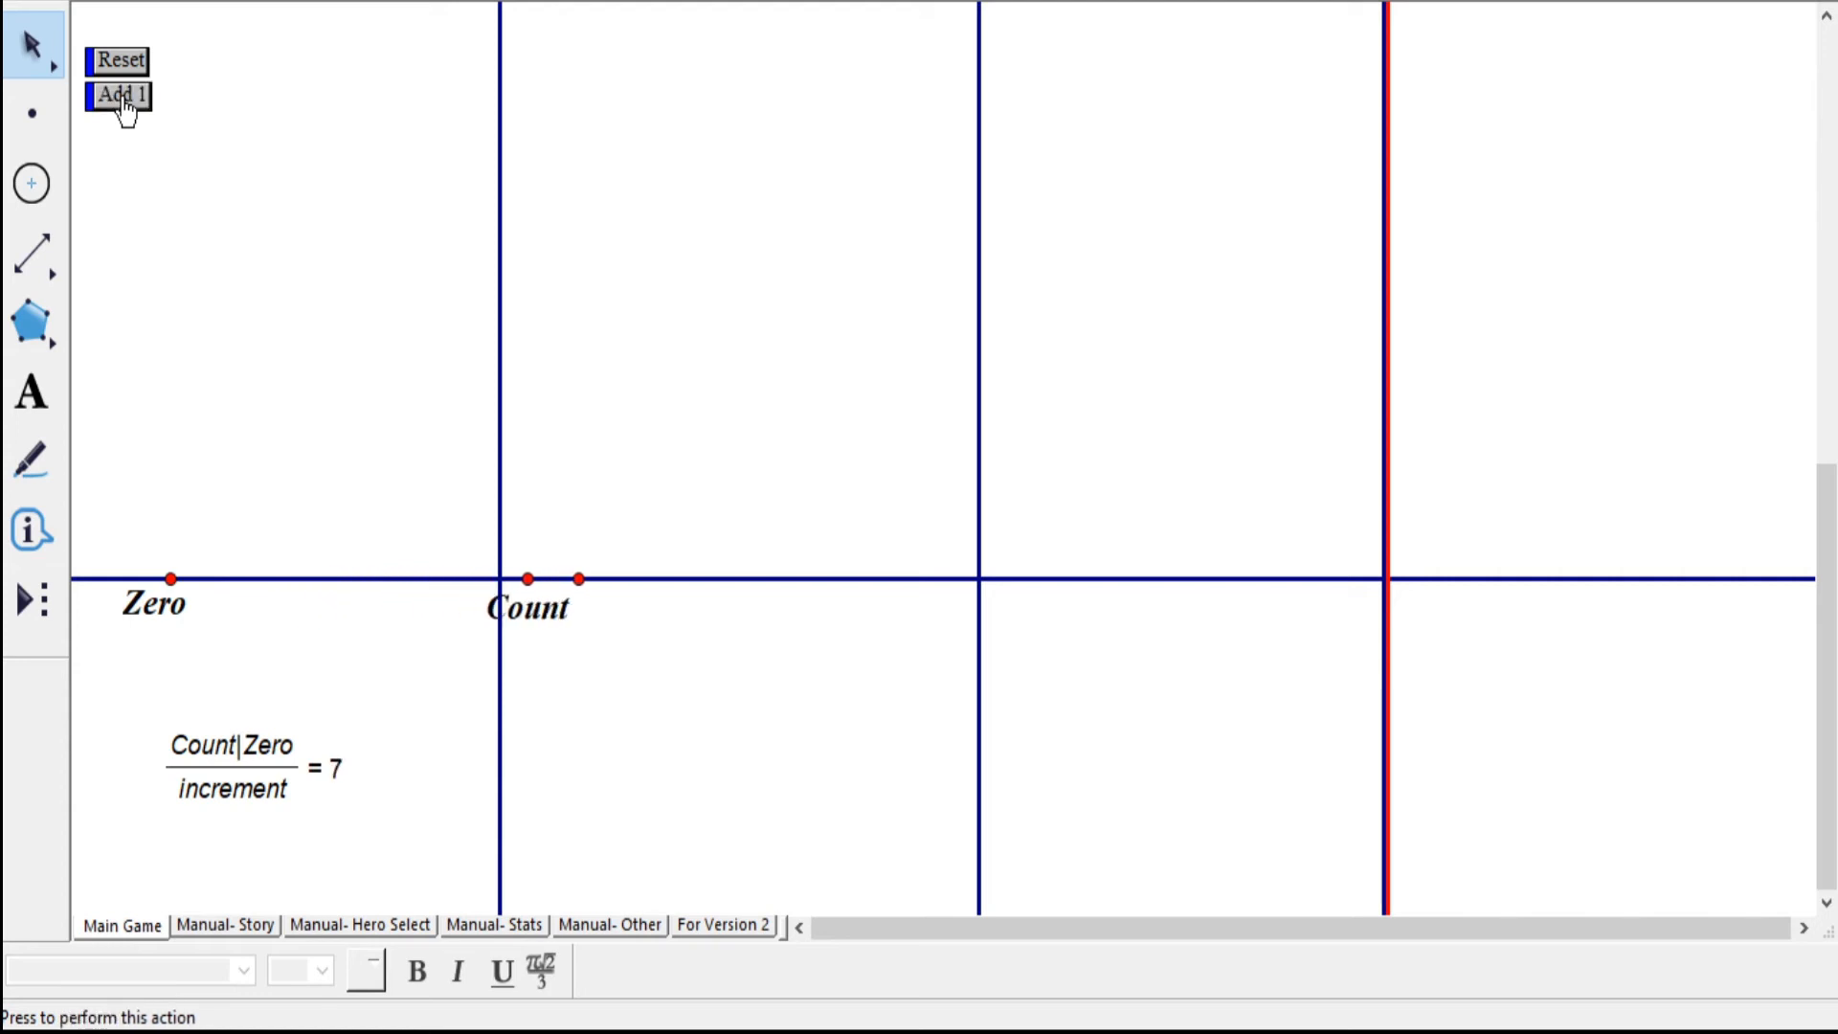
{"action": "left_click", "coordinate": [122, 97]}
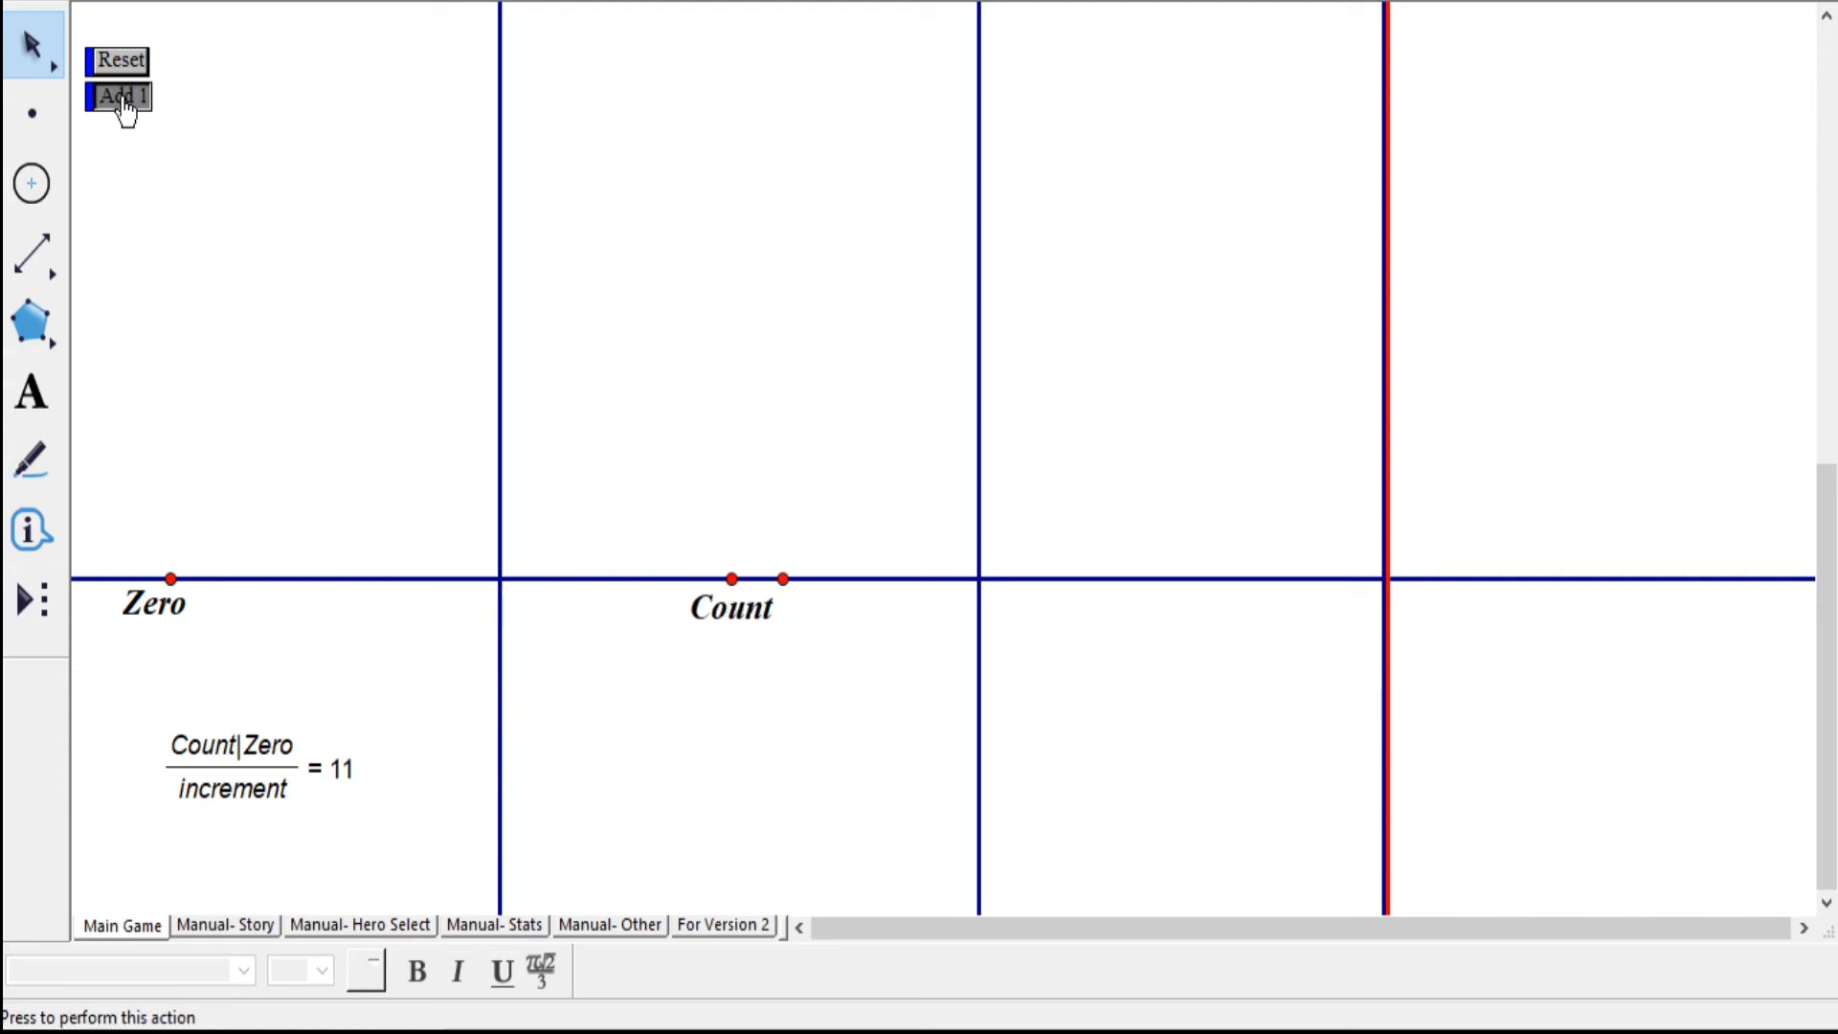
{"action": "left_click", "coordinate": [123, 96]}
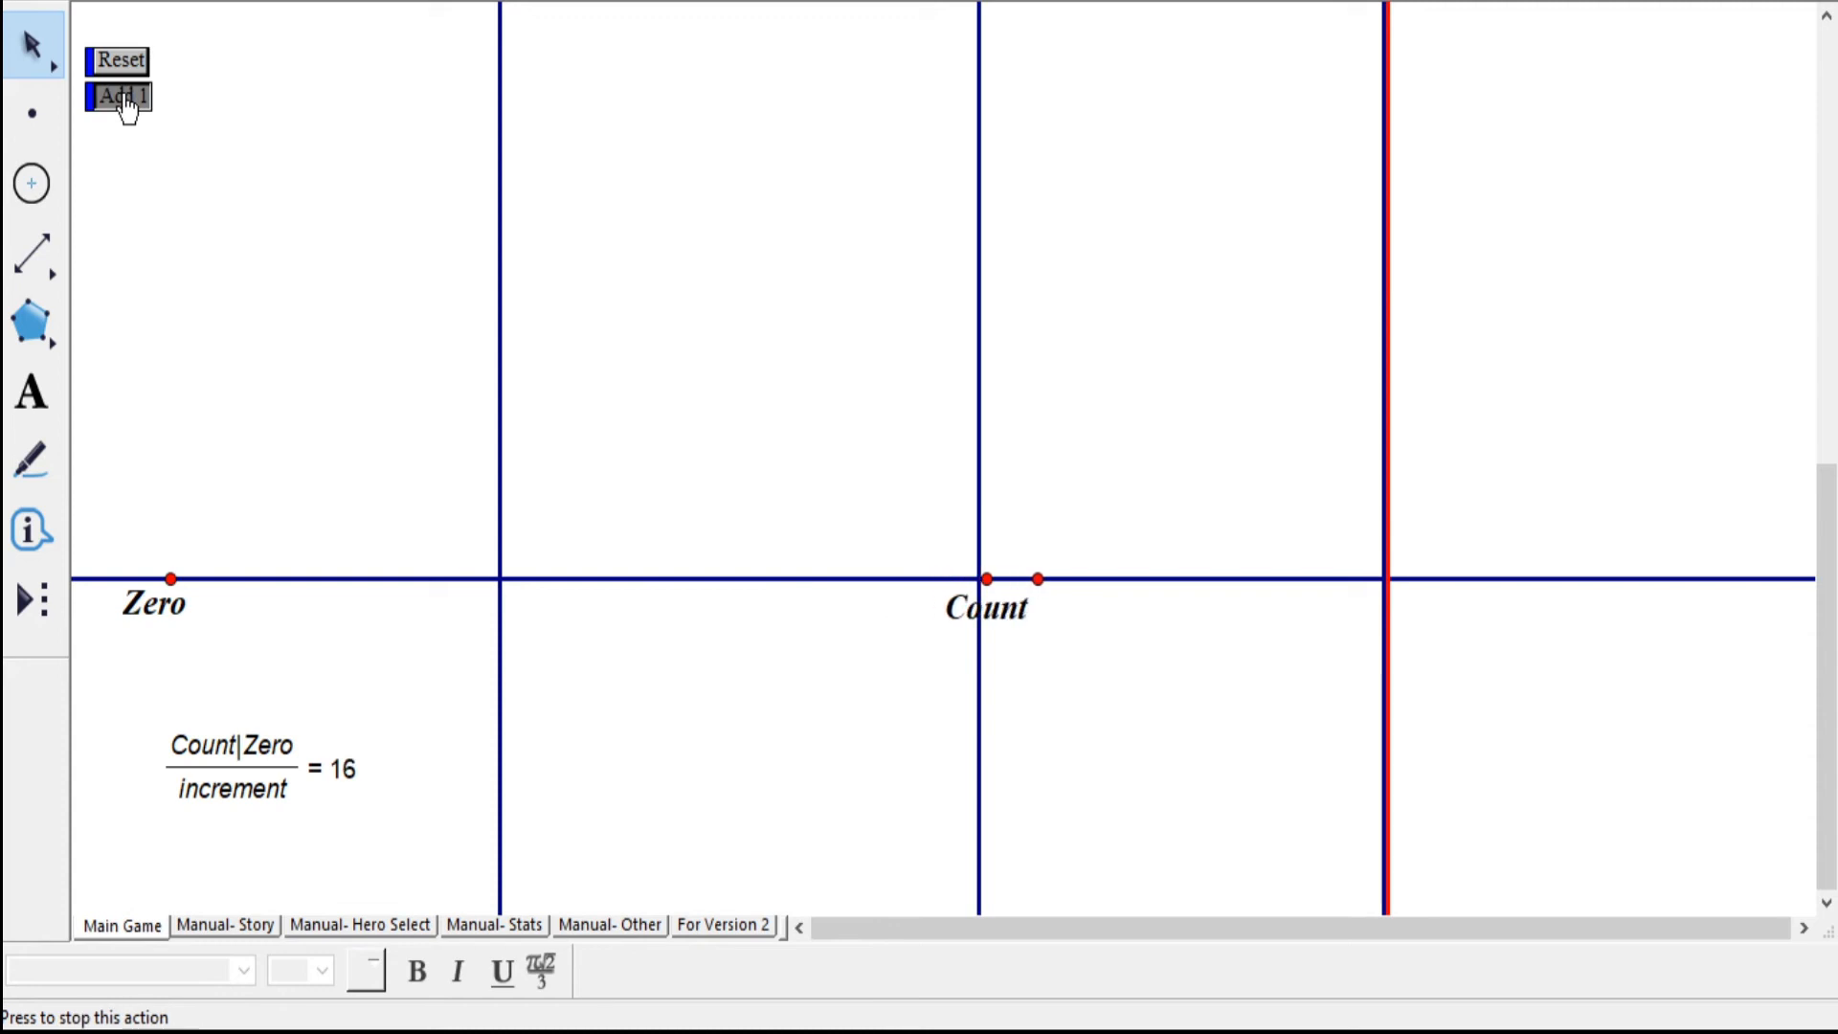
{"action": "left_click", "coordinate": [123, 96]}
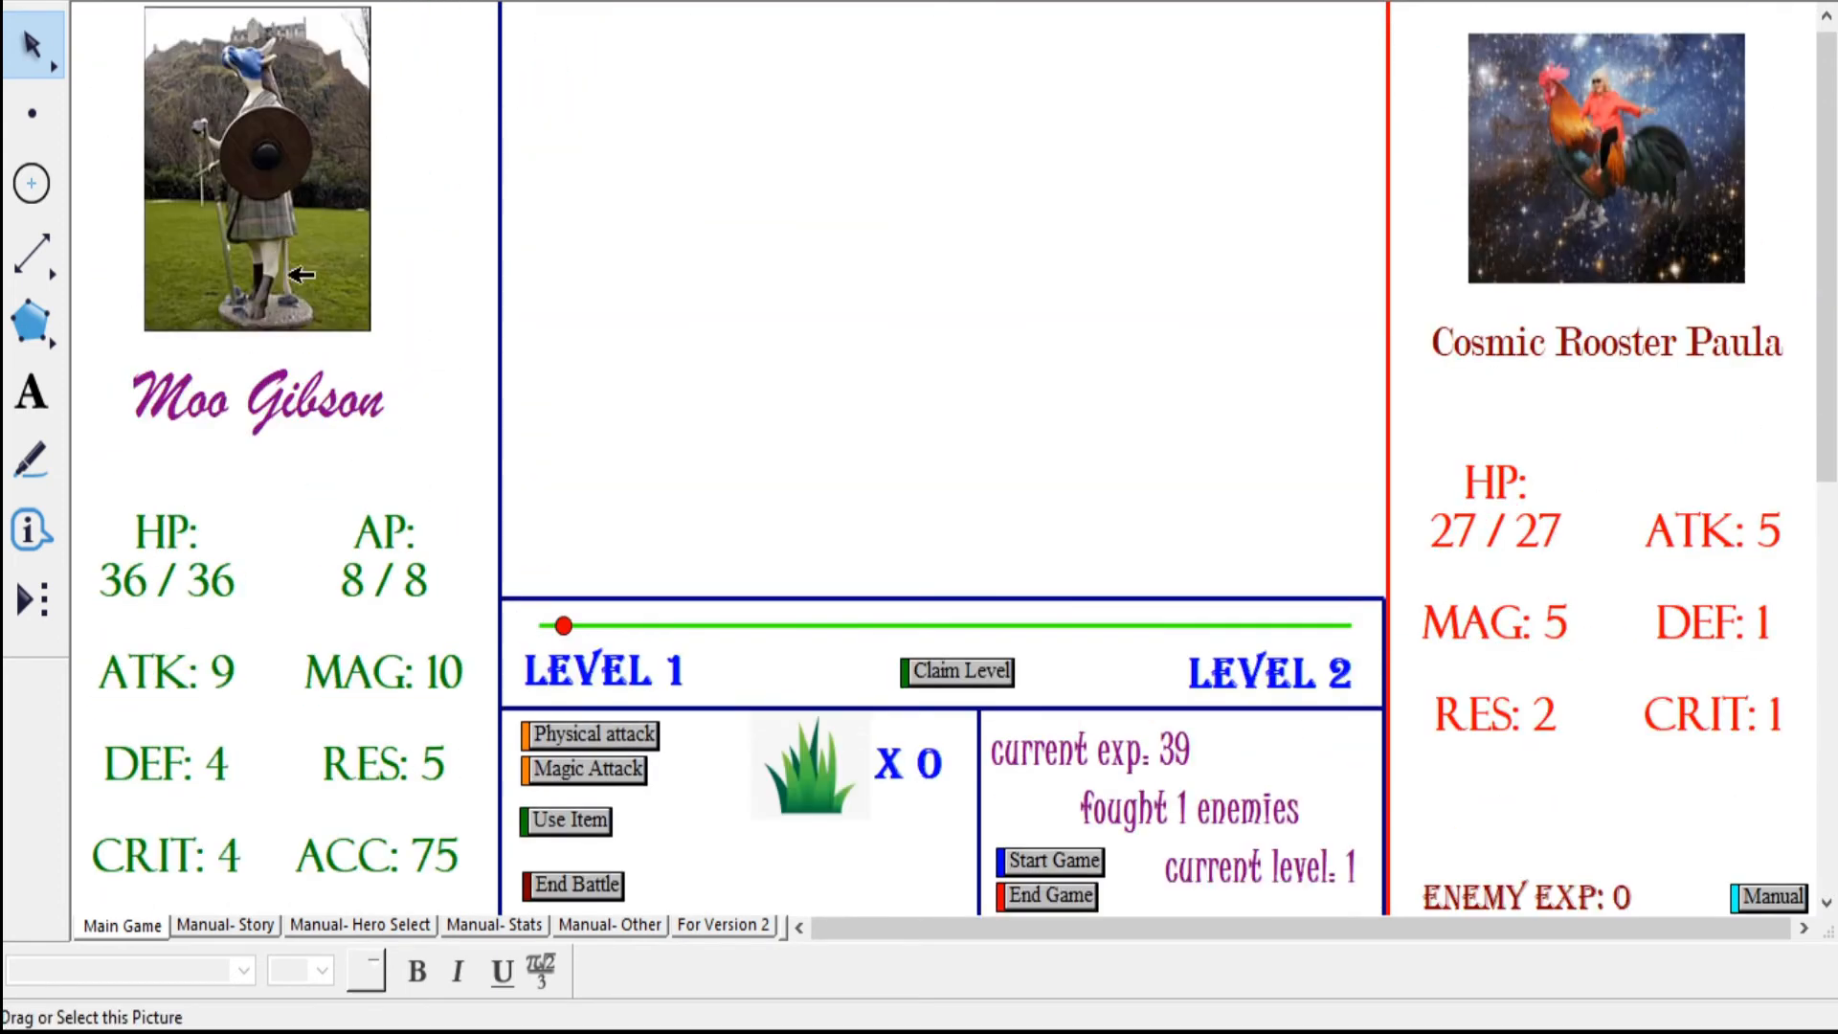
{"action": "mouse_move", "coordinate": [247, 693]}
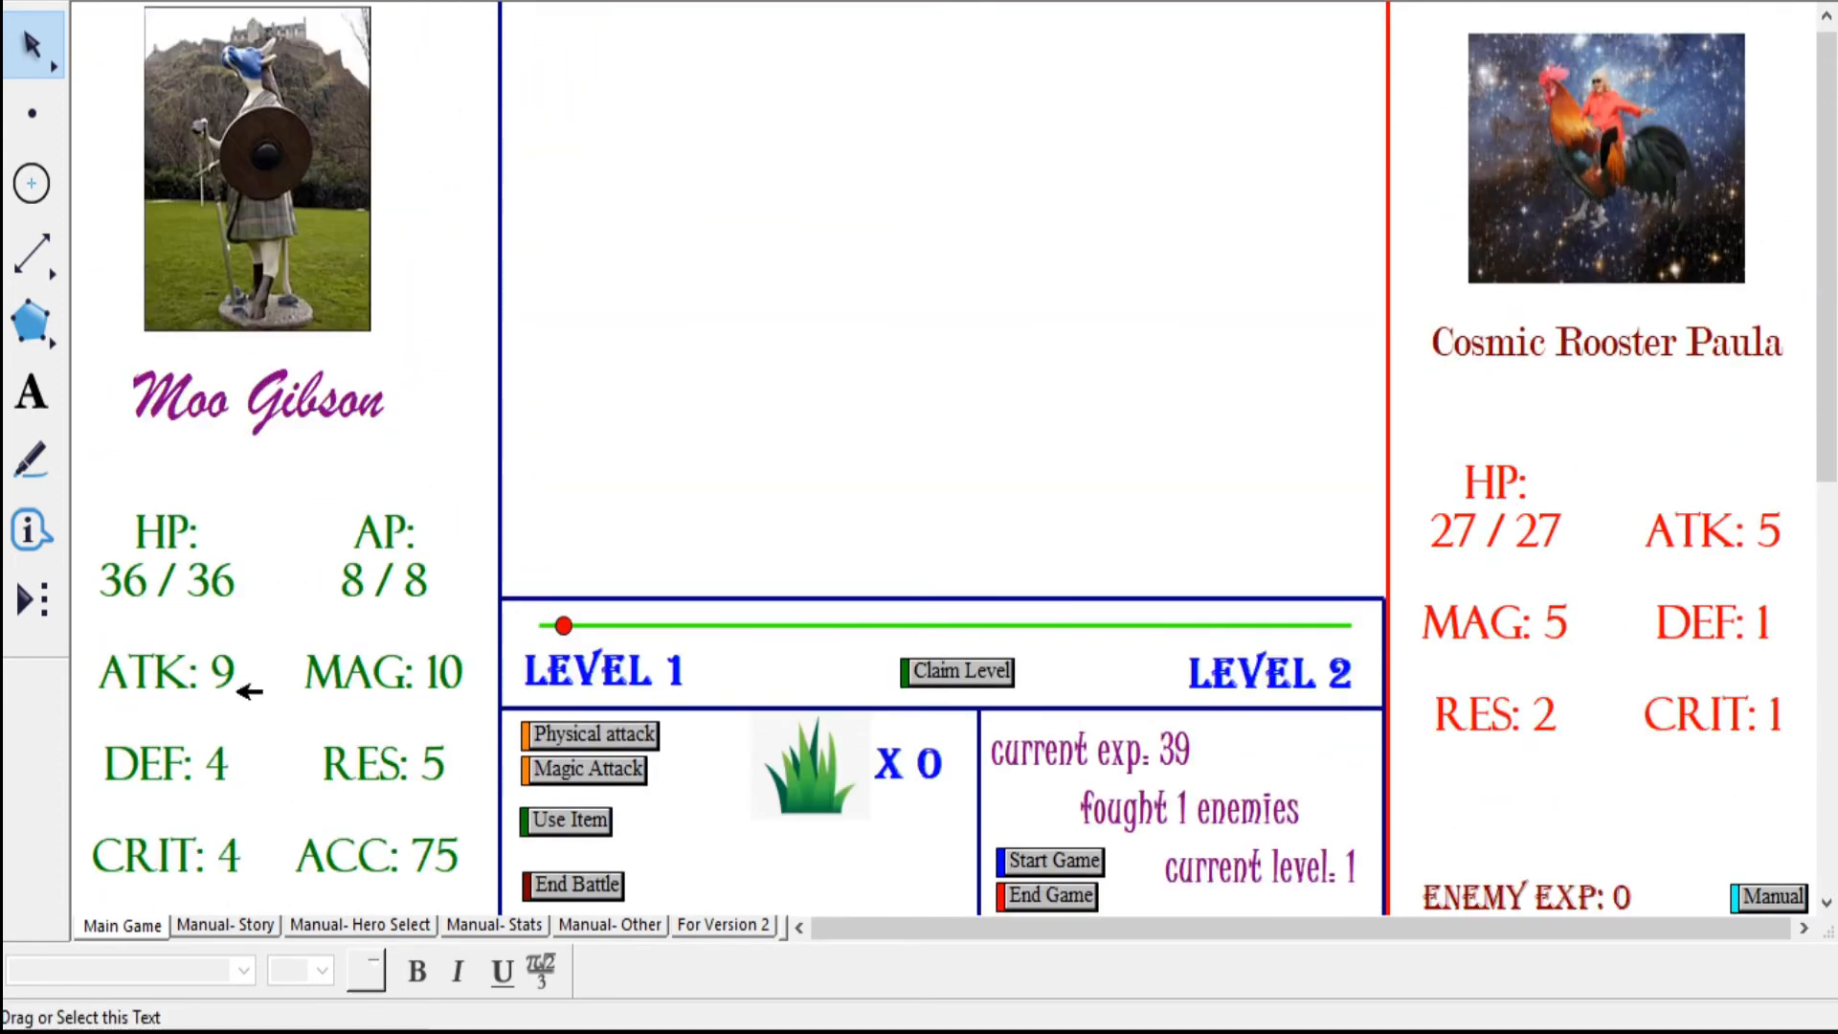
{"action": "mouse_move", "coordinate": [163, 858]}
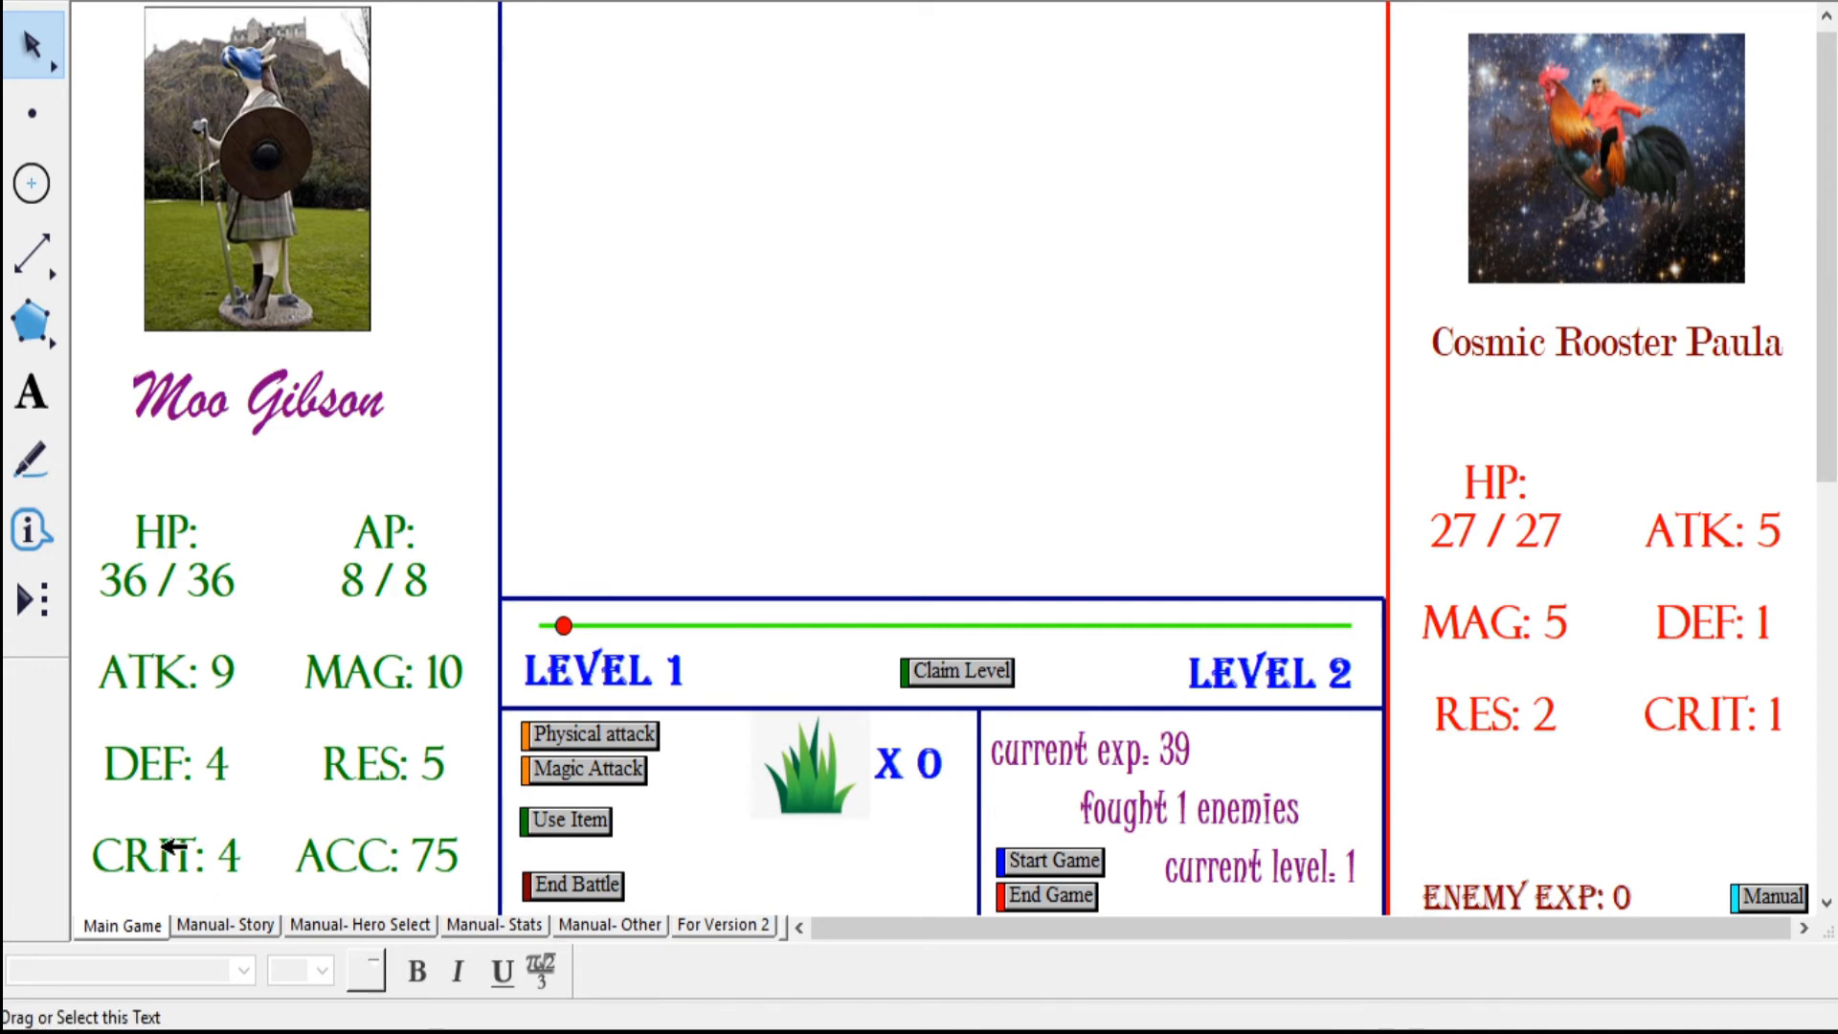
{"action": "mouse_move", "coordinate": [258, 568]}
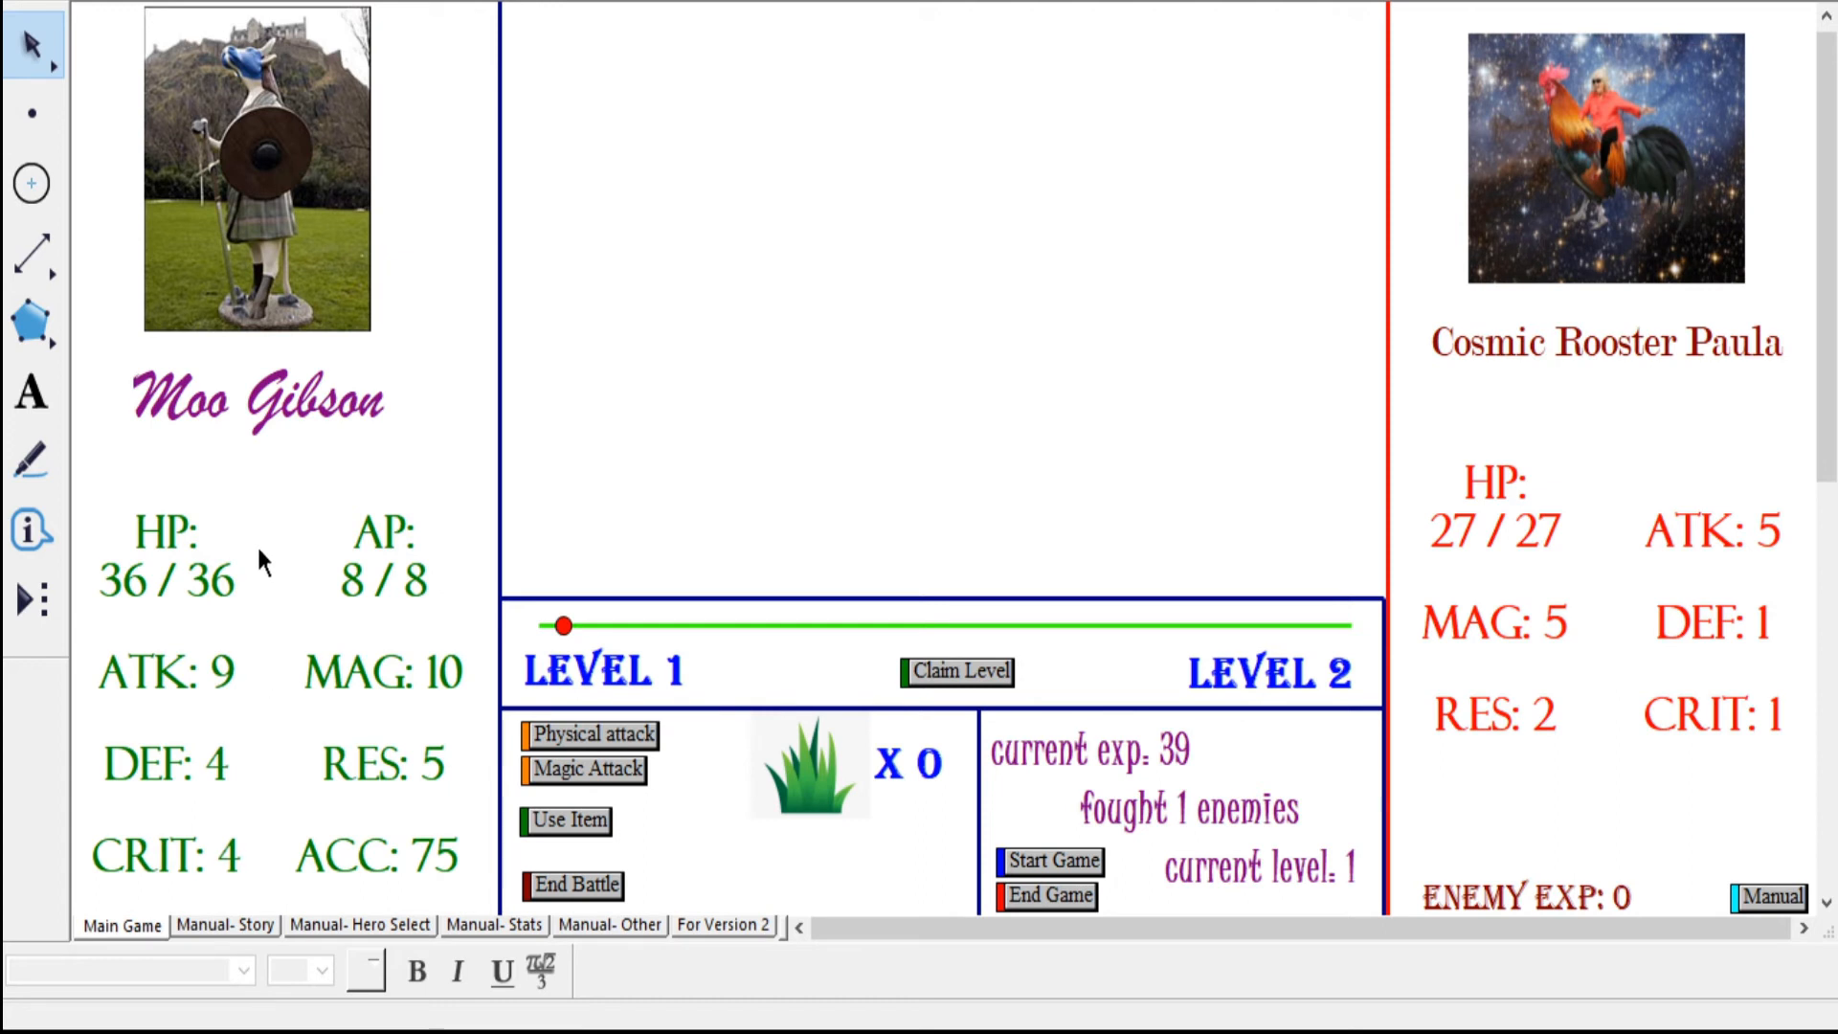
{"action": "mouse_move", "coordinate": [278, 567]}
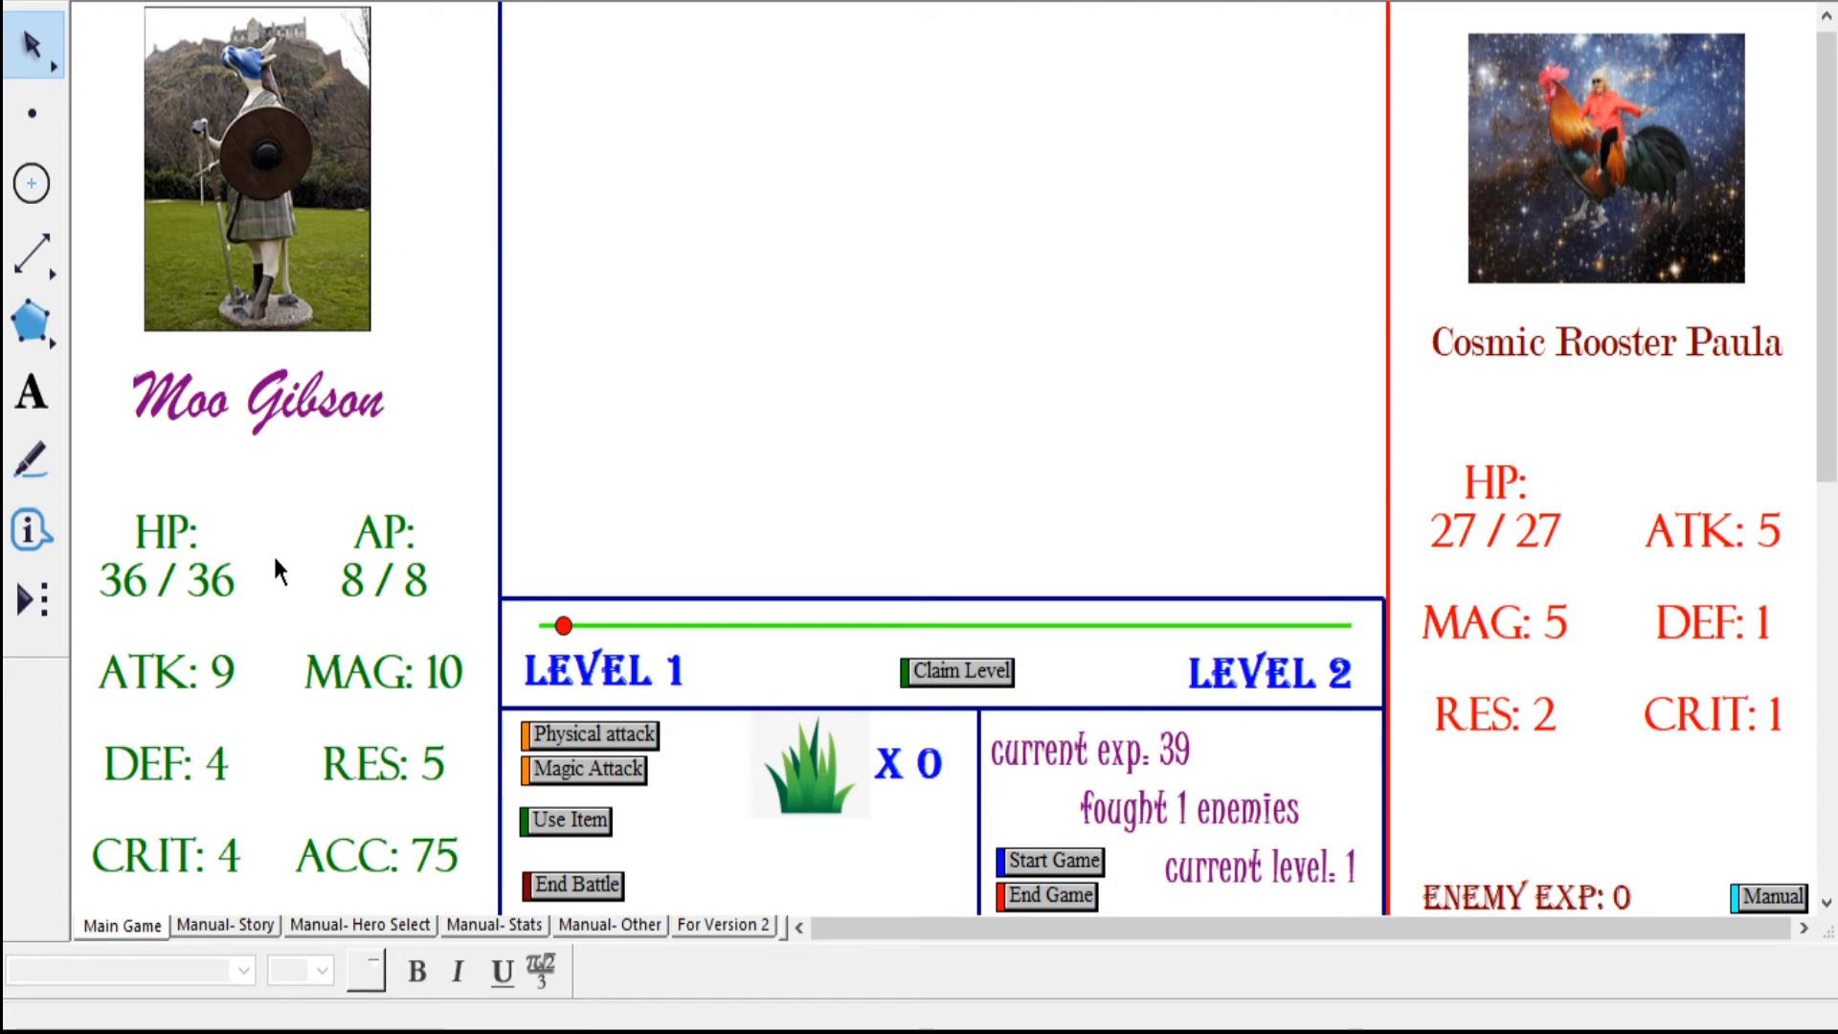
{"action": "mouse_move", "coordinate": [281, 584]}
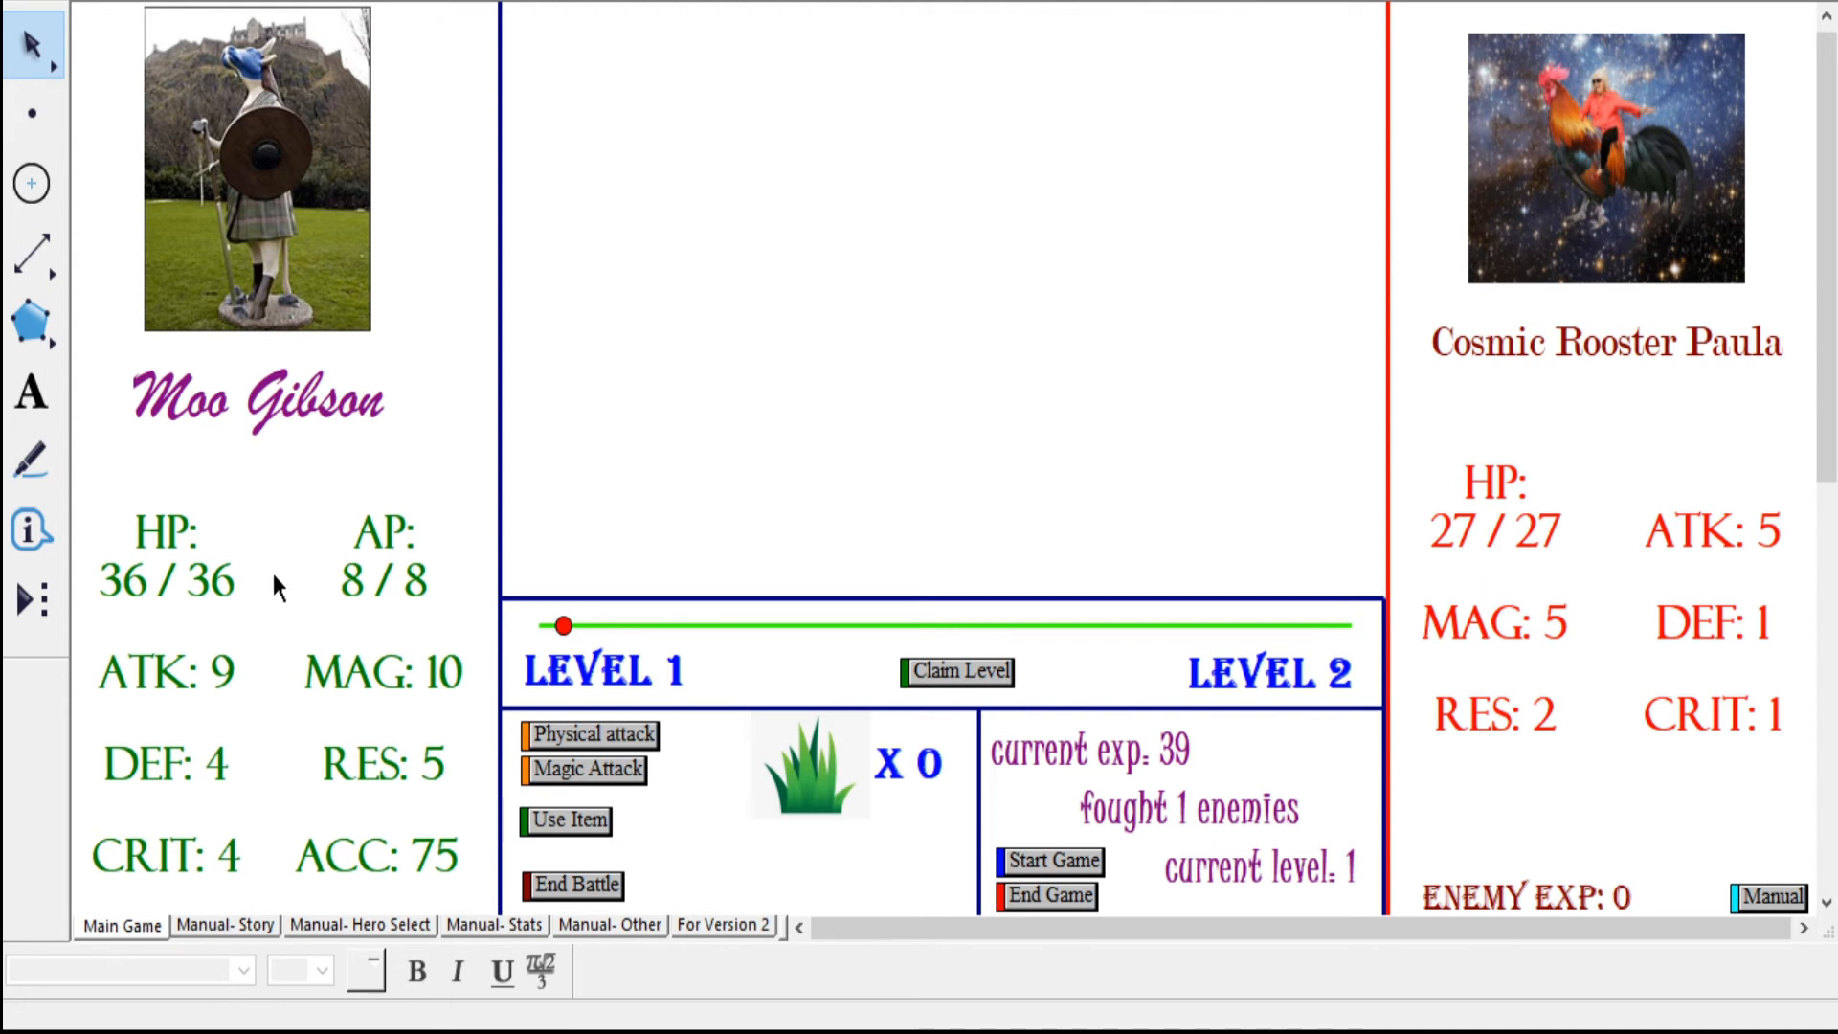
{"action": "mouse_move", "coordinate": [740, 928]}
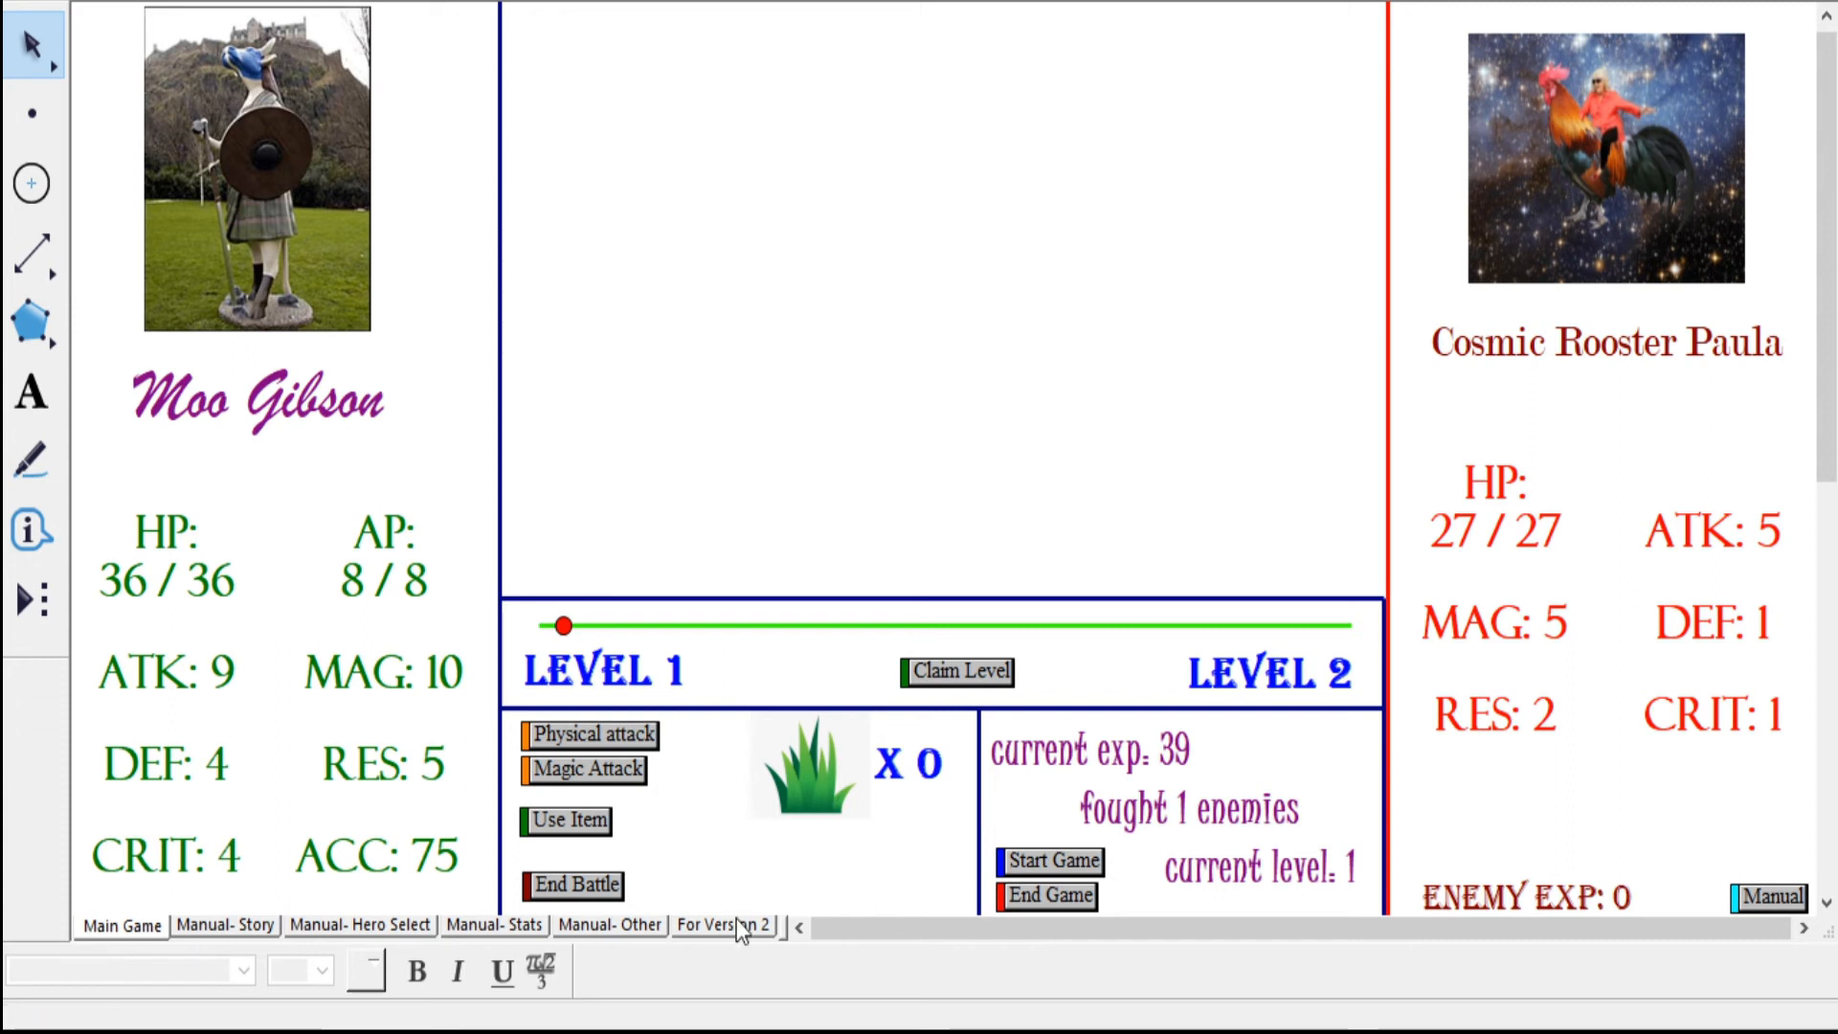
{"action": "mouse_move", "coordinate": [691, 870]}
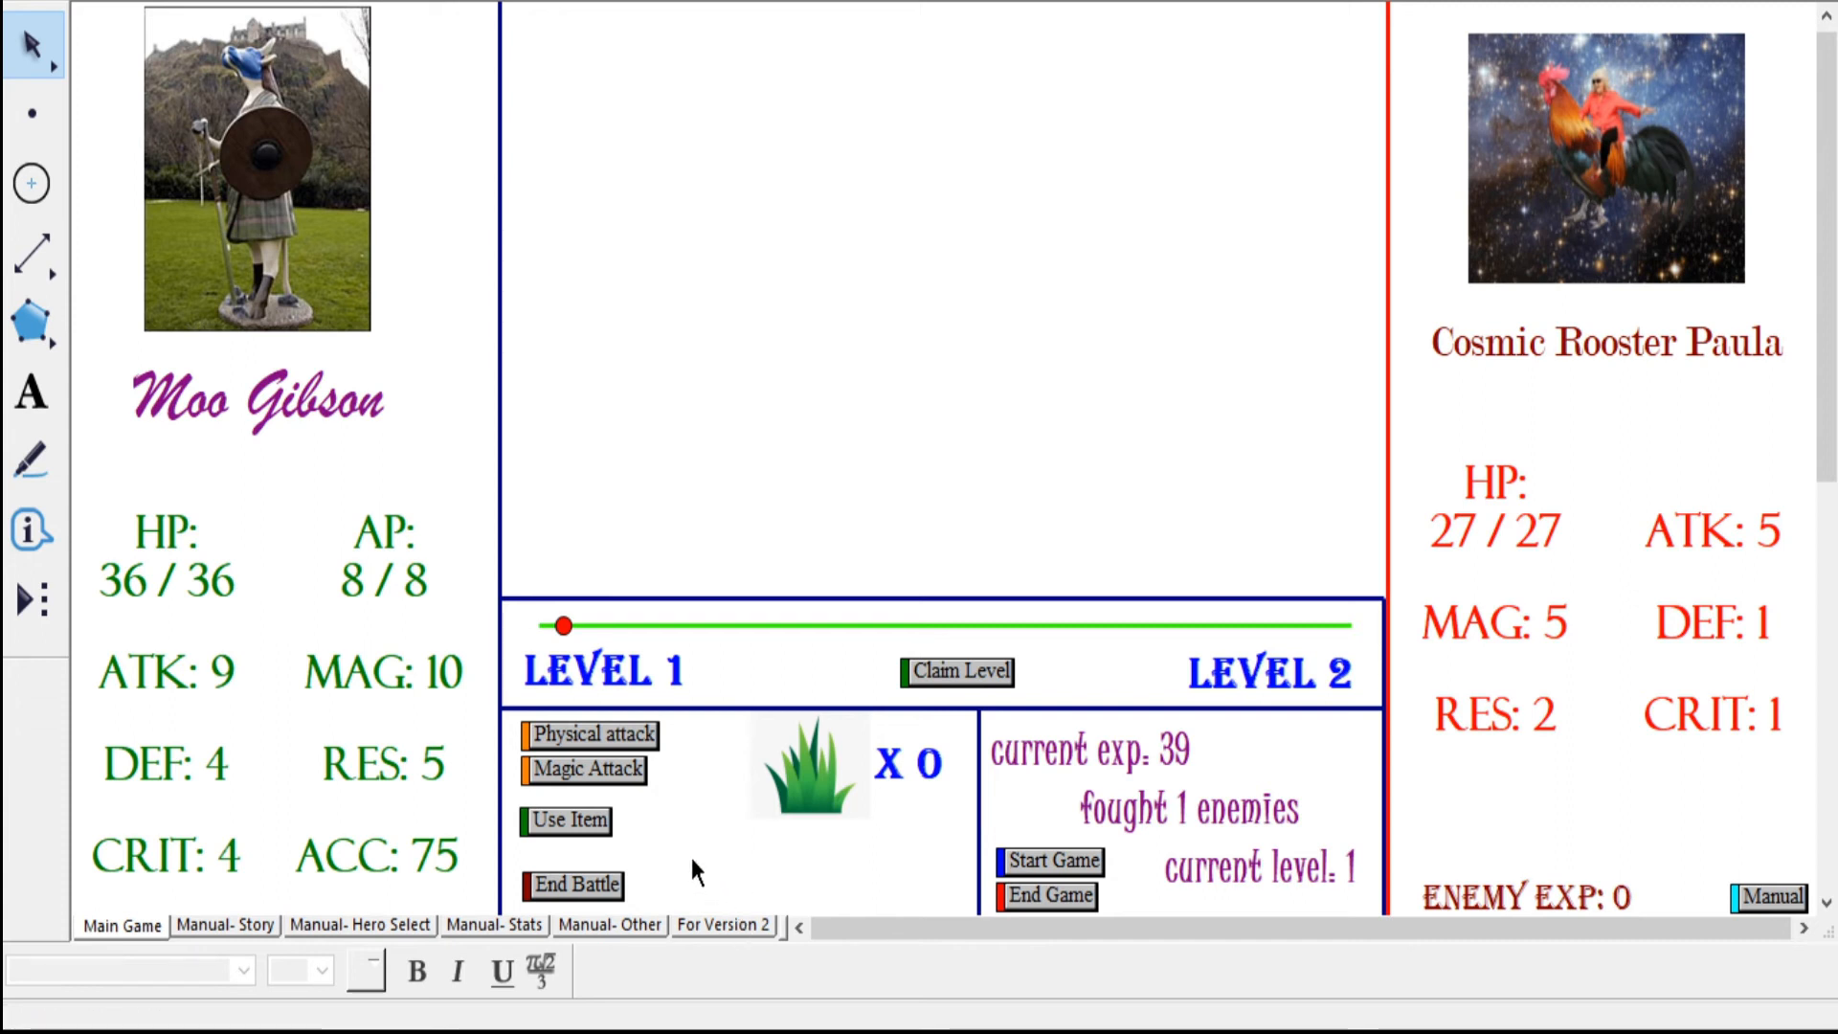
- Switch to the 'For Version 2' page of the sketch
{"action": "left_click", "coordinate": [723, 925]}
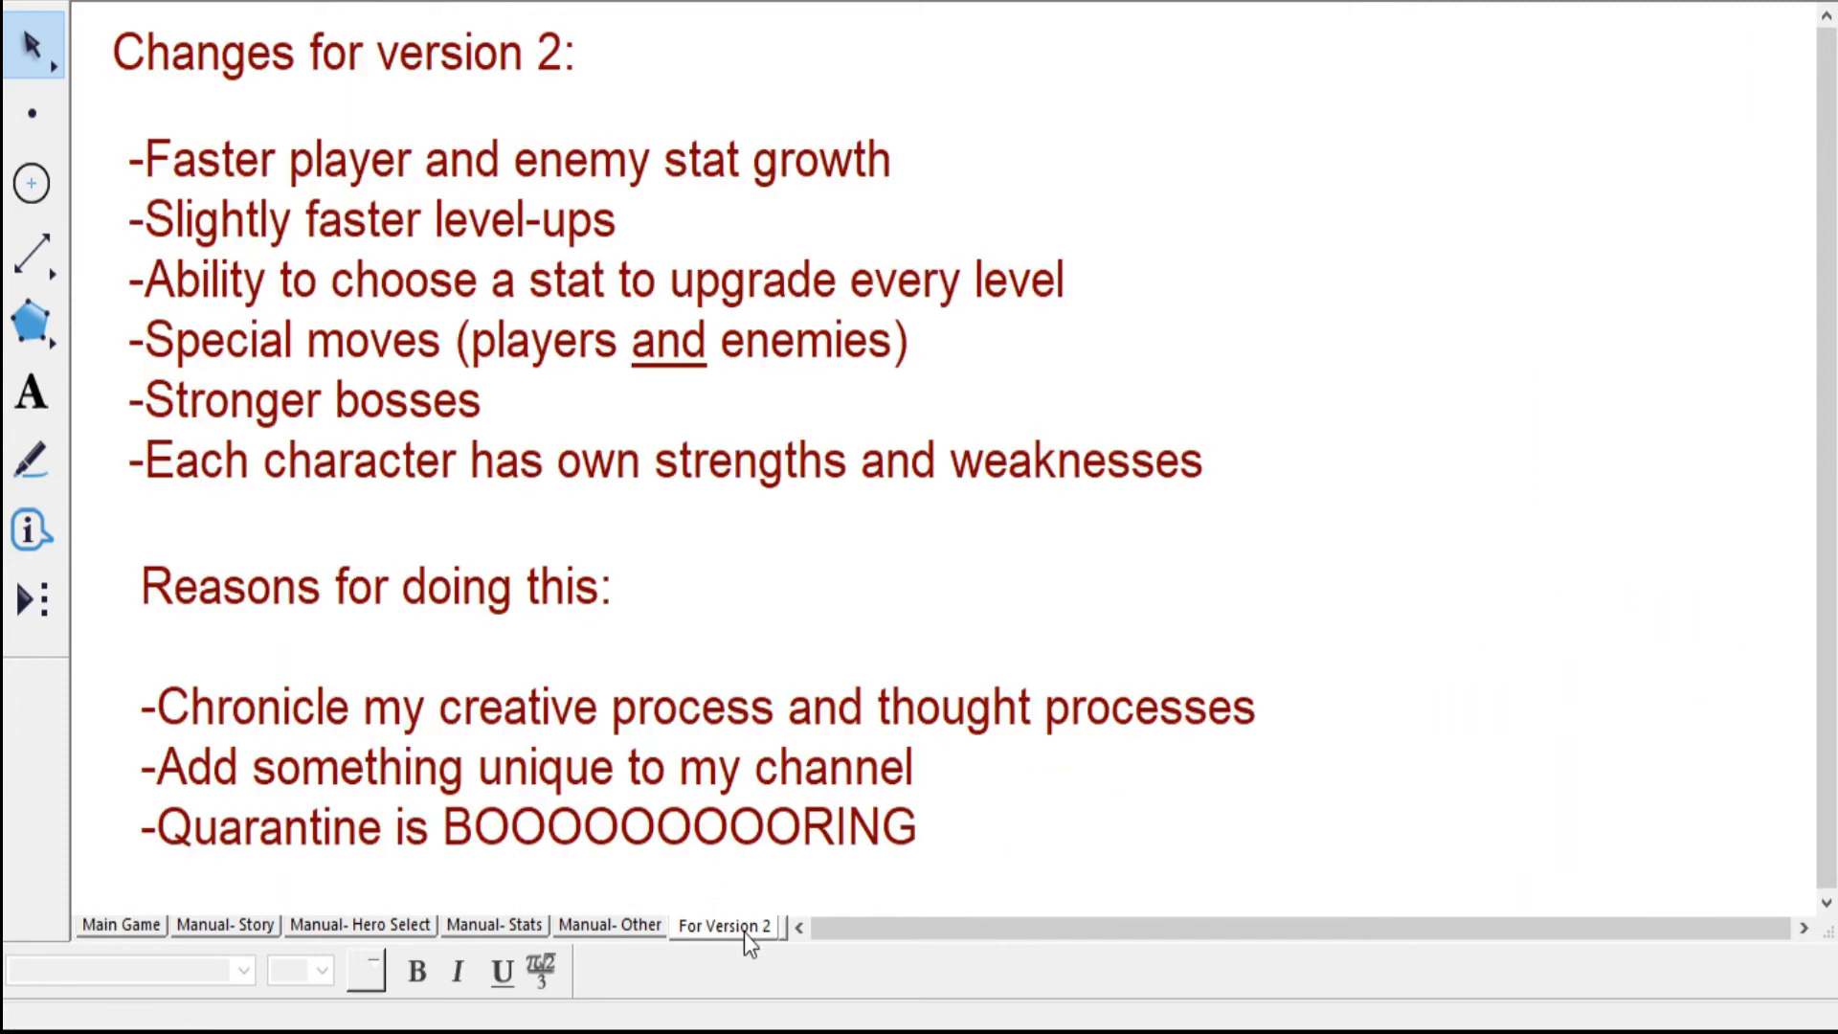
{"action": "left_click", "coordinate": [373, 586]}
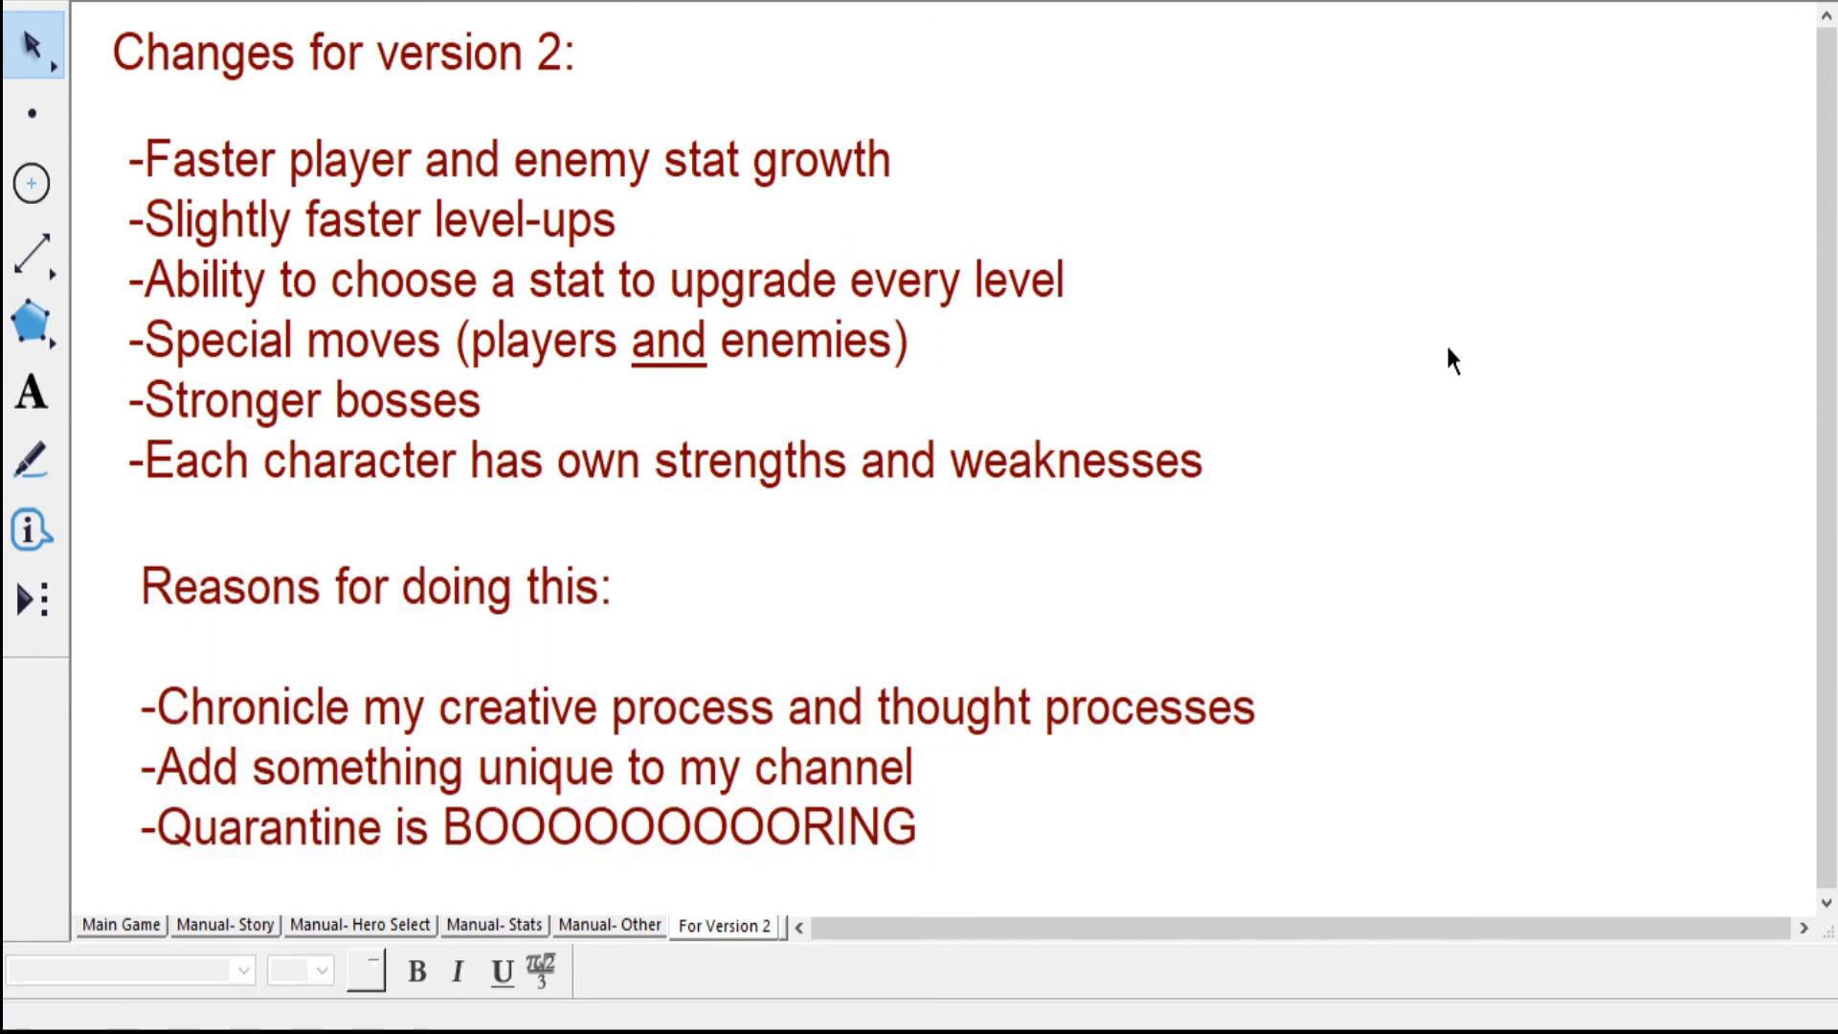
{"action": "left_click_drag", "start_coordinate": [130, 152], "coordinate": [1195, 481]}
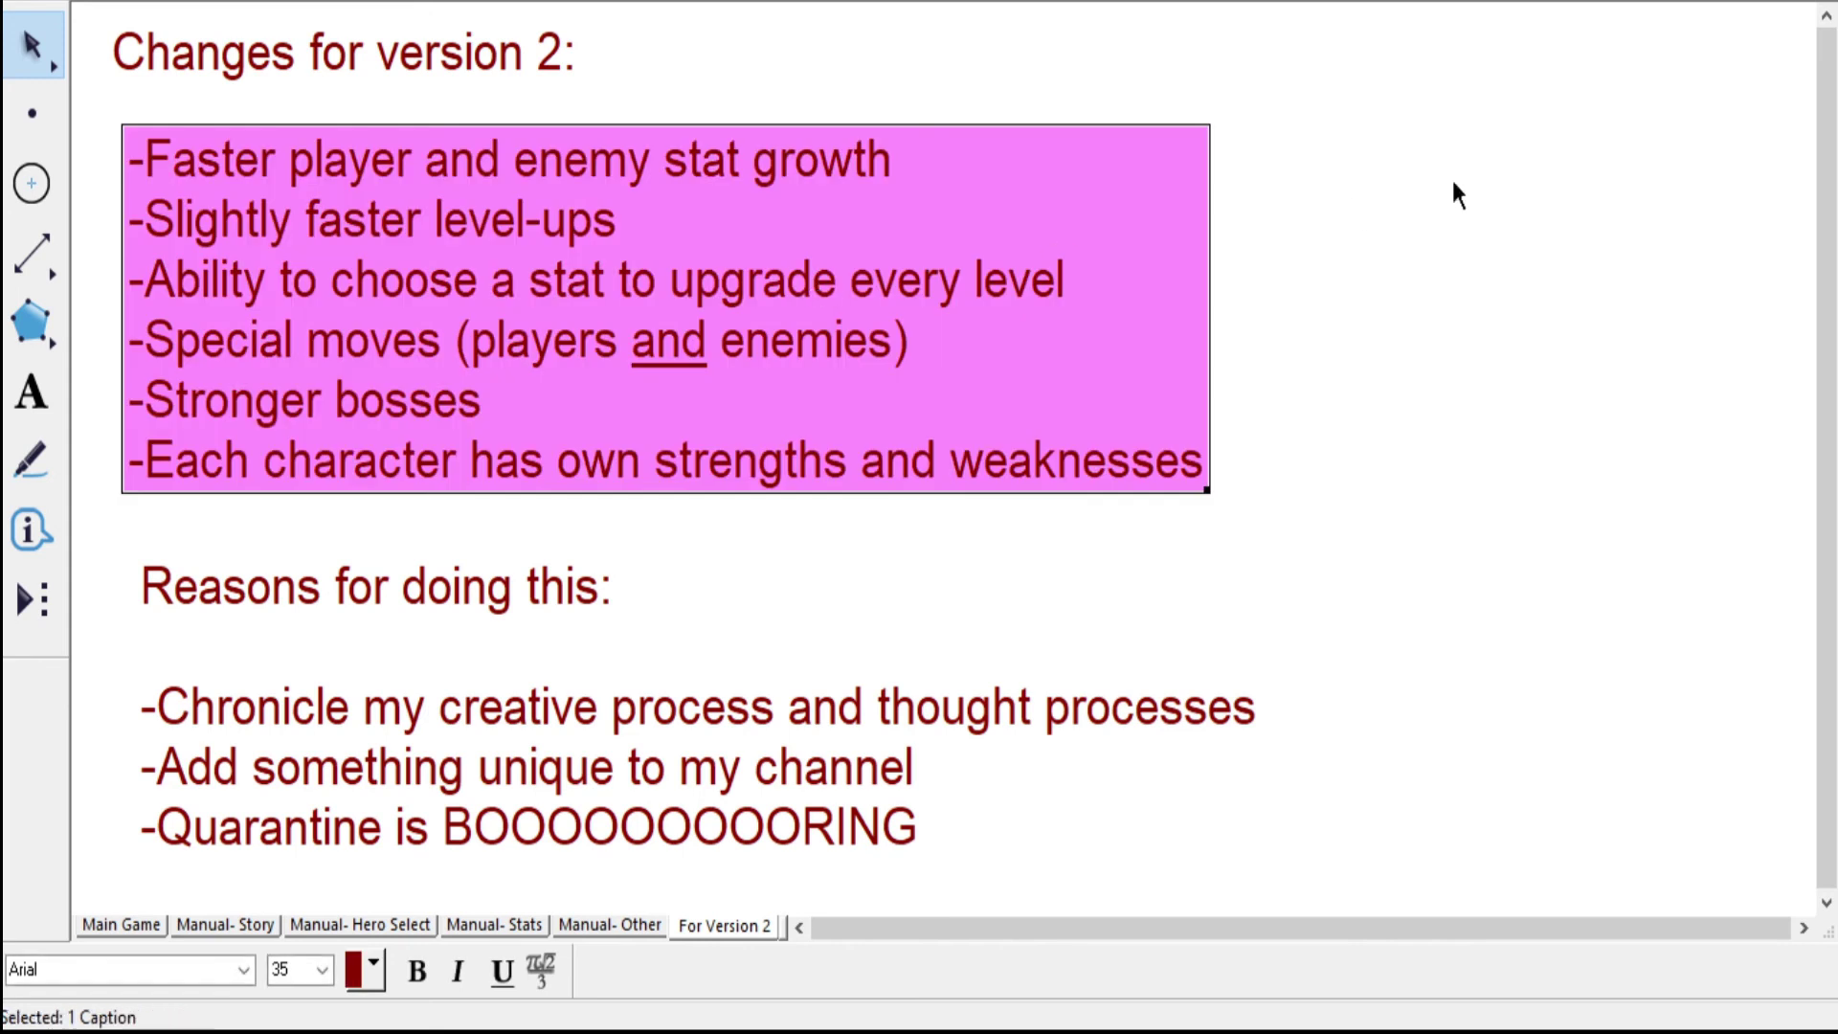
{"action": "mouse_move", "coordinate": [1428, 392]}
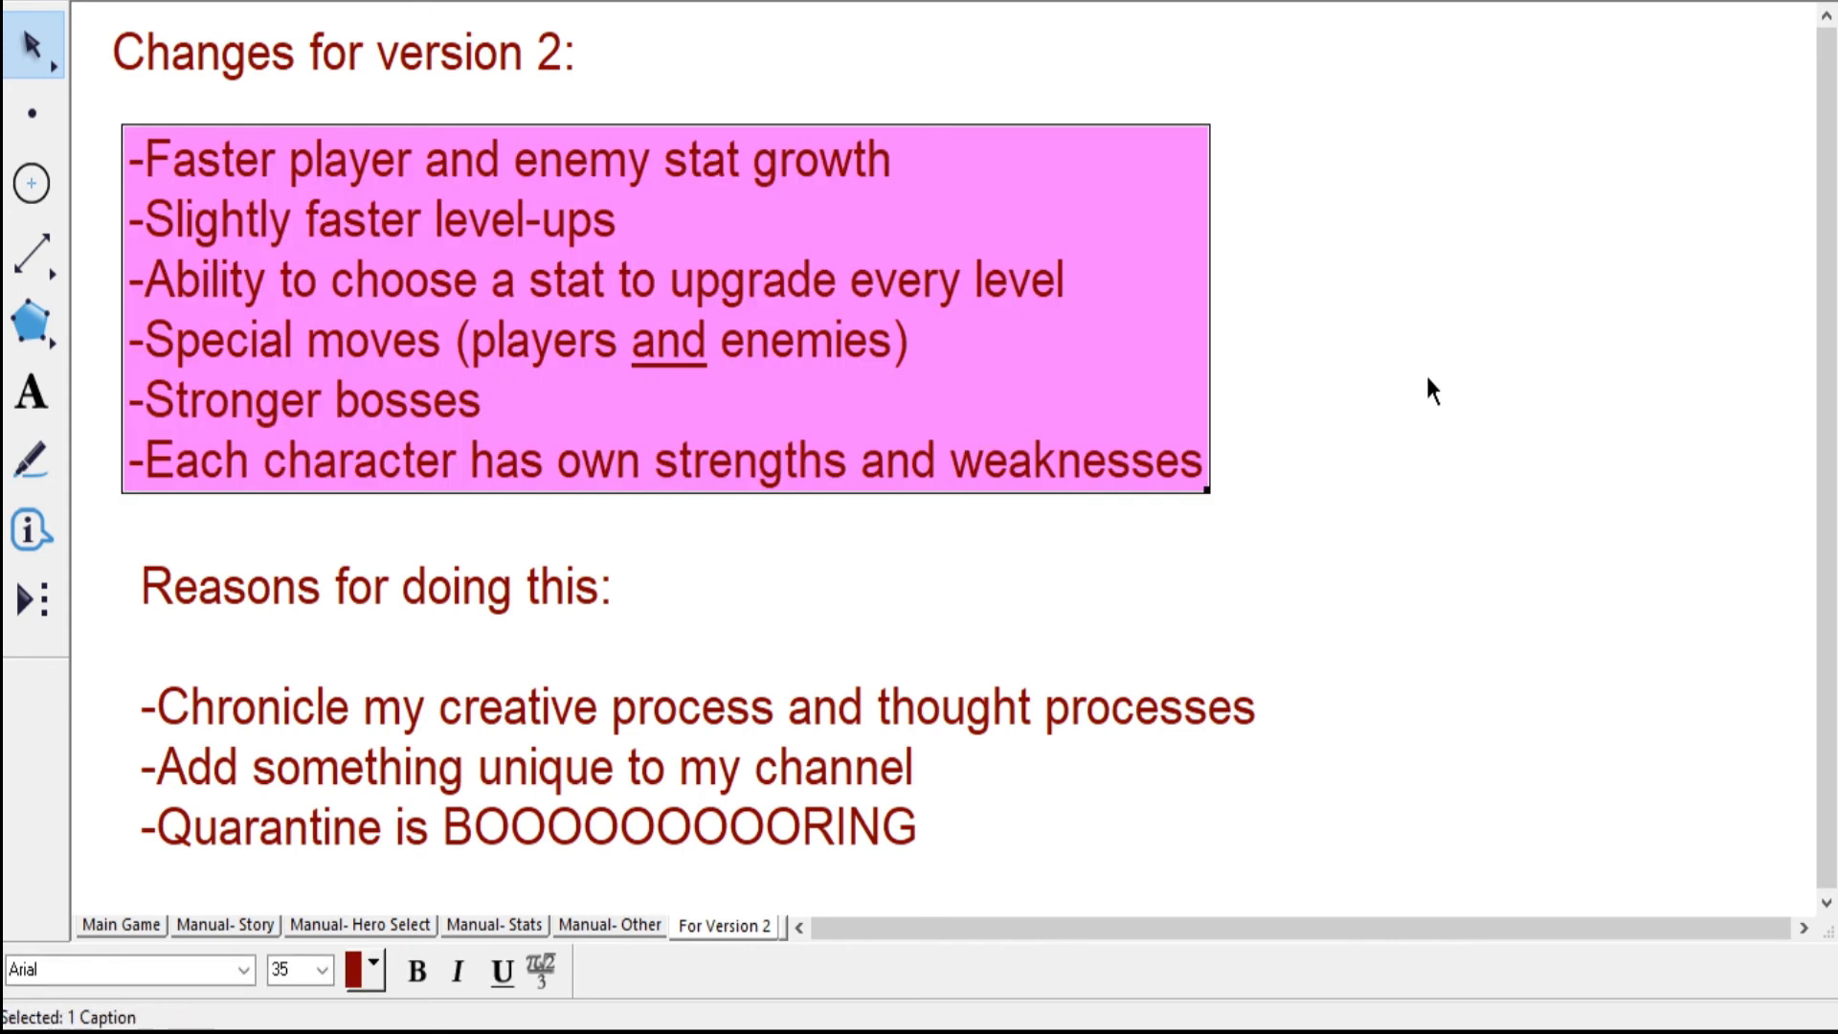
{"action": "mouse_move", "coordinate": [1481, 292]}
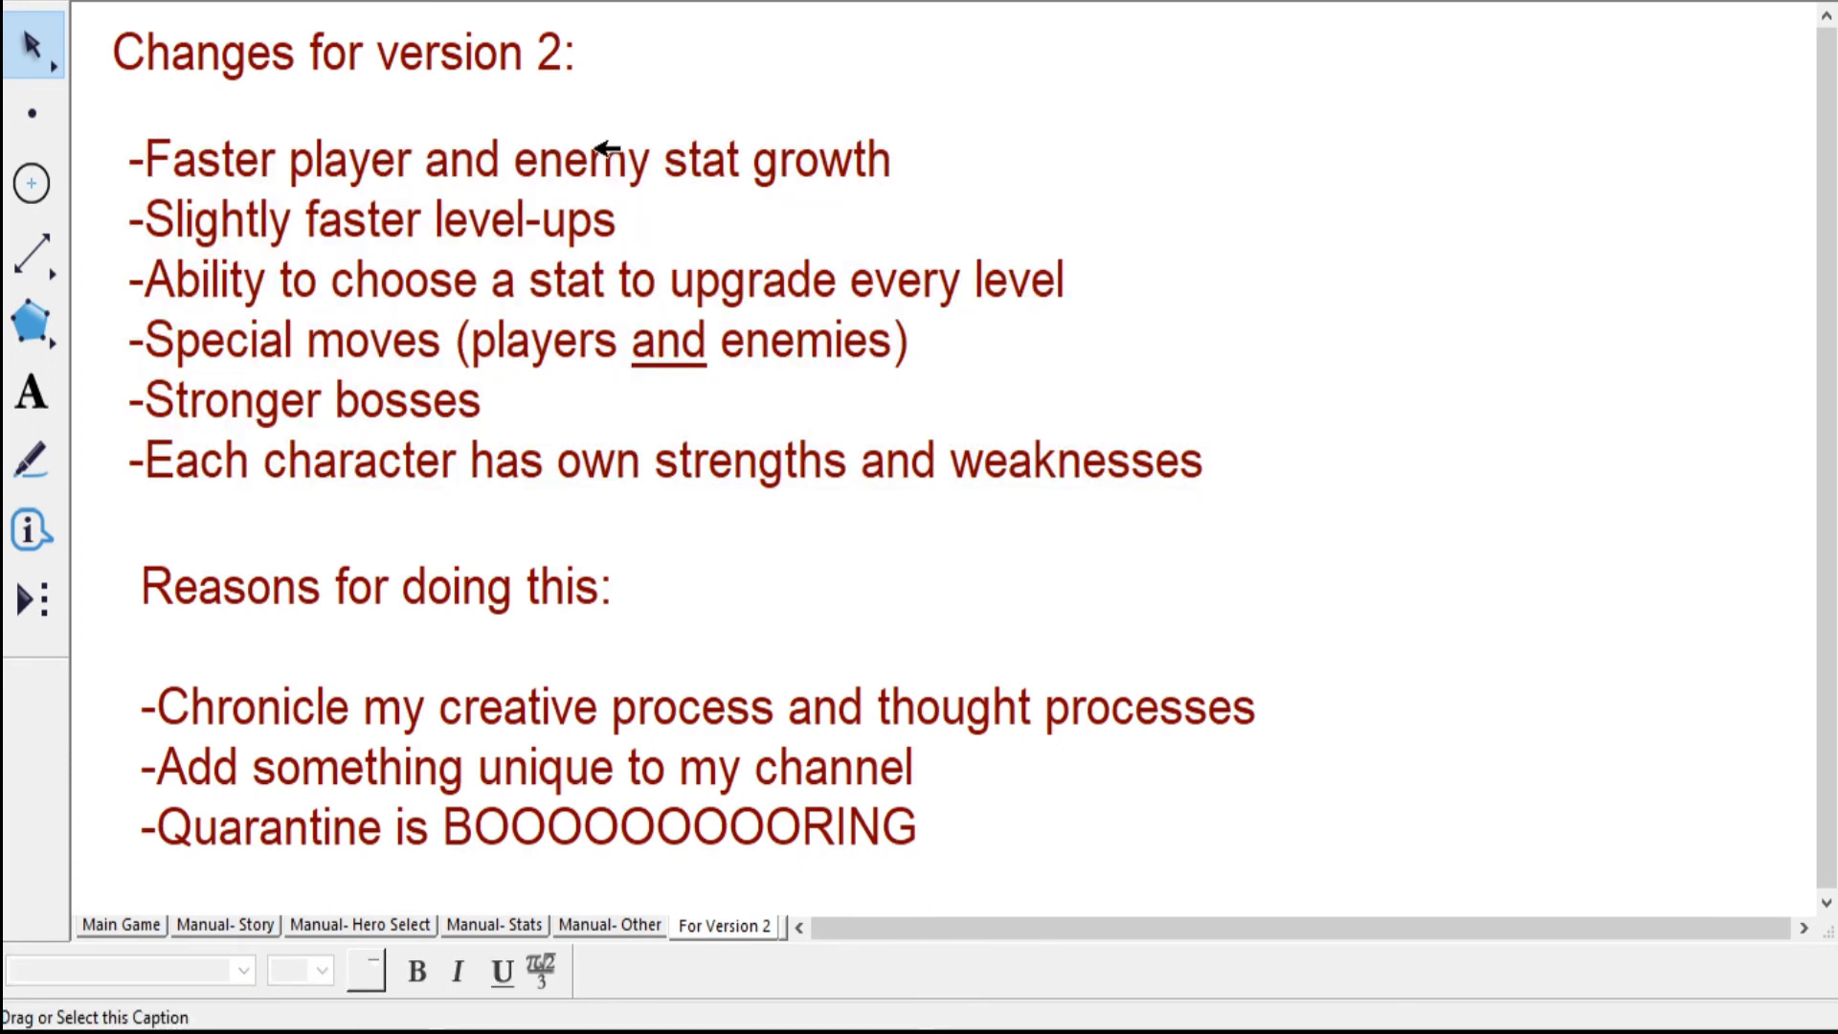
{"action": "mouse_move", "coordinate": [639, 231]}
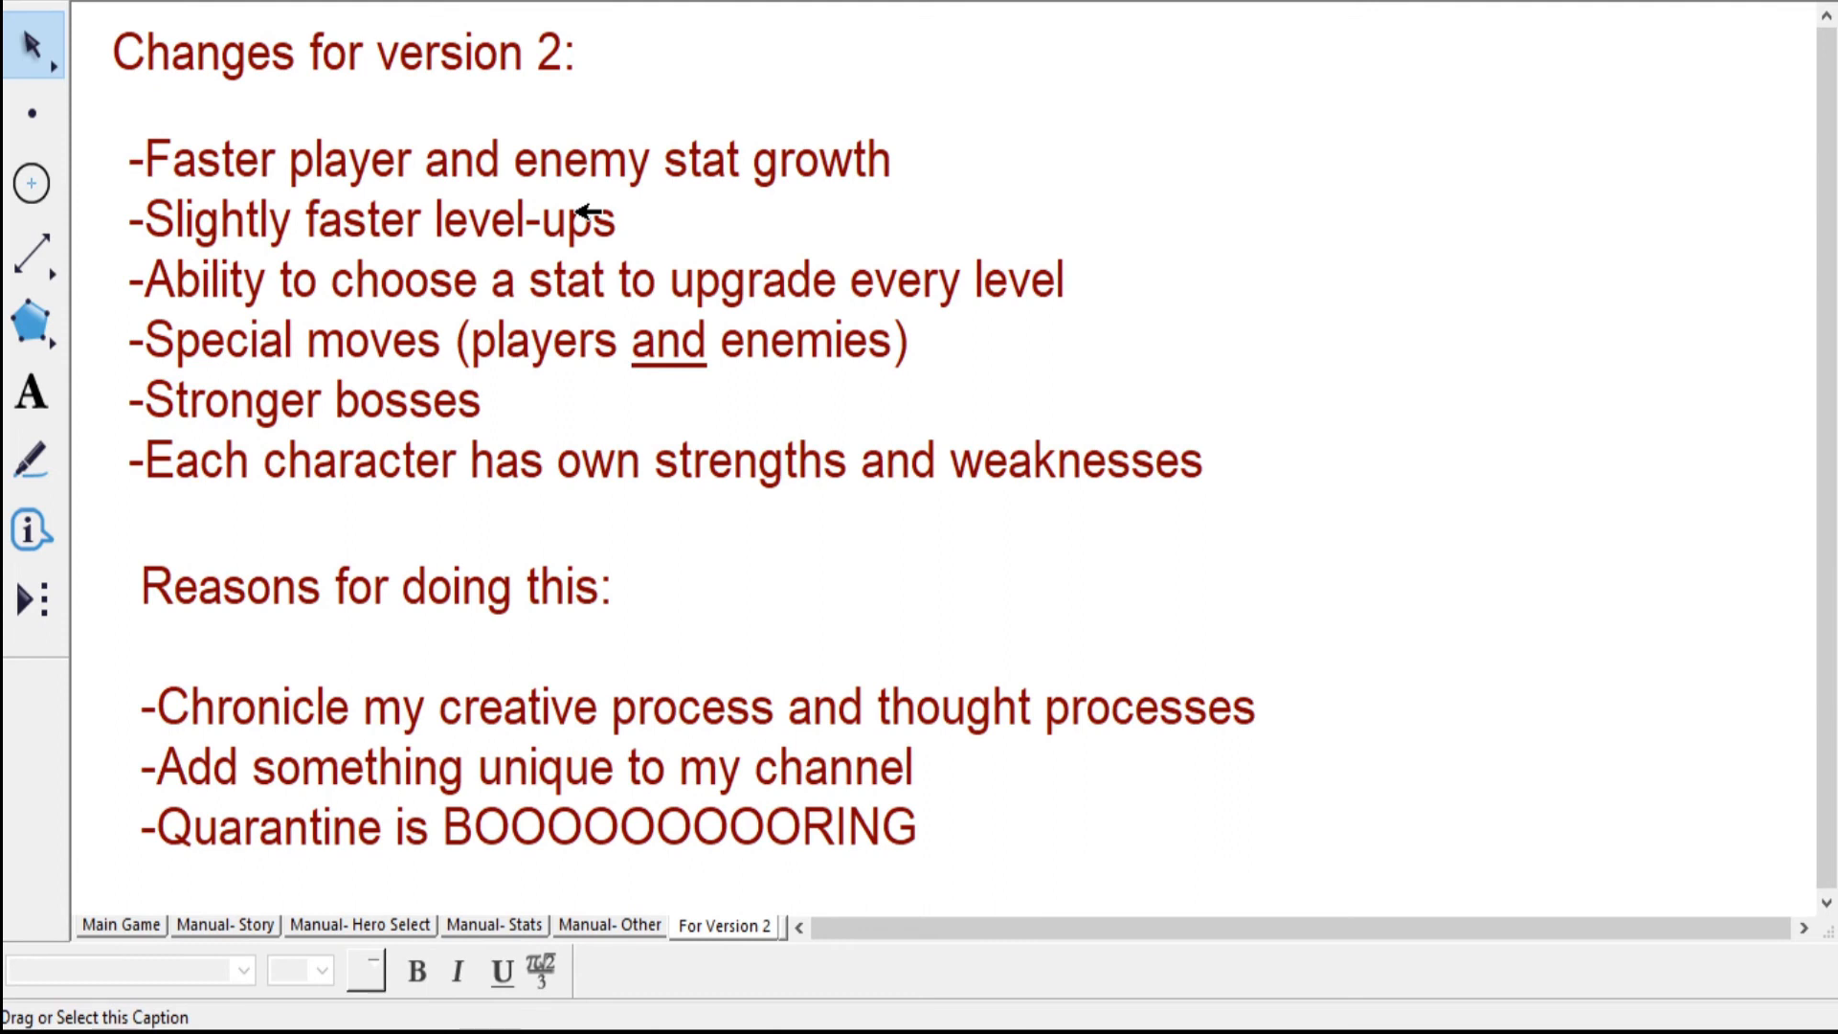
{"action": "mouse_move", "coordinate": [306, 458]}
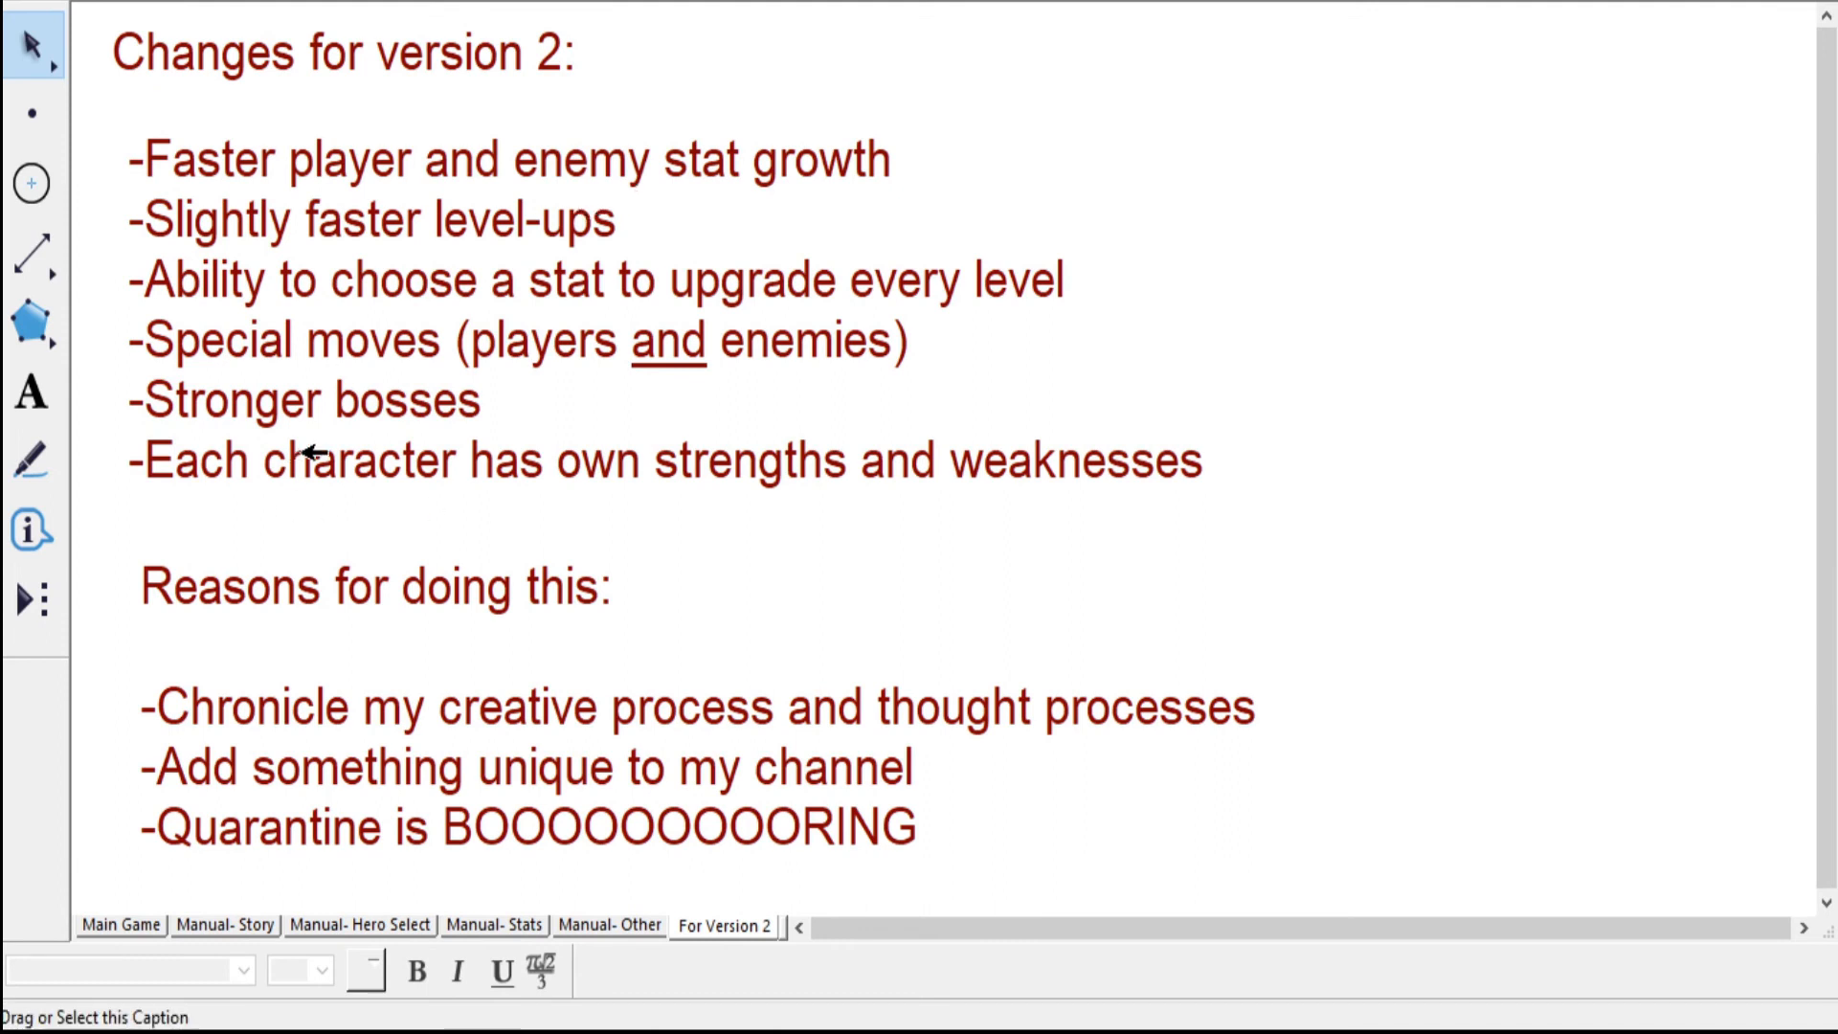
{"action": "mouse_move", "coordinate": [373, 254]}
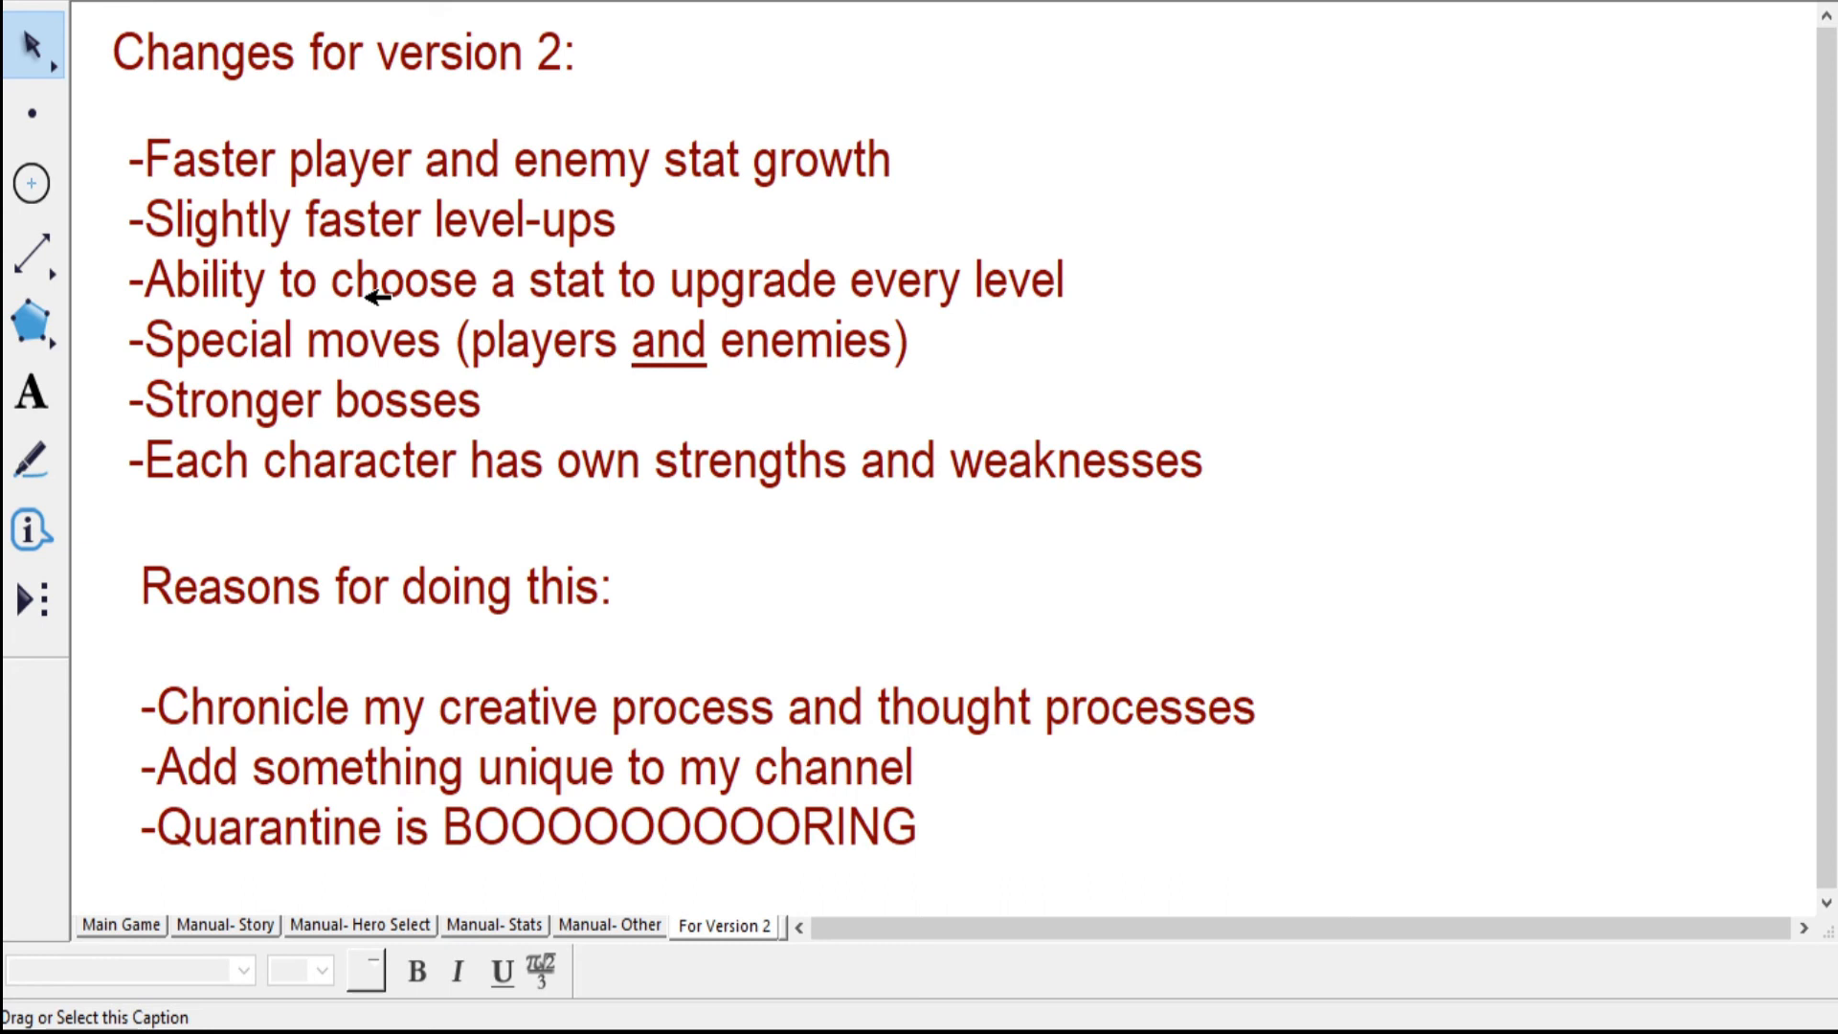
{"action": "mouse_move", "coordinate": [433, 358]}
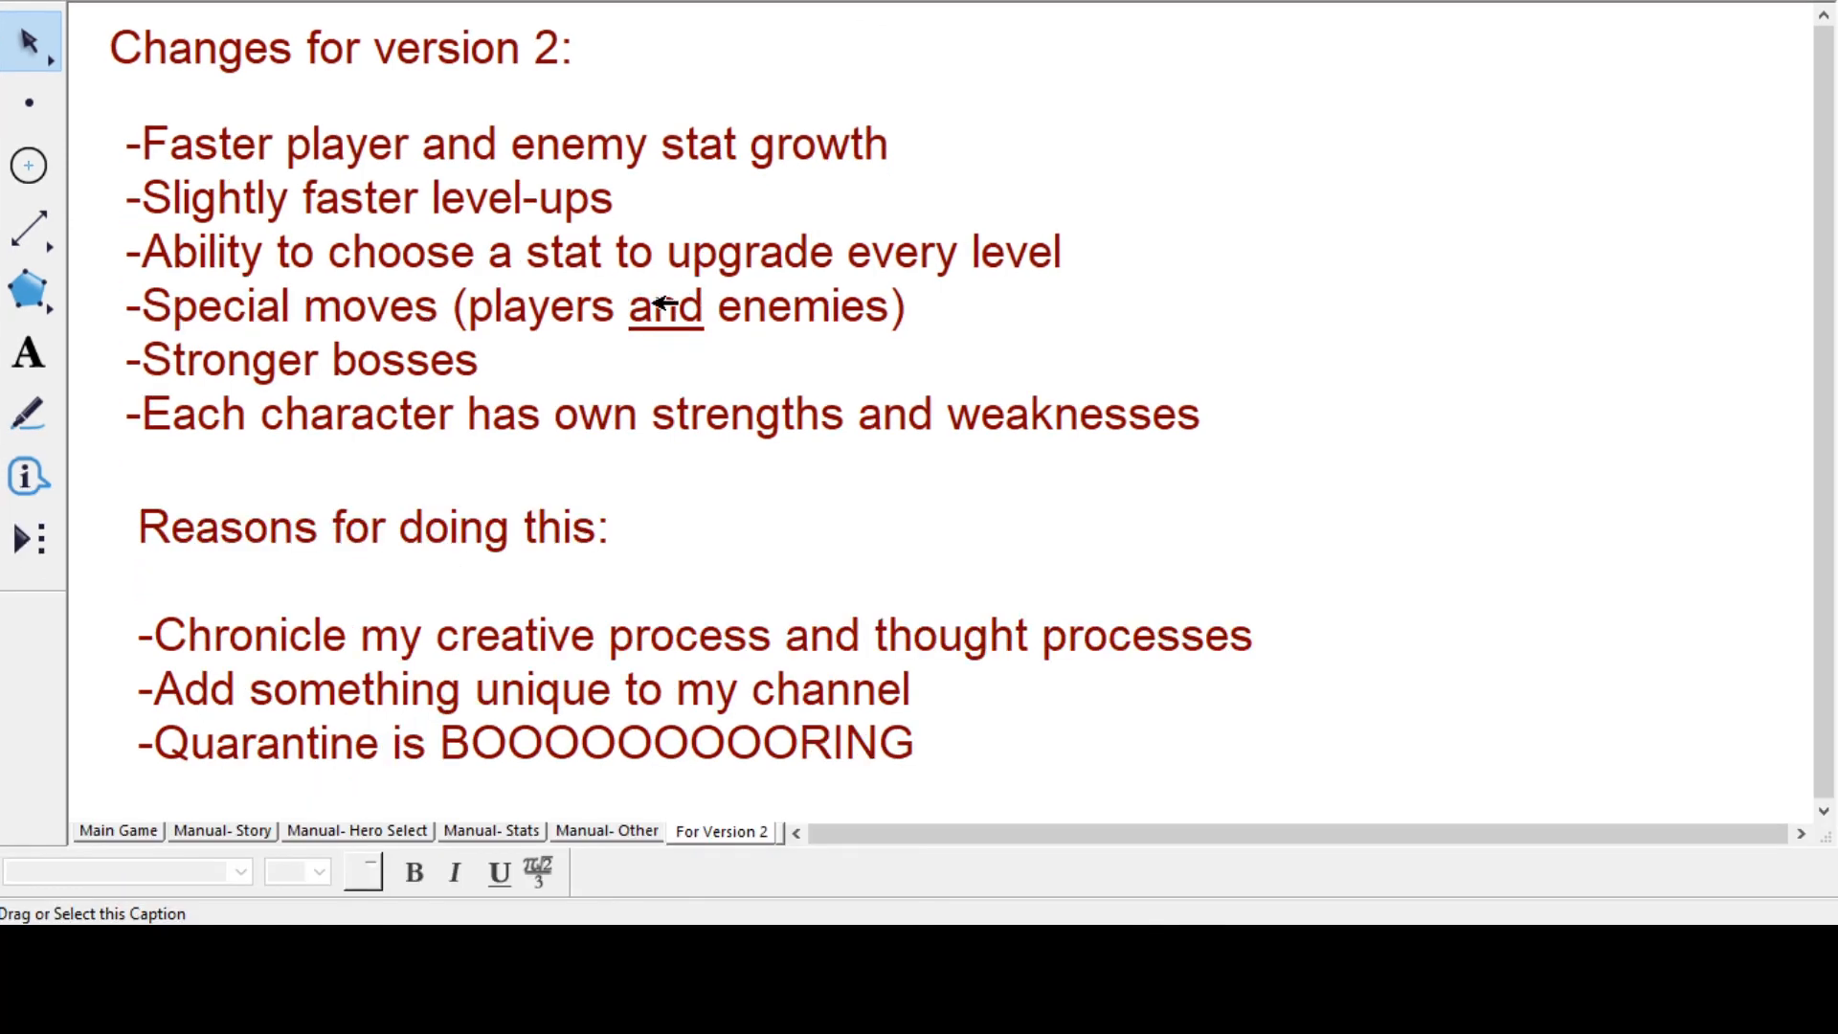
{"action": "mouse_move", "coordinate": [307, 334]}
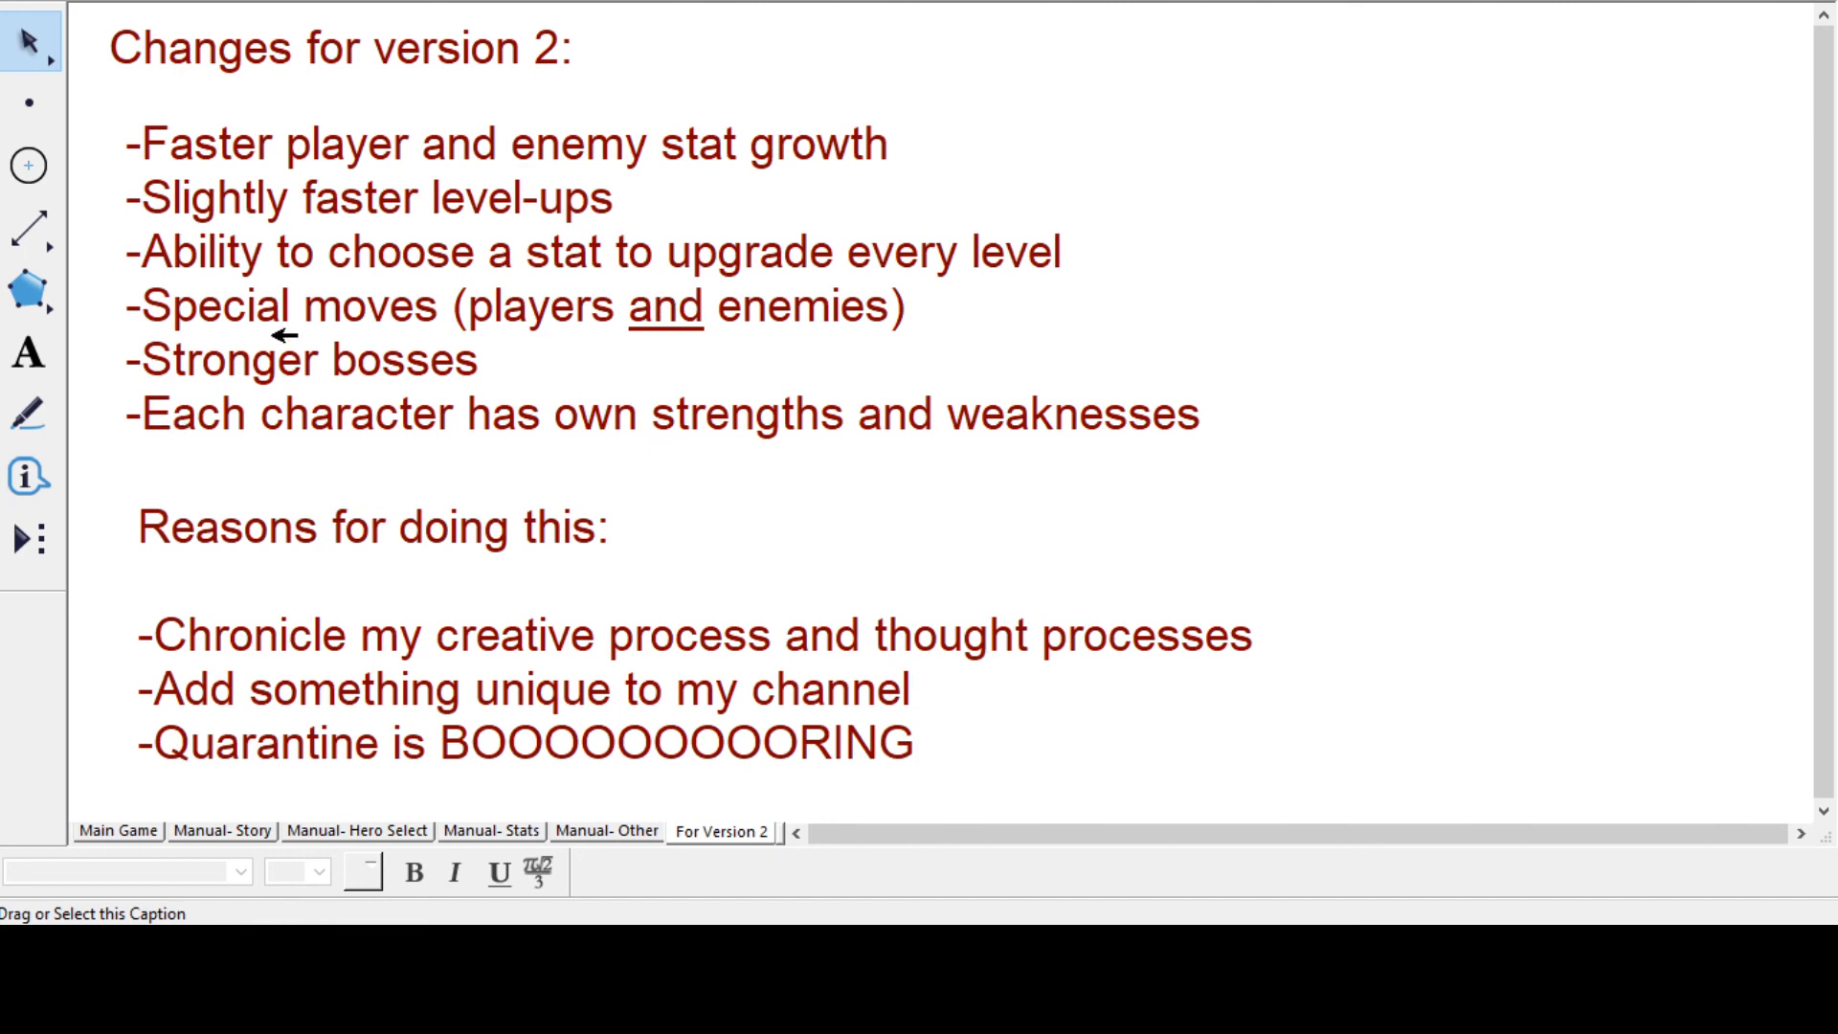
{"action": "mouse_move", "coordinate": [639, 419]}
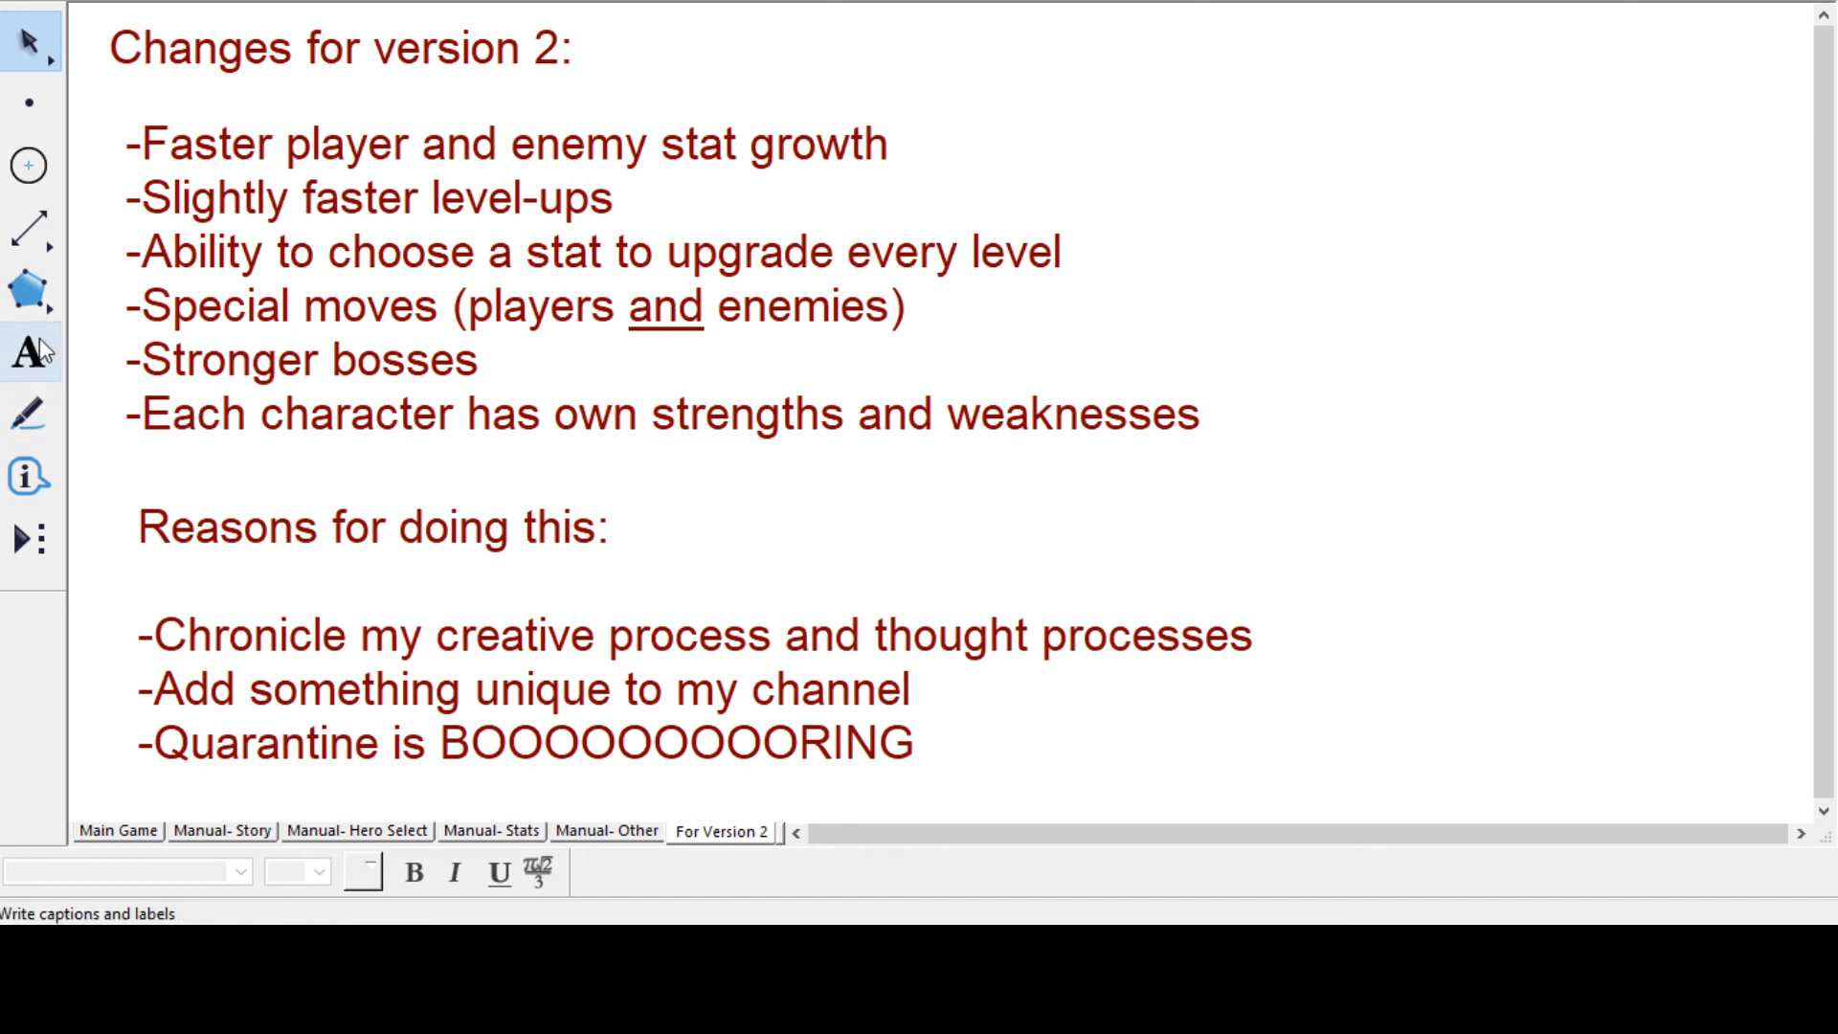
- Append '- AP recovery item' to the caption after 'Slightly faster level-ups'
{"action": "left_click", "coordinate": [27, 354]}
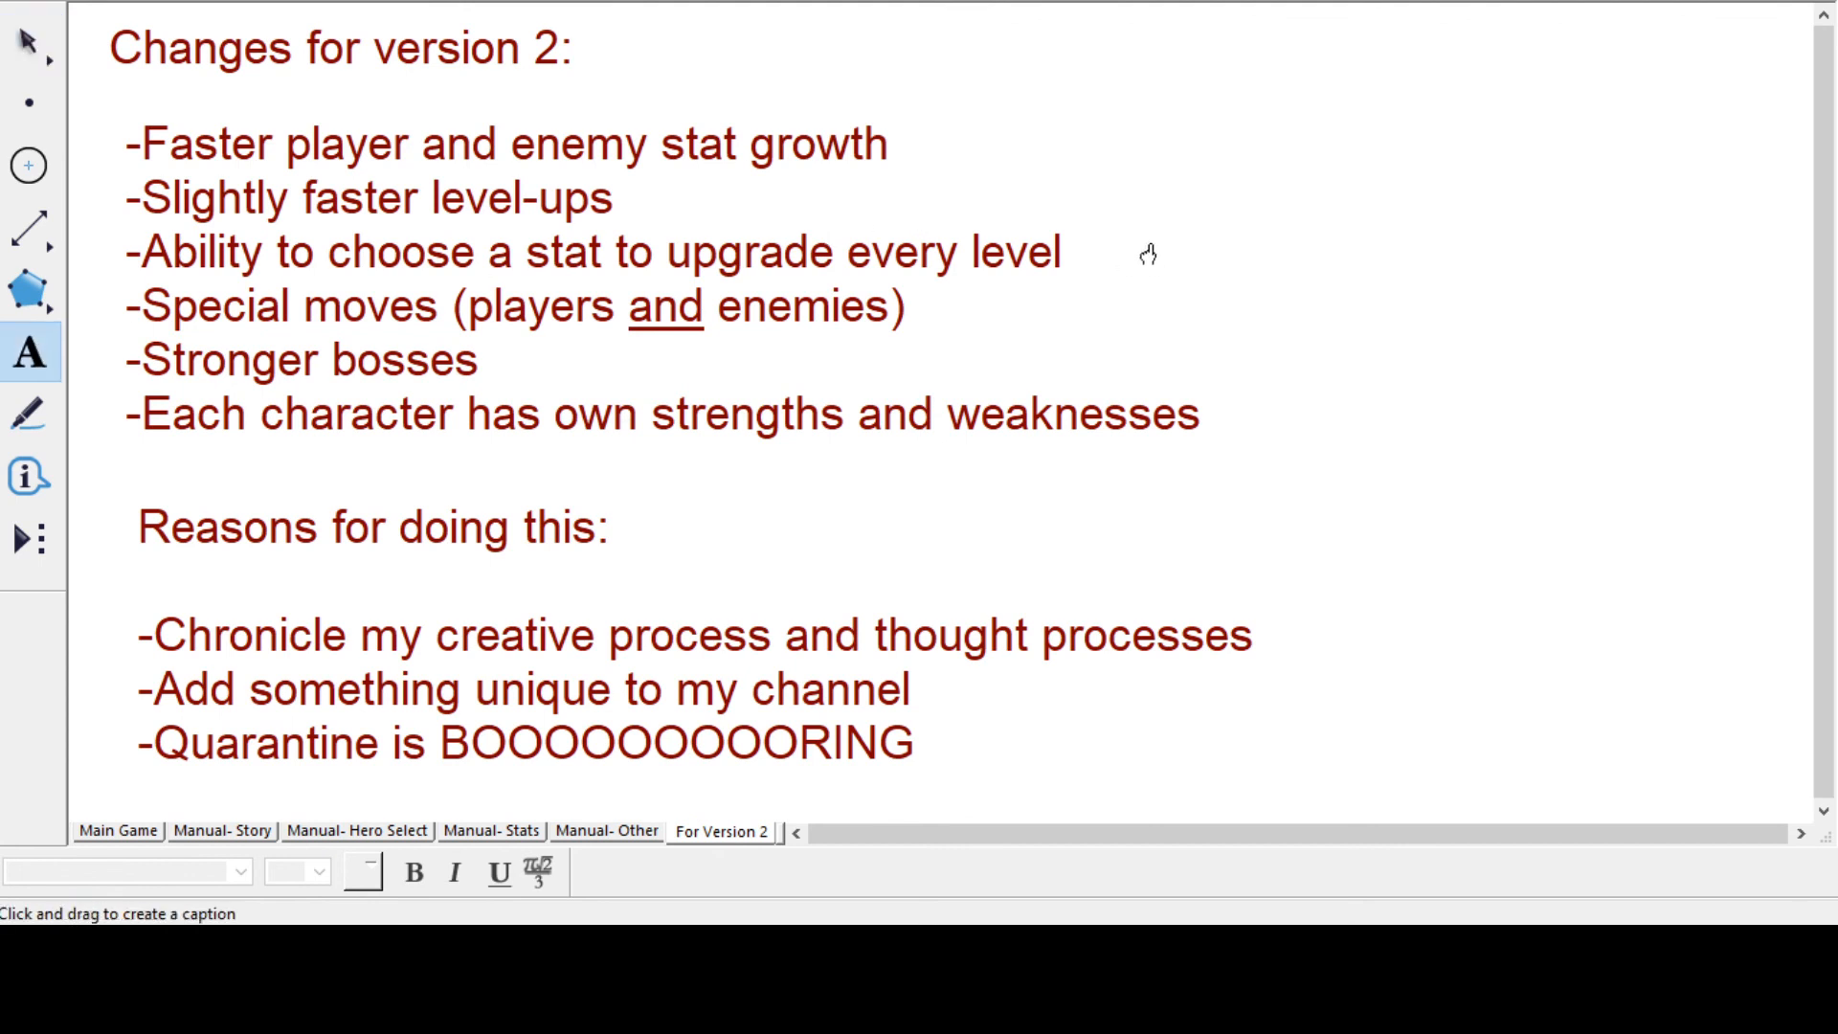
{"action": "mouse_move", "coordinate": [622, 204]}
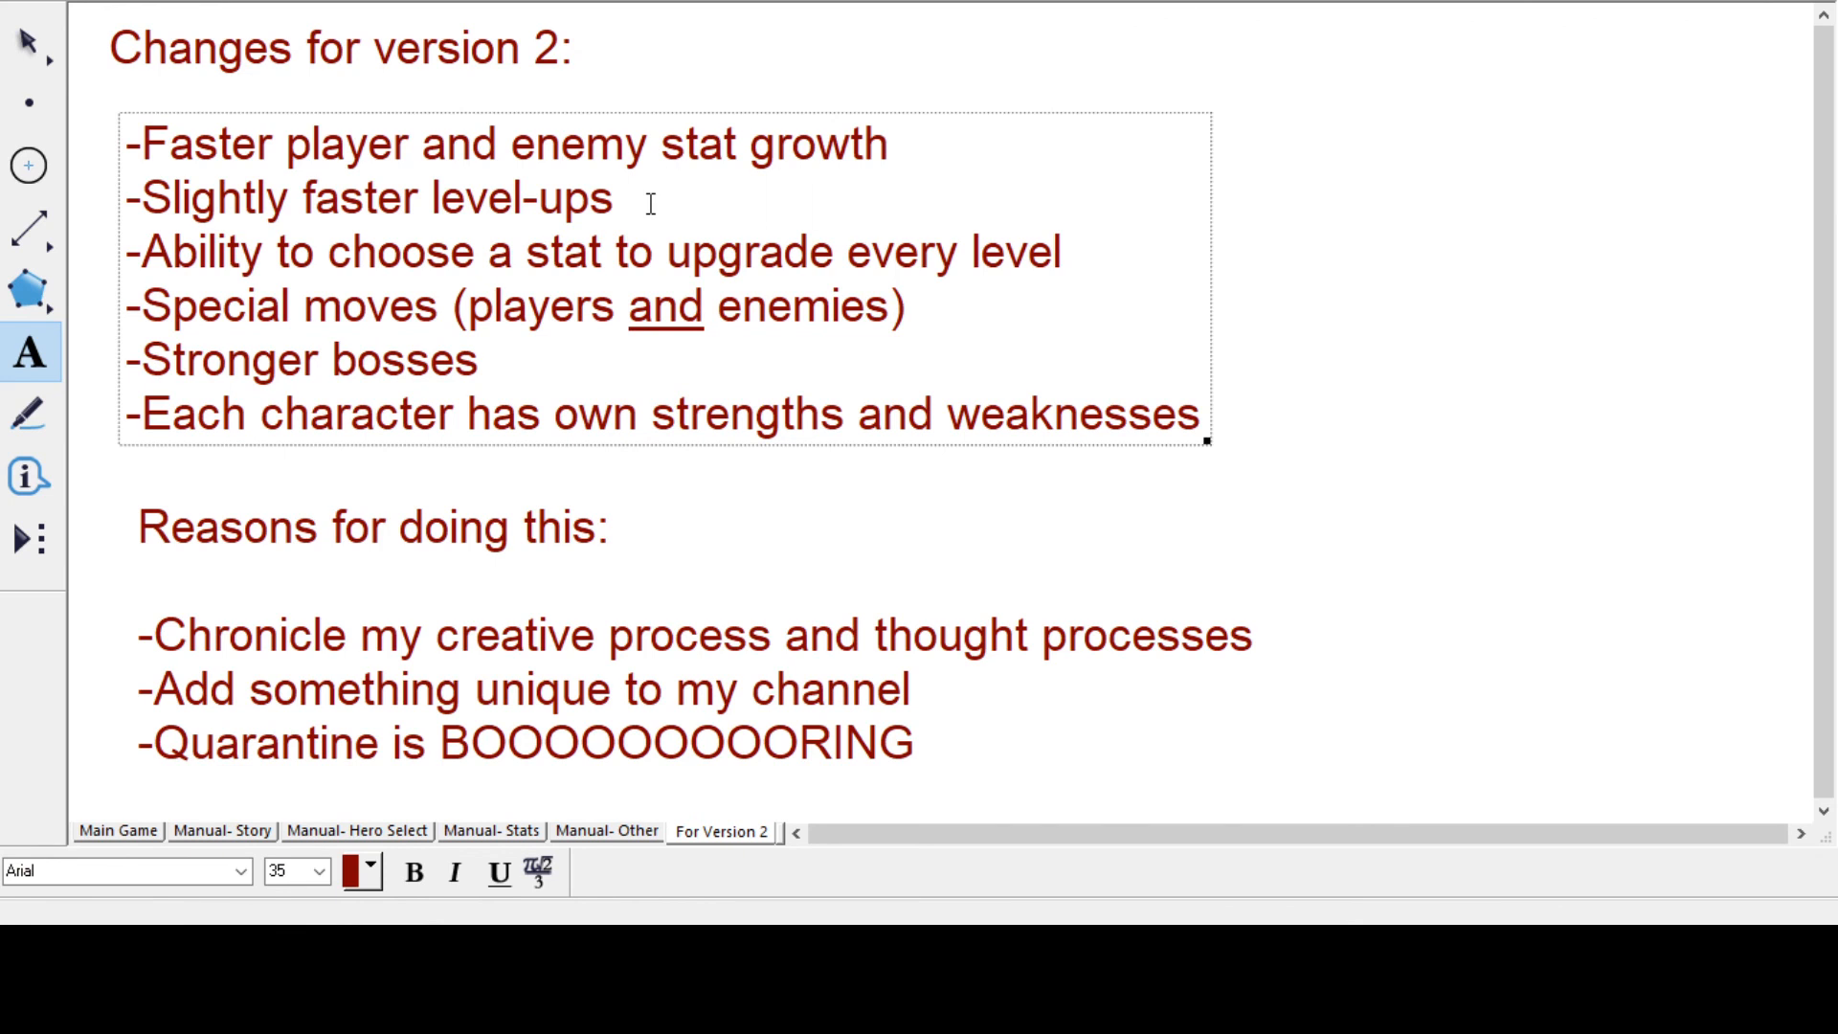
{"action": "type", "text": "- AP recovery item"}
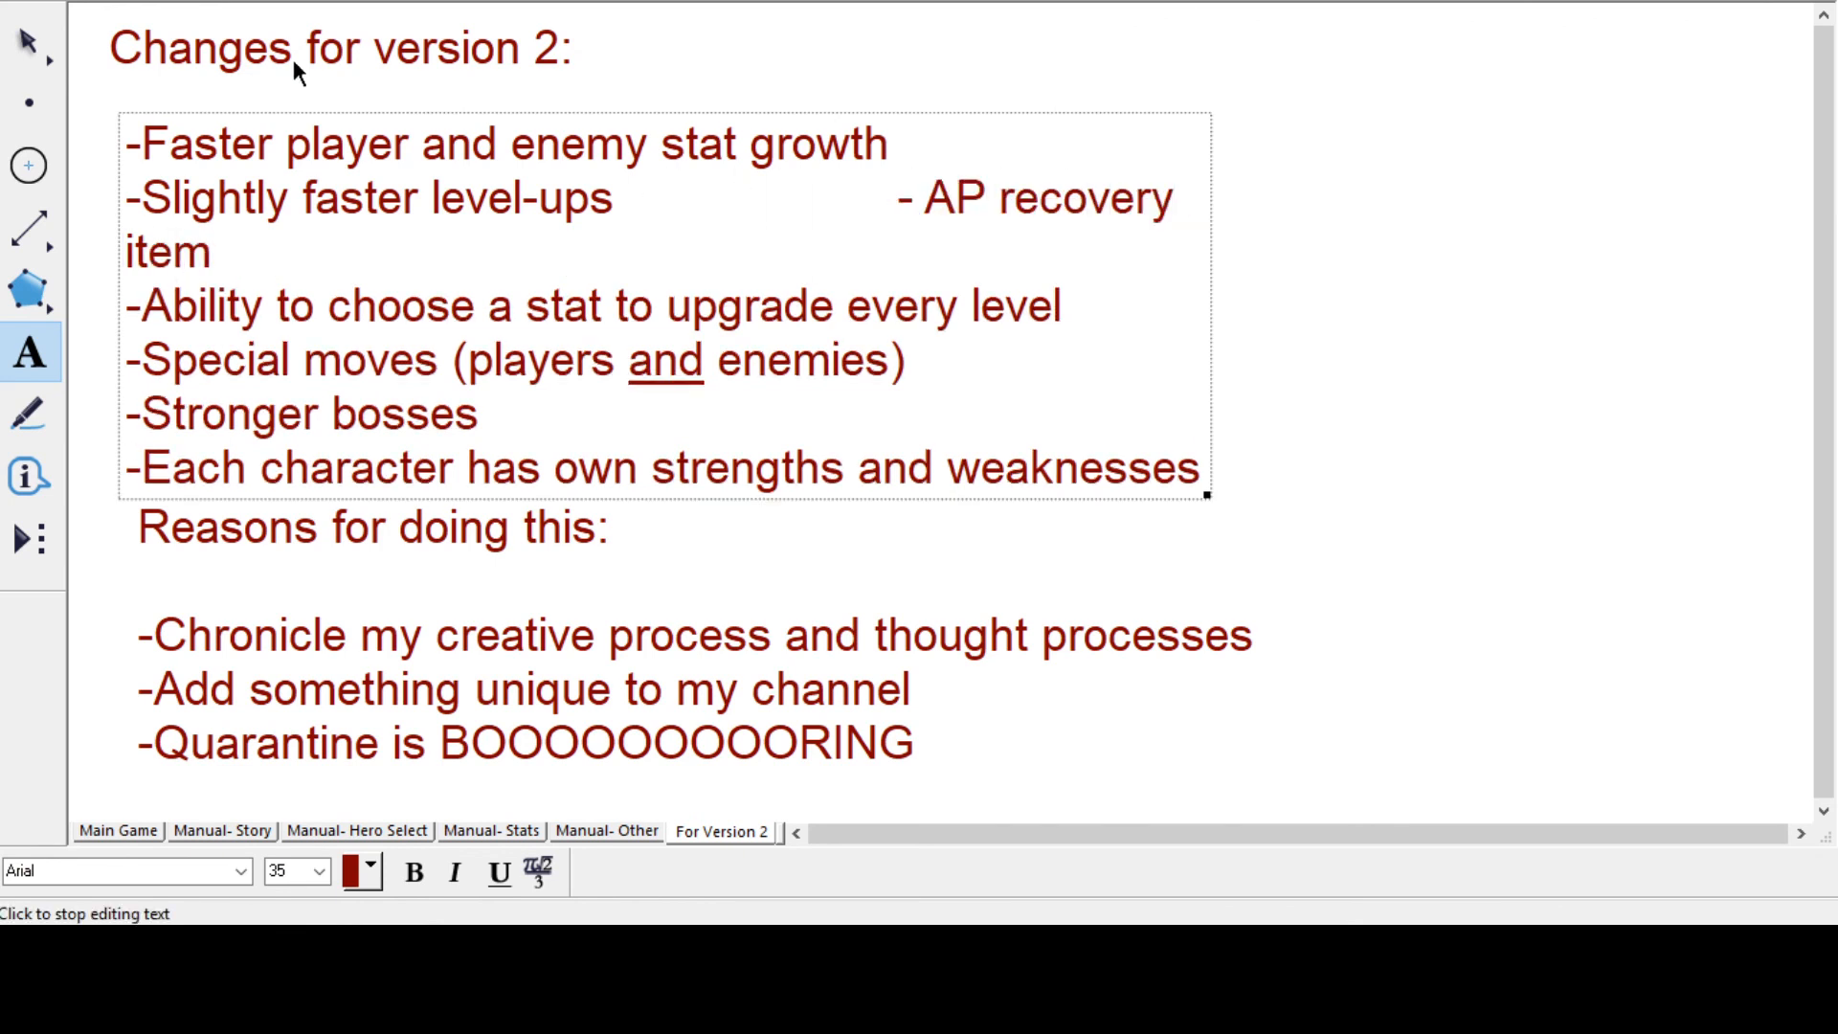
{"action": "left_click", "coordinate": [1205, 509]}
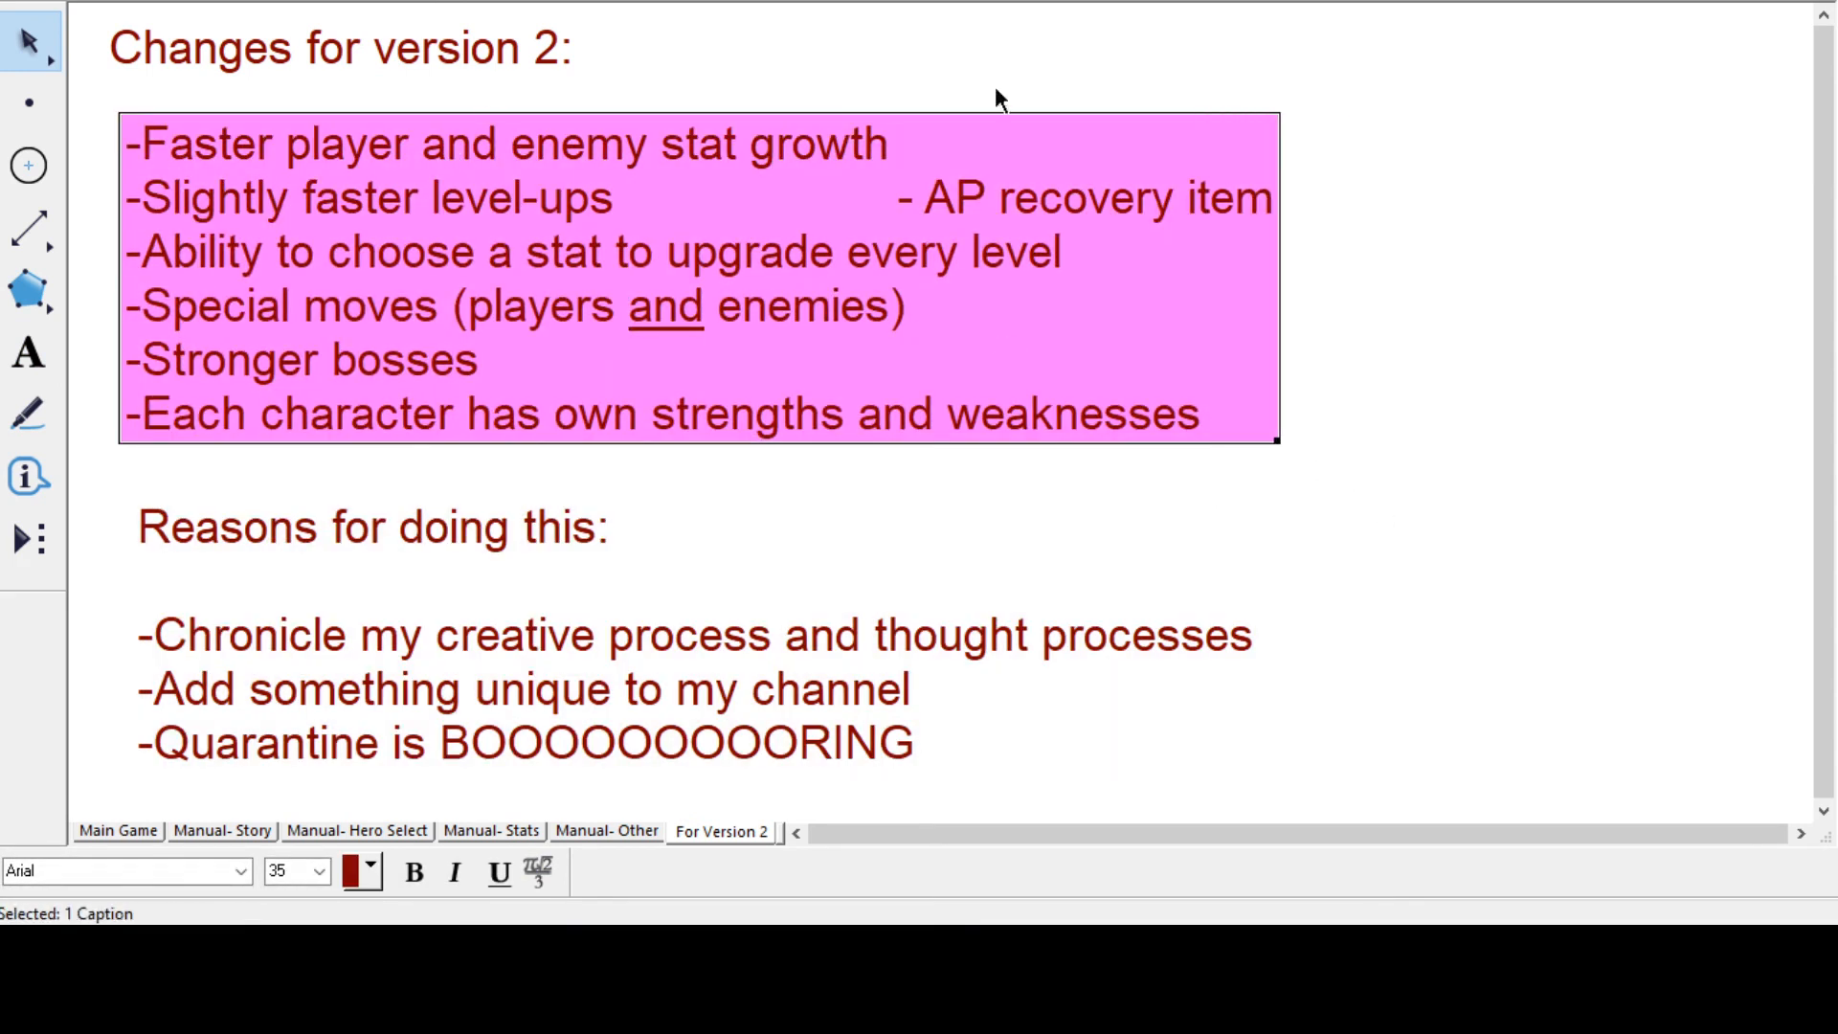
{"action": "left_click", "coordinate": [1591, 355]}
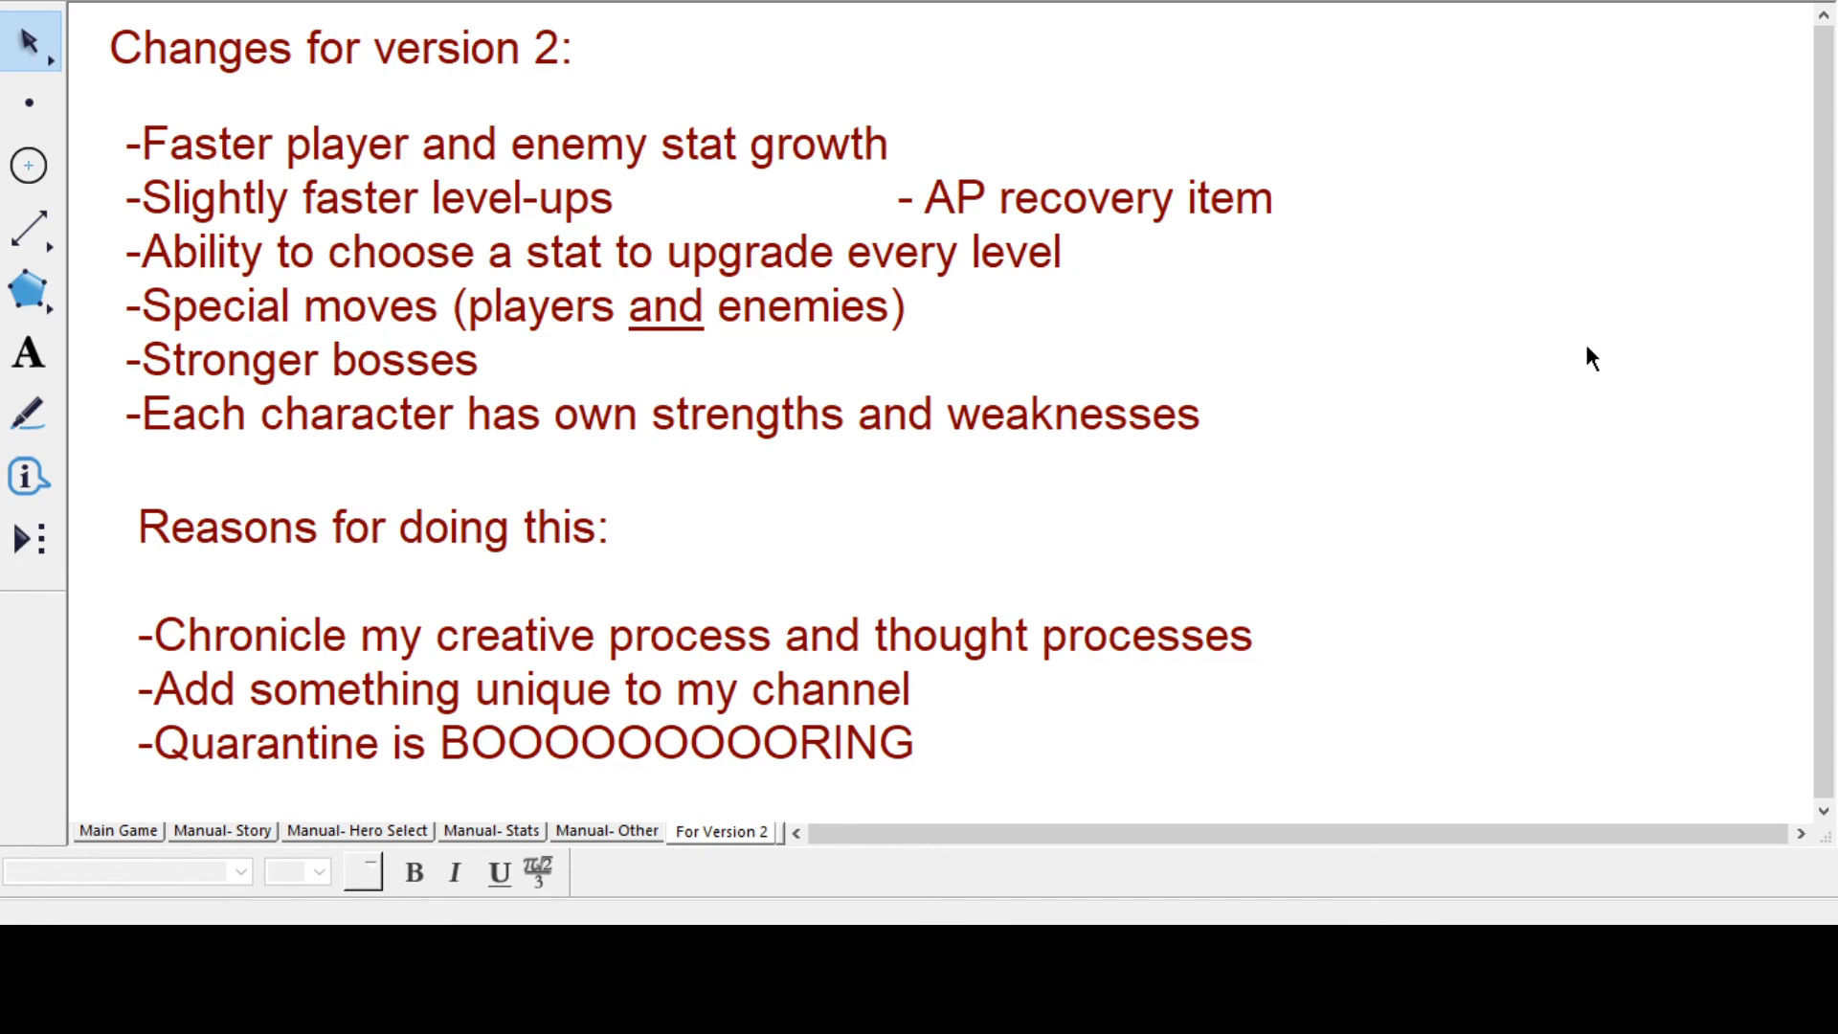
{"action": "mouse_move", "coordinate": [1488, 373]}
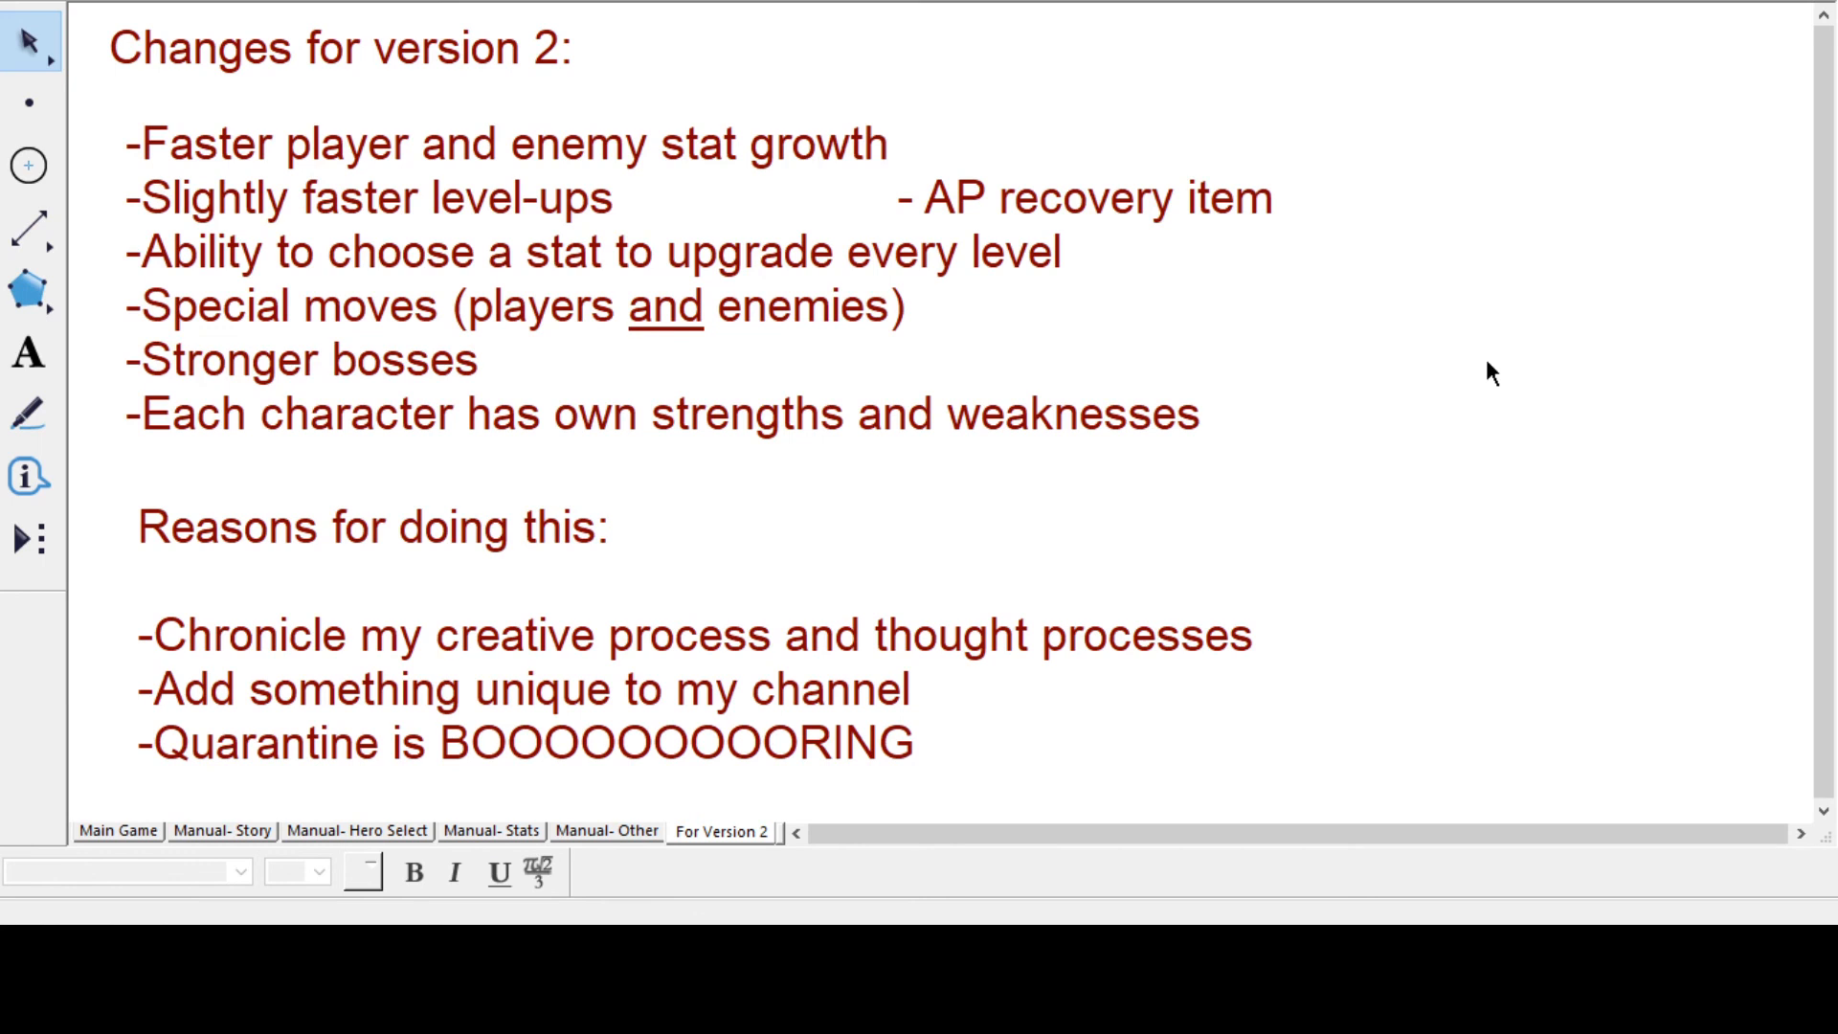
{"action": "mouse_move", "coordinate": [1485, 384]}
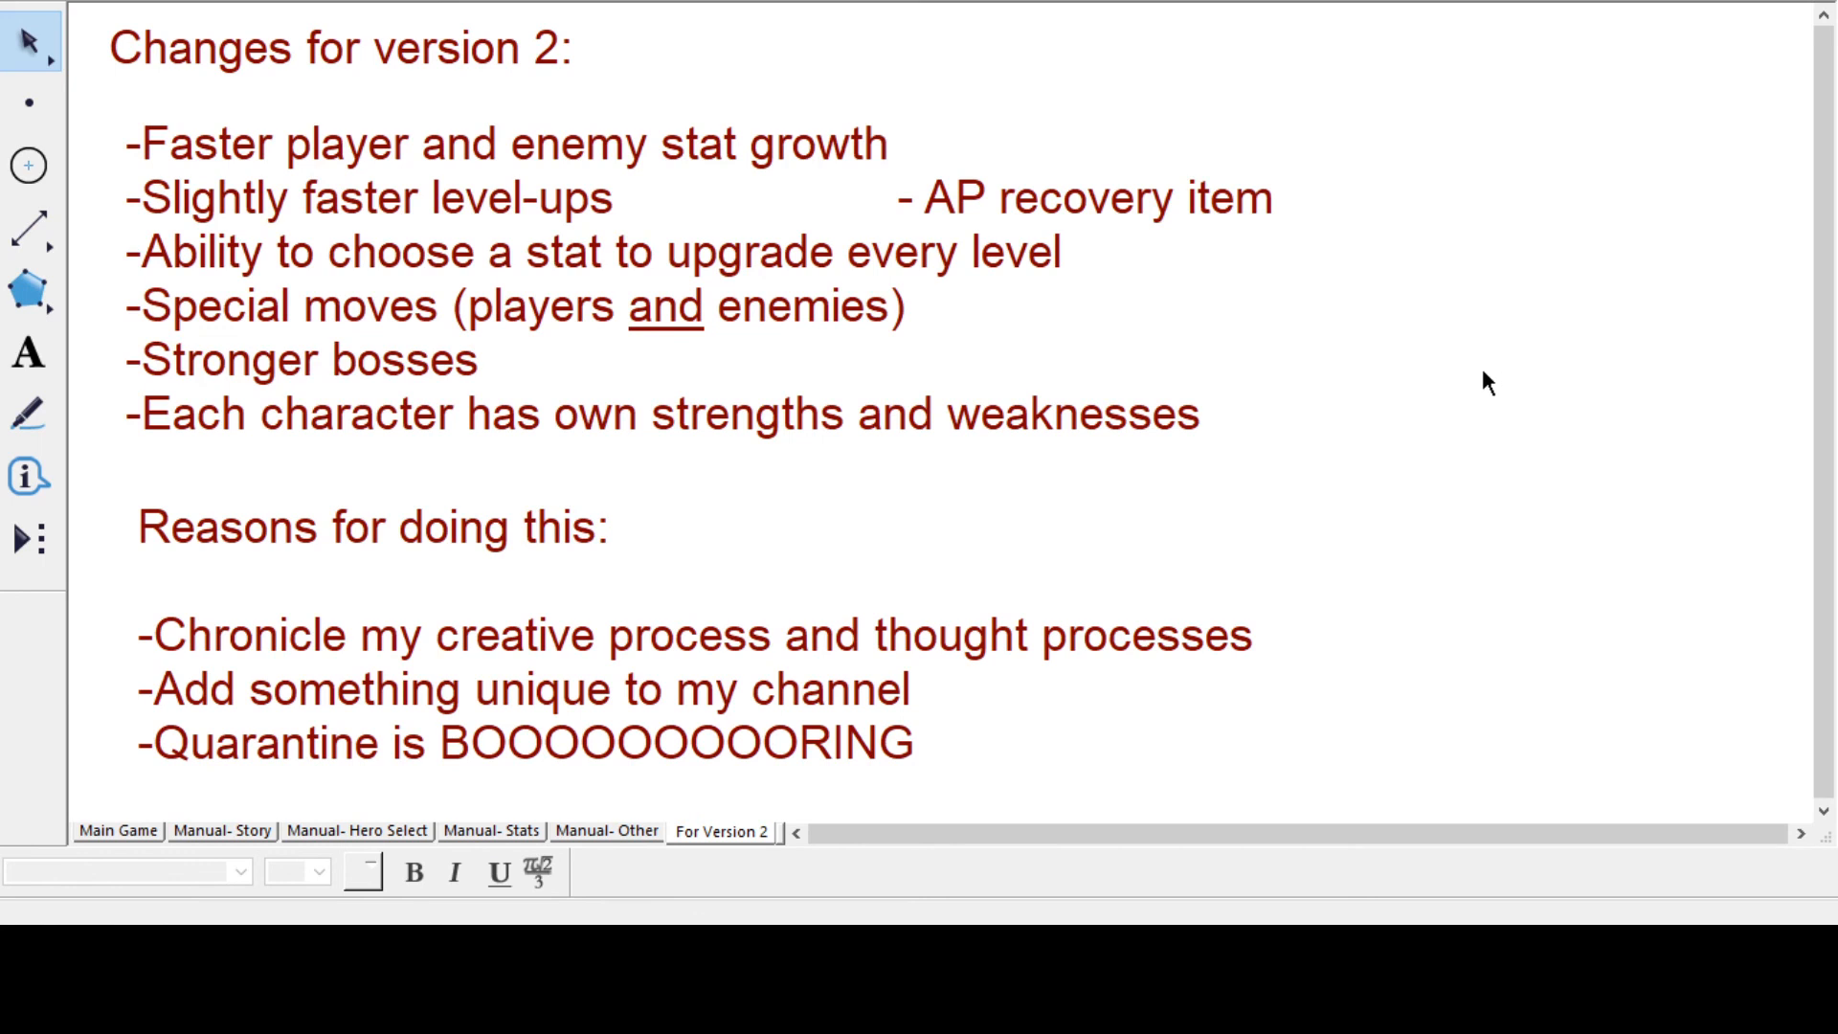
{"action": "mouse_move", "coordinate": [1233, 740]}
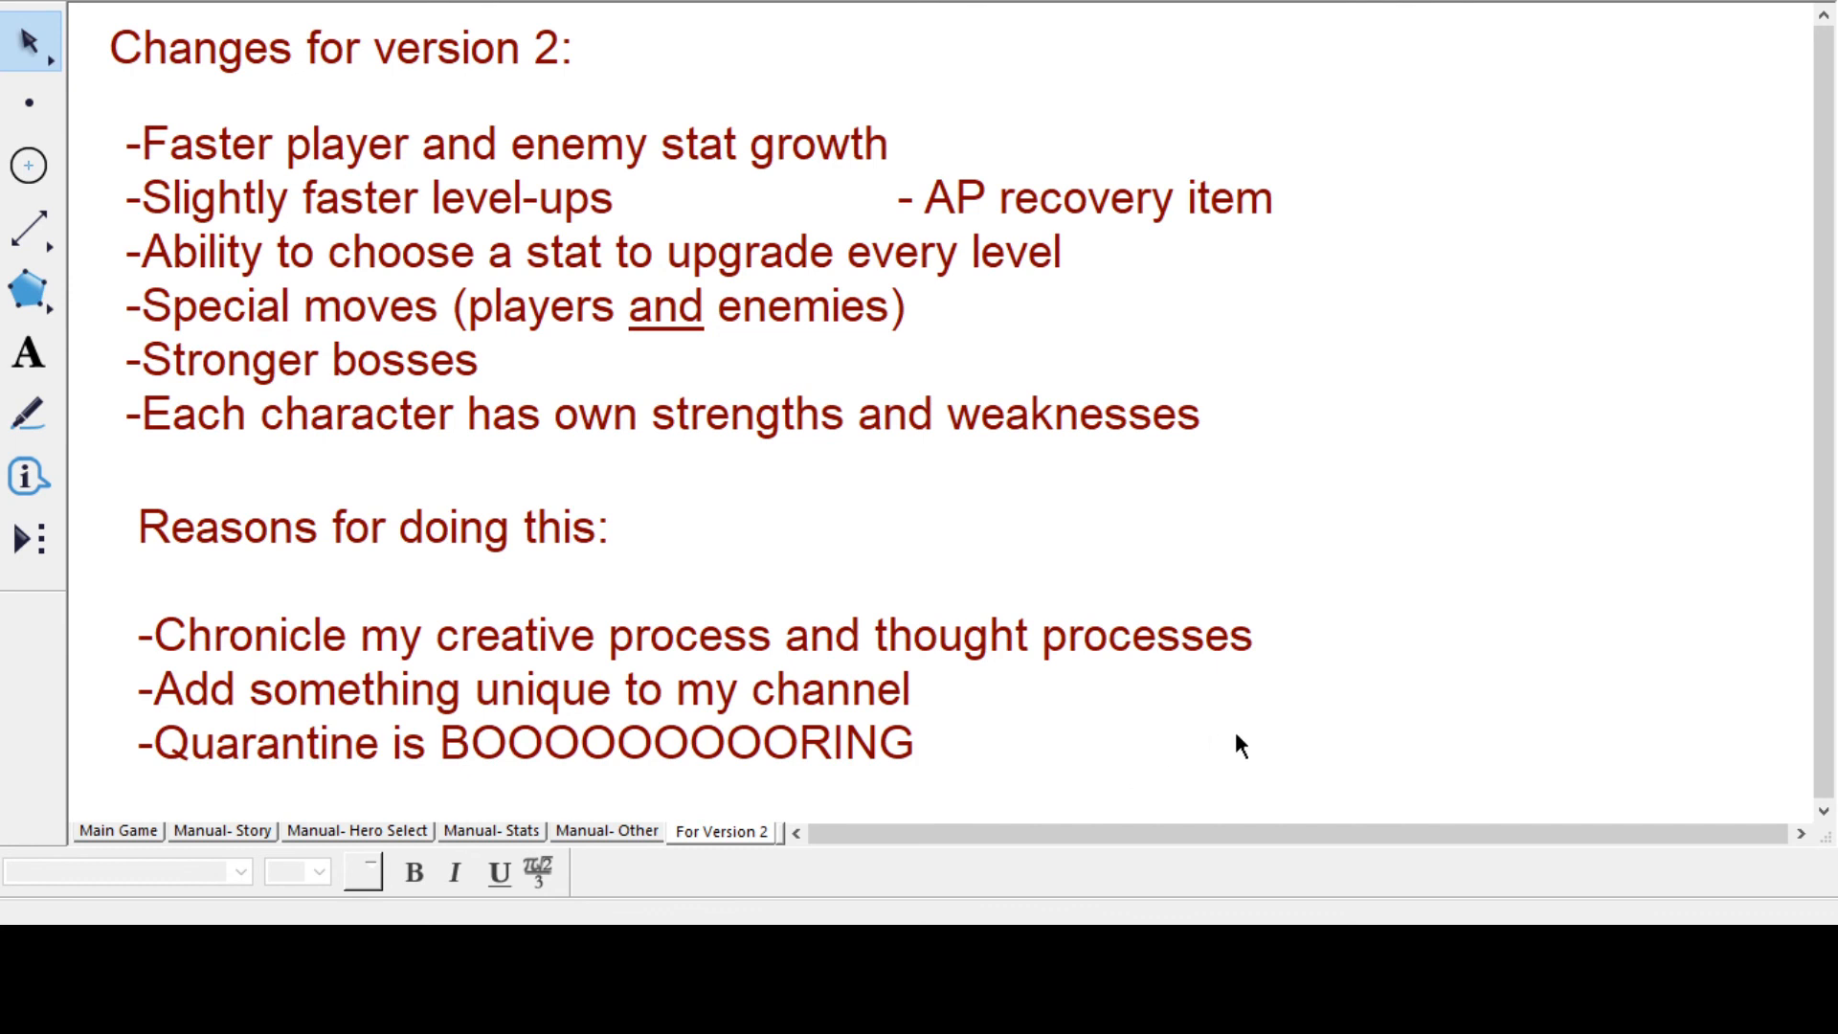
{"action": "mouse_move", "coordinate": [1235, 741]}
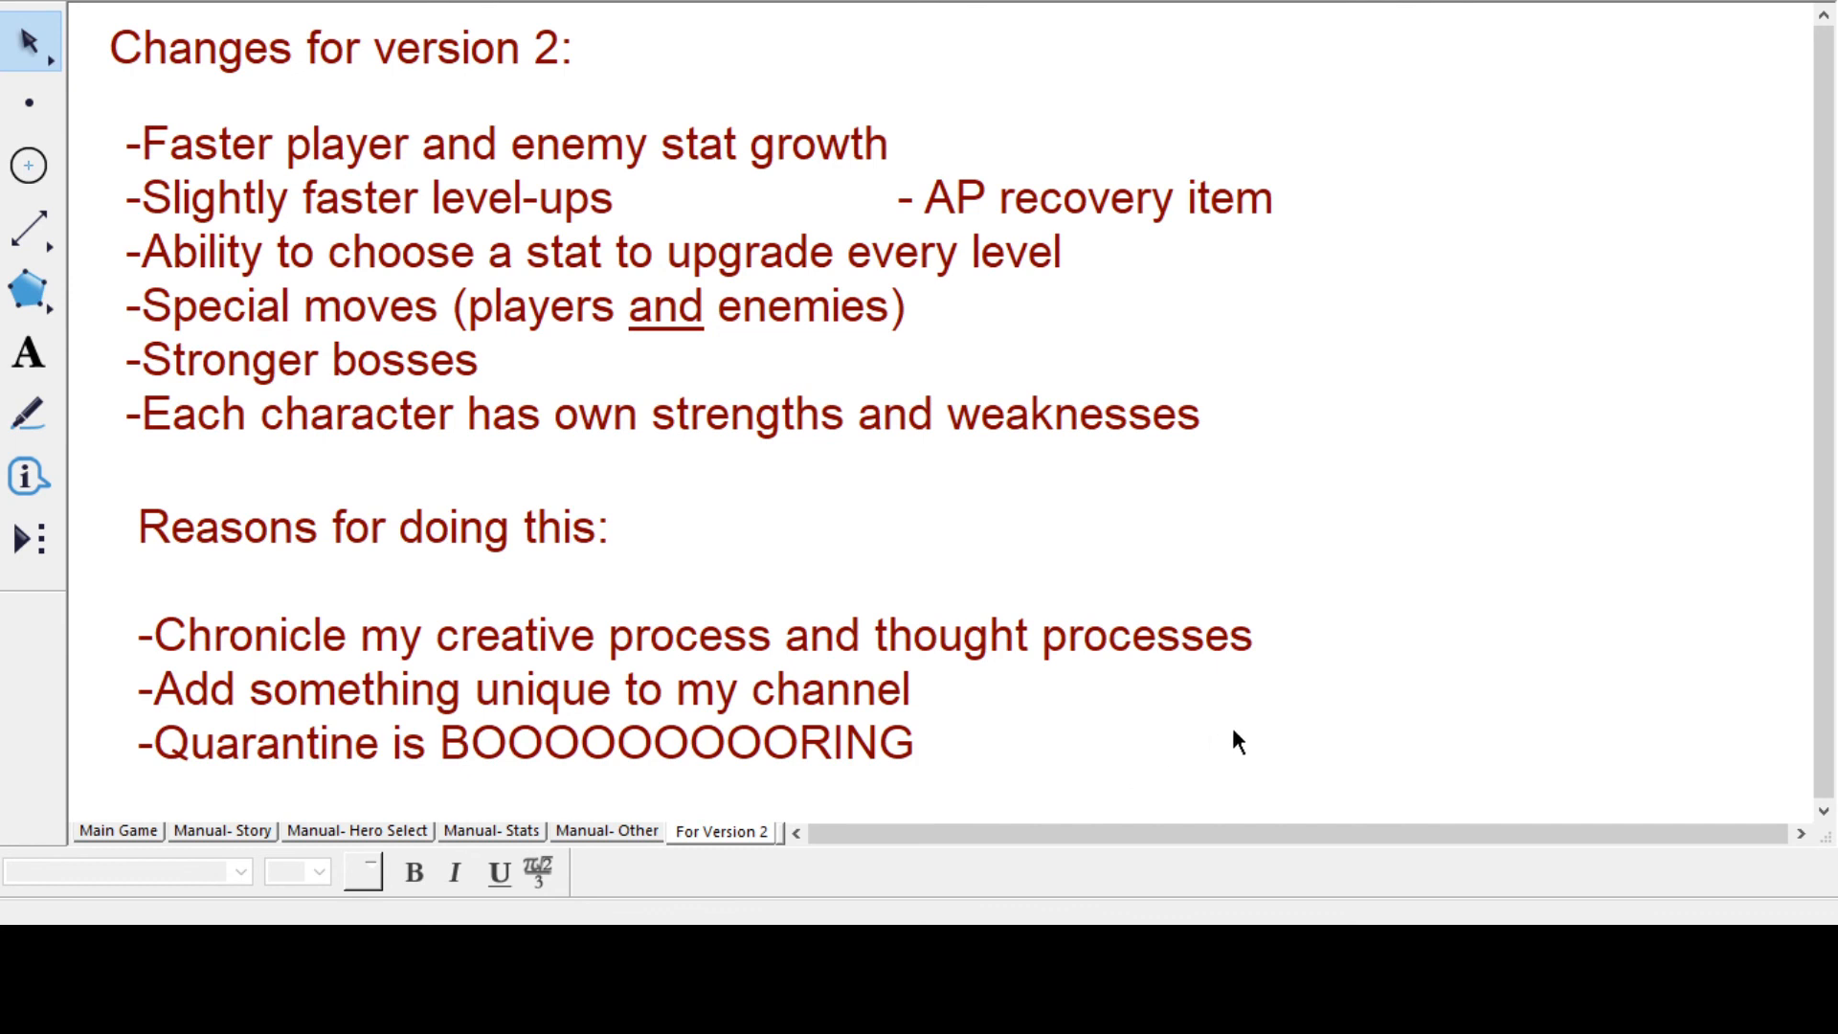